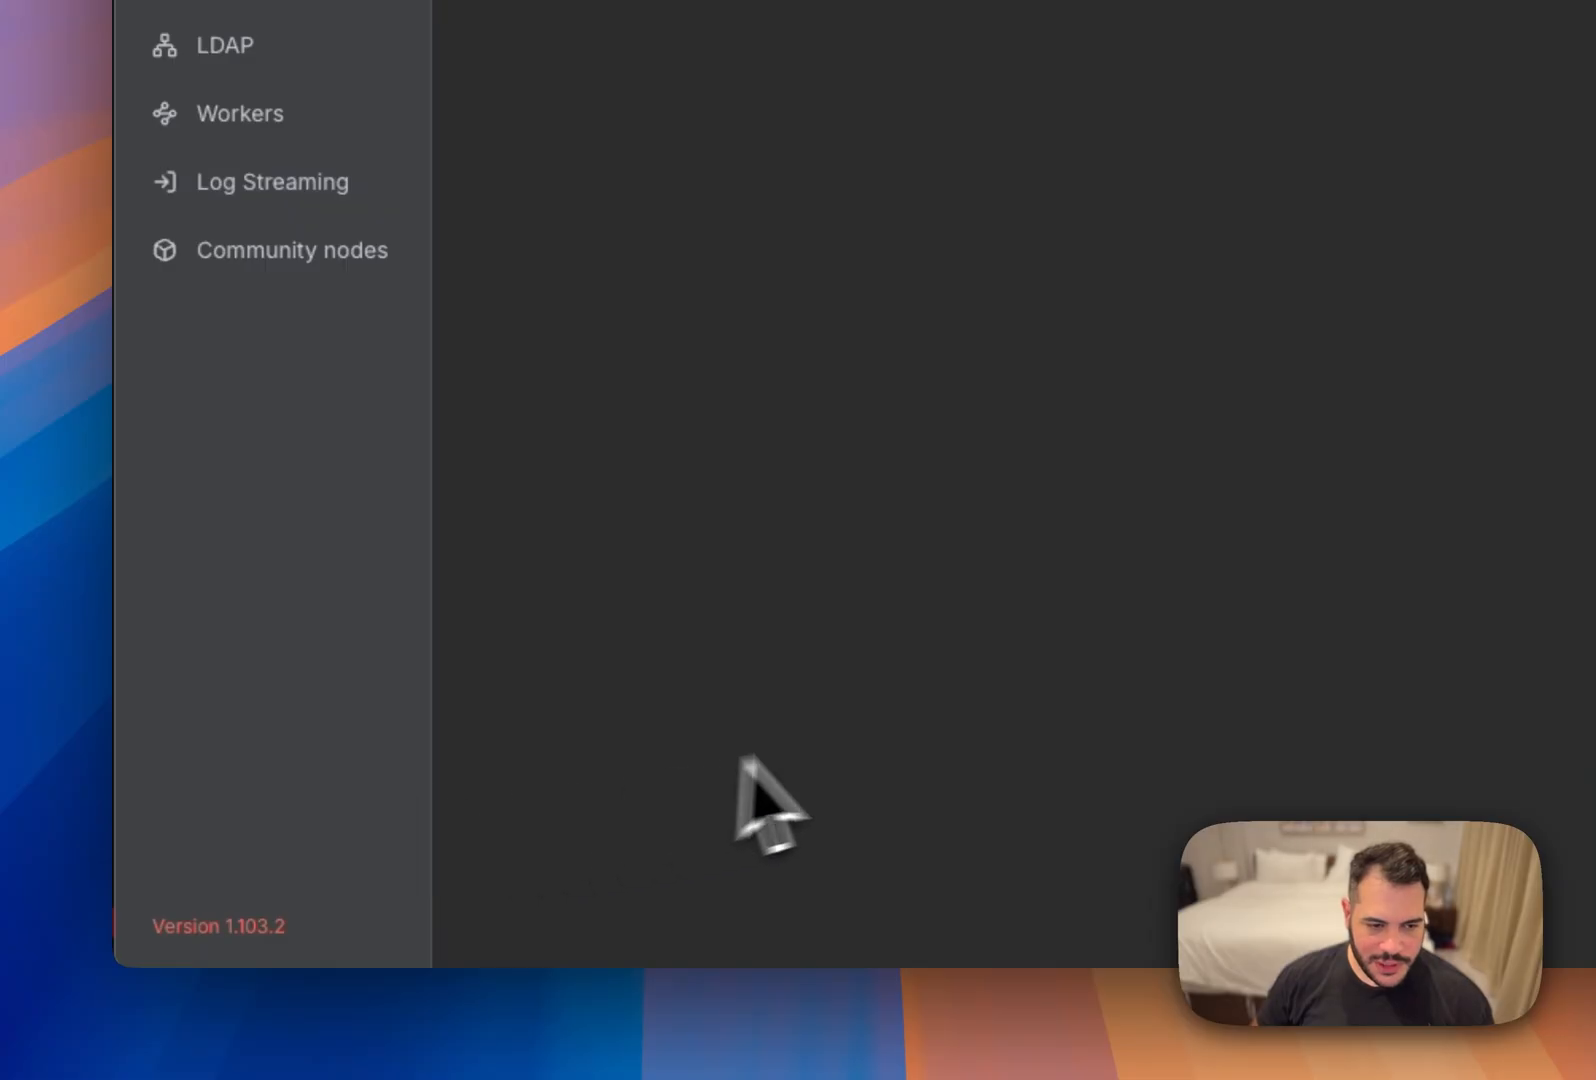
Install the n8n-nodes-postiz community node package, accepting the risk notice.
scroll(up, 3)
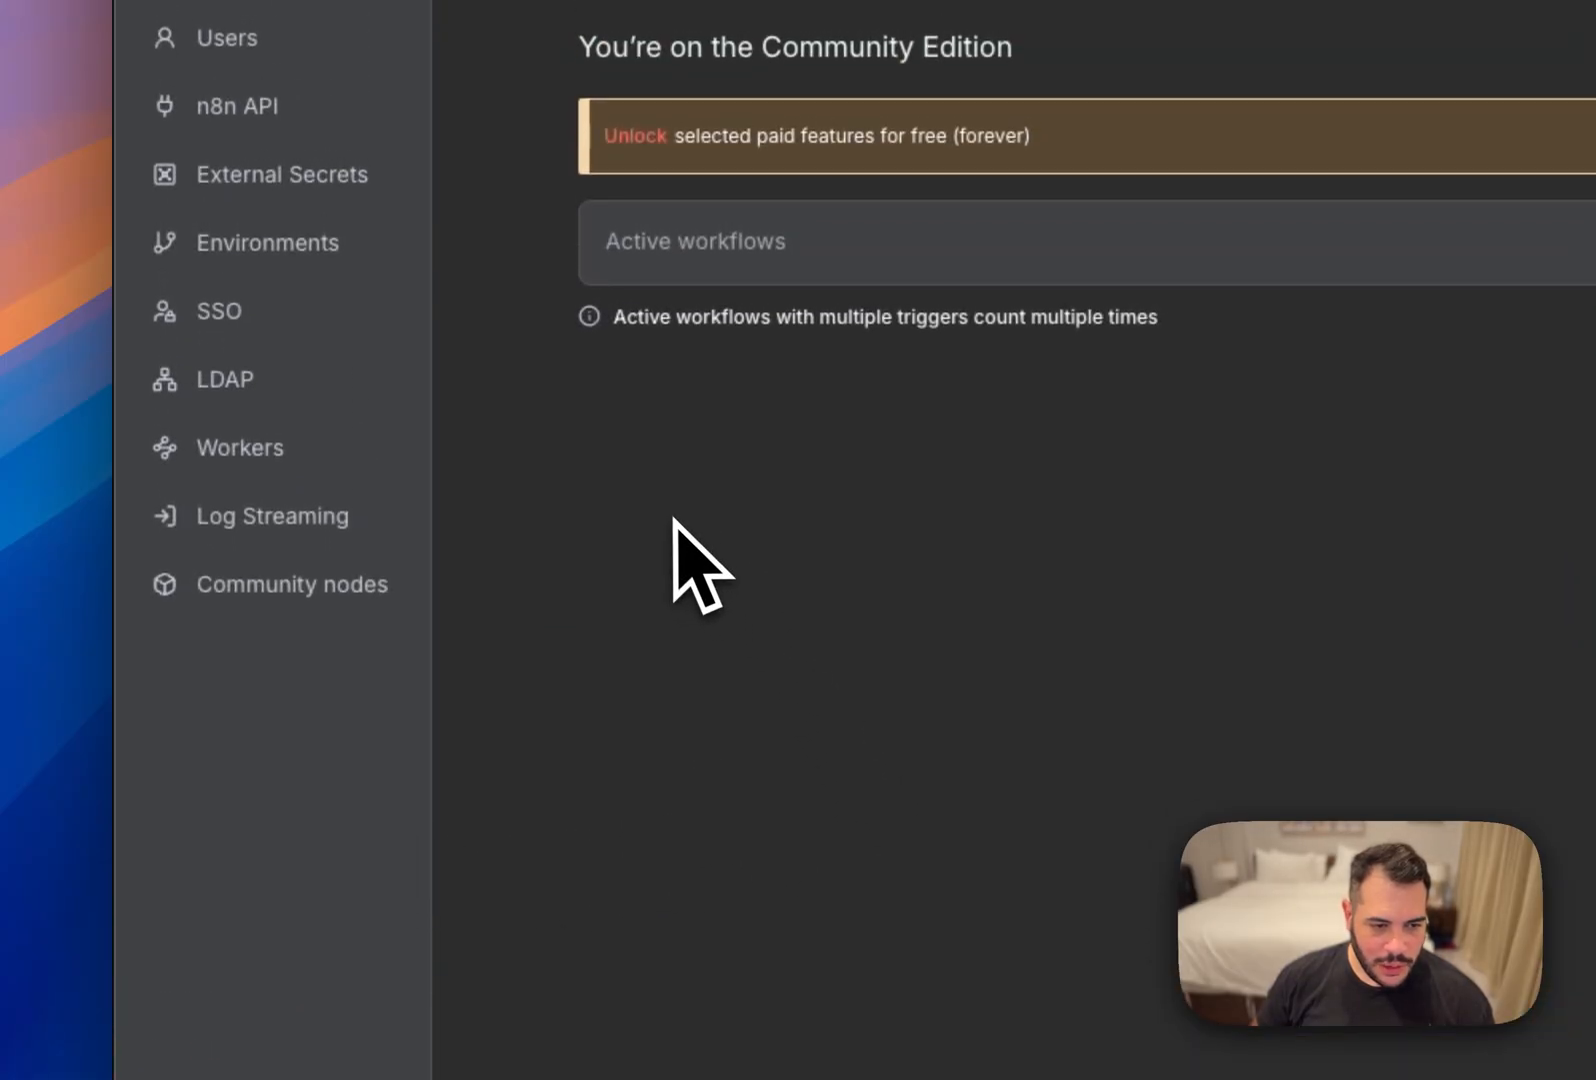
click(292, 583)
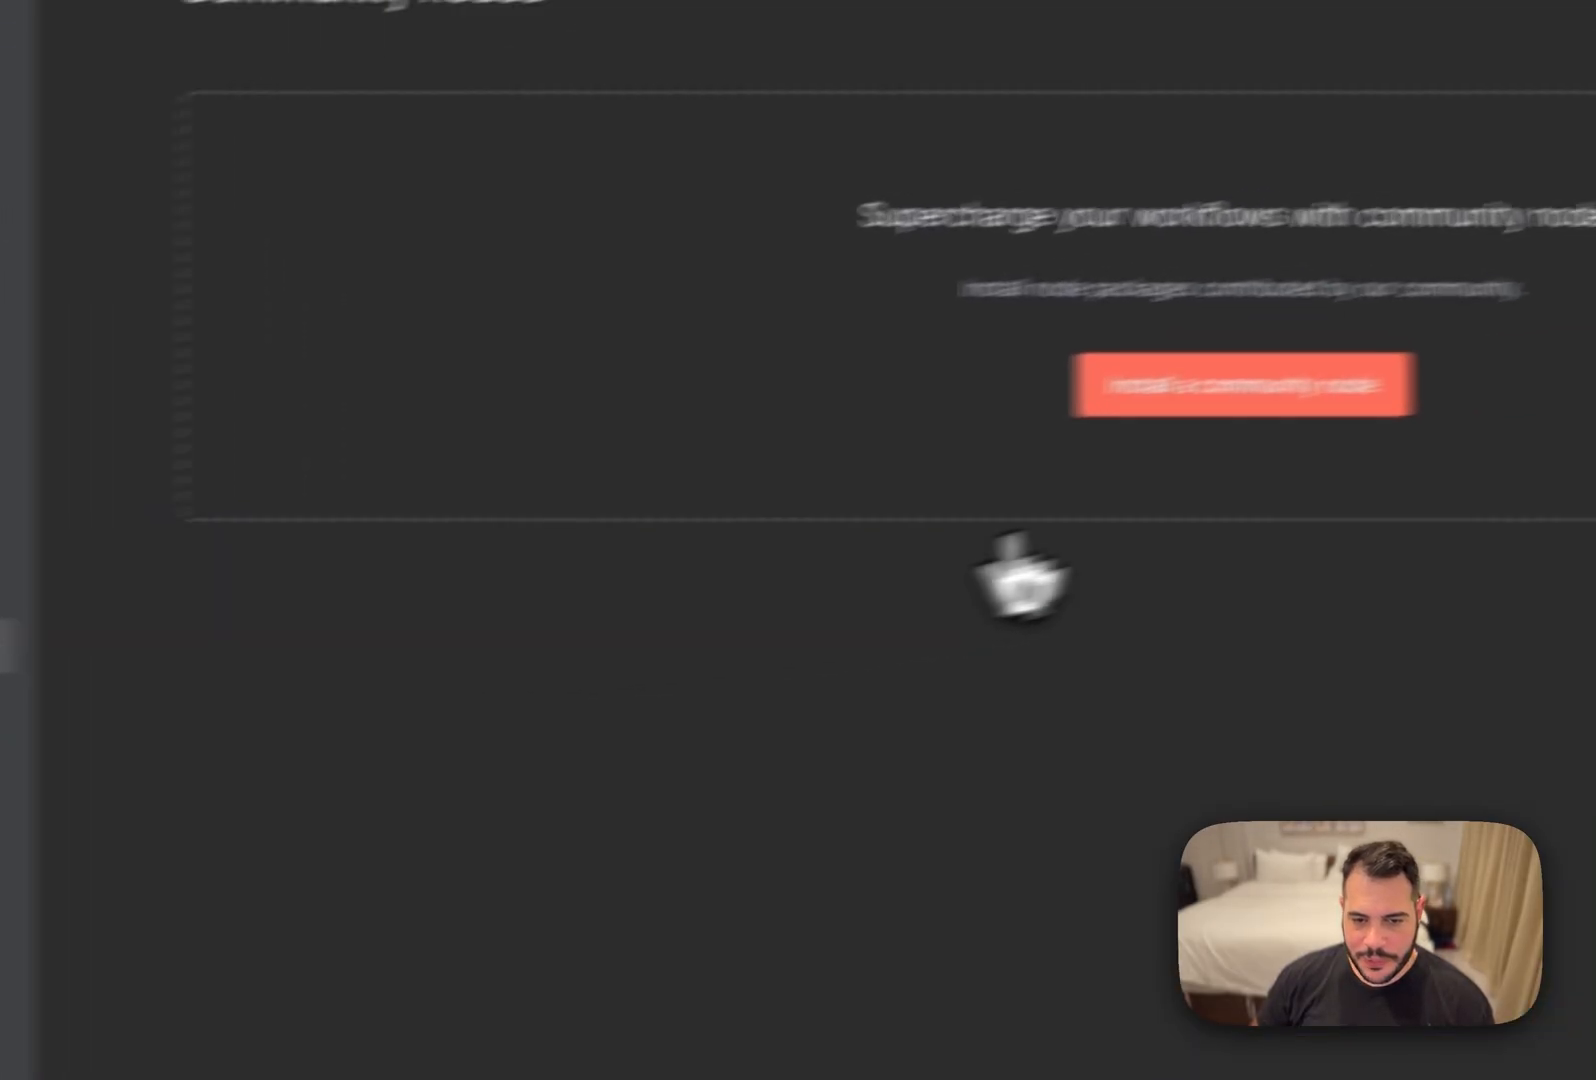
click(1244, 387)
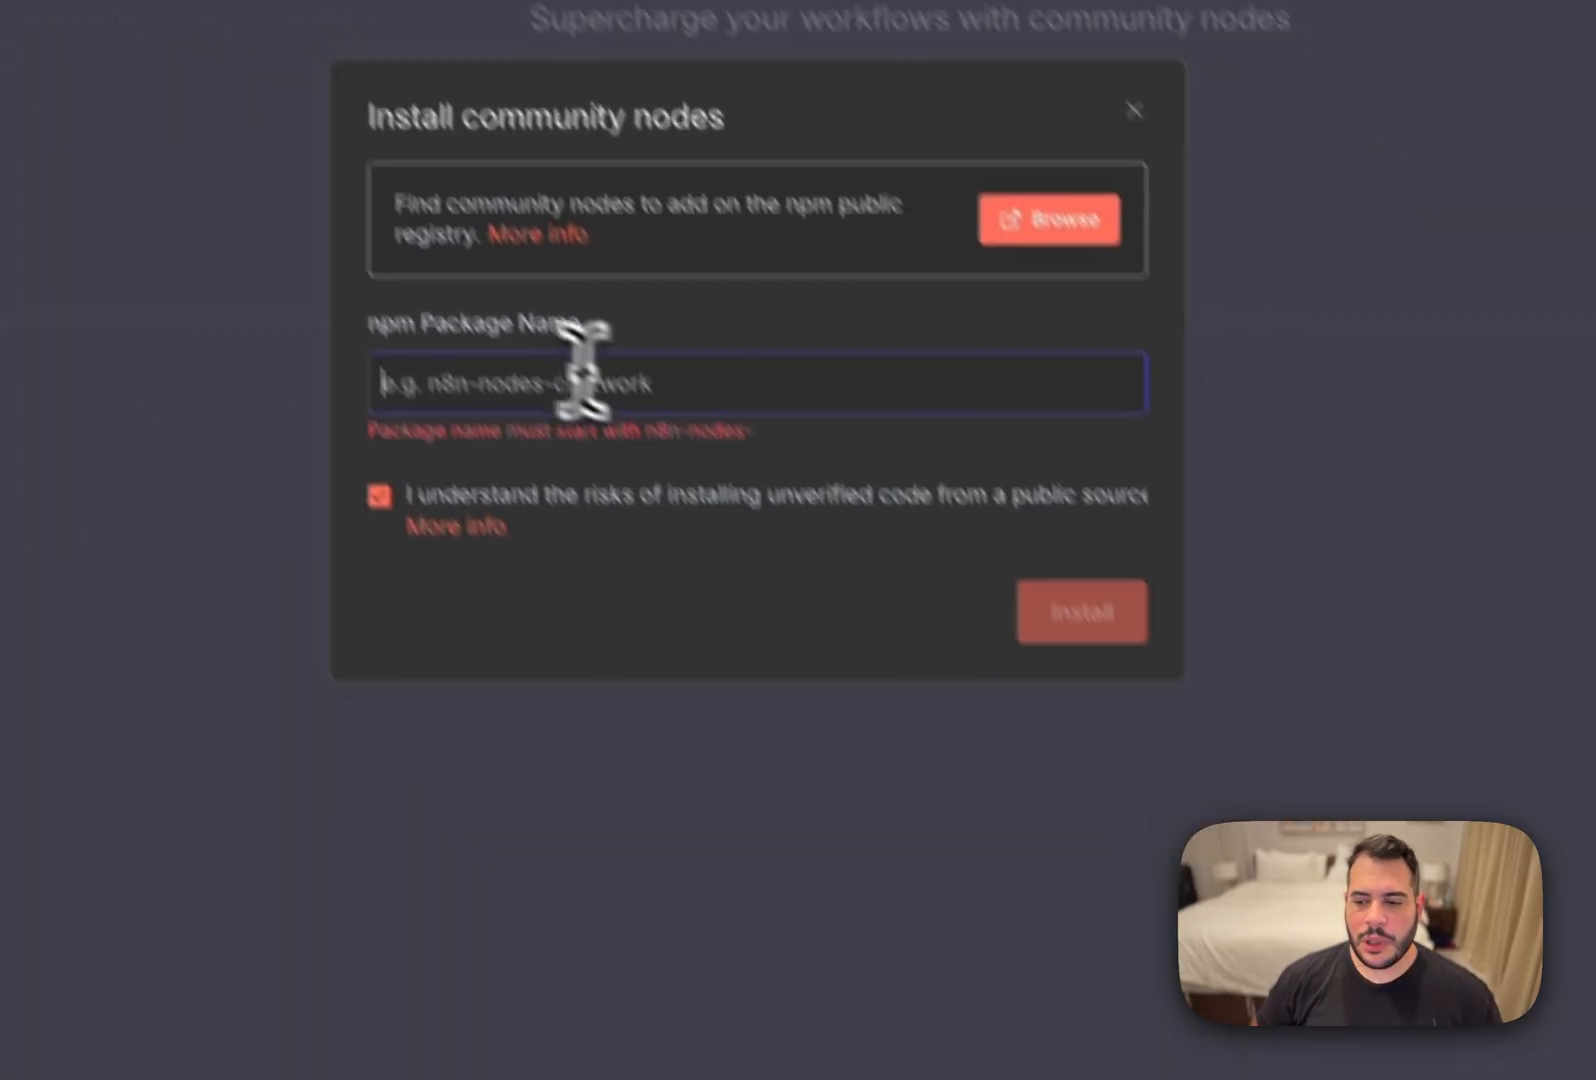
text(n8n)
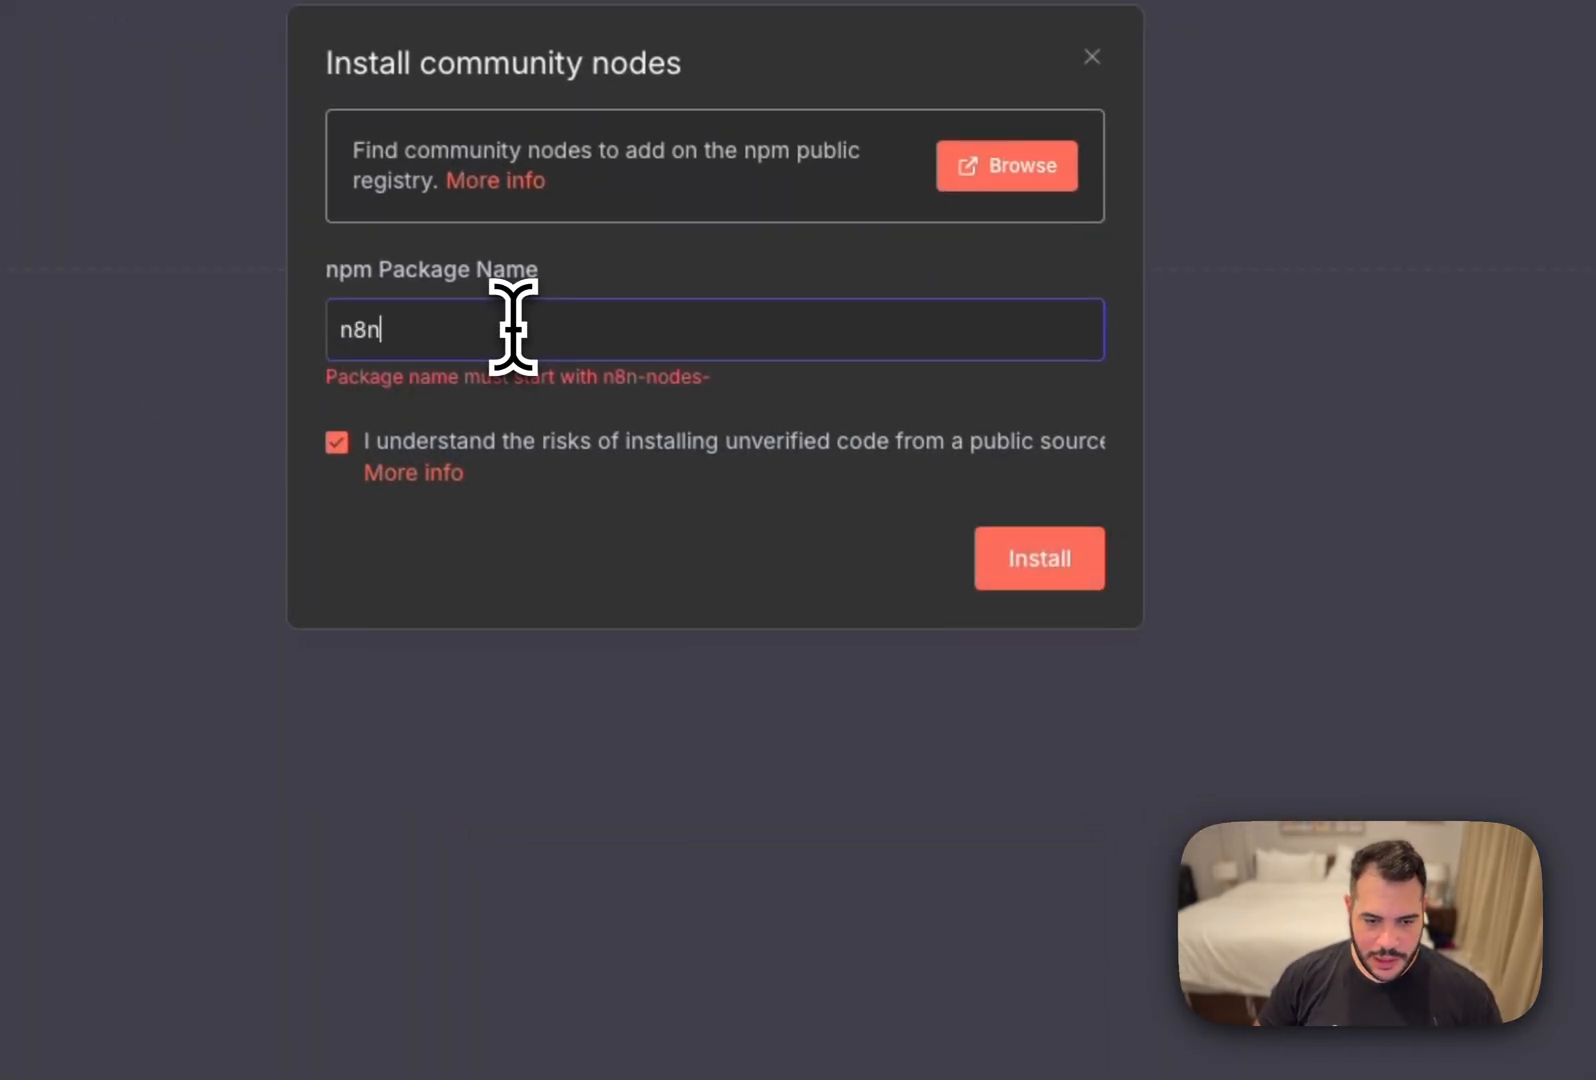
text(-nodes-pos)
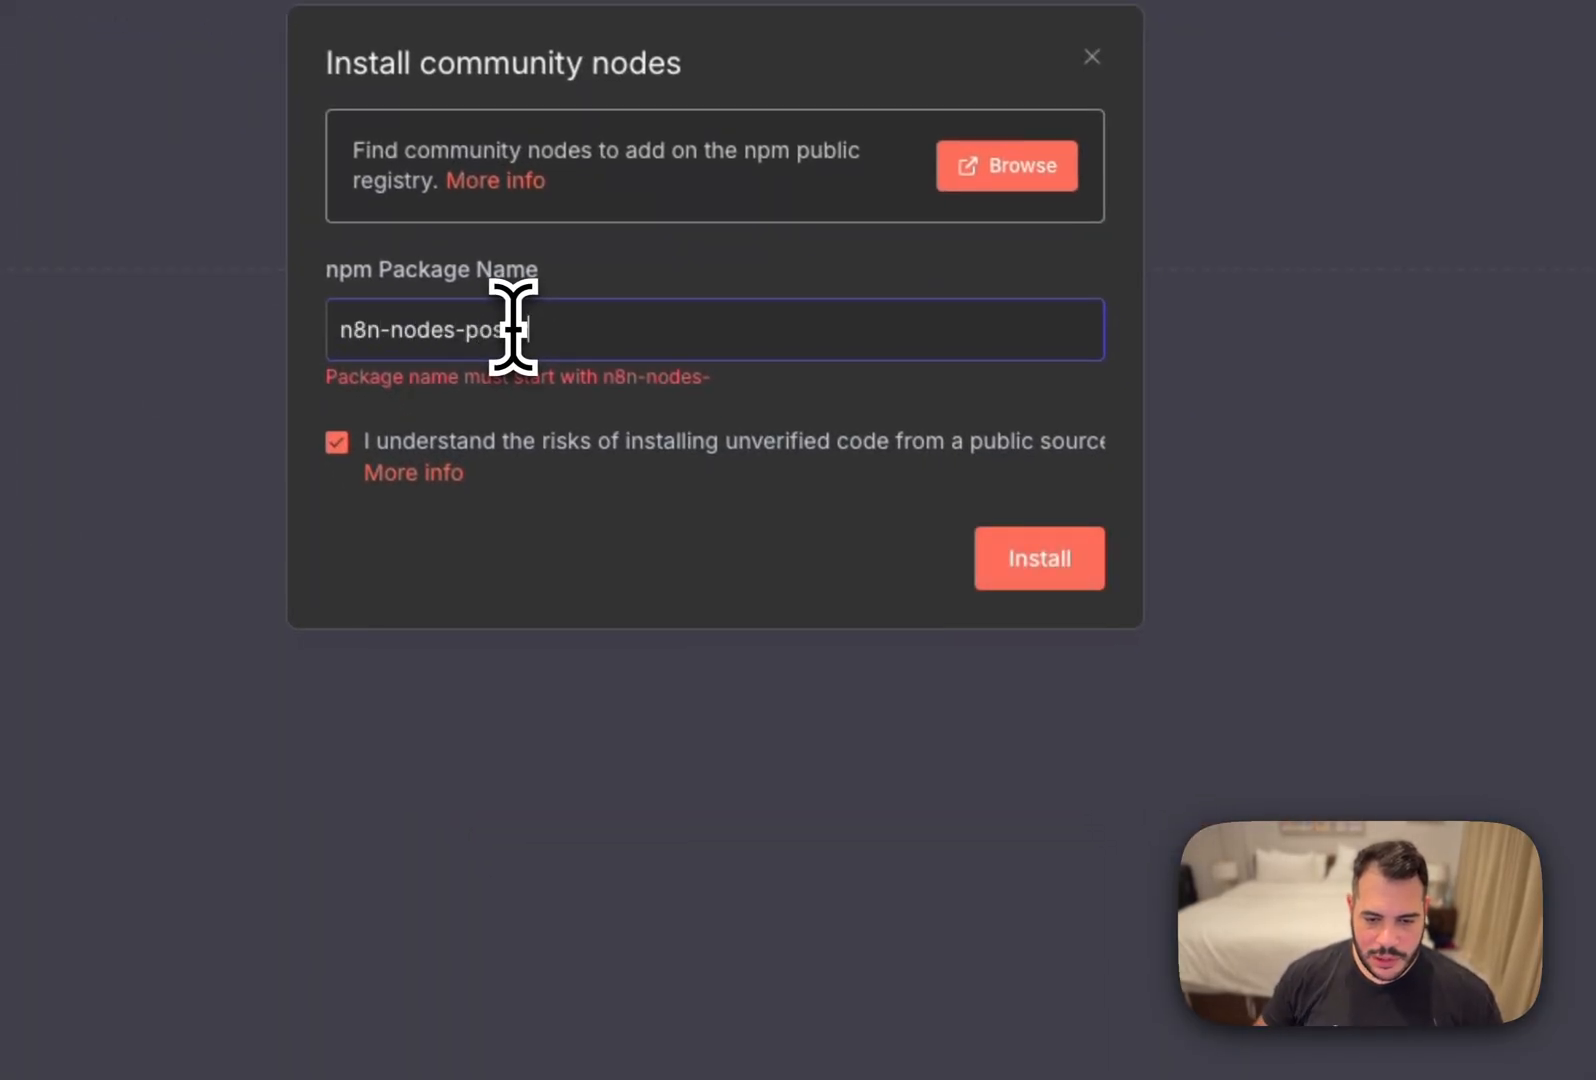
click(1038, 558)
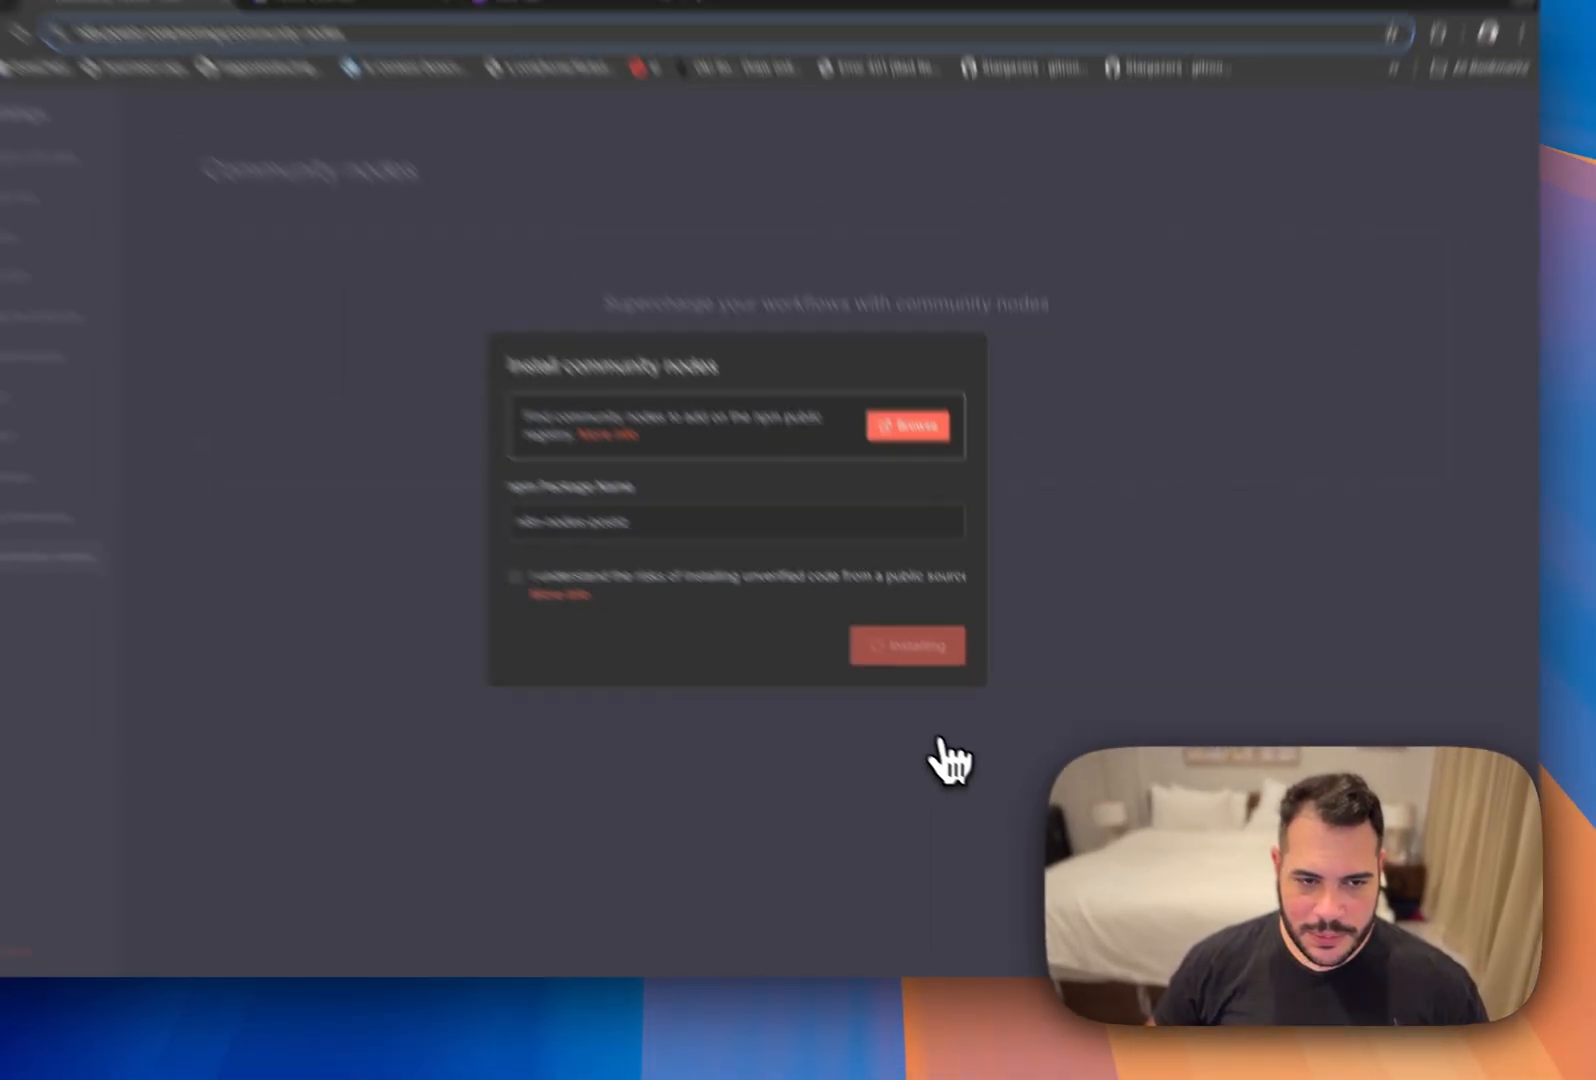
click(906, 644)
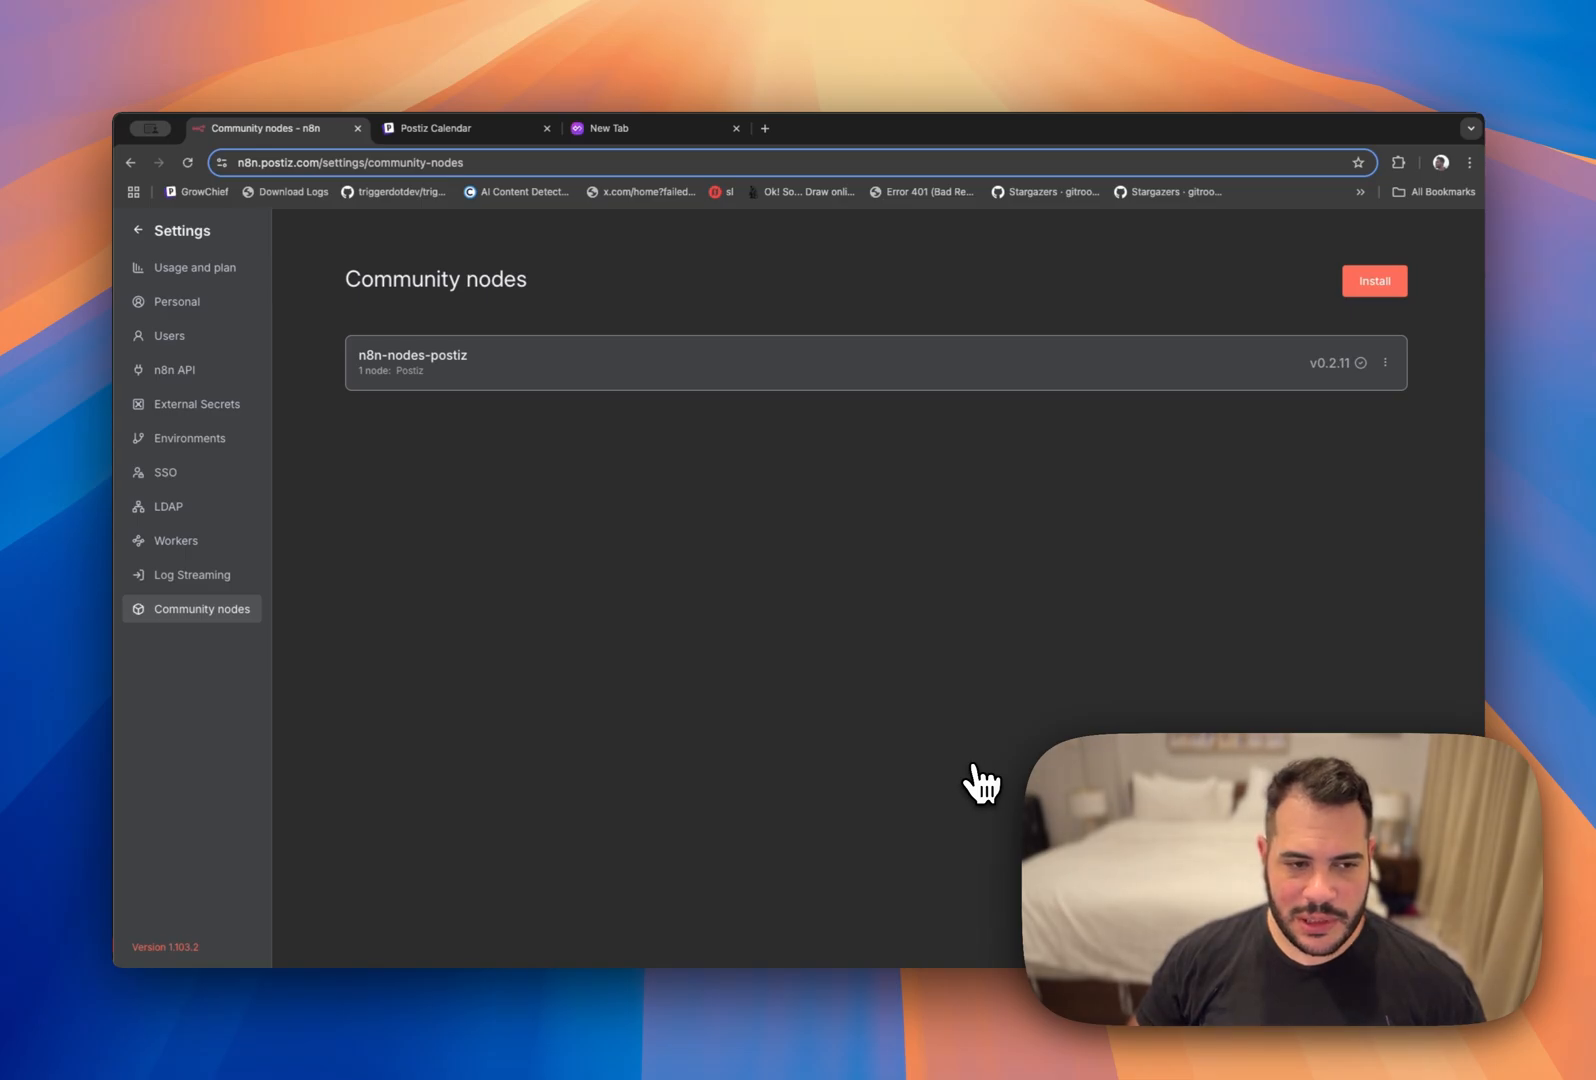
mouse_move(974, 789)
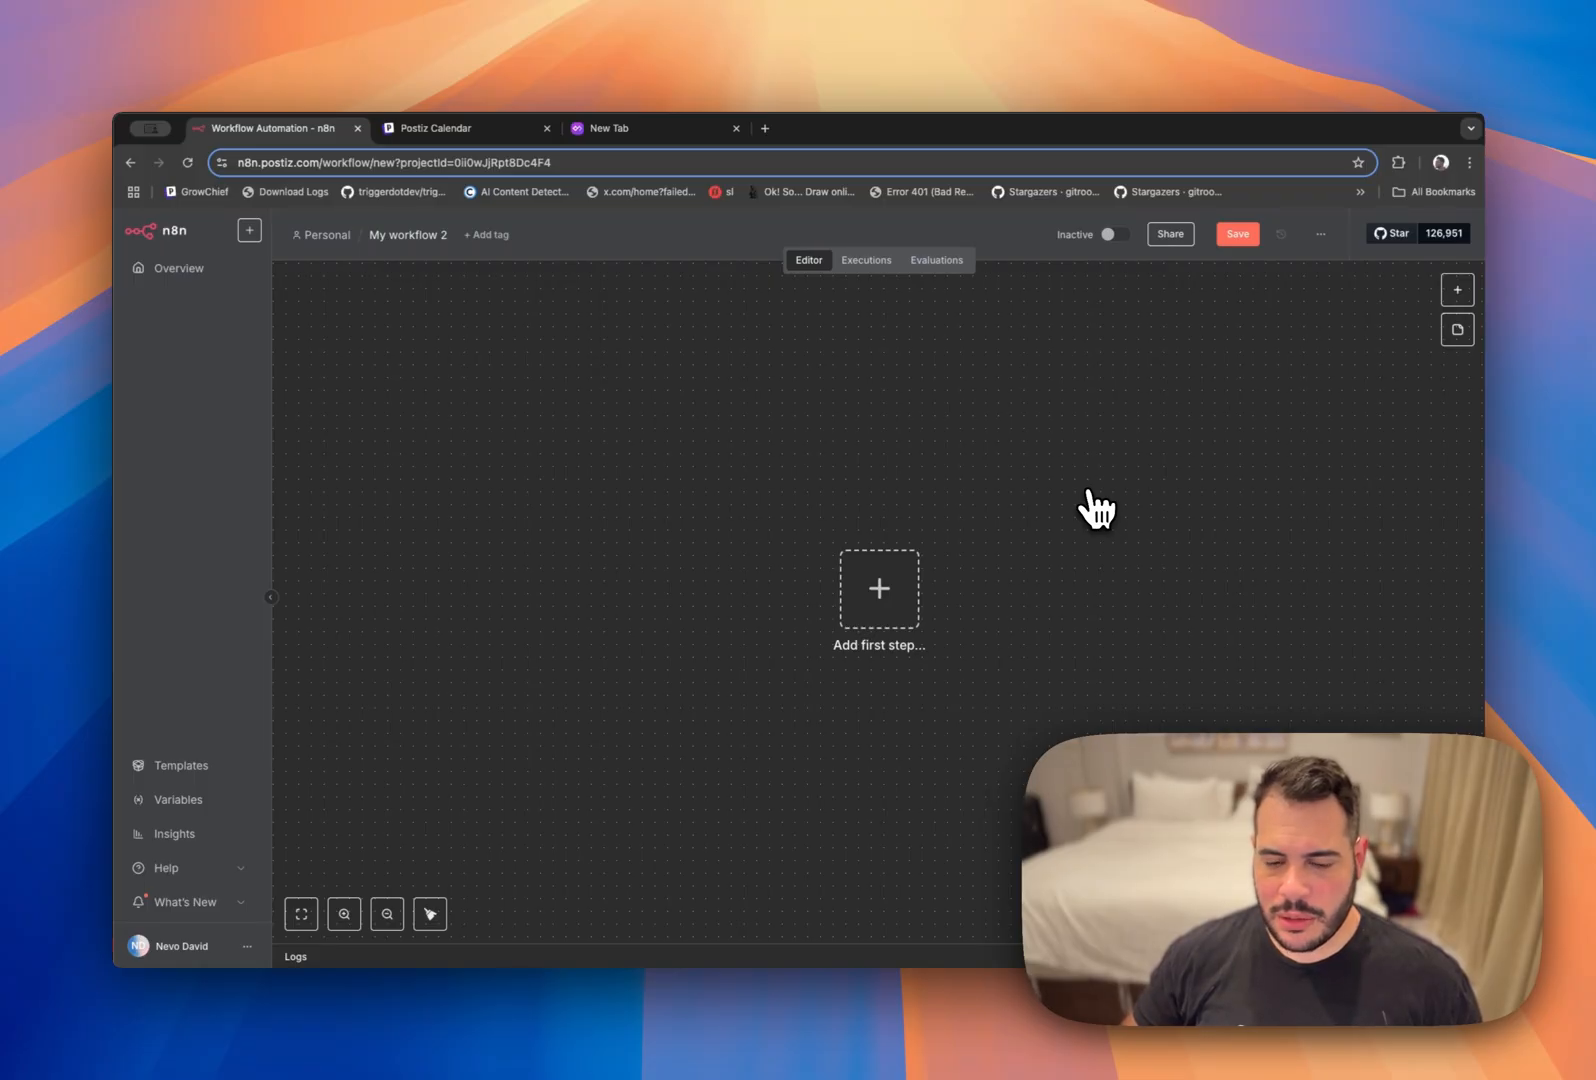
mouse_move(1013, 560)
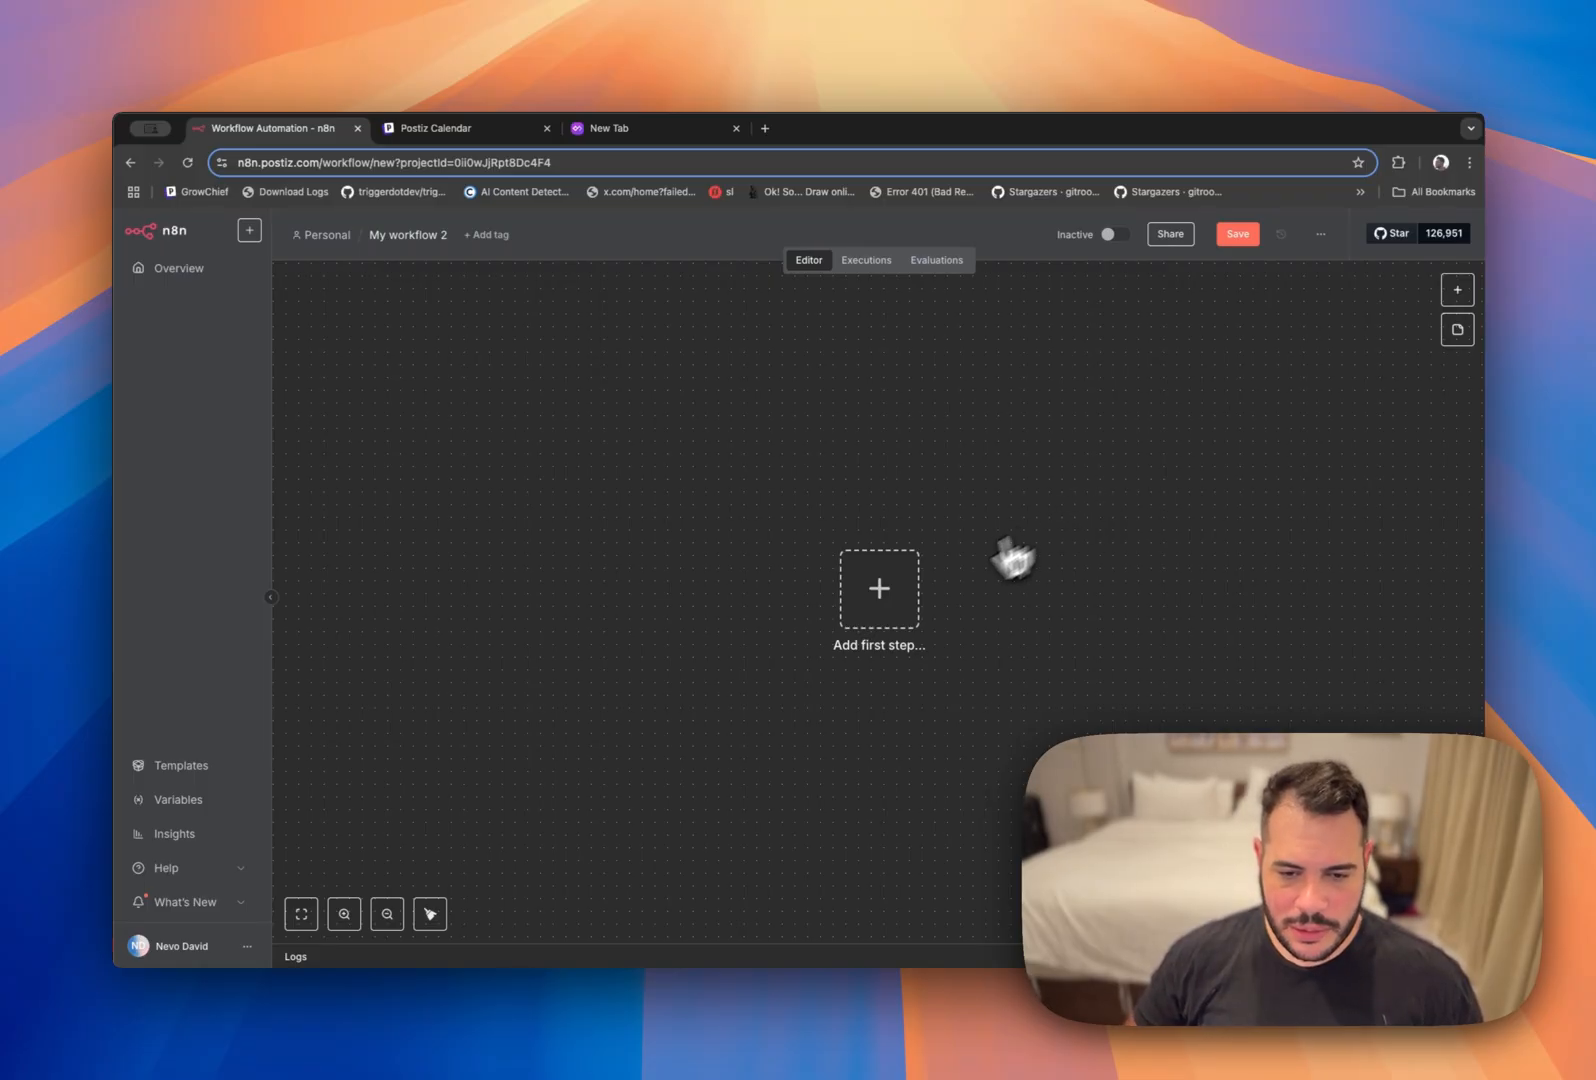
Start the workflow with a manual trigger followed by Postiz's 'Schedule a post to postiz' action.
click(877, 588)
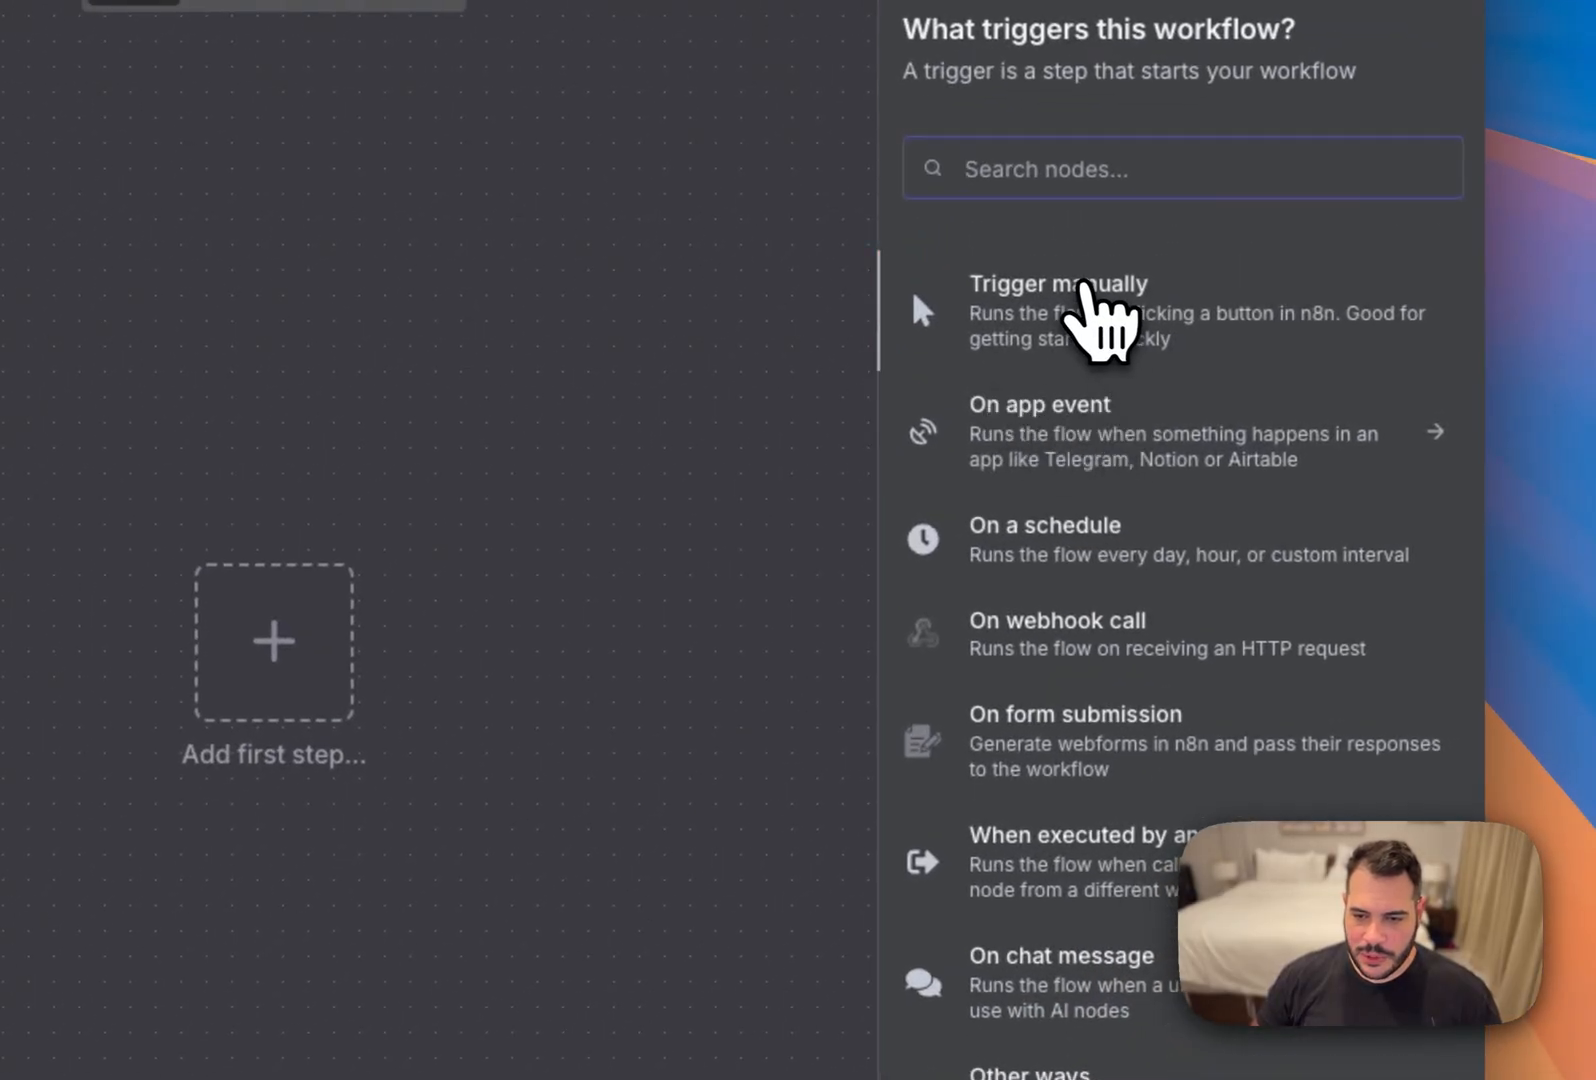
click(1059, 283)
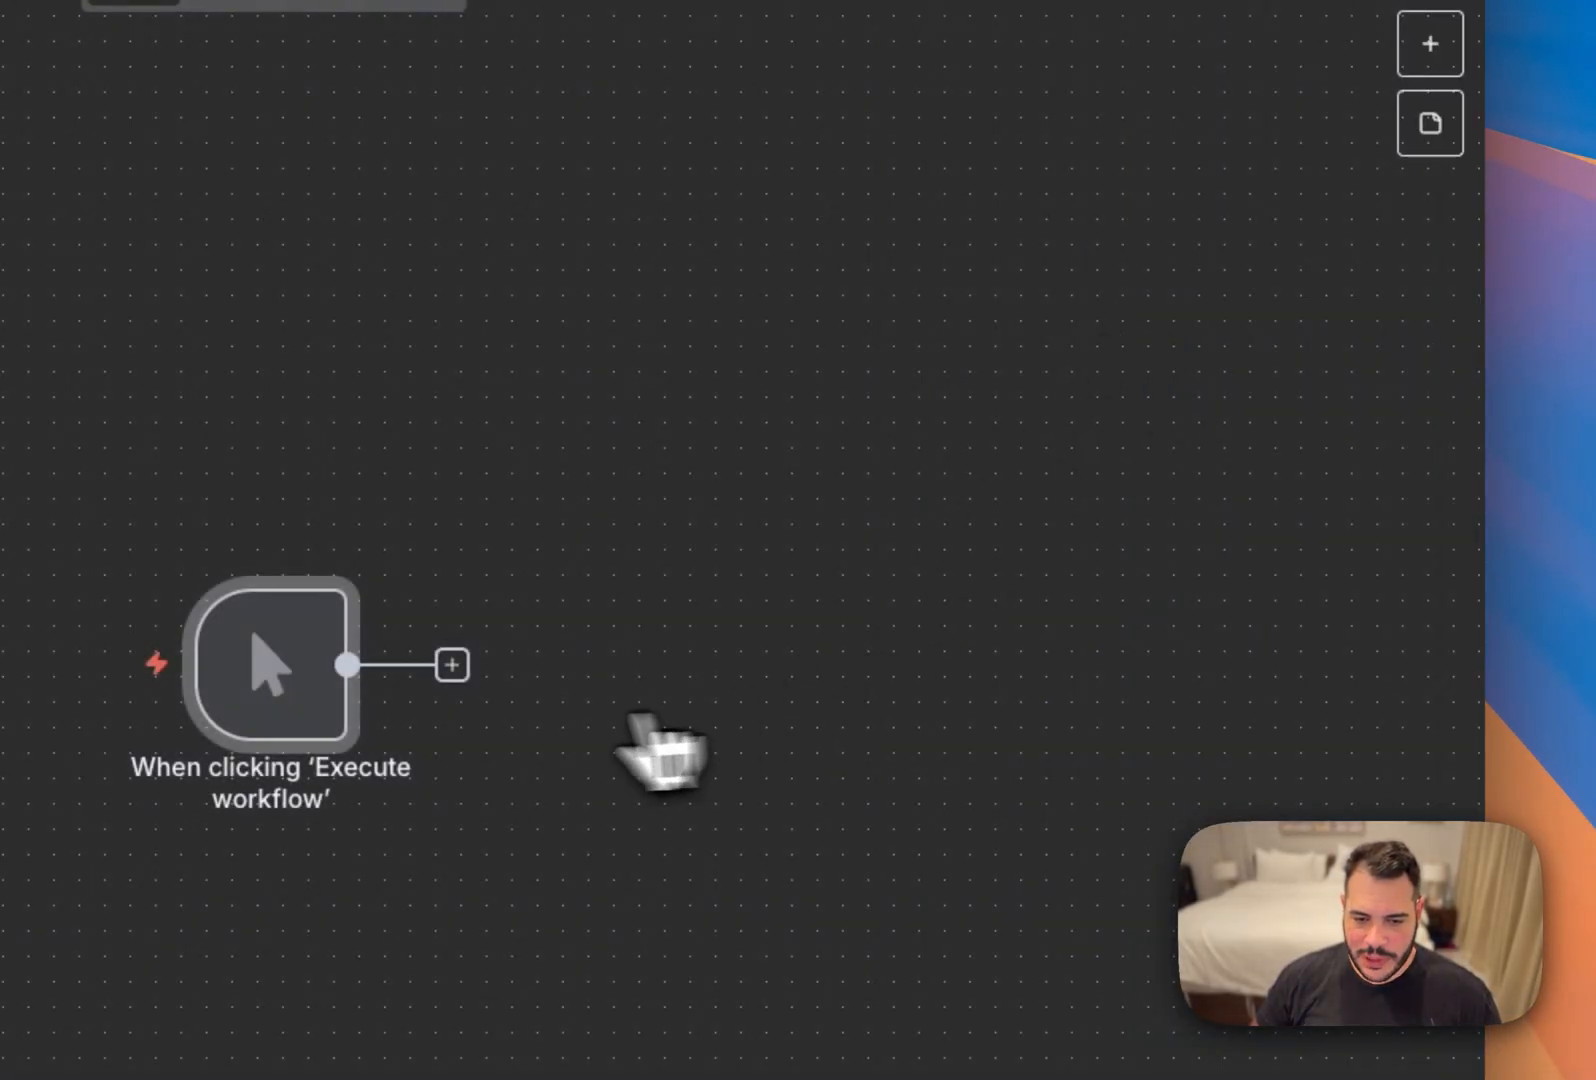
click(451, 663)
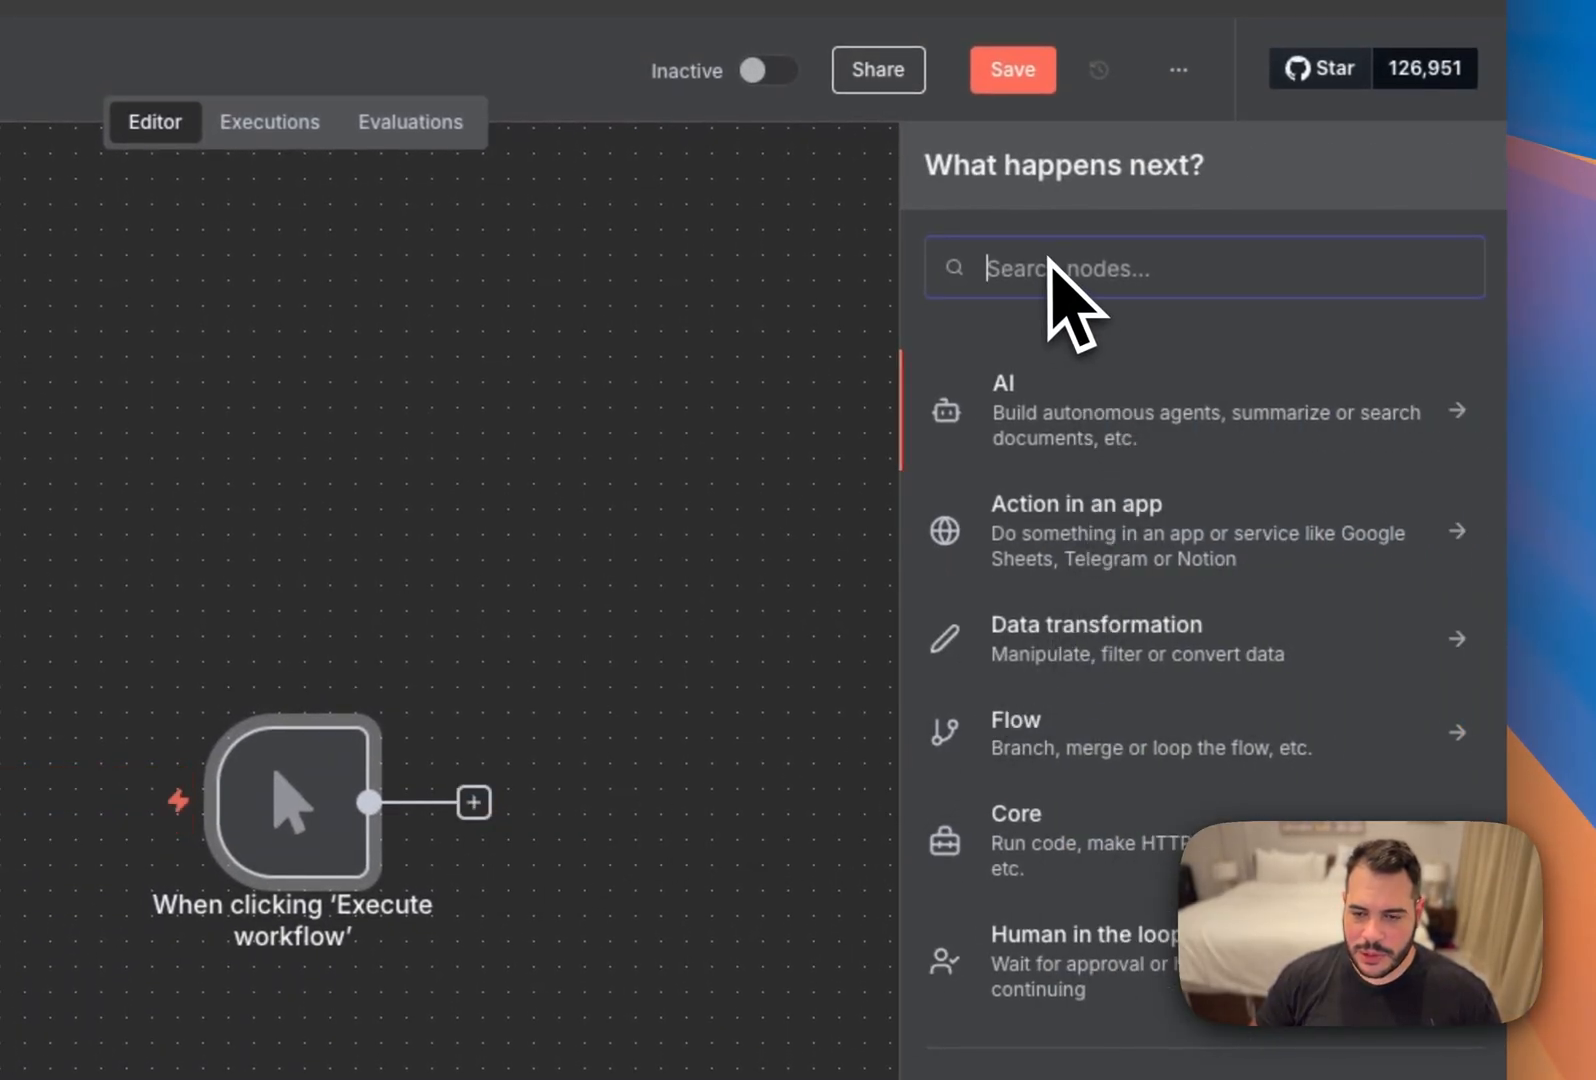
text(Postiz)
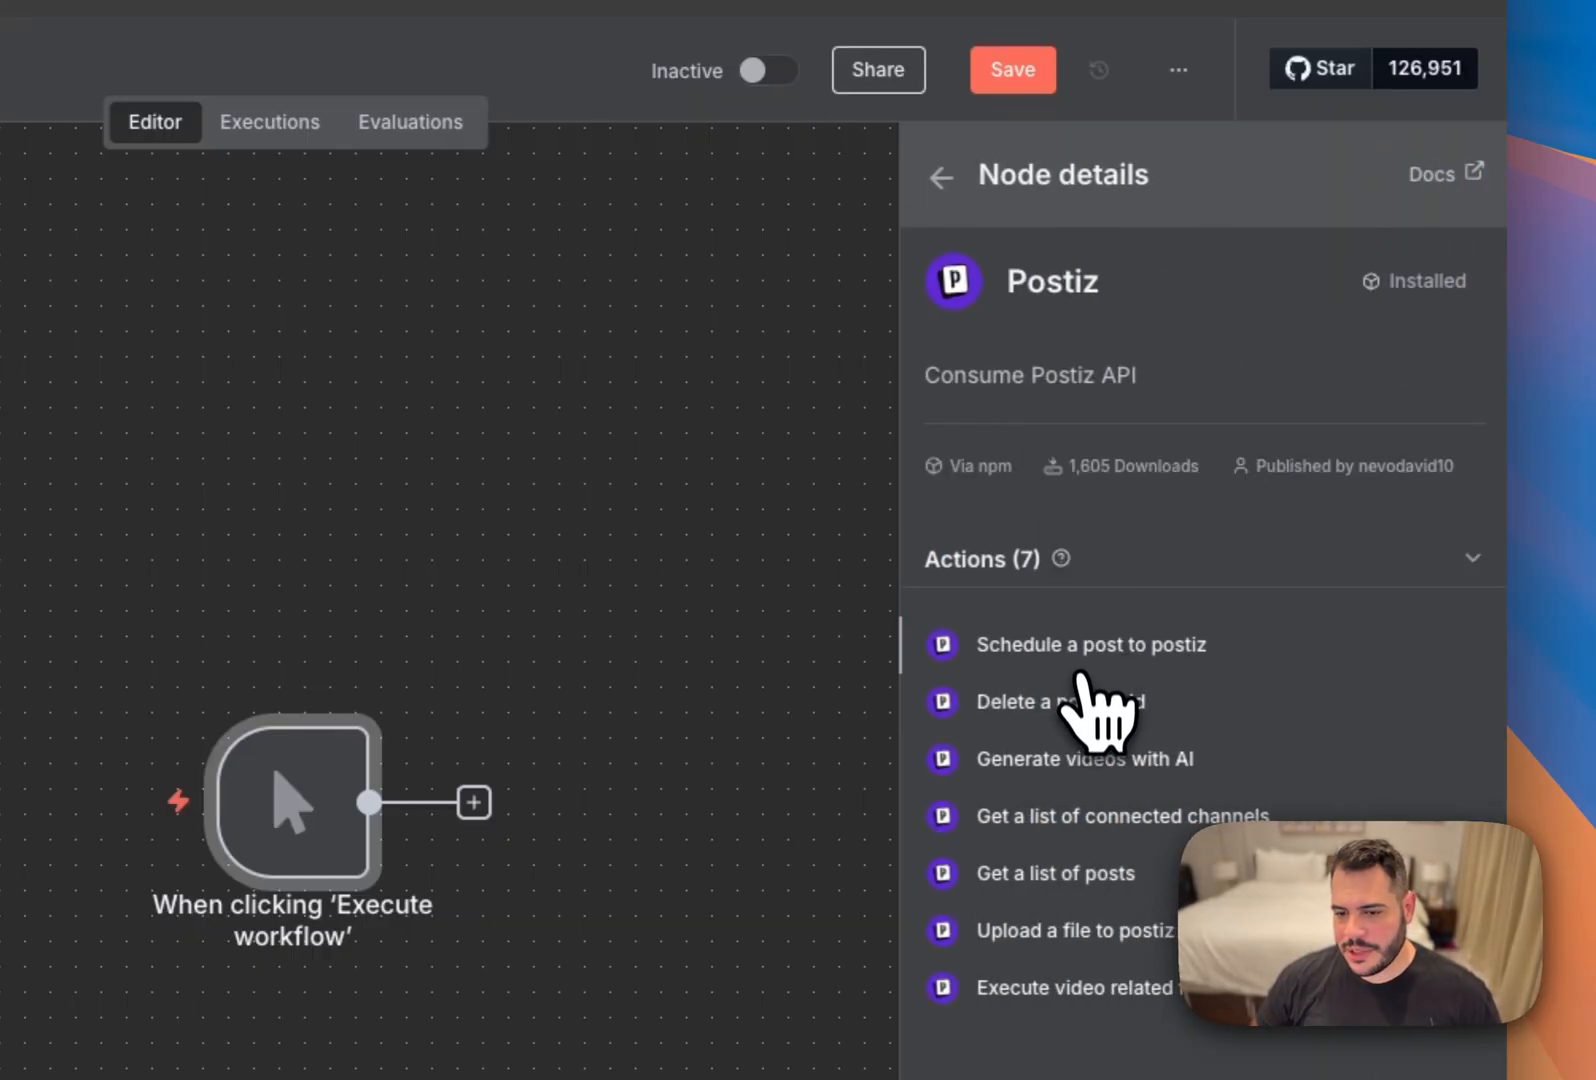
click(1093, 643)
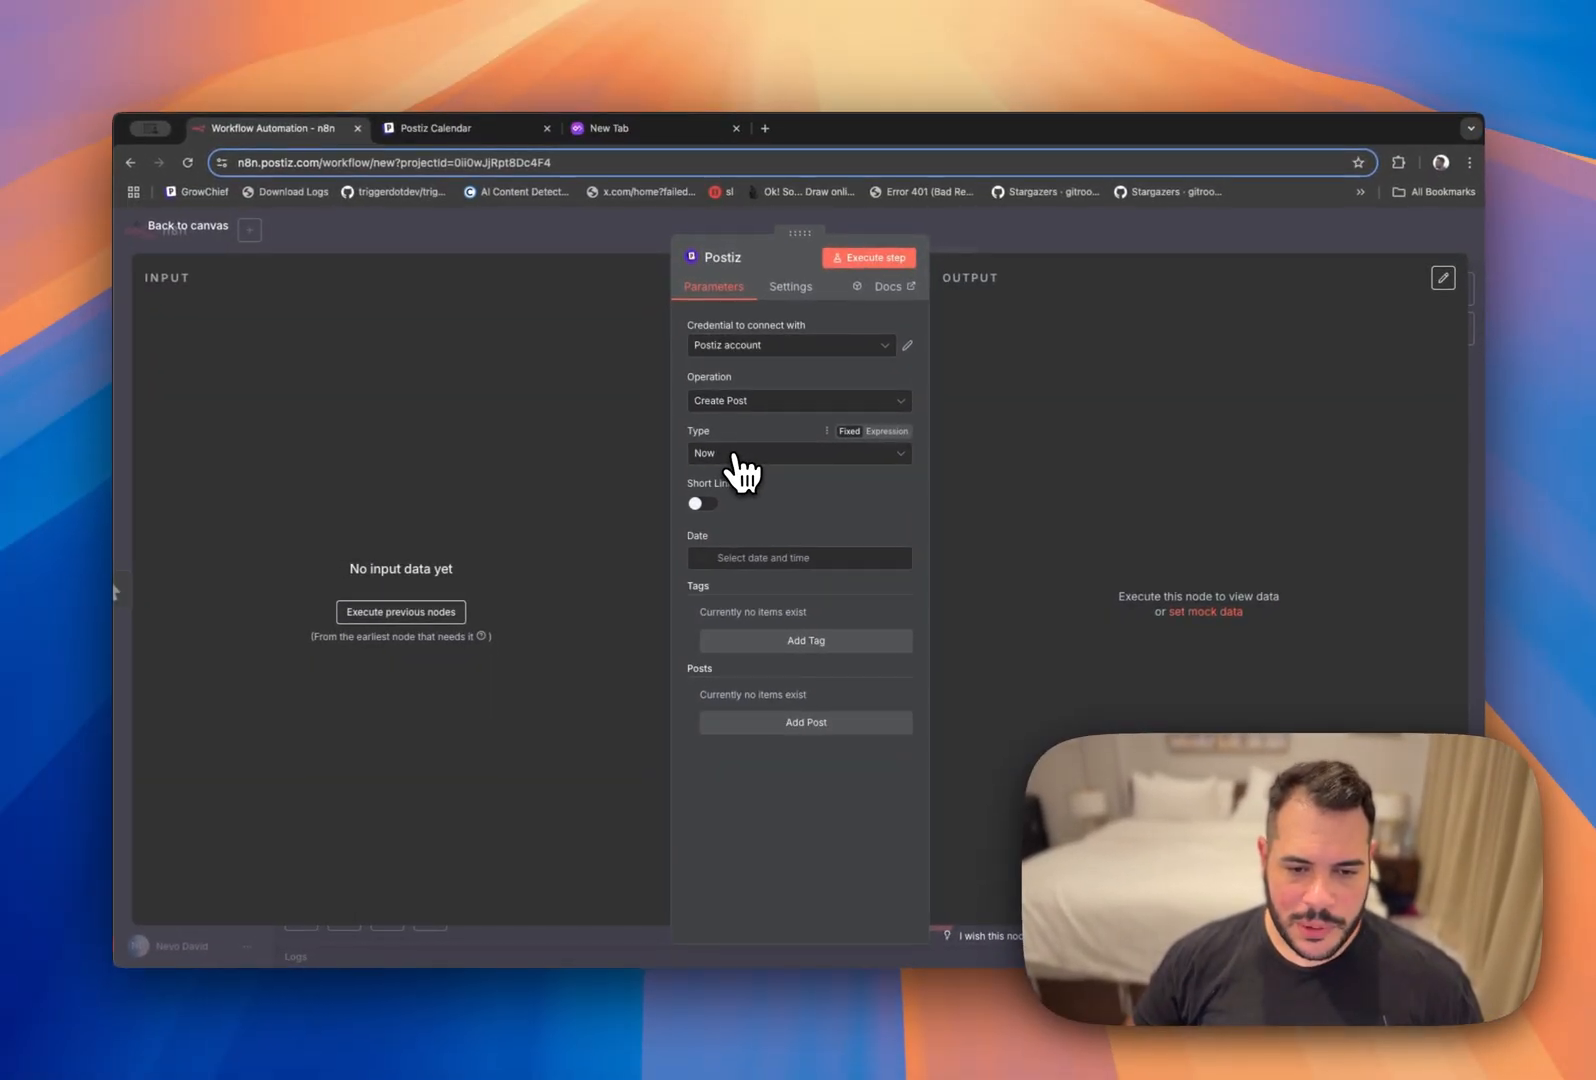
mouse_move(809, 743)
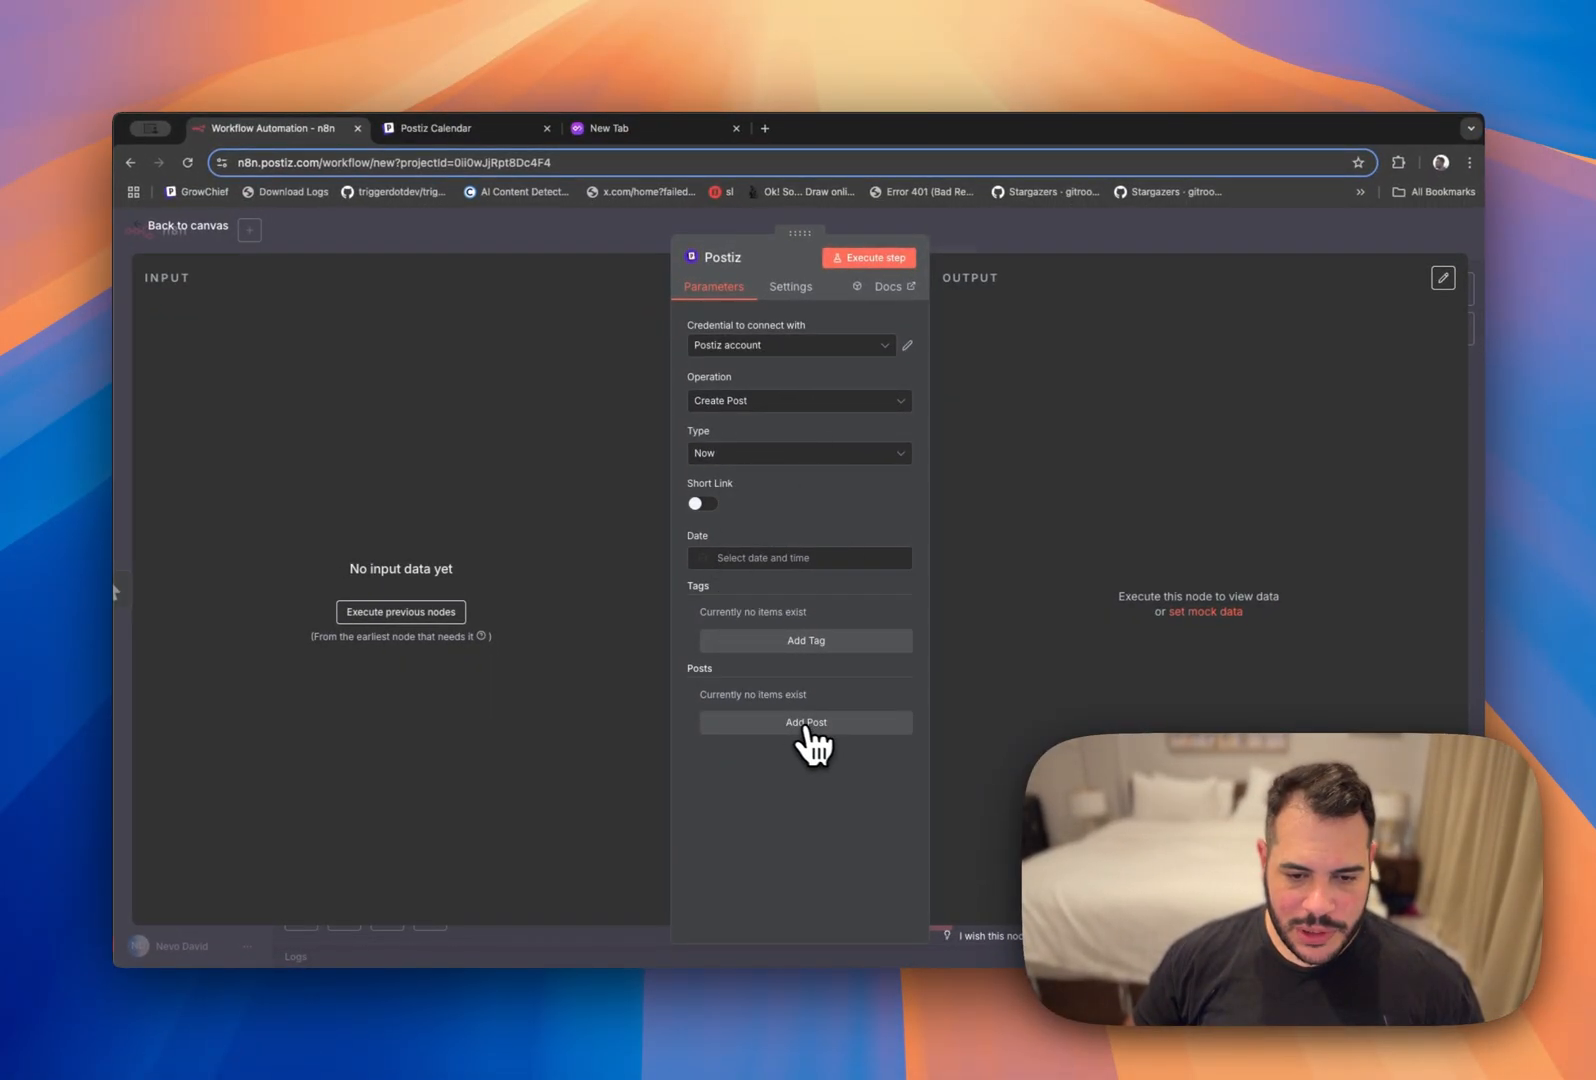
Add a post entry under Posts in the Postiz node.
click(805, 722)
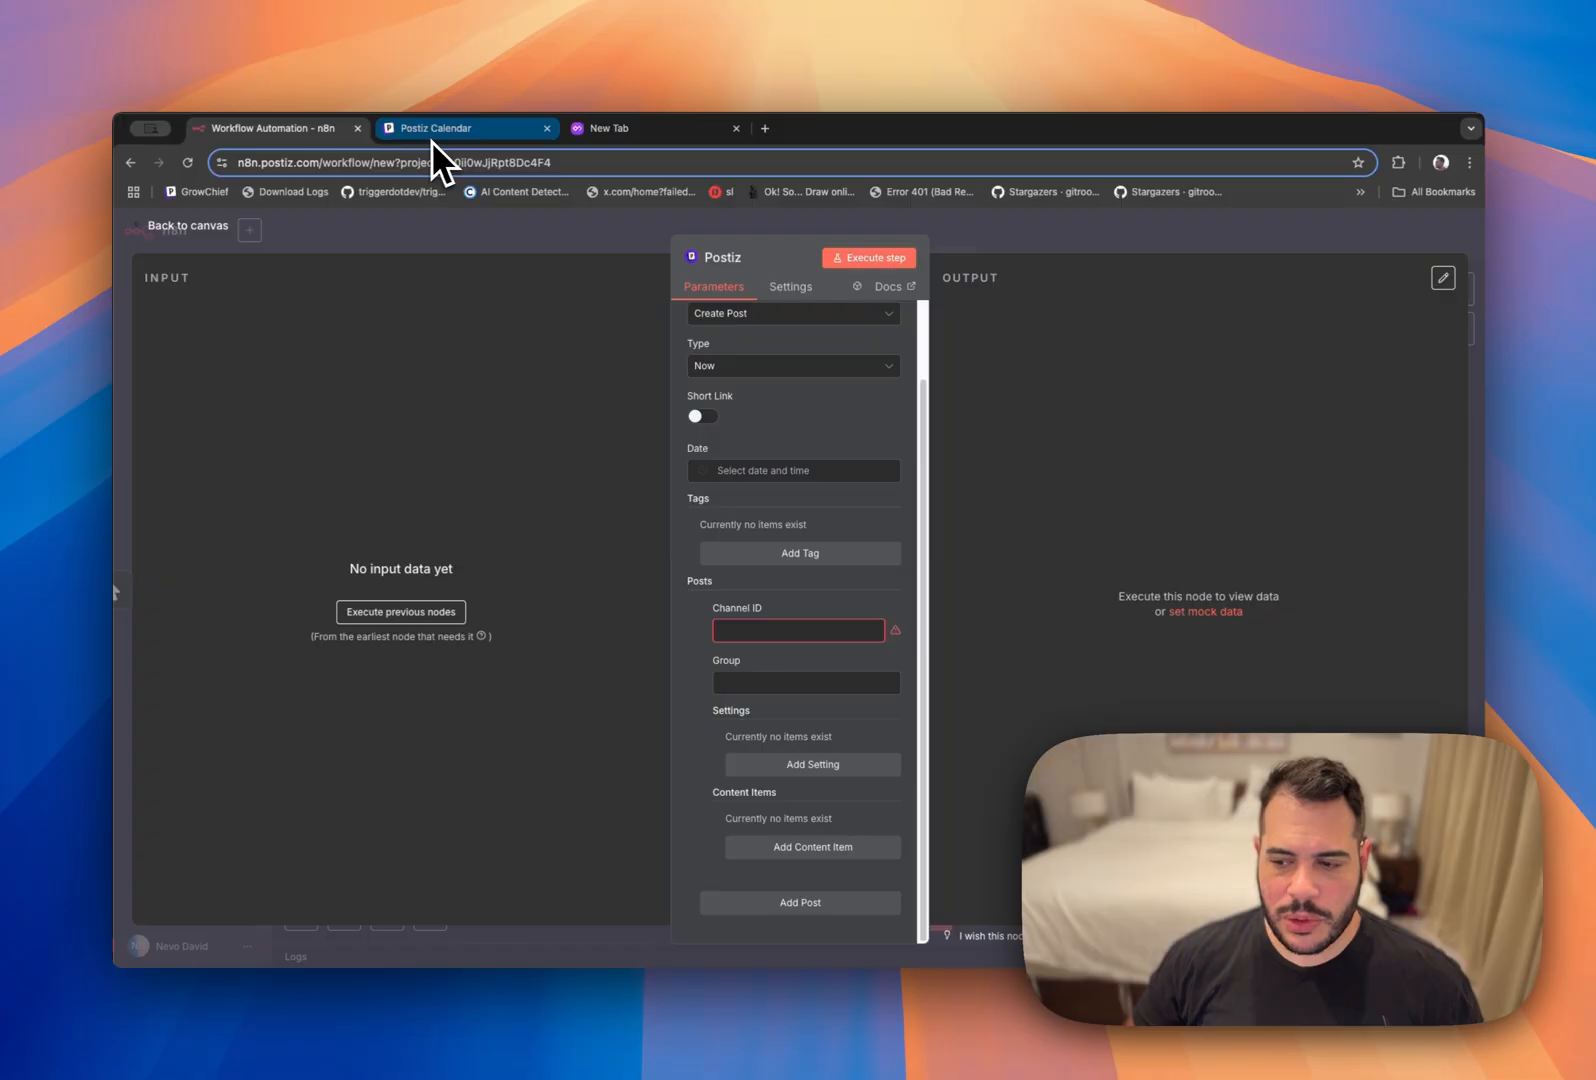
Open the Bluesky channel's menu in the Postiz calendar to copy its ID.
click(439, 127)
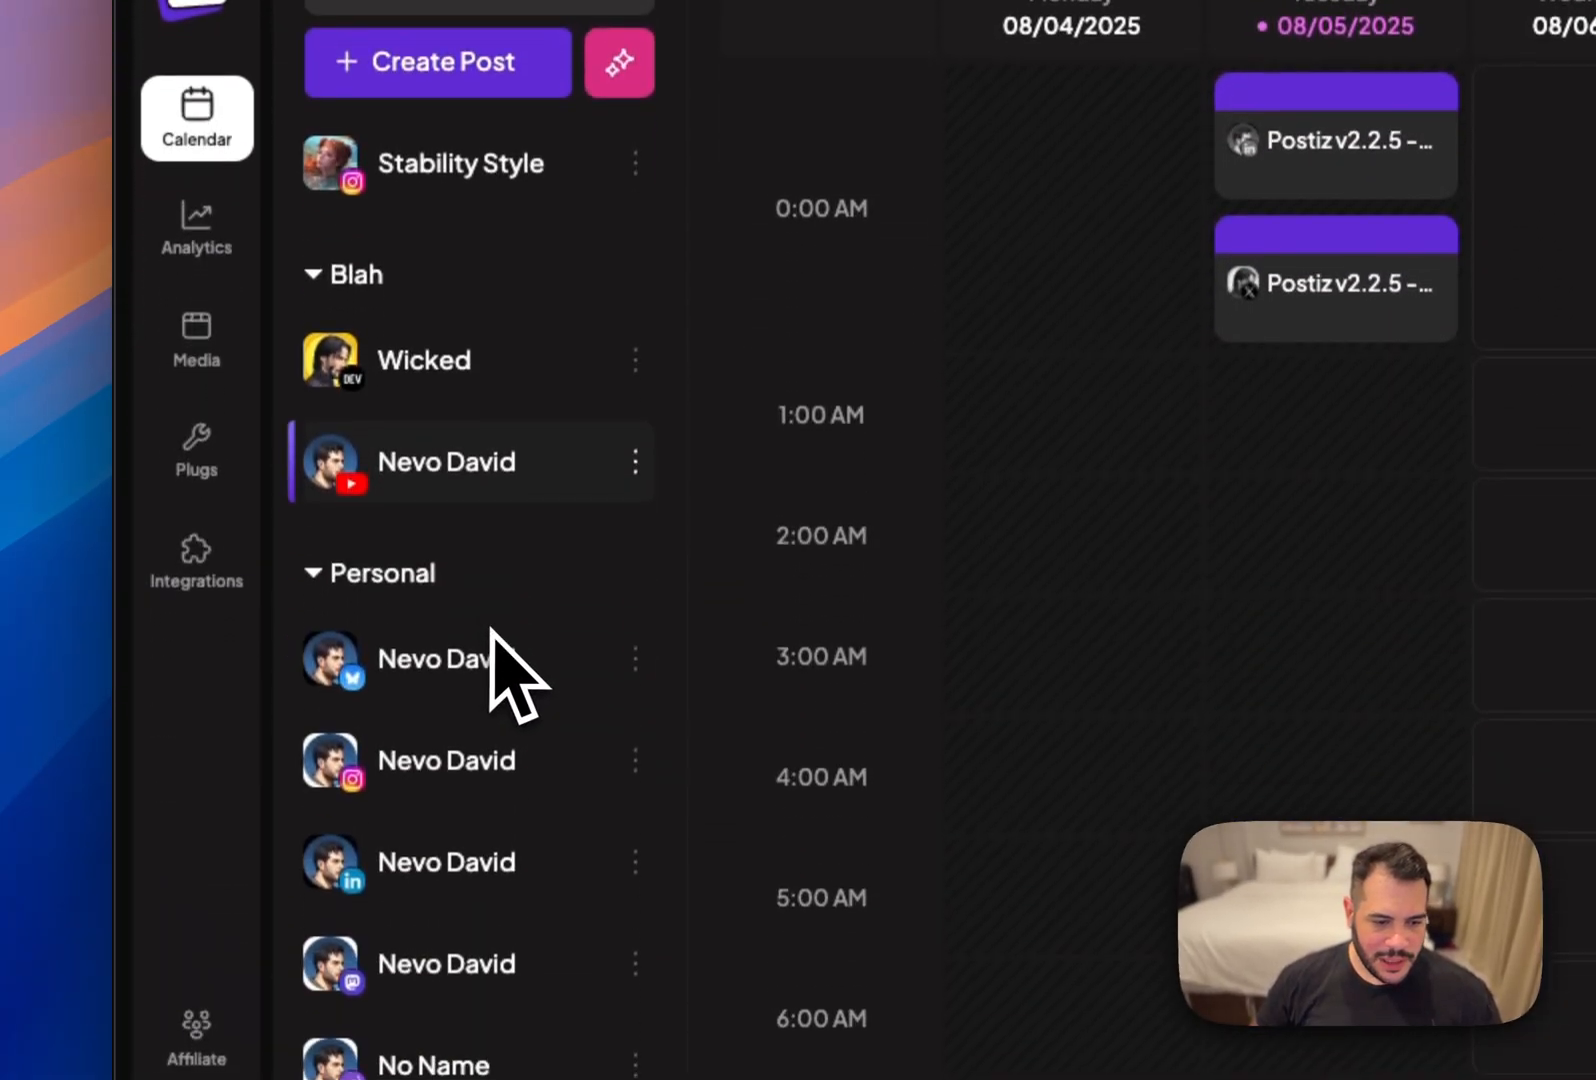
click(635, 656)
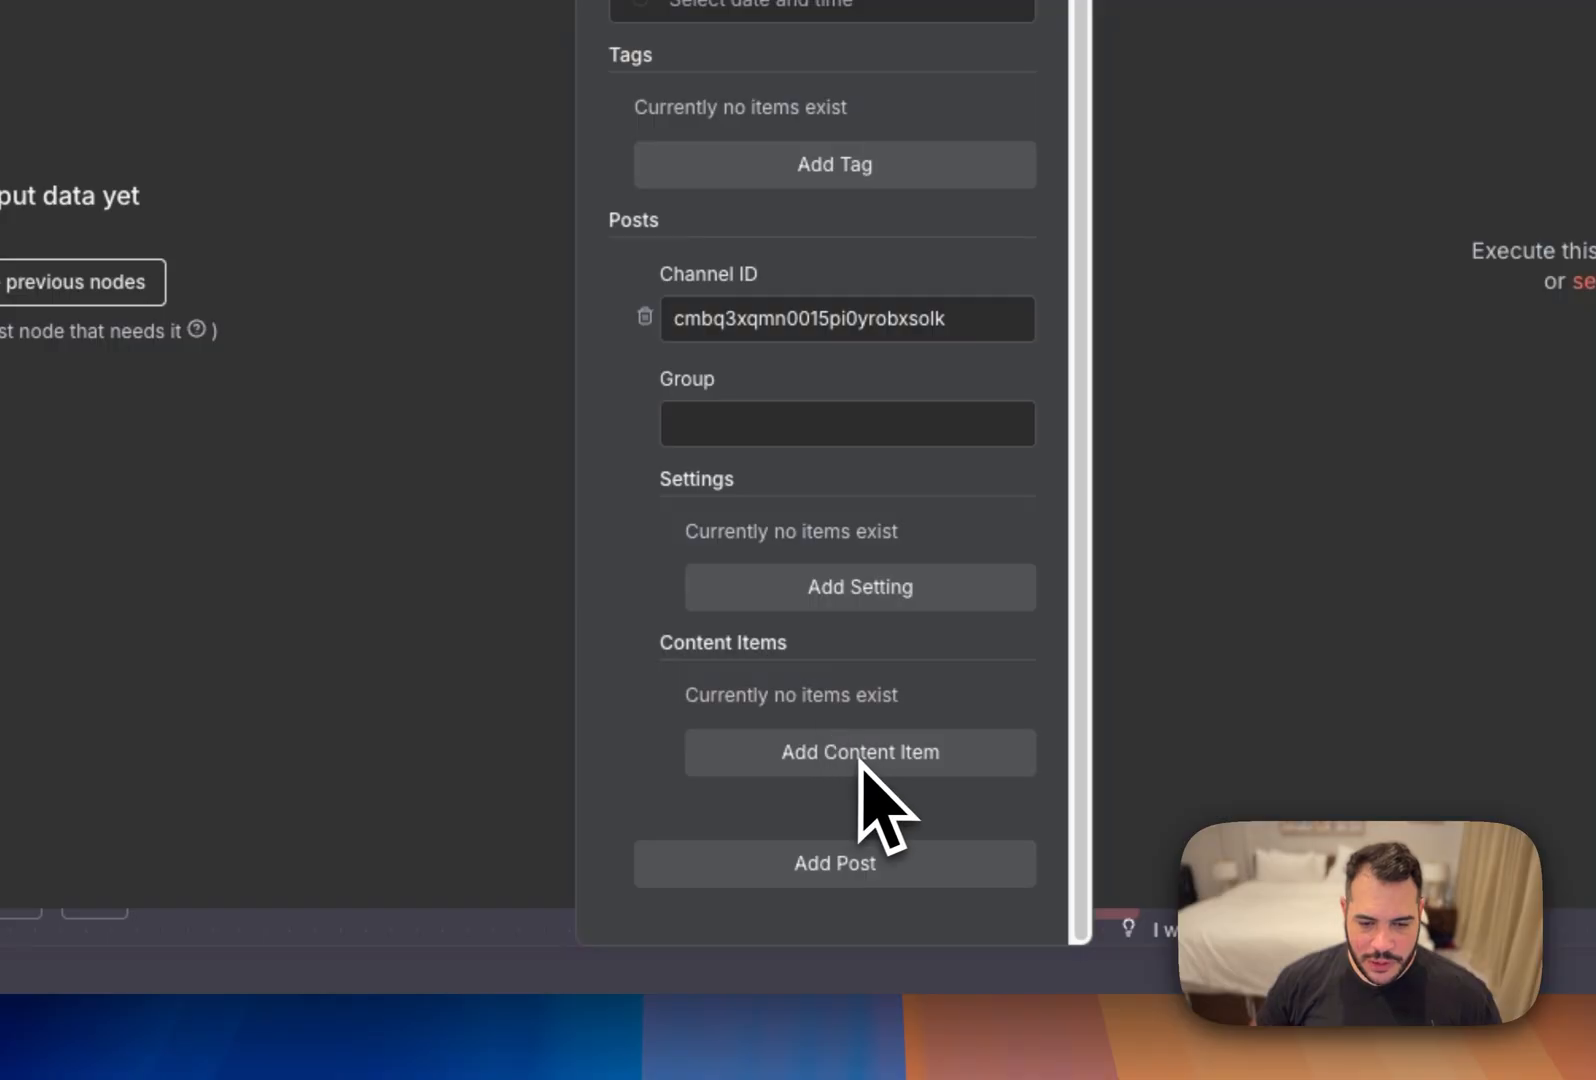
Add a 'Hello' content item to the post and set its date to Now.
click(859, 752)
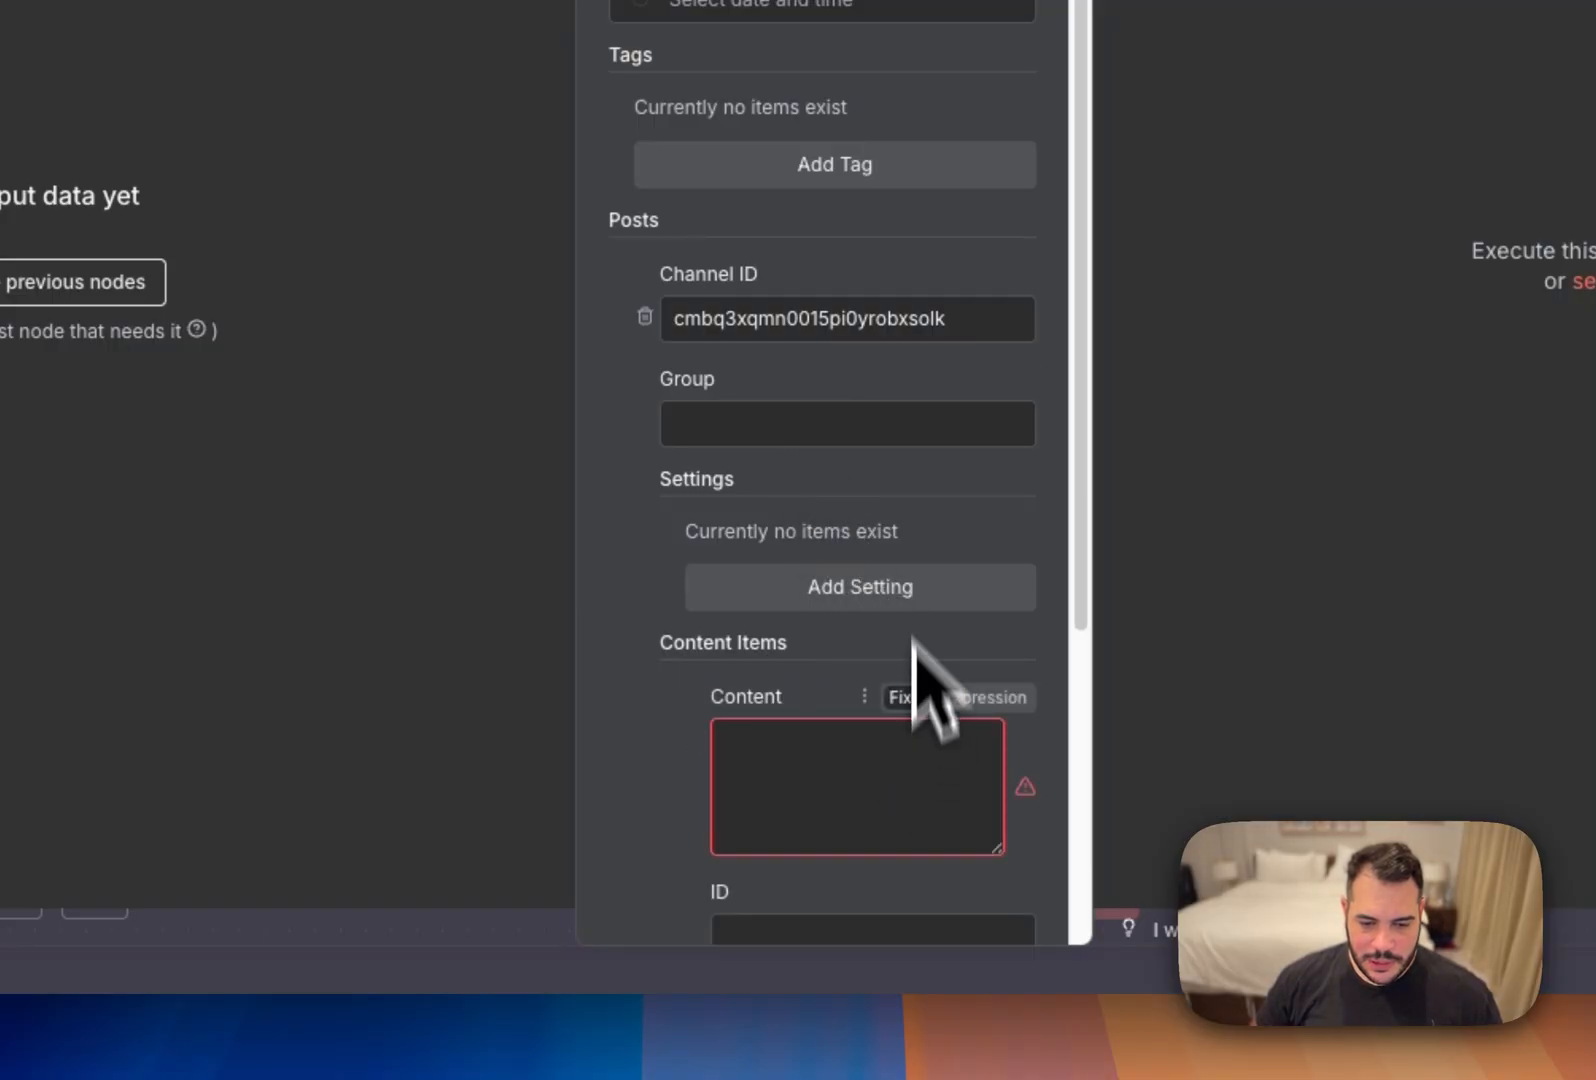
text(He)
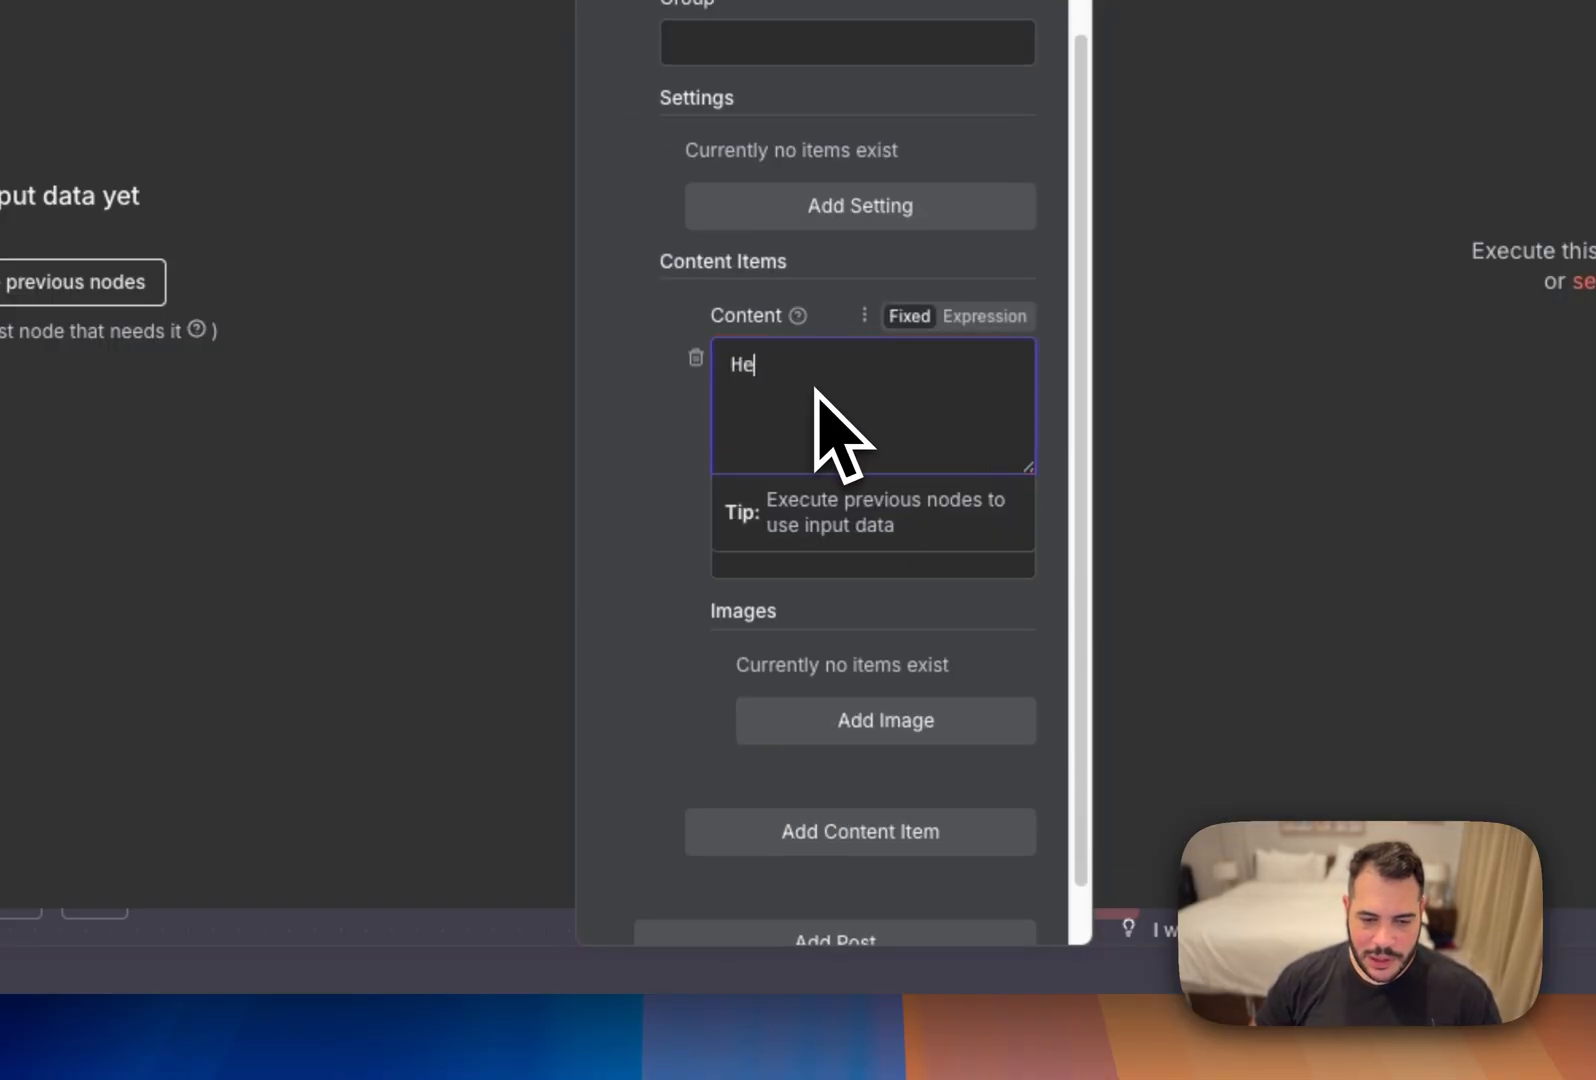
scroll(up, 3)
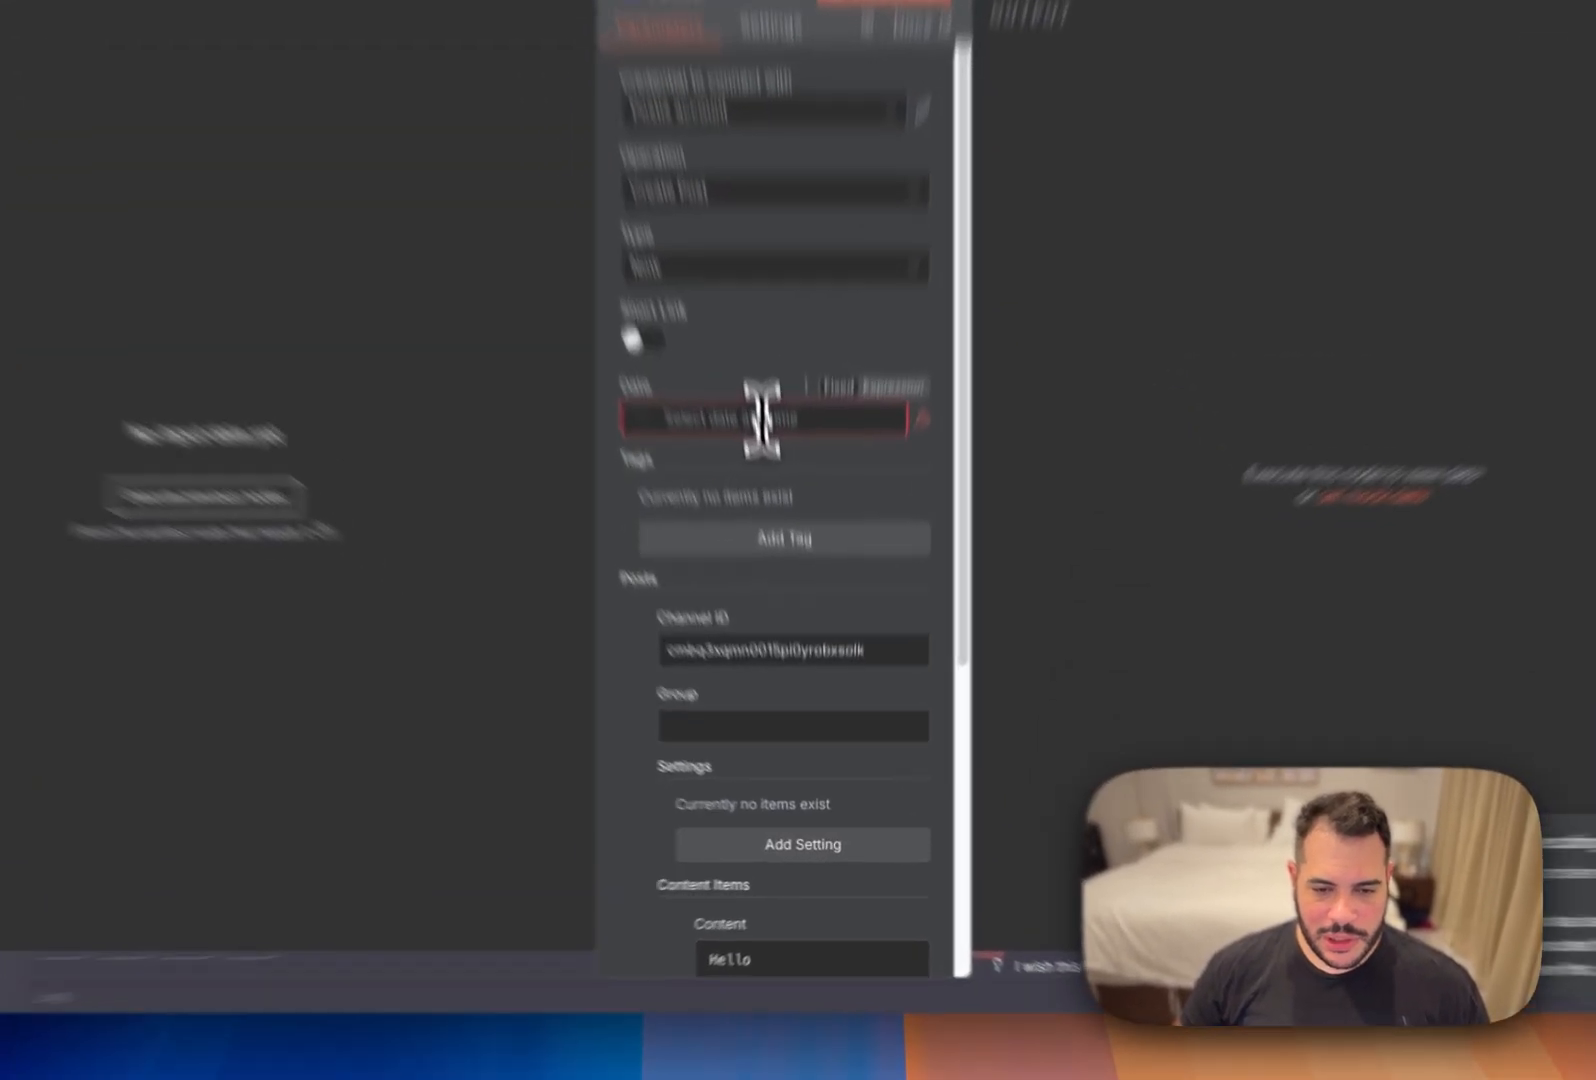
click(696, 148)
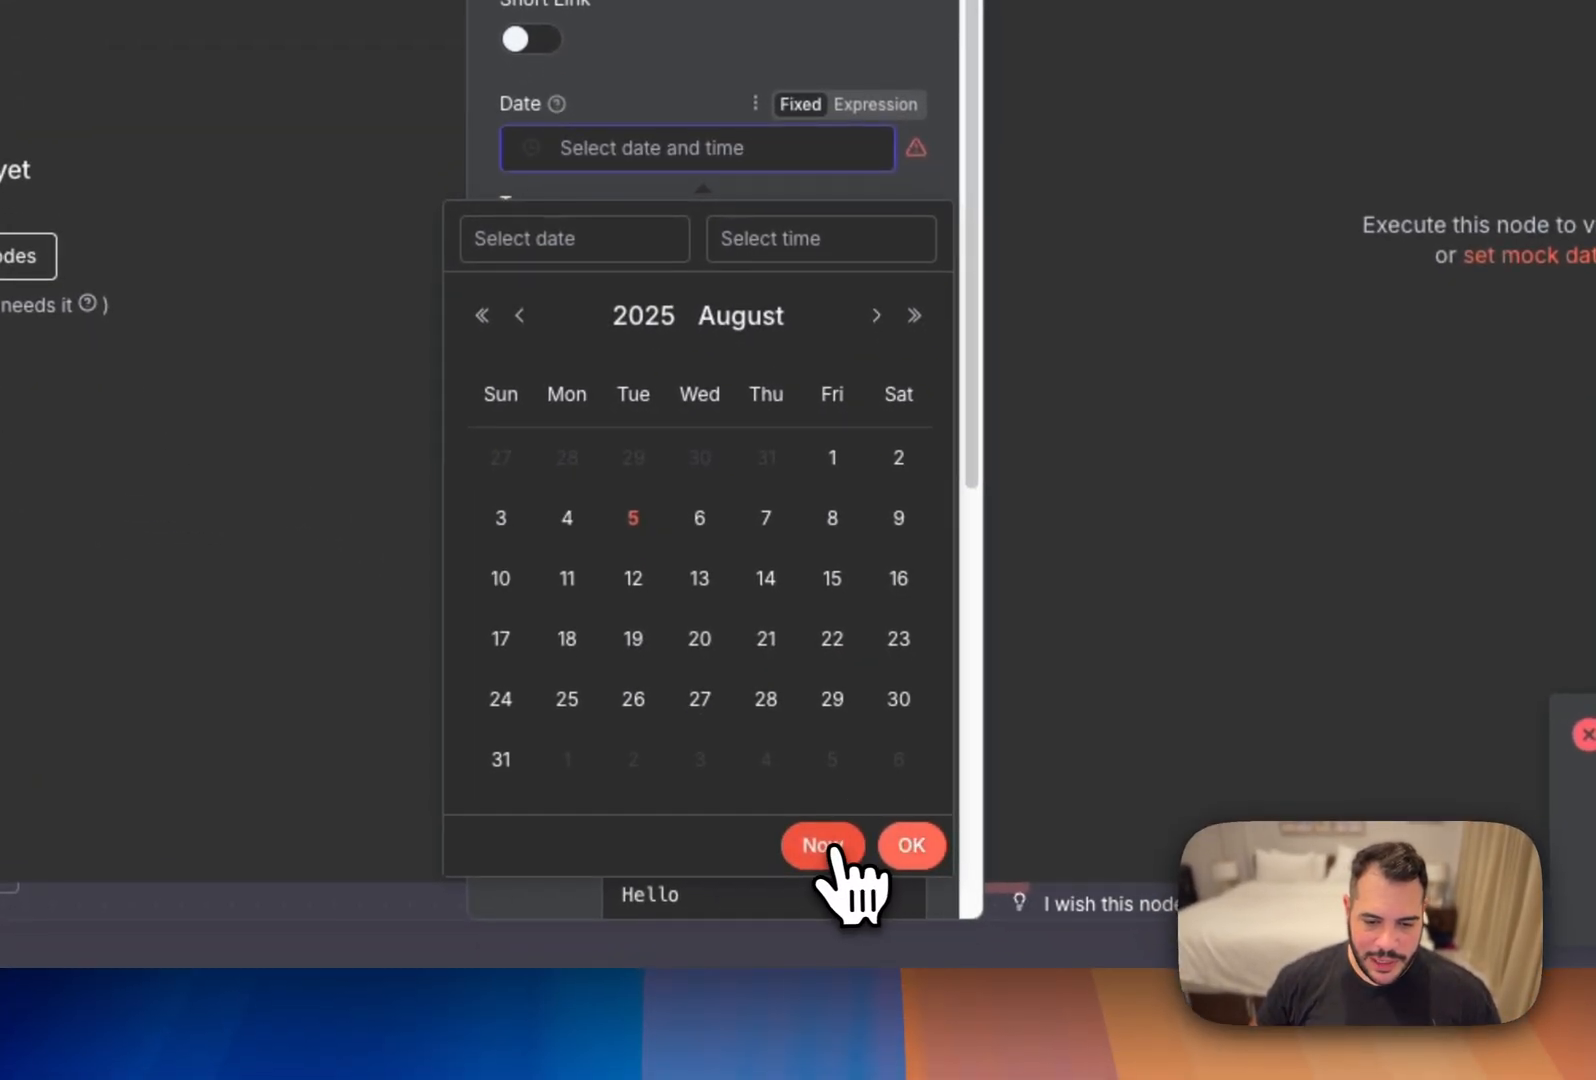
click(822, 845)
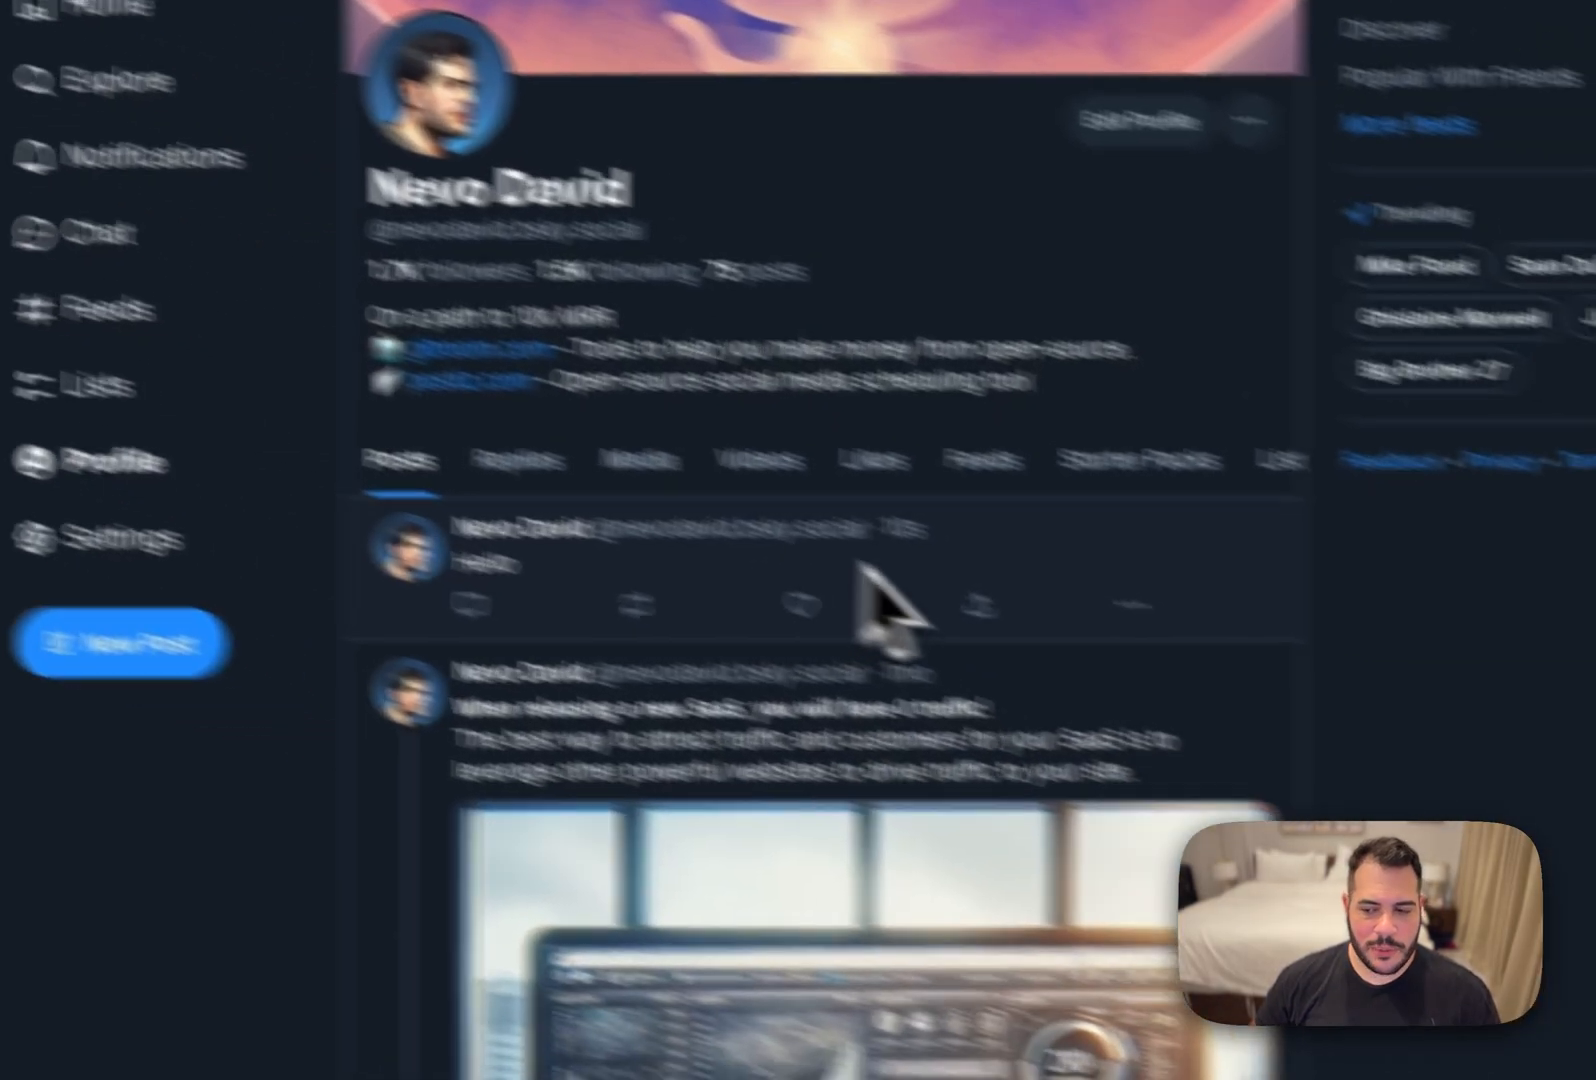
Check the new Hello post on the Bluesky profile, then return to the n8n workflow.
click(798, 396)
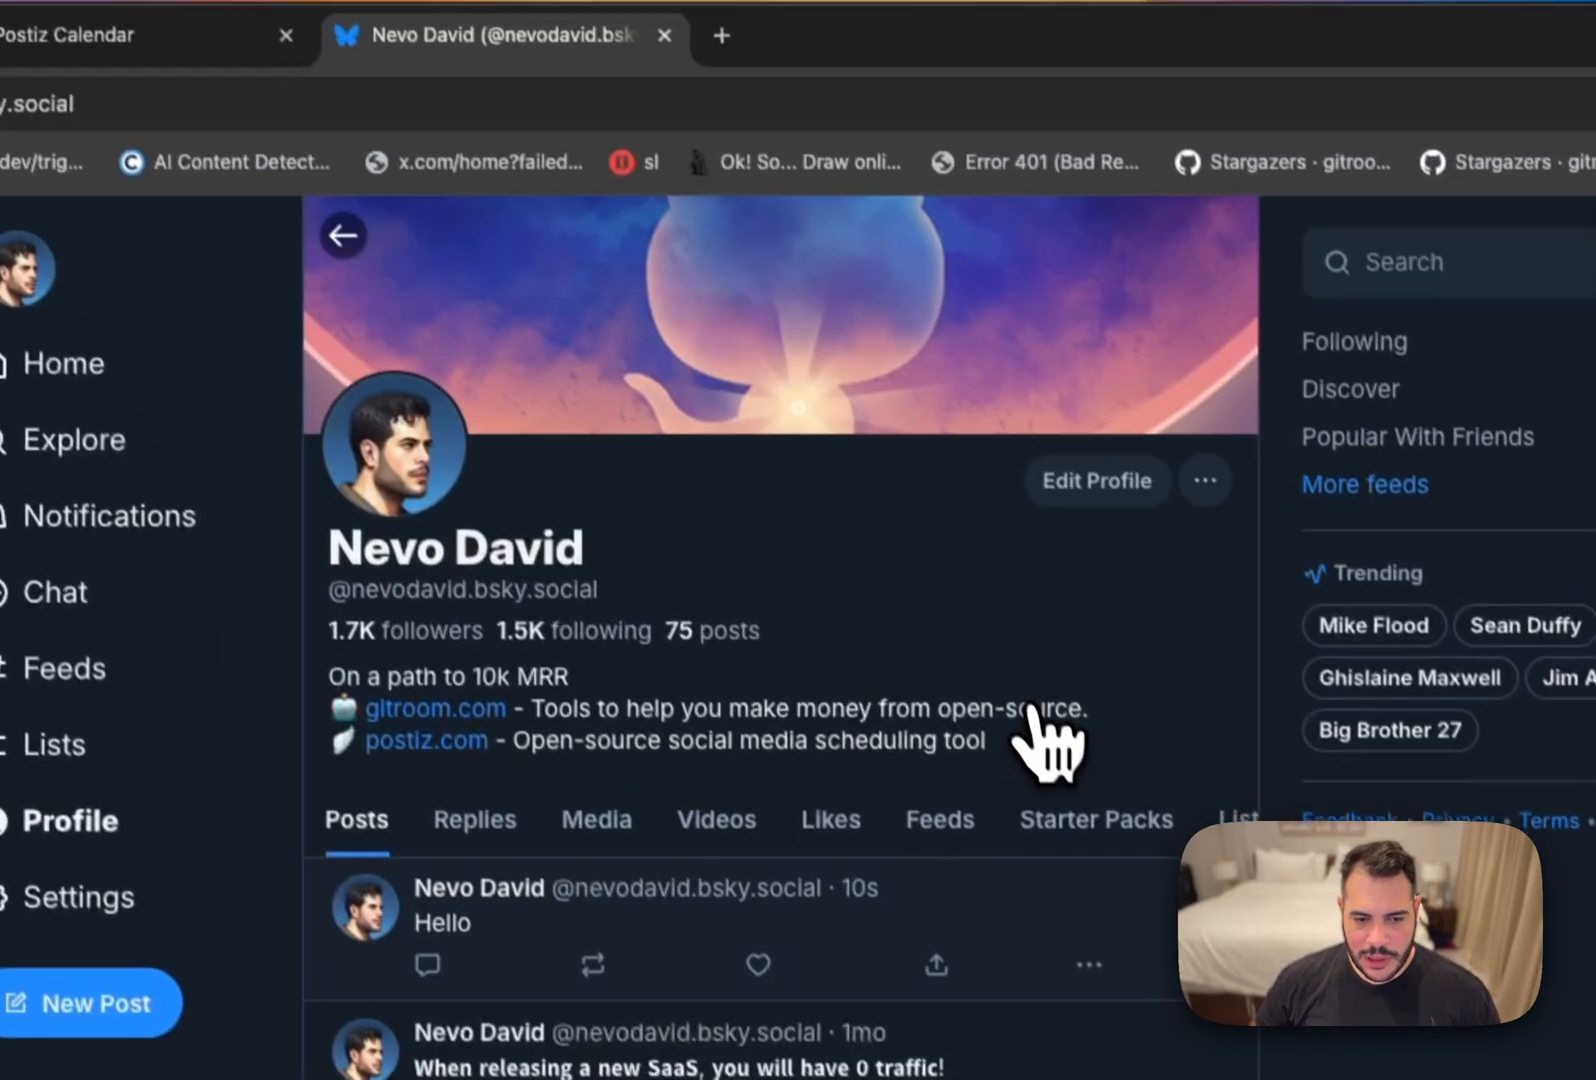
scroll(down, 3)
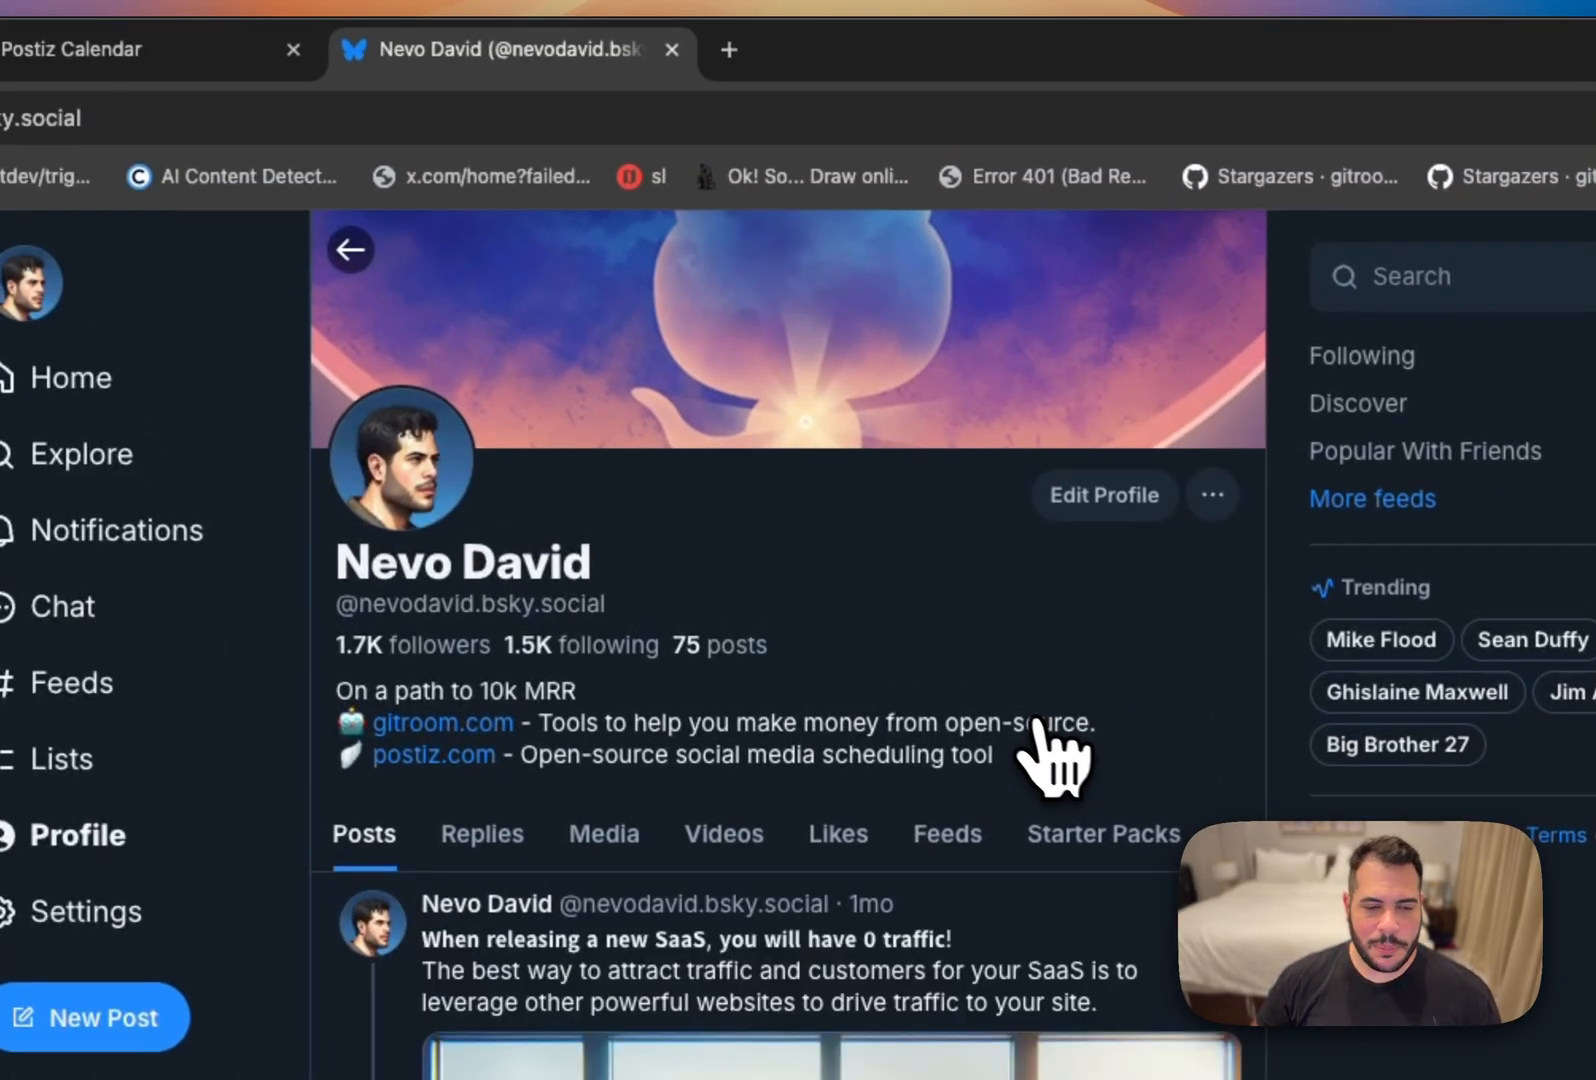
click(428, 145)
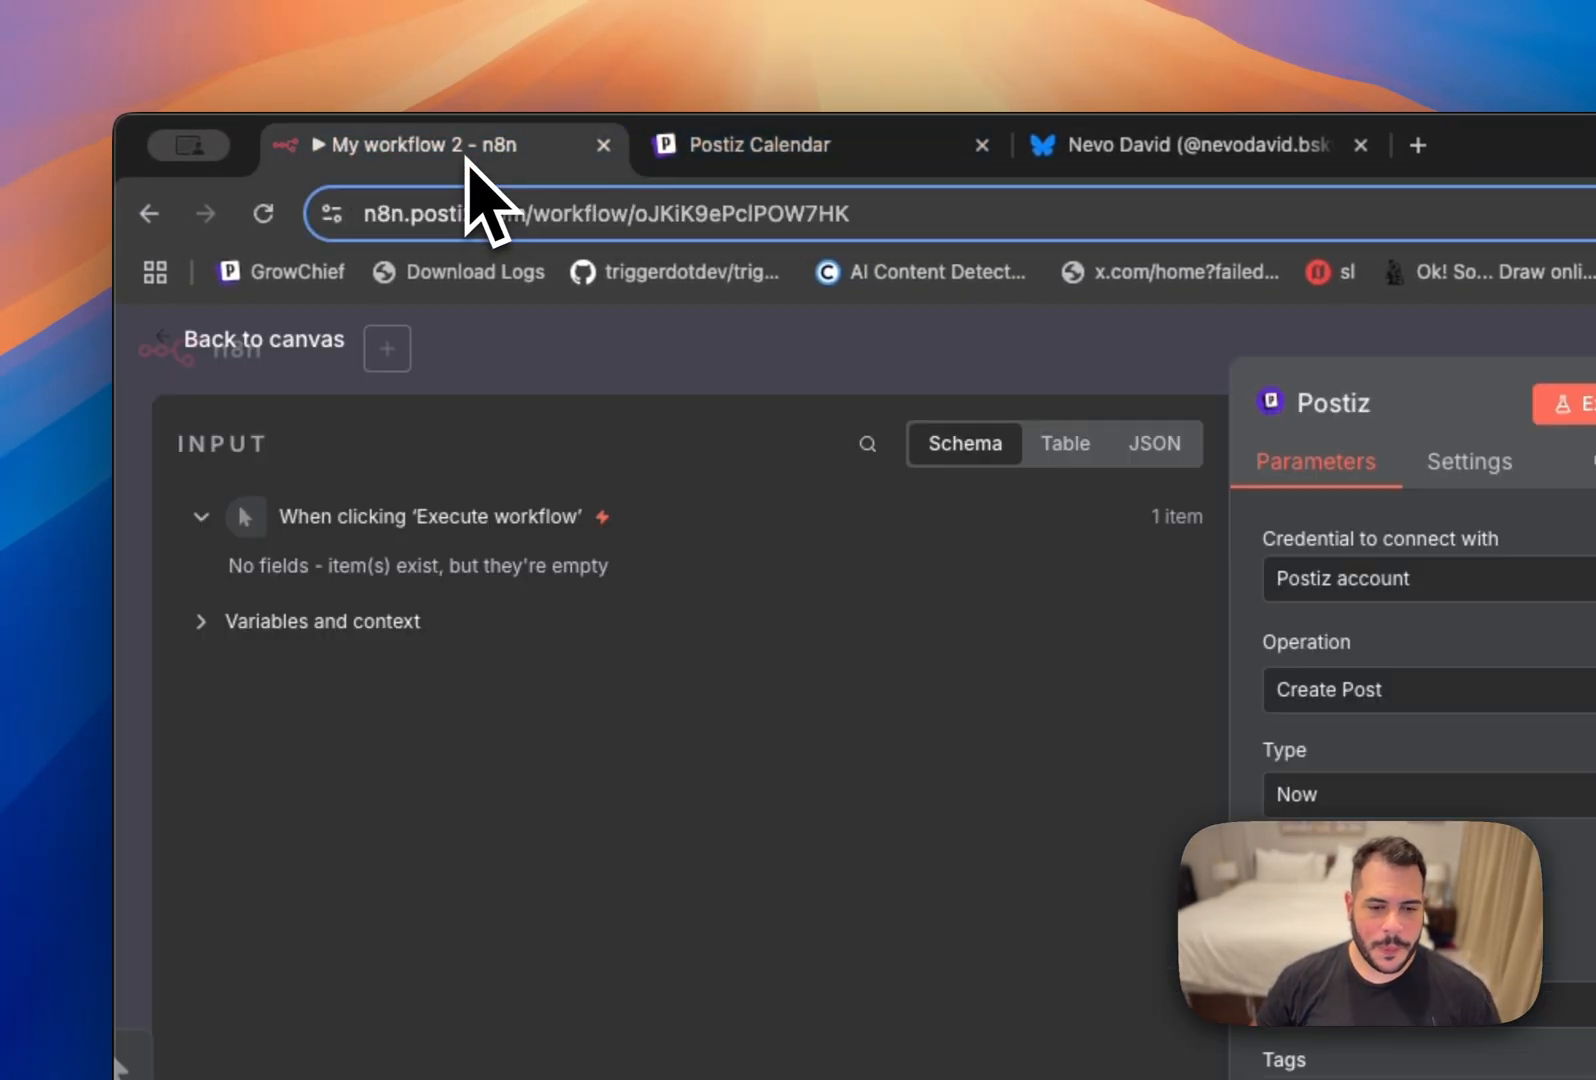
Detach the Postiz node from the trigger and add a Postiz node after the HTTP Request.
click(262, 339)
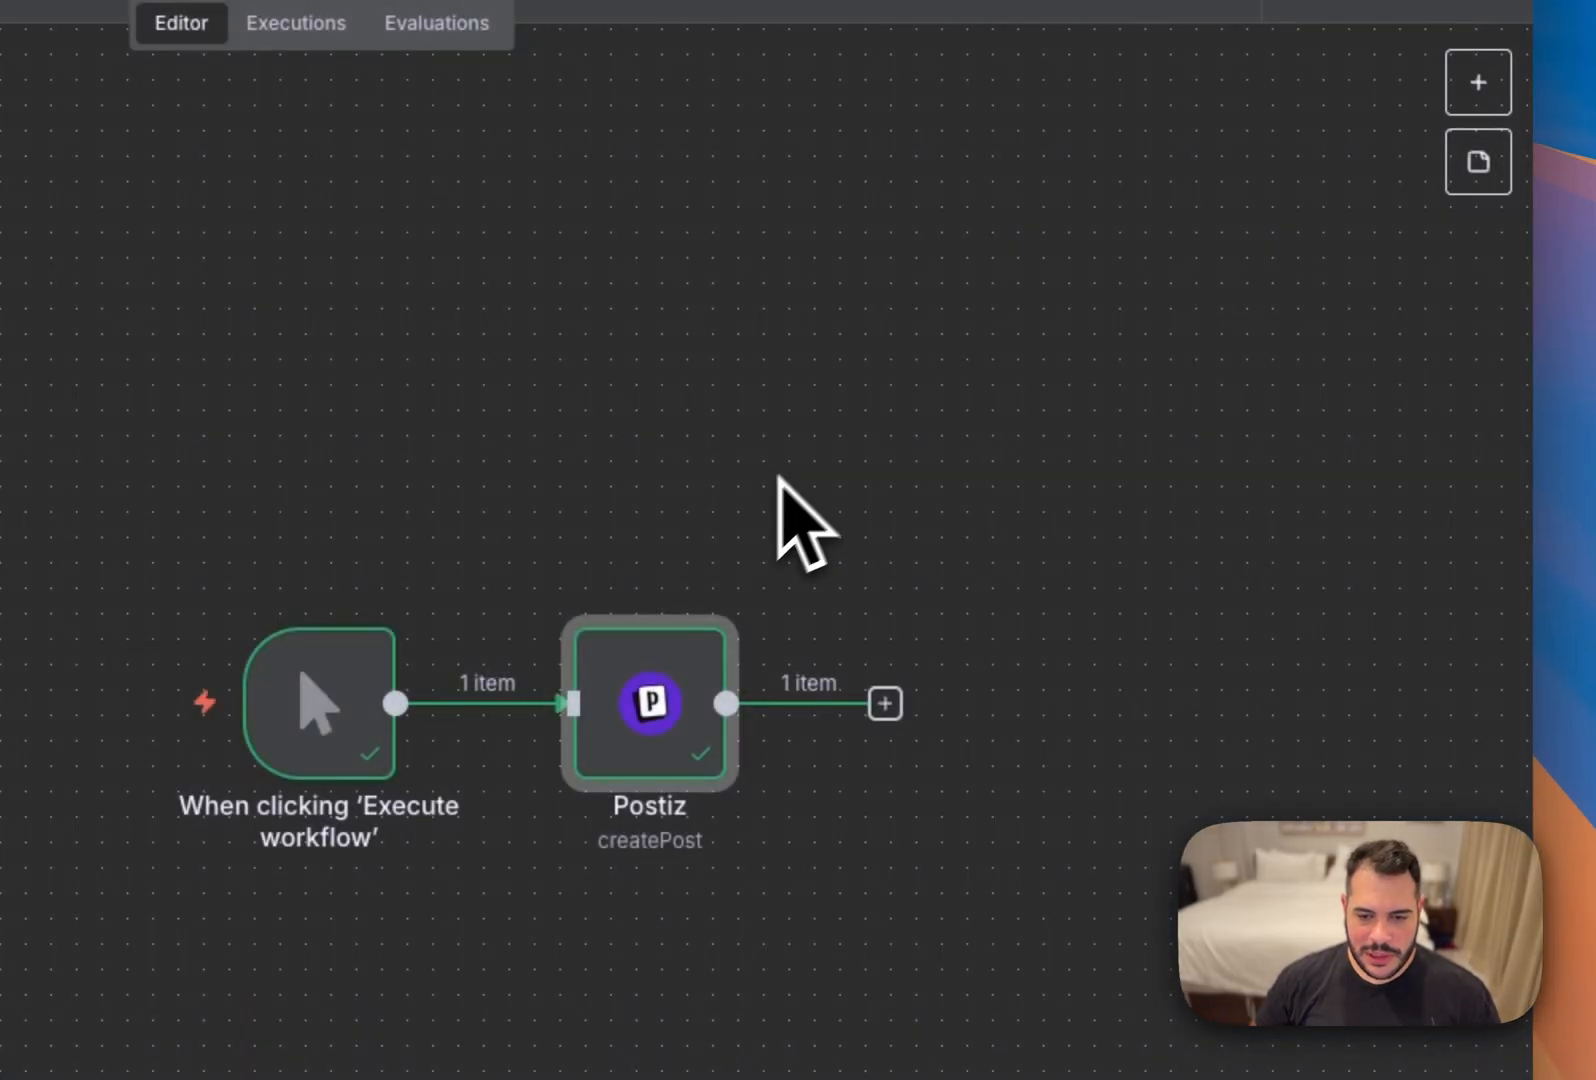
mouse_move(458, 702)
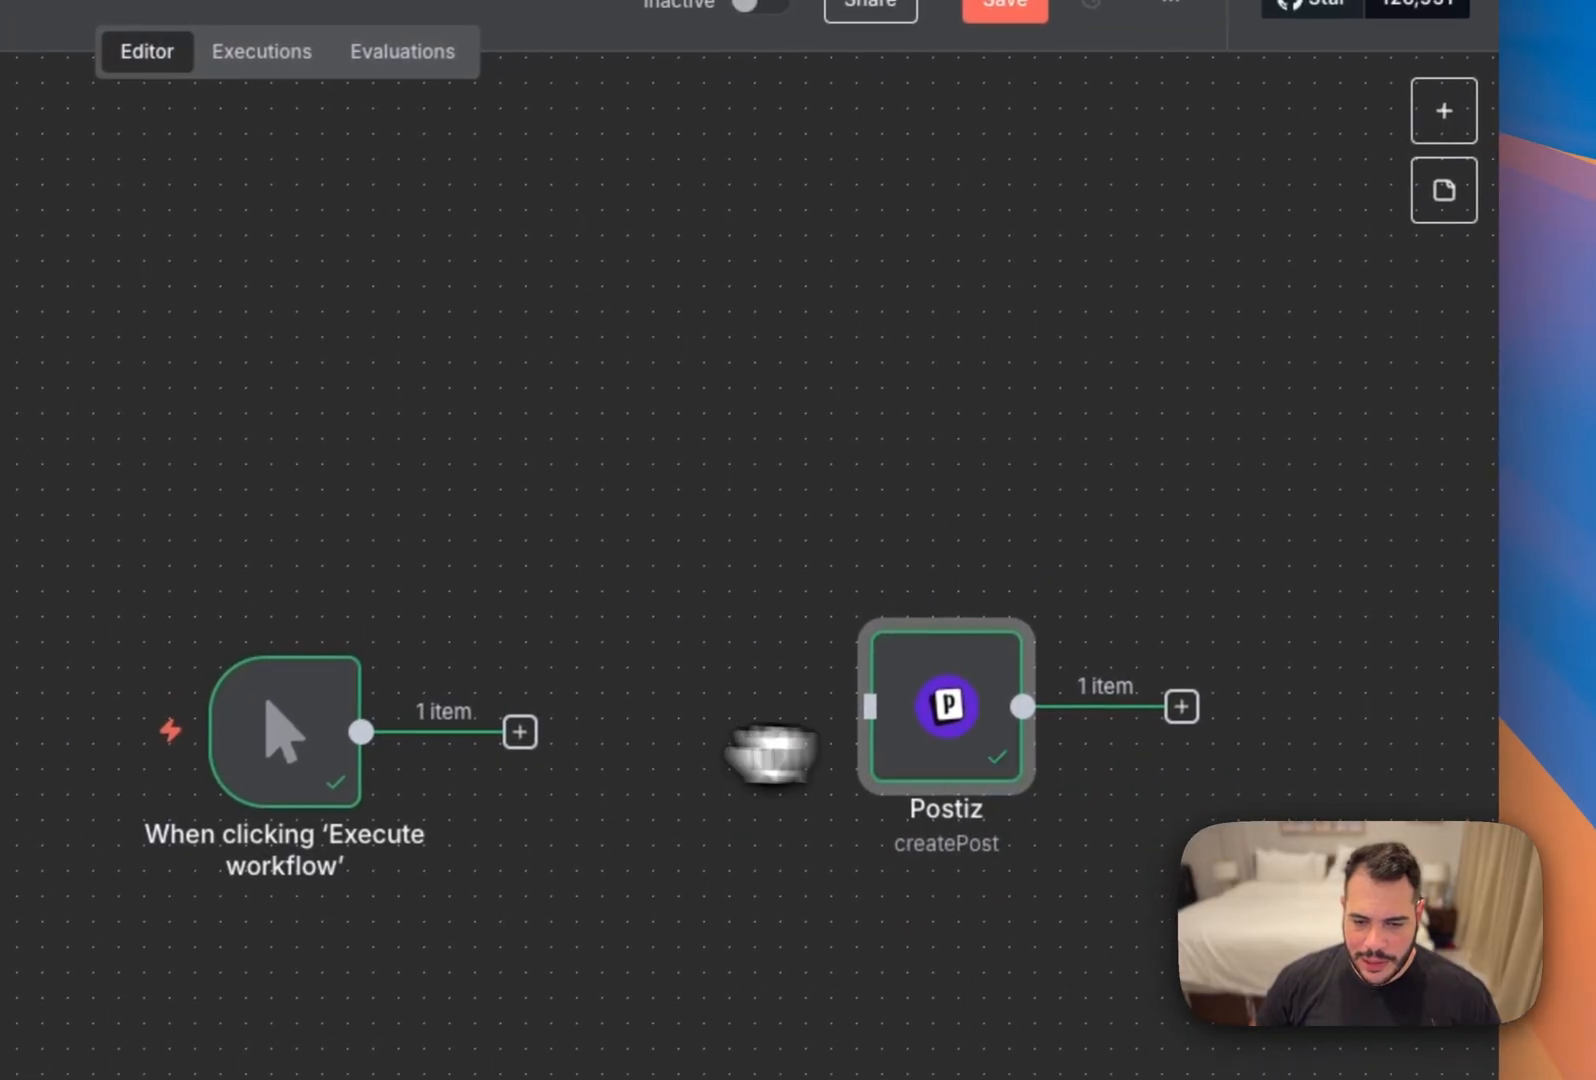
click(1181, 705)
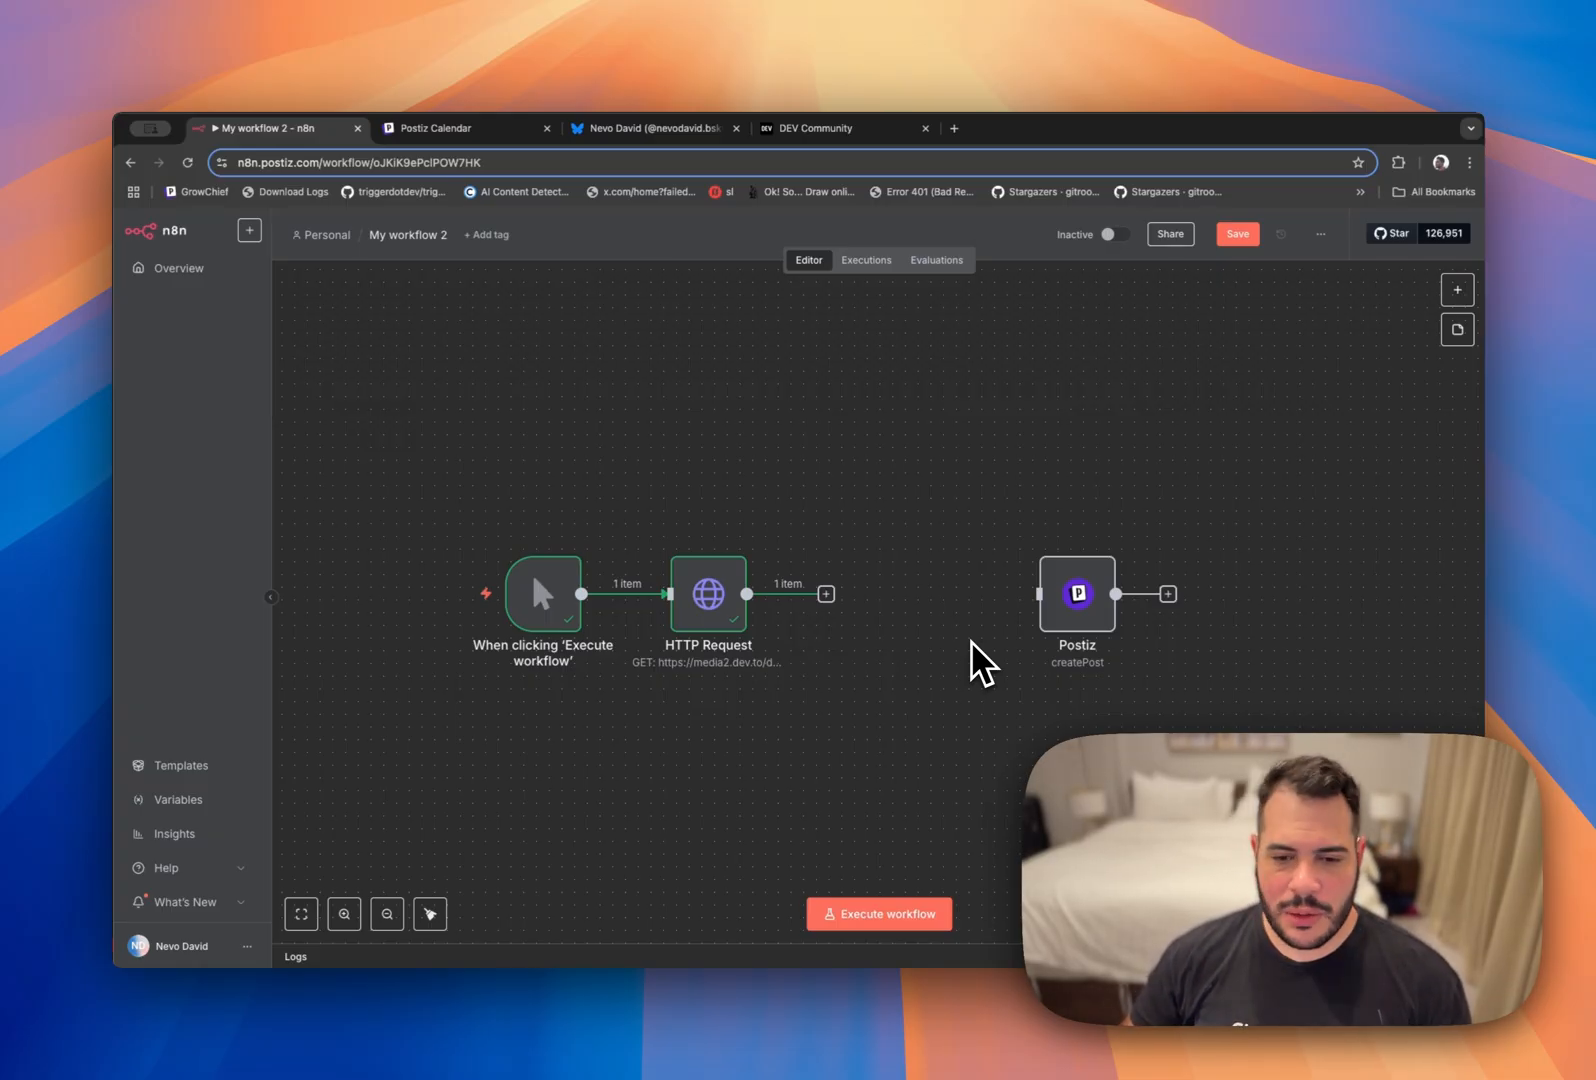
click(825, 593)
text(postiz)
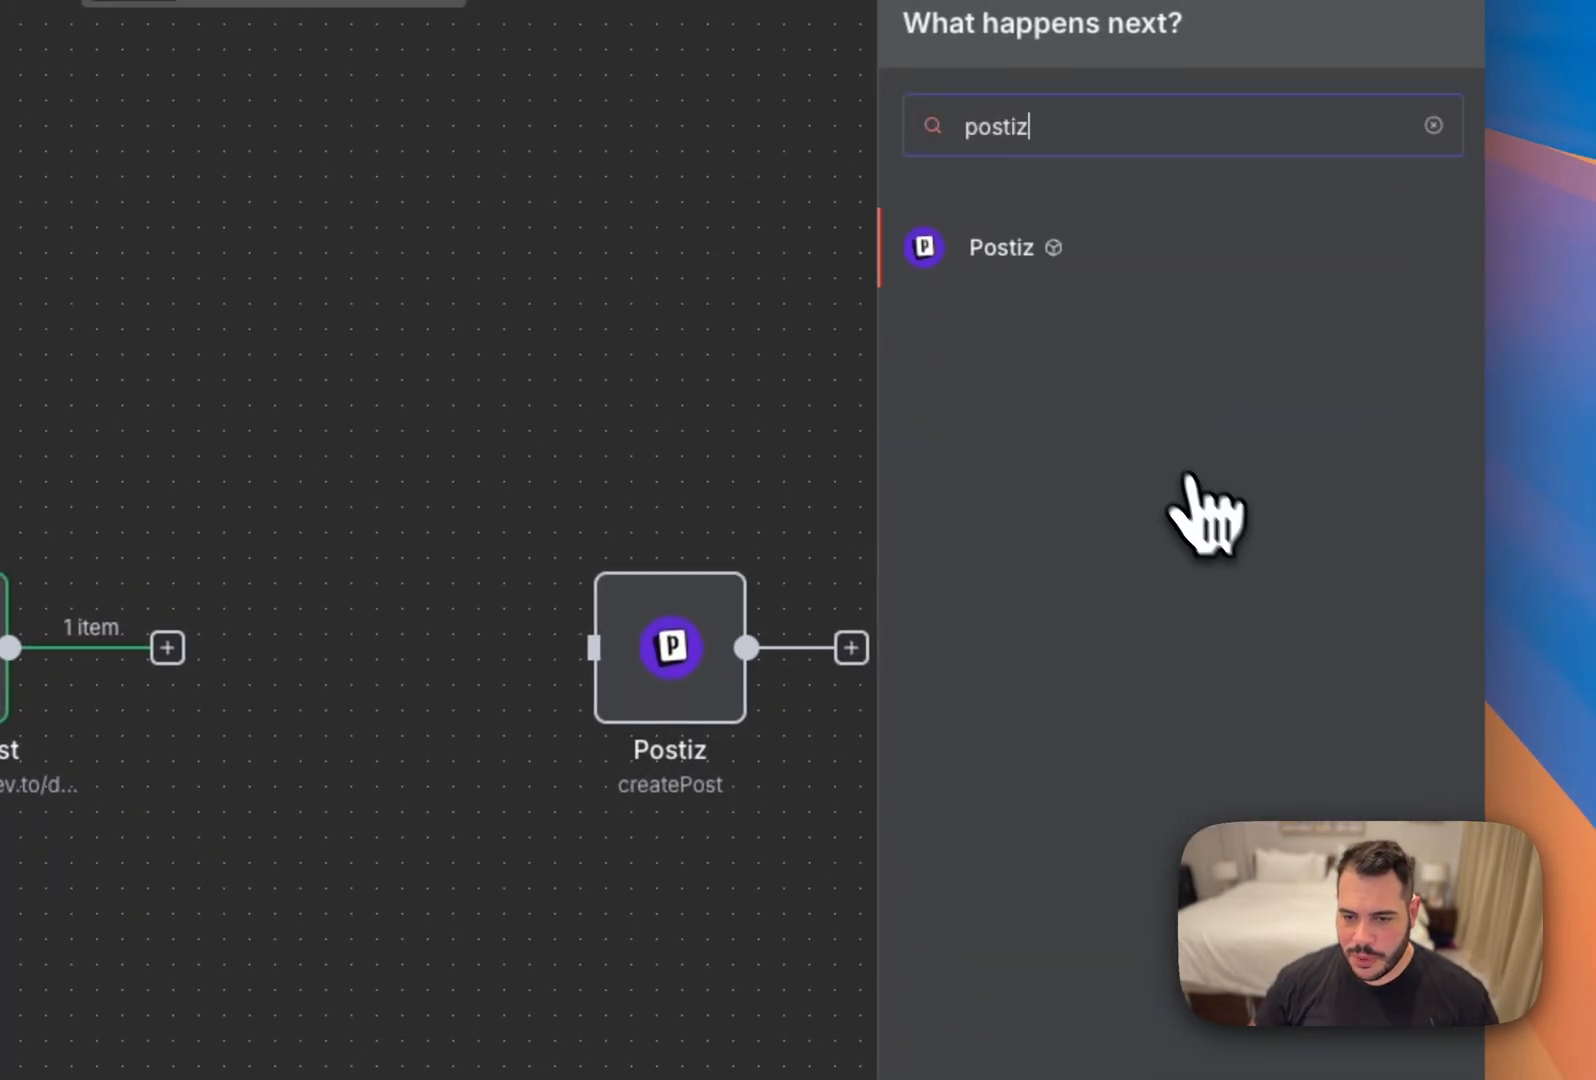
click(1000, 247)
text({{ }})
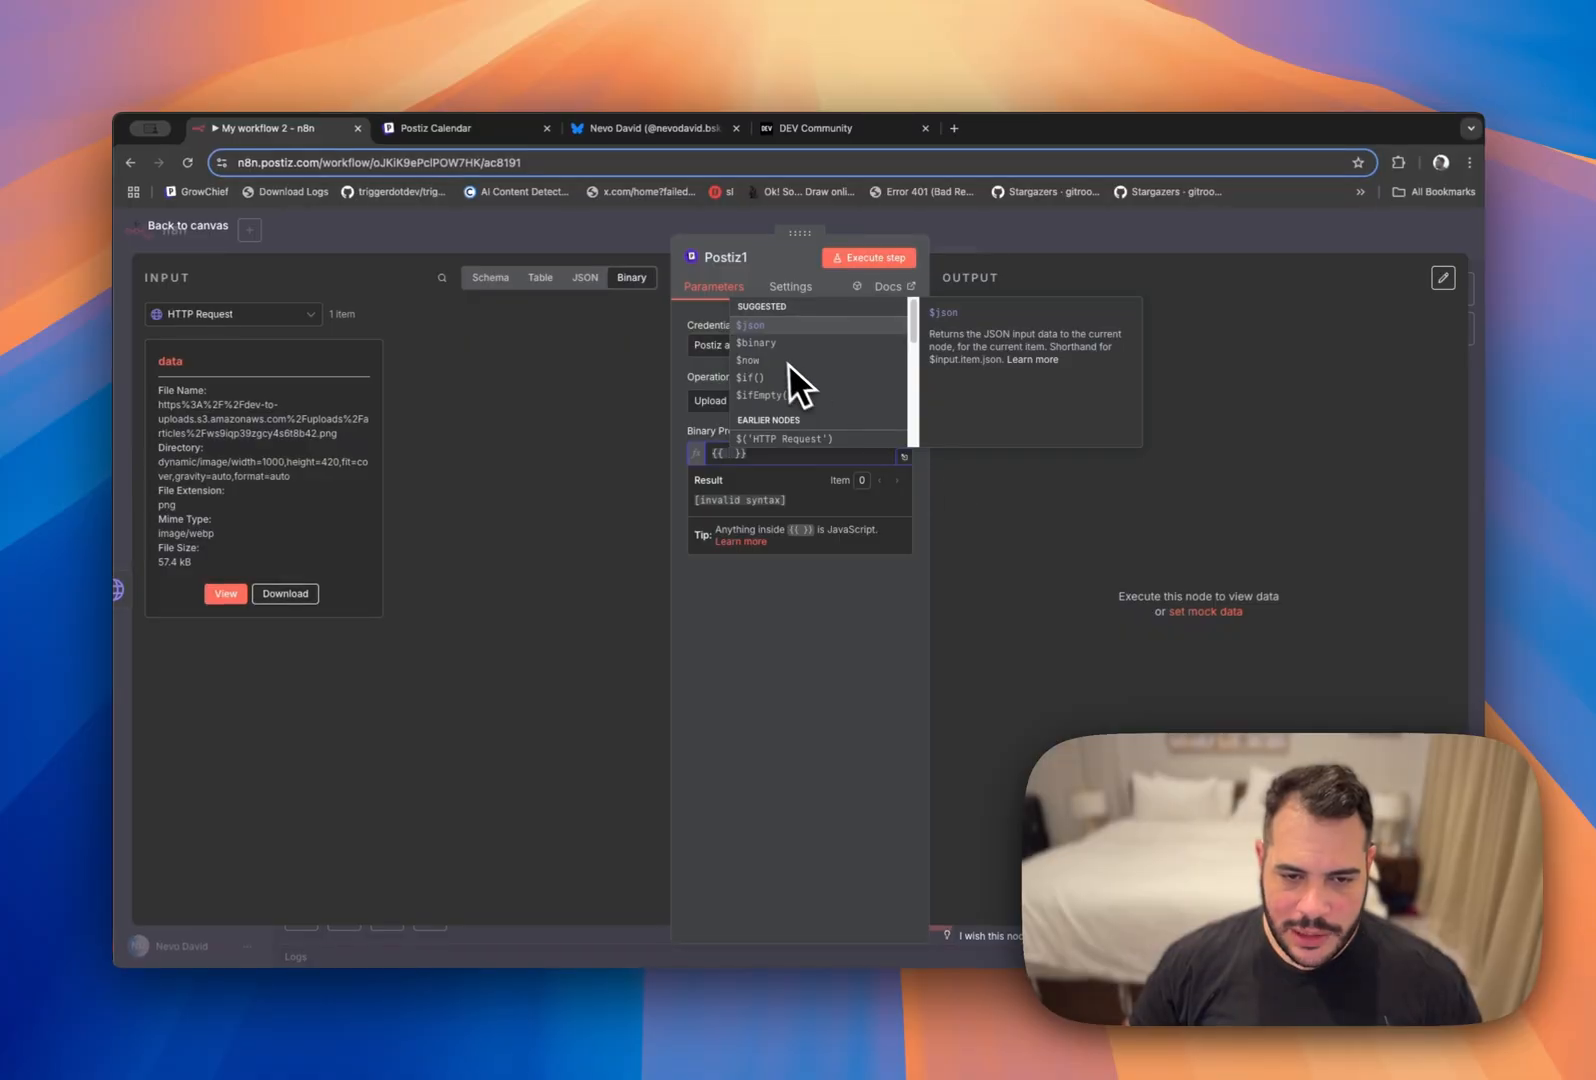
Set Postiz1's Binary Property to {{ $('HTTP Request').item.binary }} and execute the upload.
scroll(down, 3)
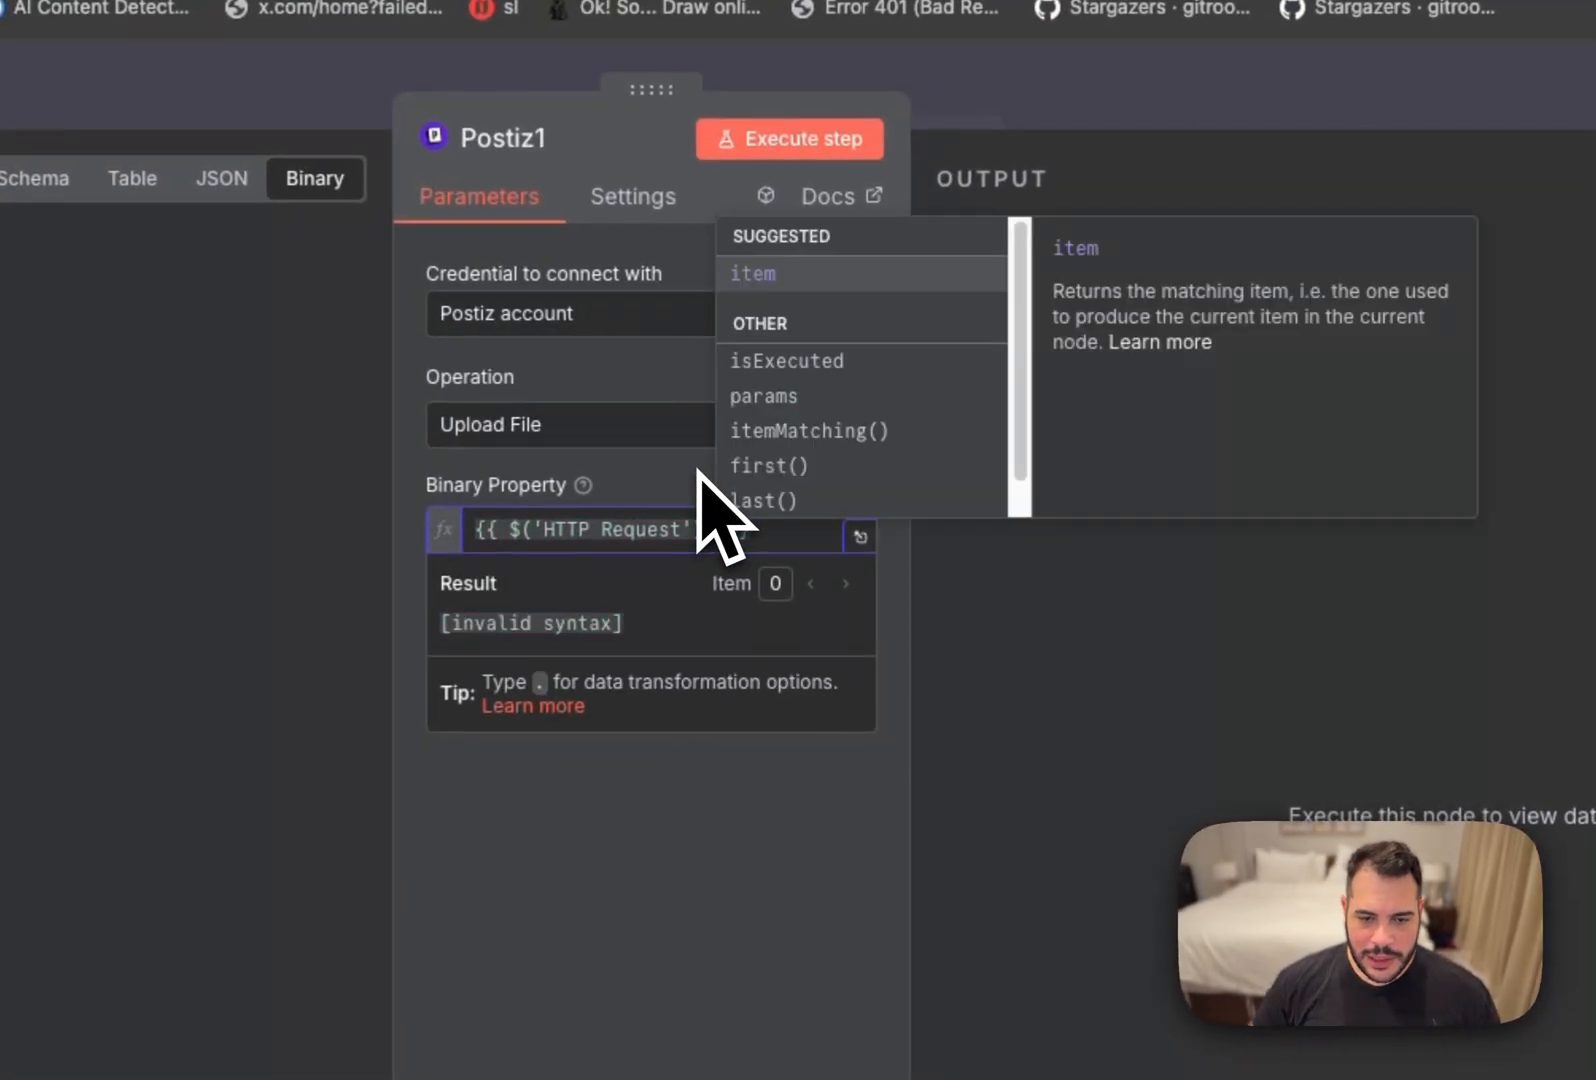
click(751, 273)
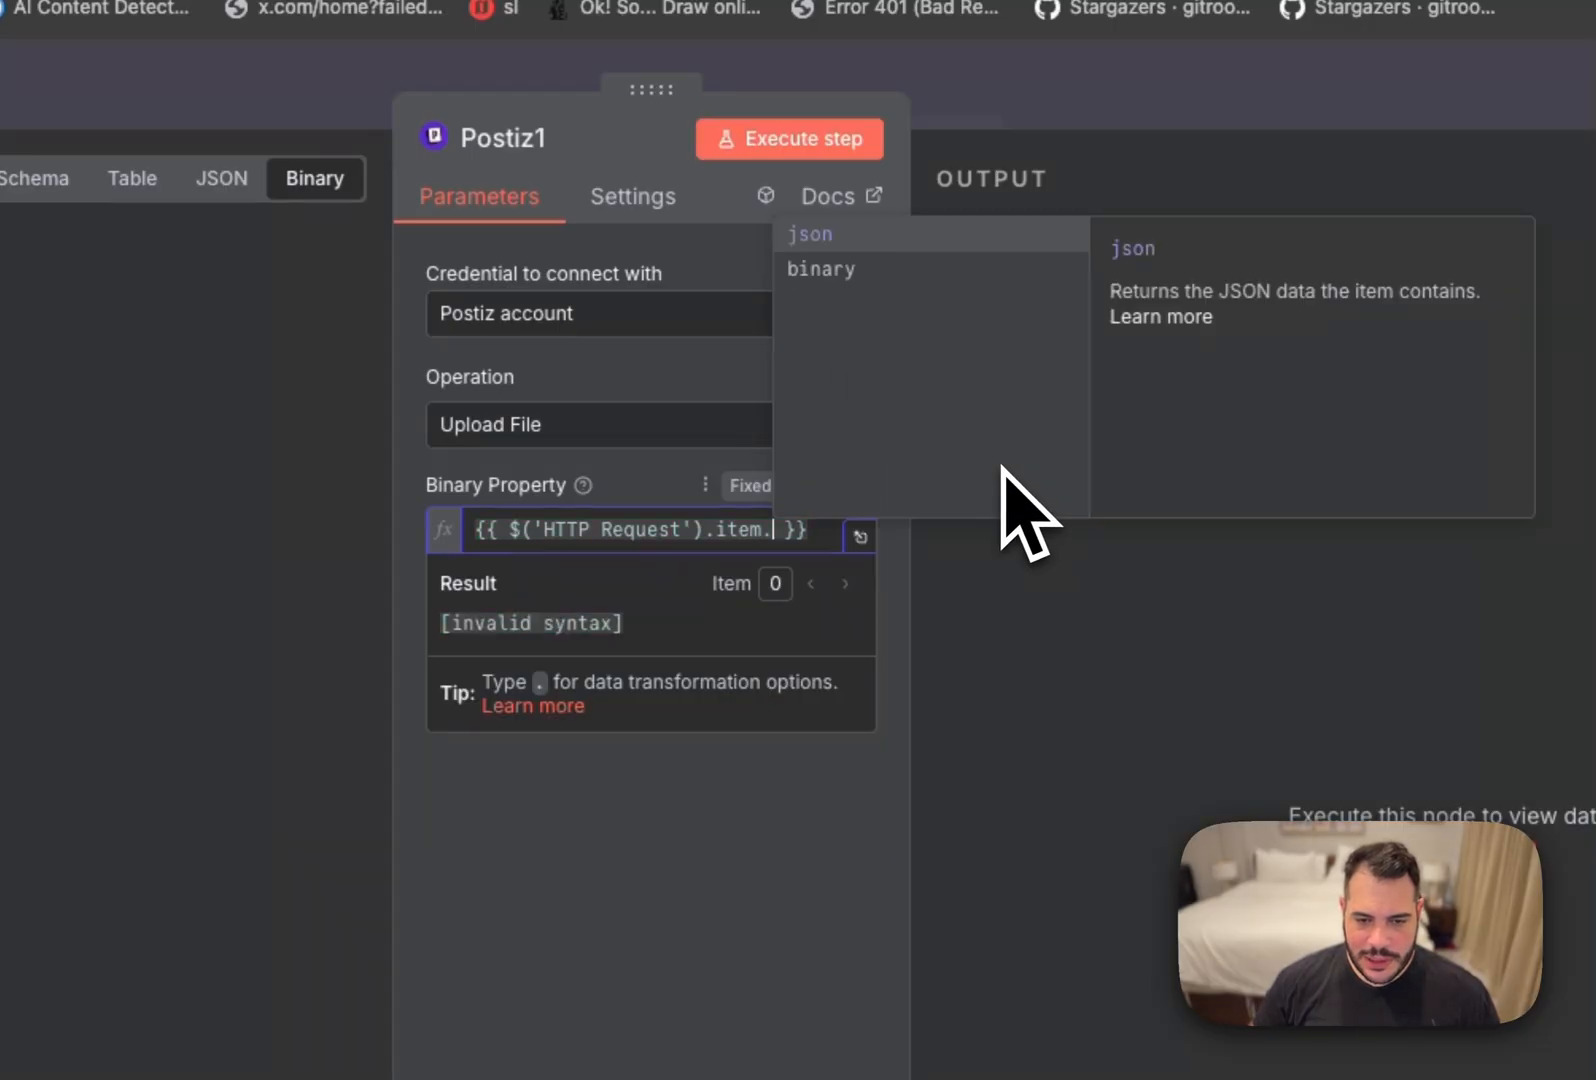
click(820, 269)
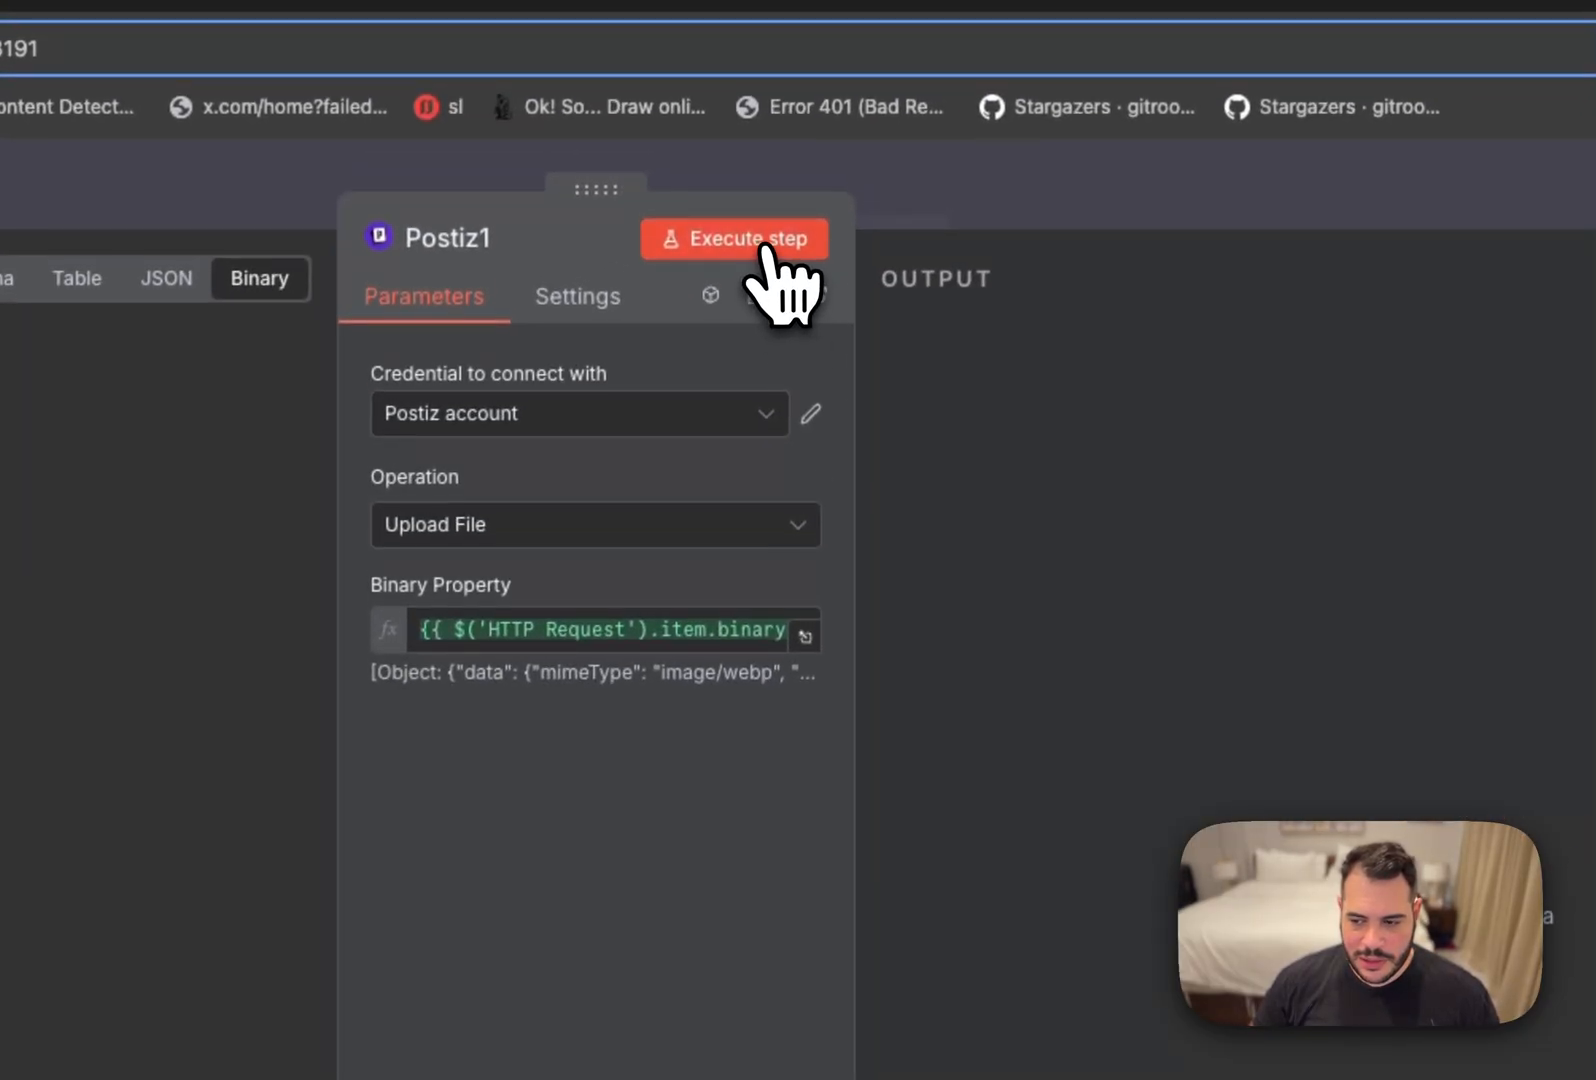
click(735, 238)
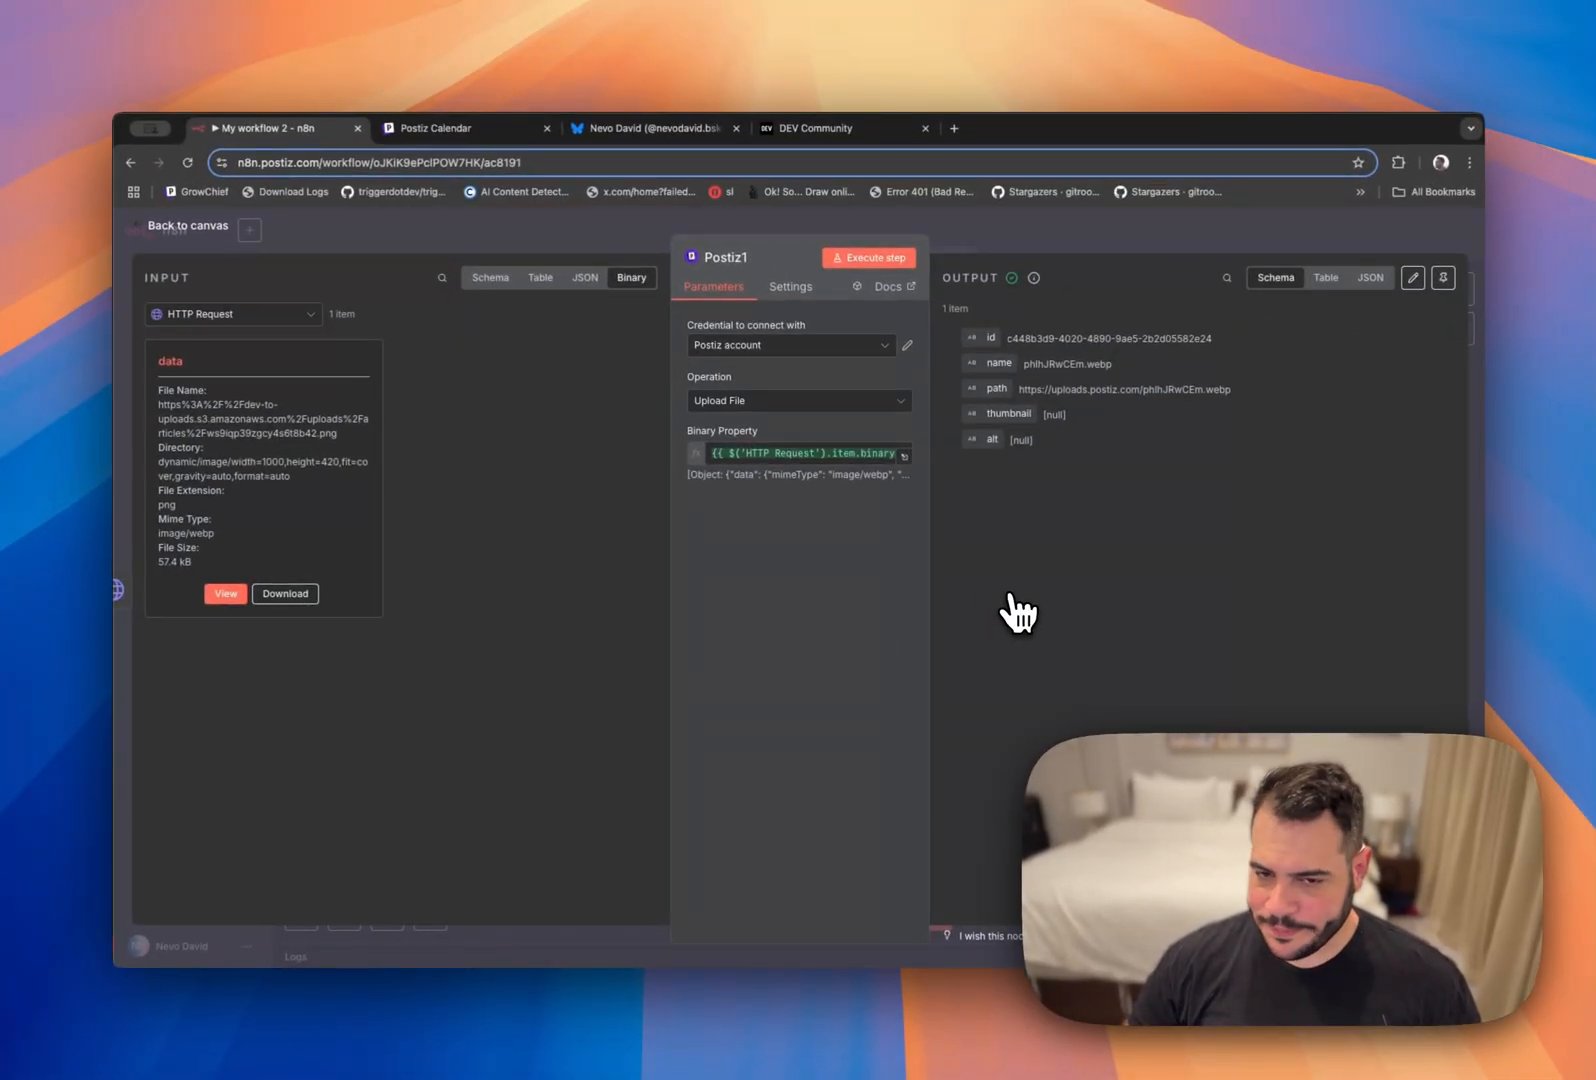
mouse_move(1074, 372)
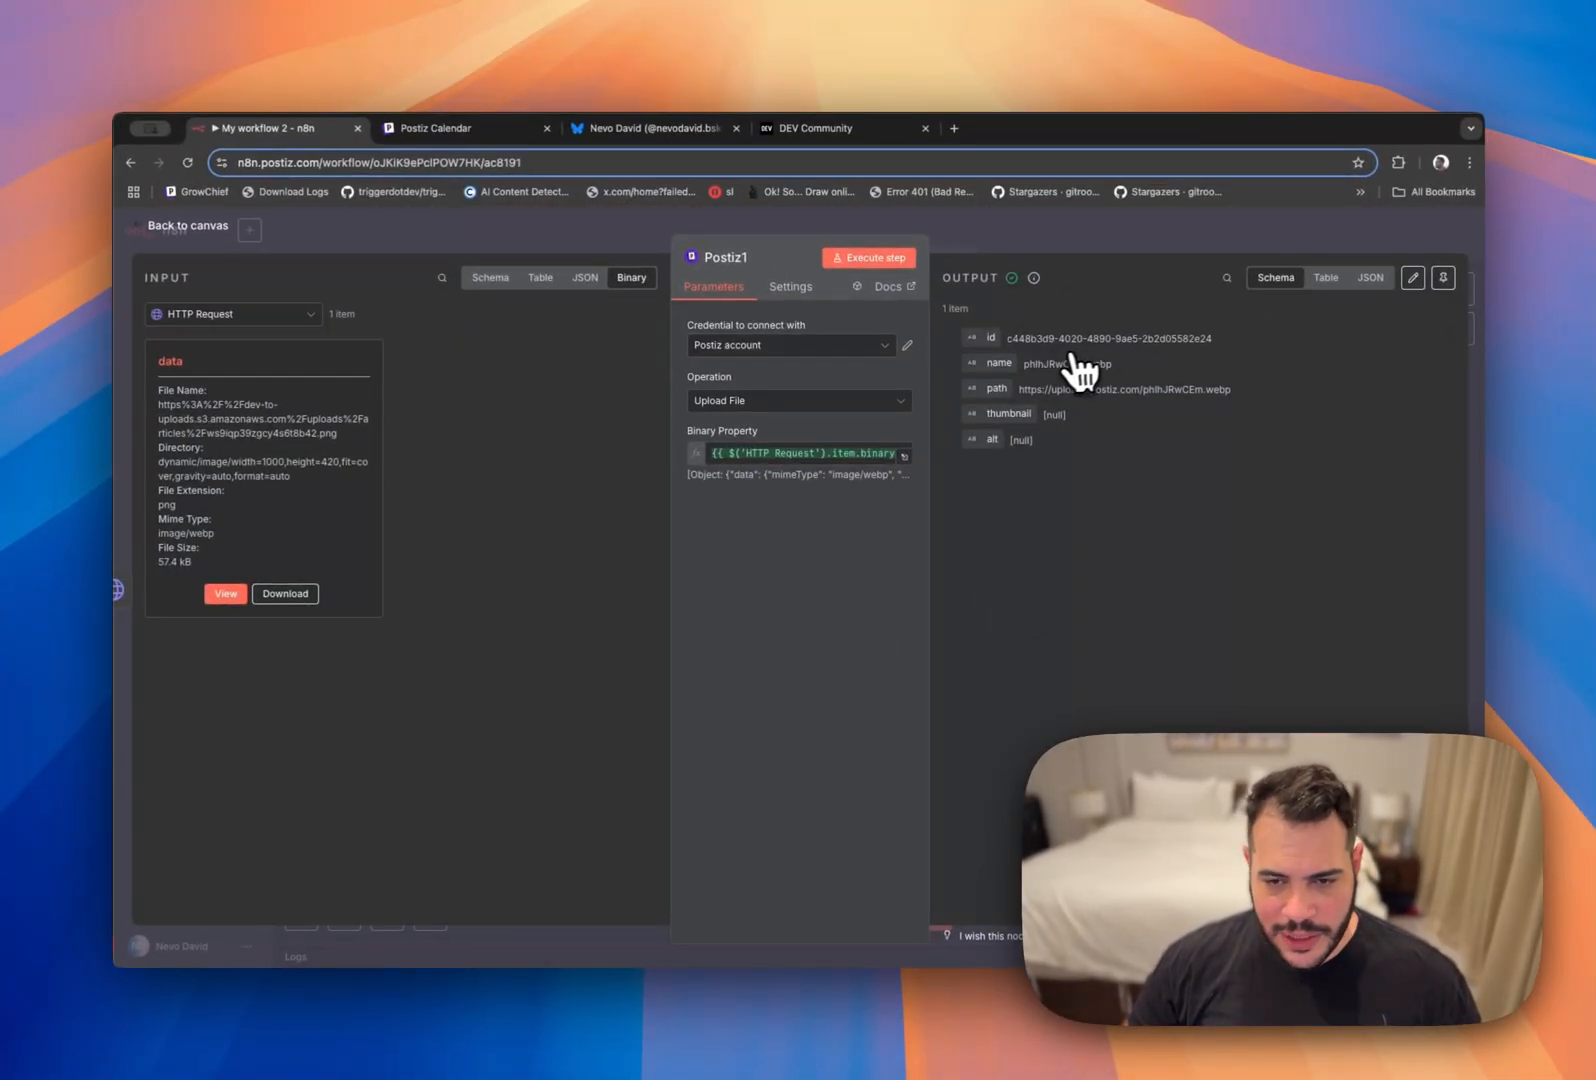
mouse_move(1201, 412)
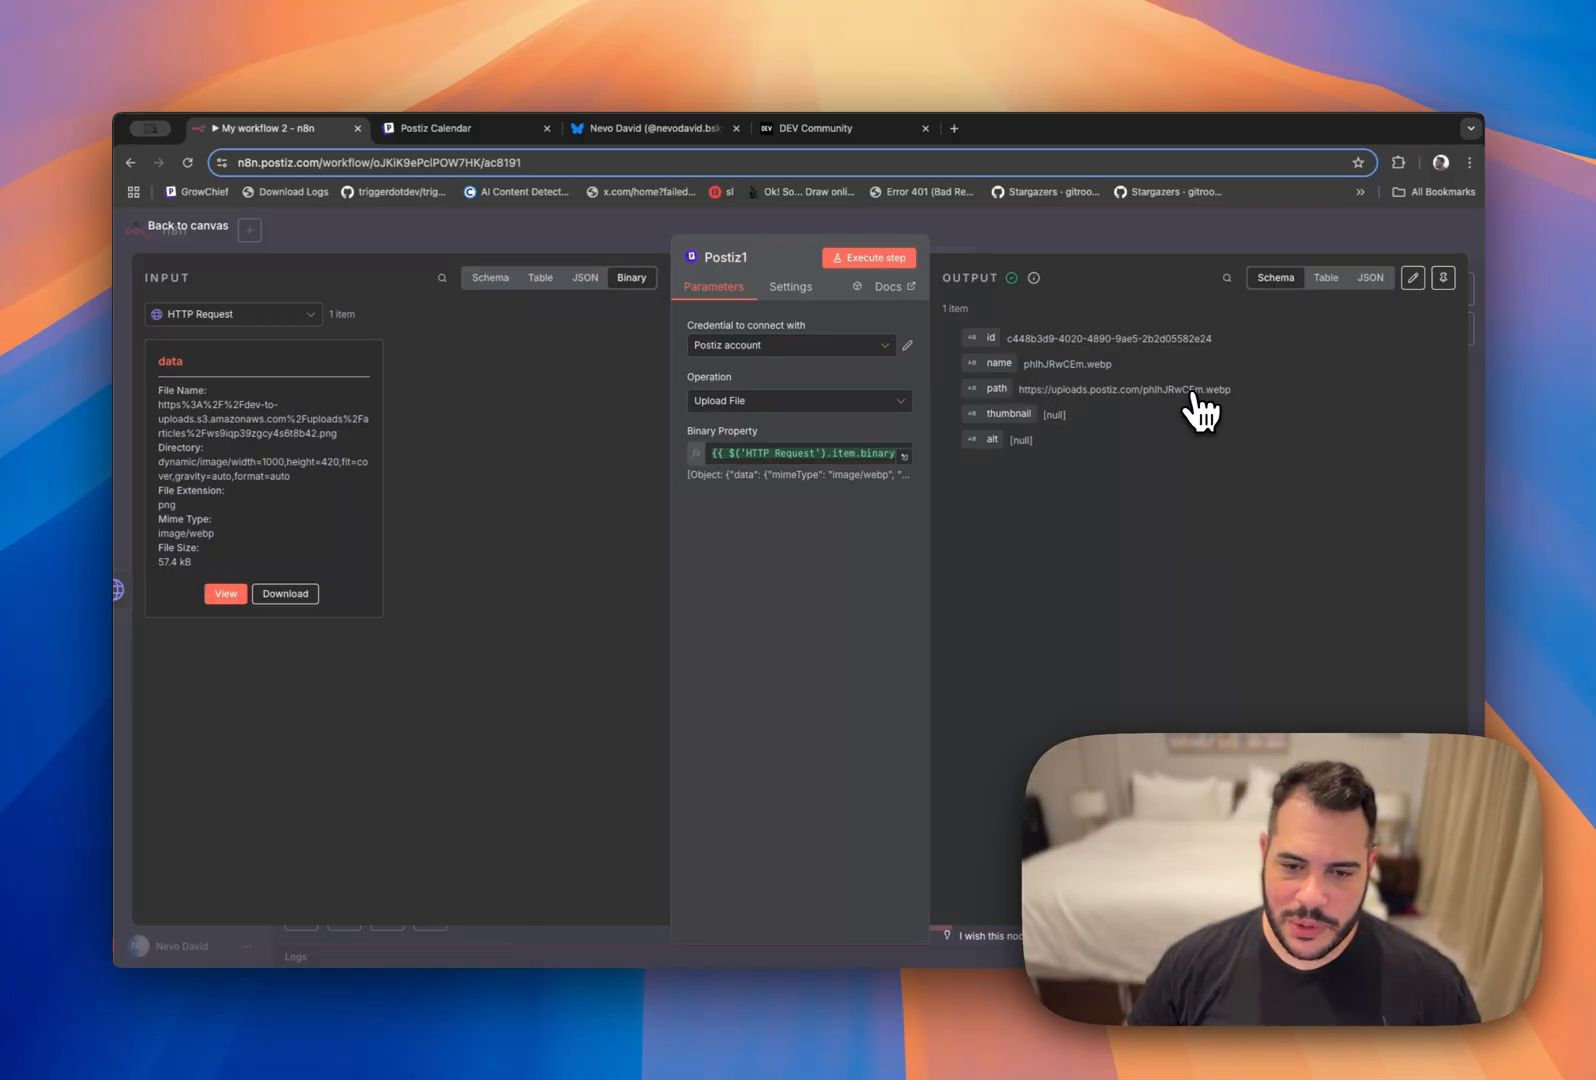
click(186, 225)
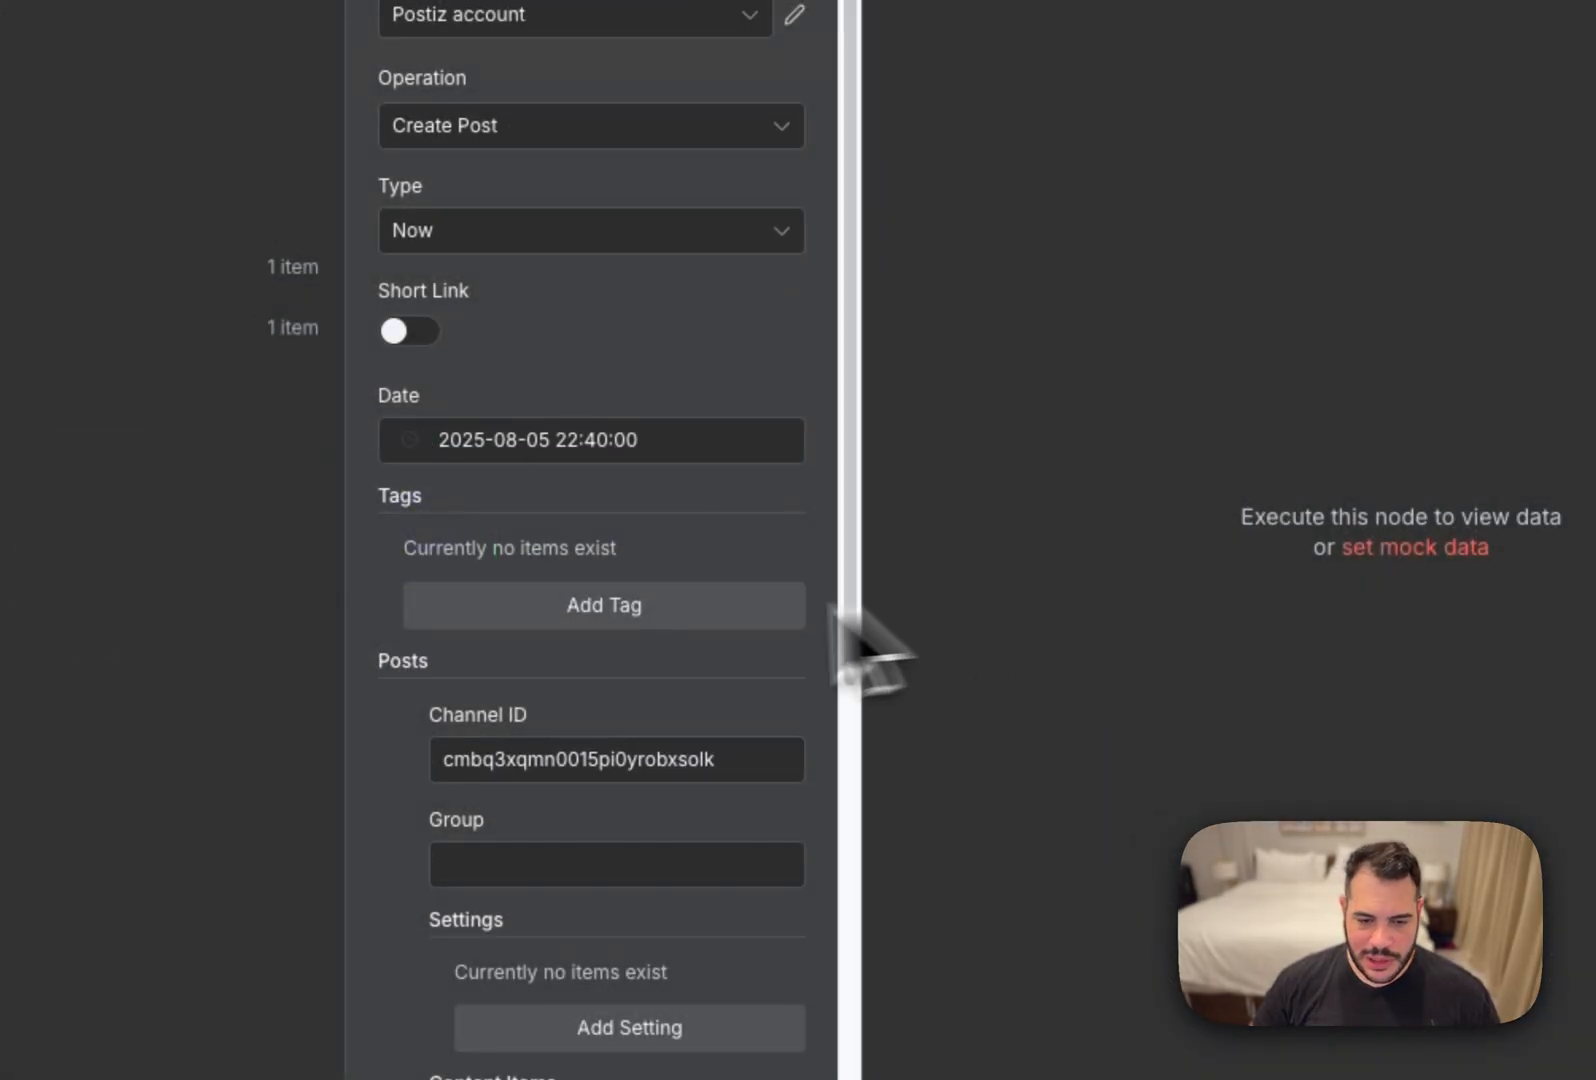
Set the image ID expression to {{ $('Postiz1').item.json.id }}.
scroll(down, 3)
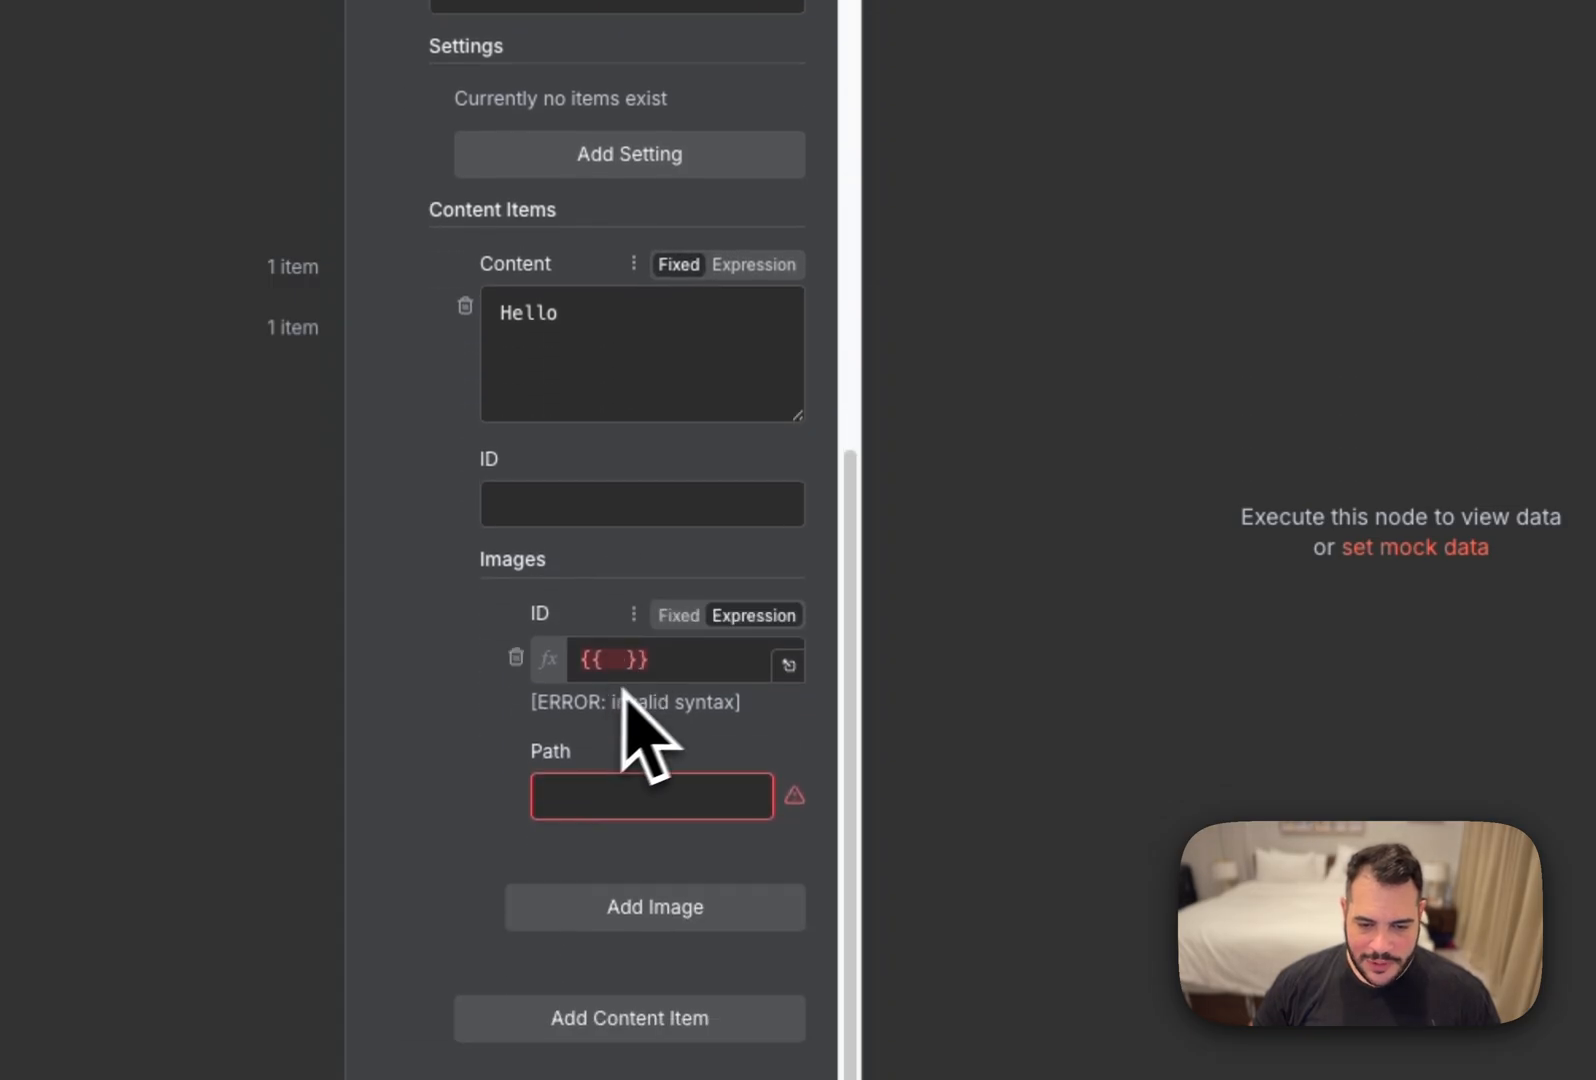
click(651, 660)
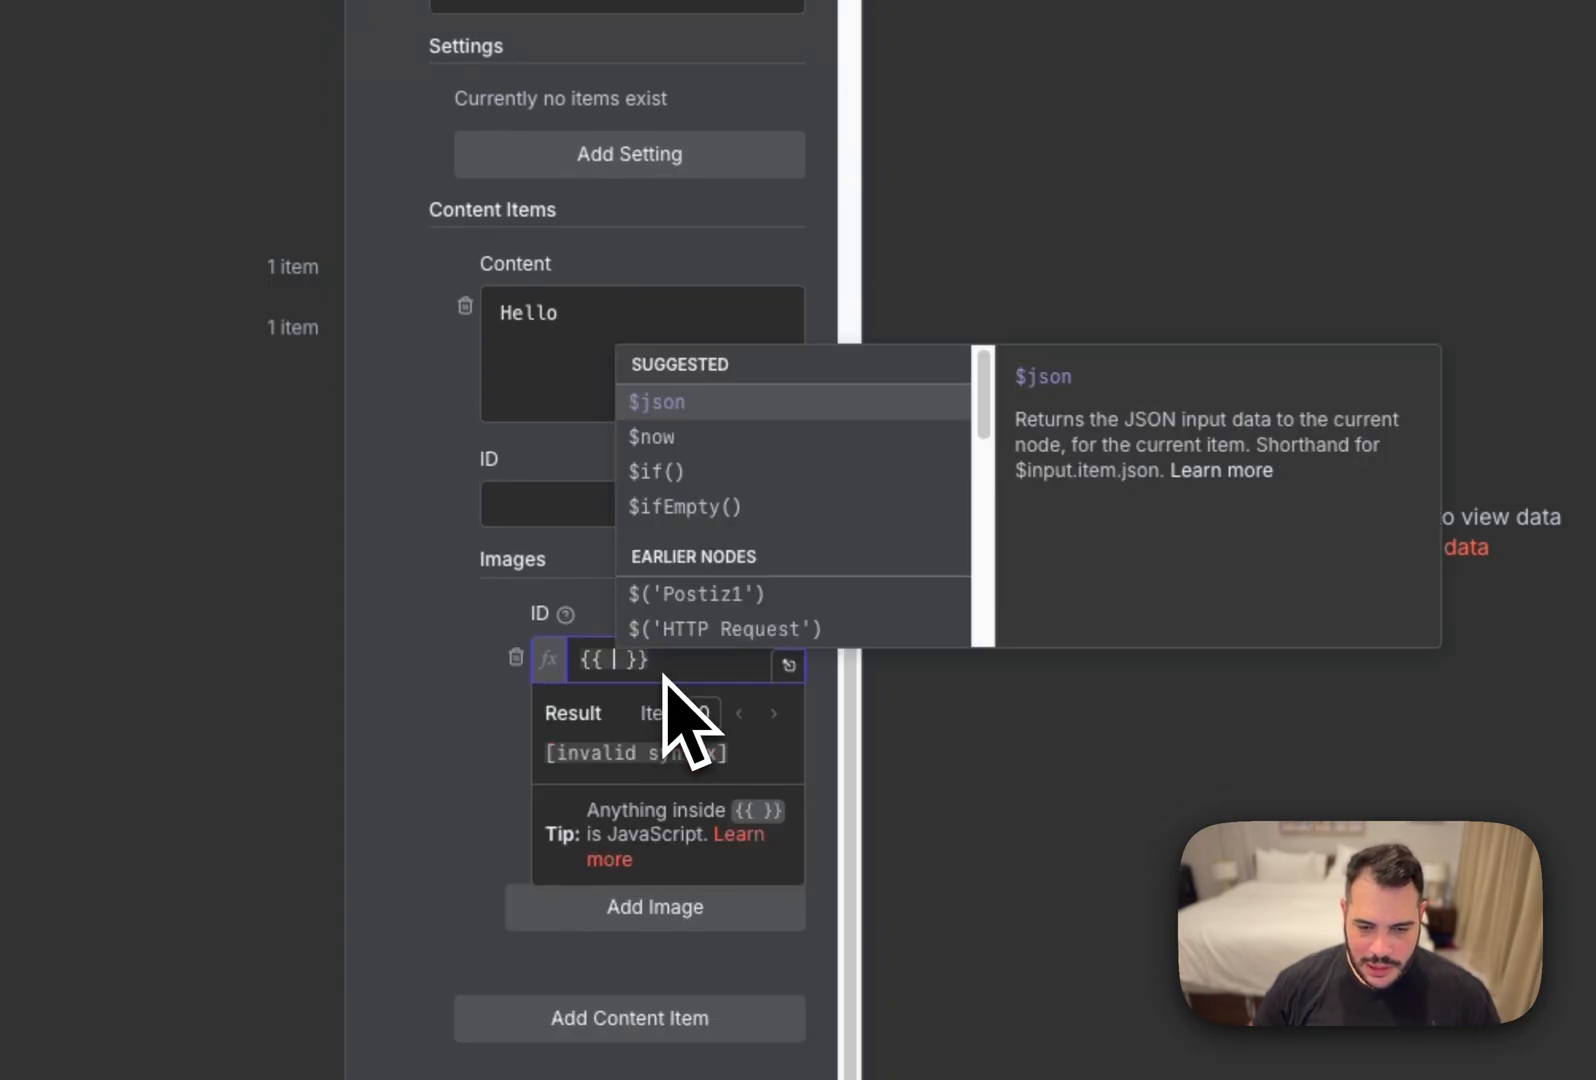
click(696, 593)
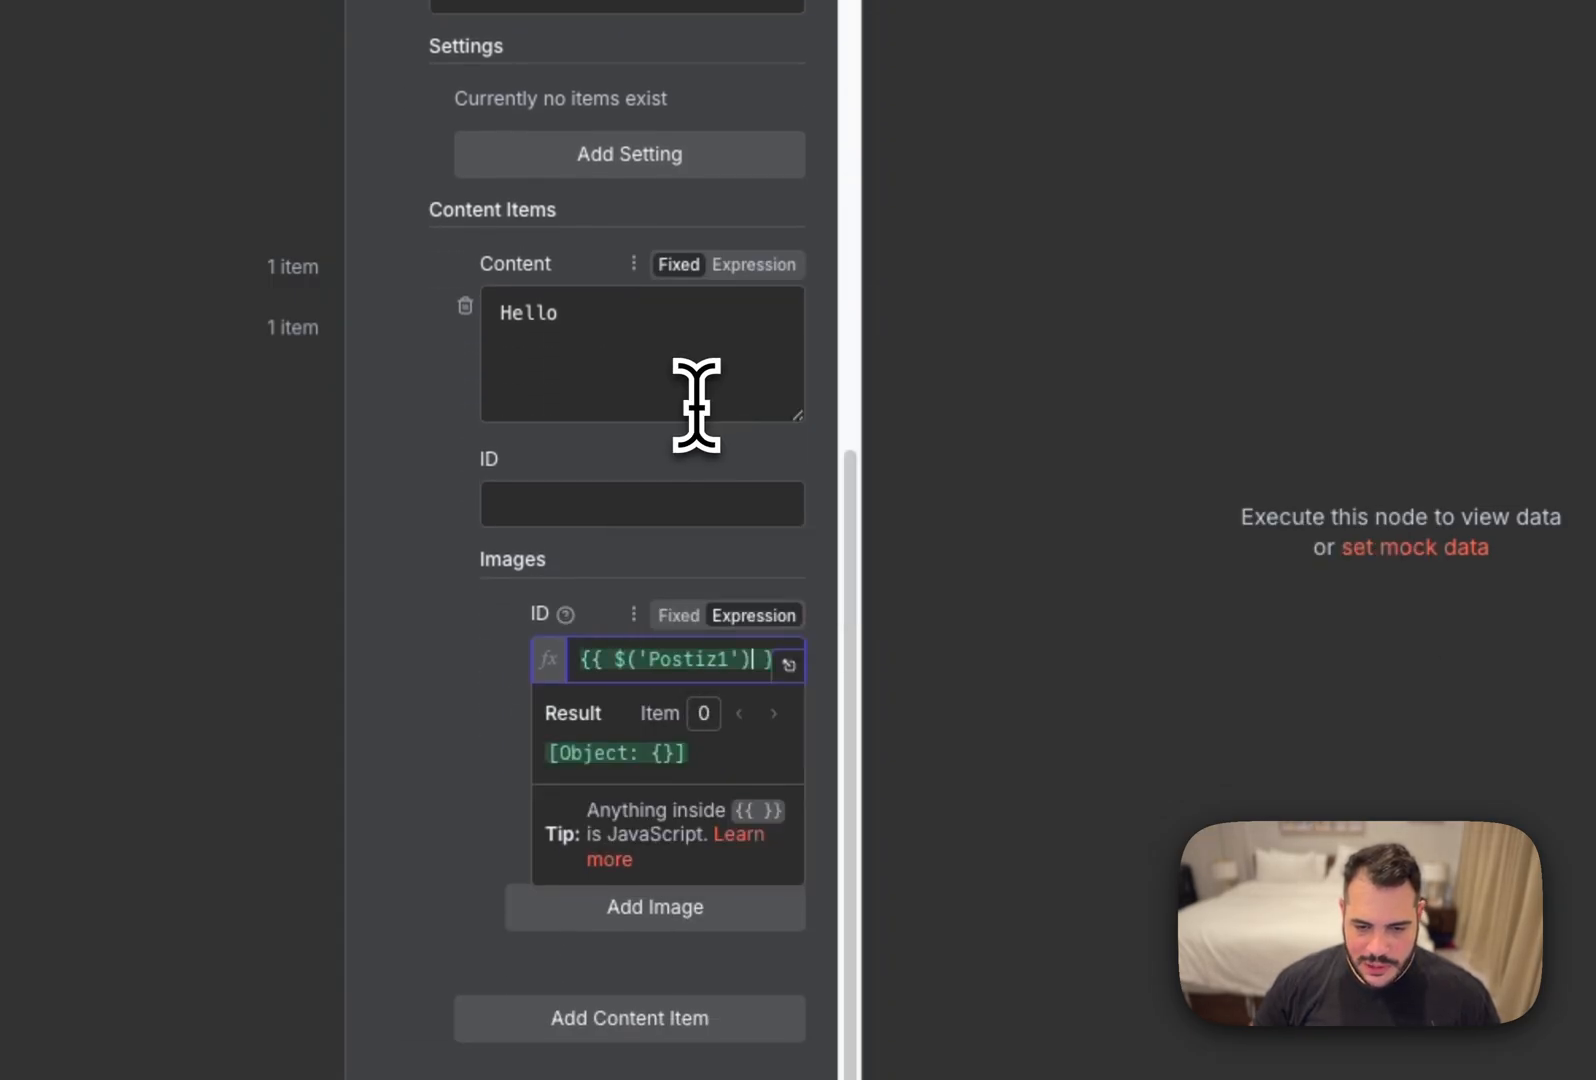
text(.item)
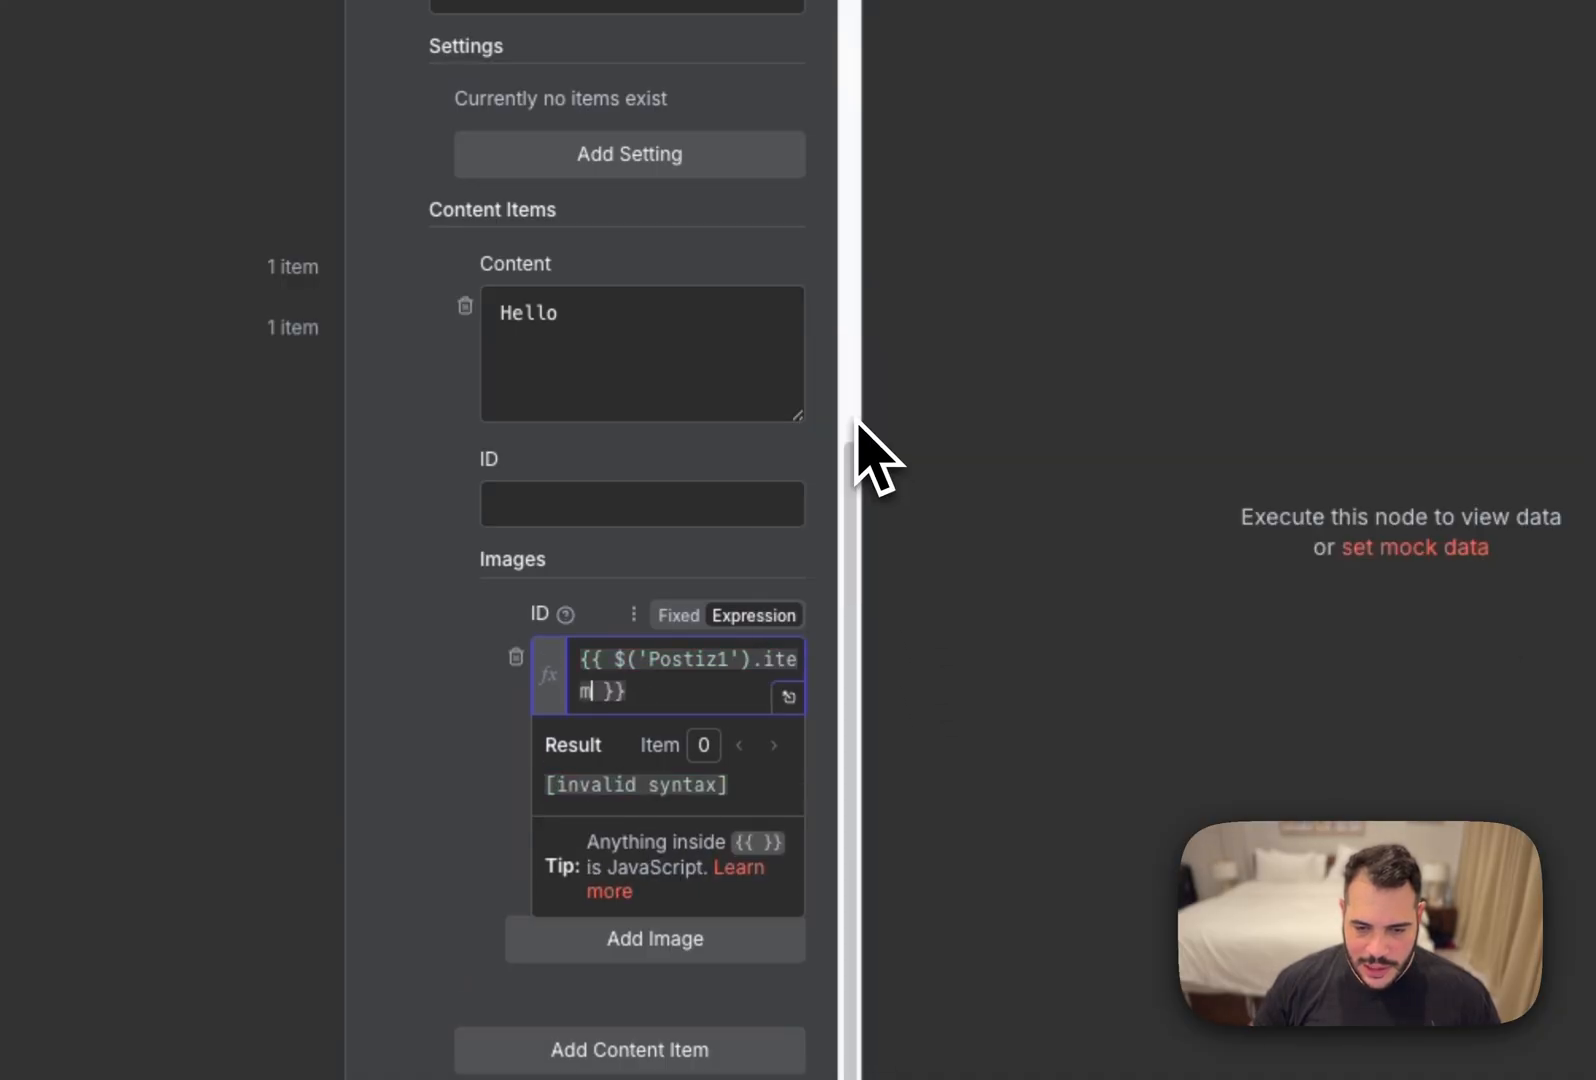
text(.json.id)
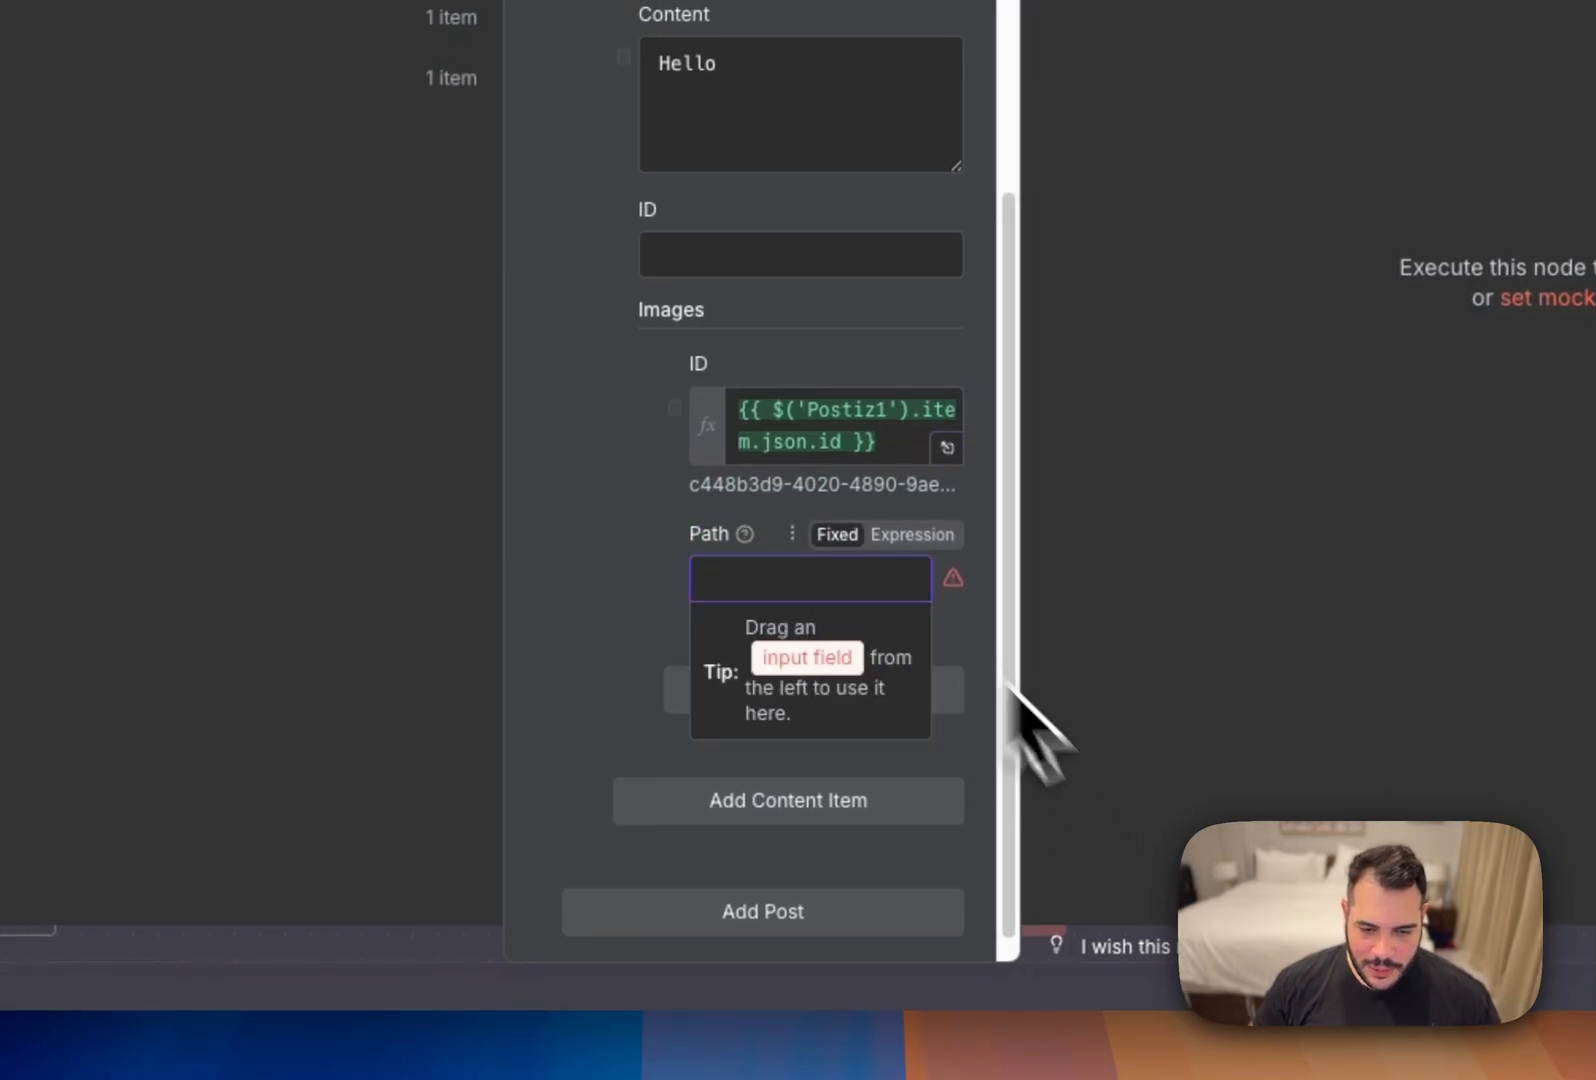
text({{)
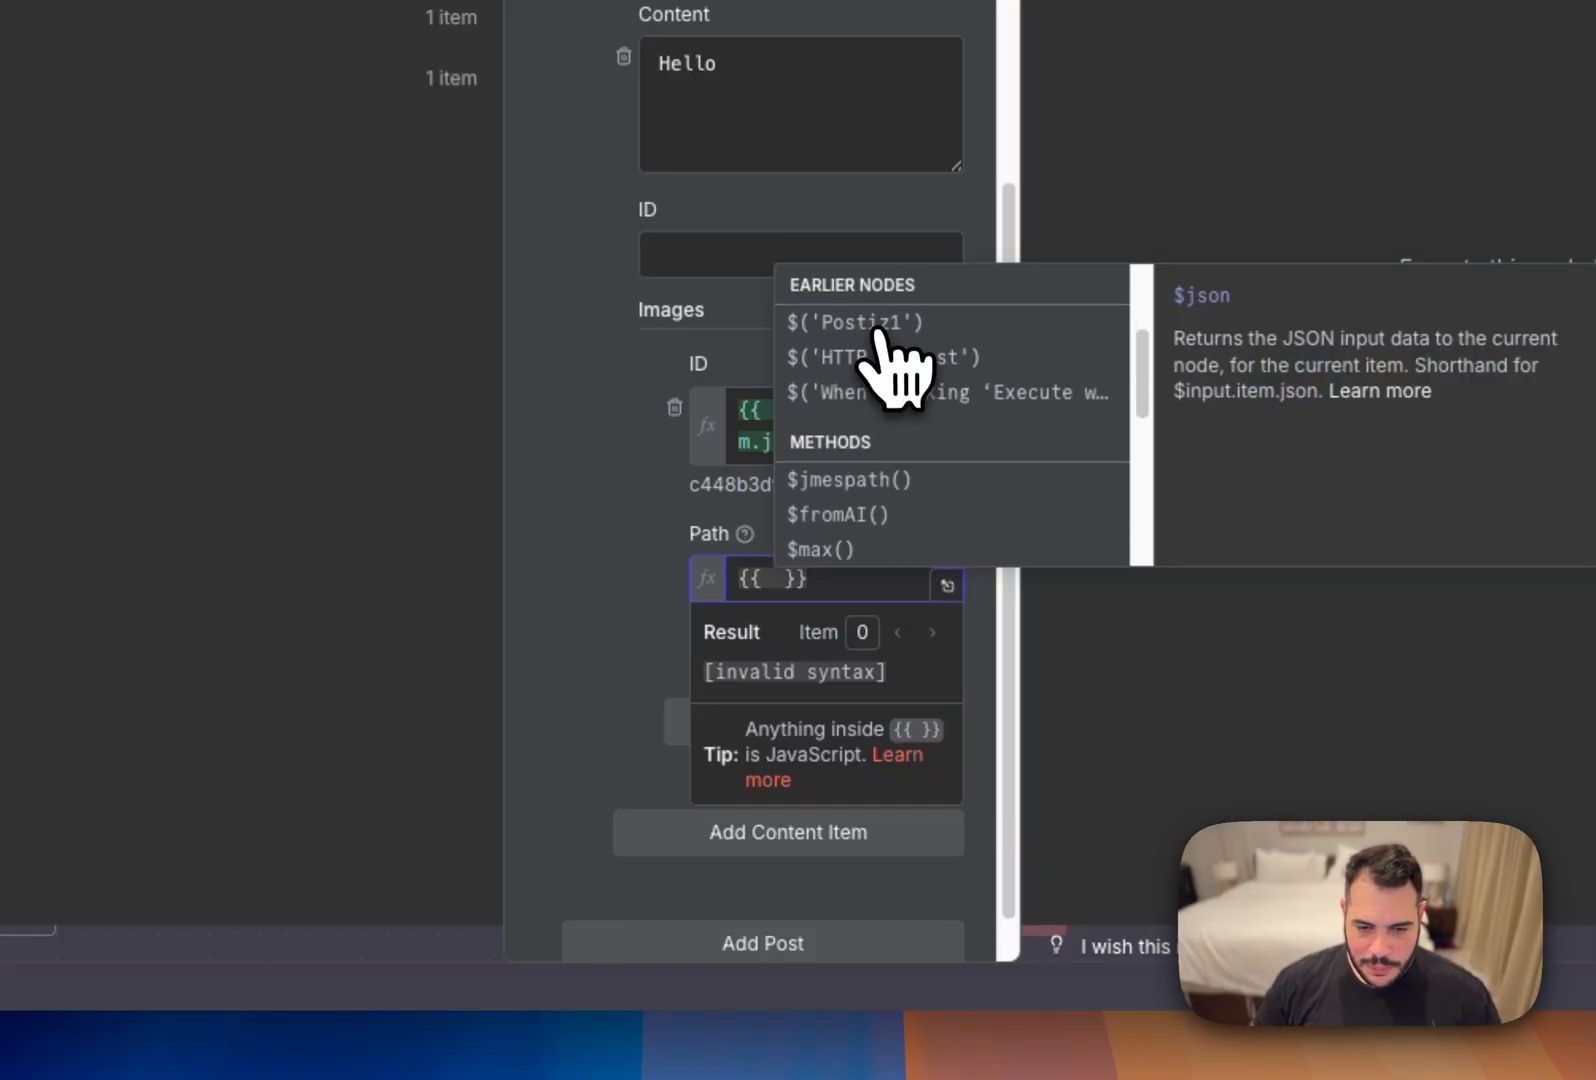
Set the image path expression to {{ $('Postiz1').item.json.path }}.
click(853, 323)
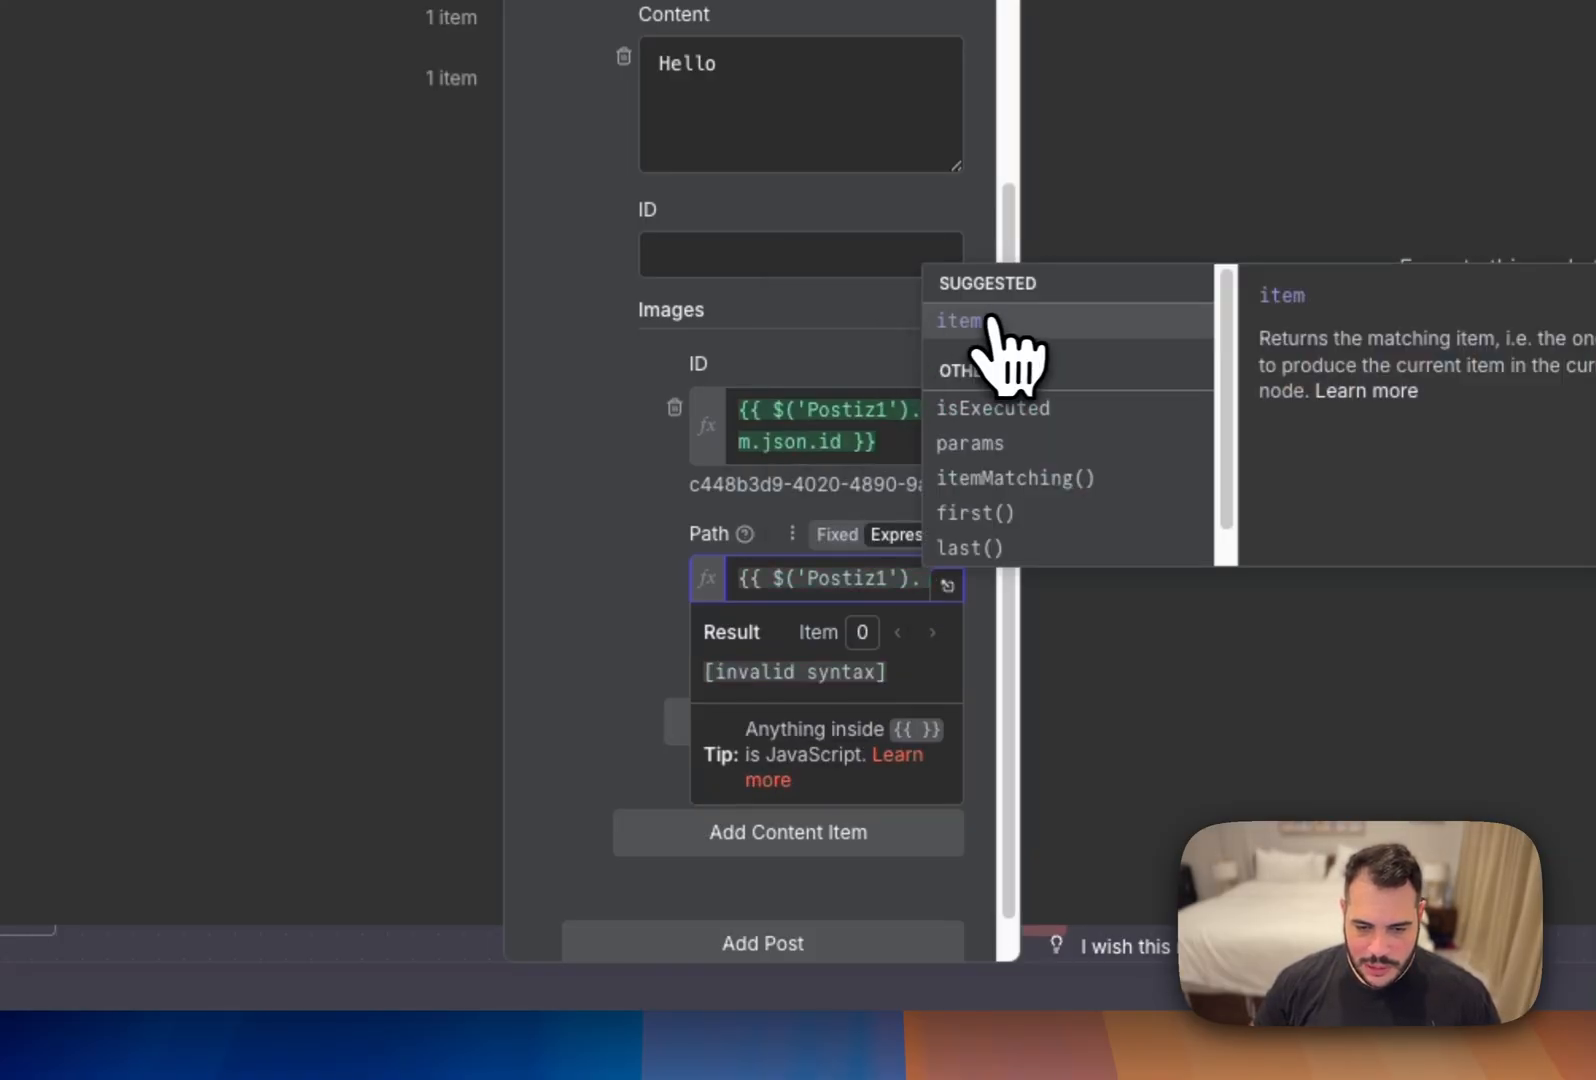
click(957, 321)
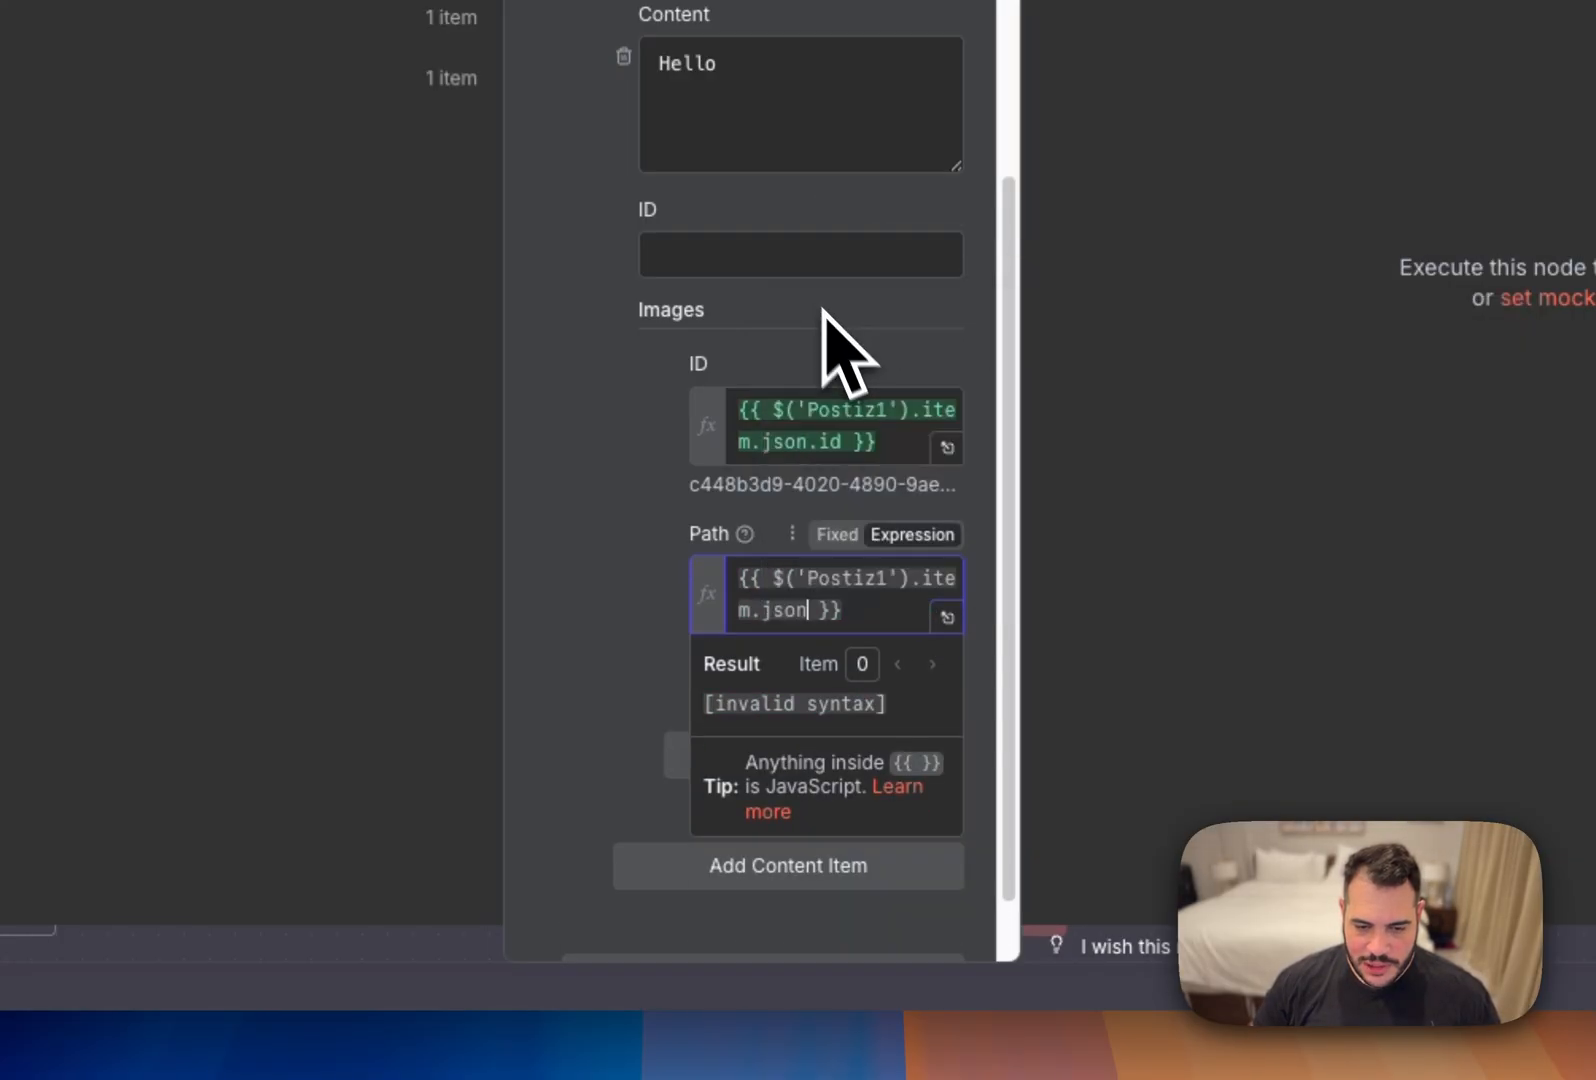
text(.id)
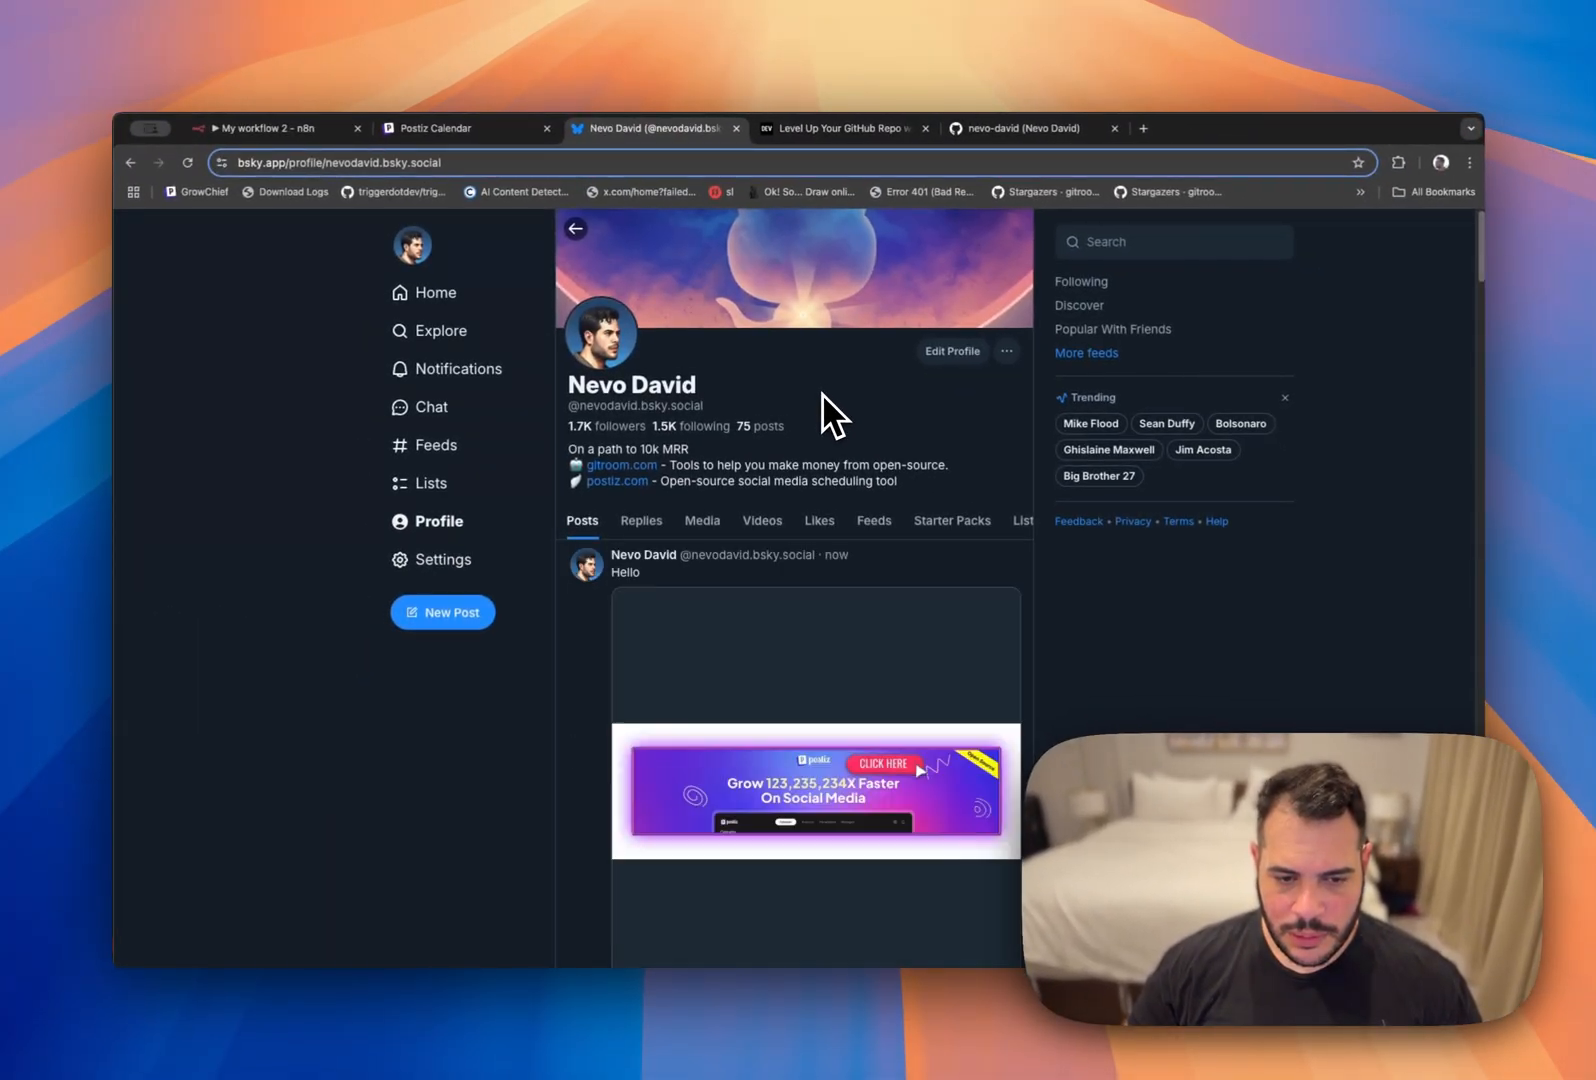
Scroll the Bluesky profile to the new Hello post with the banner image and inspect its options.
scroll(down, 3)
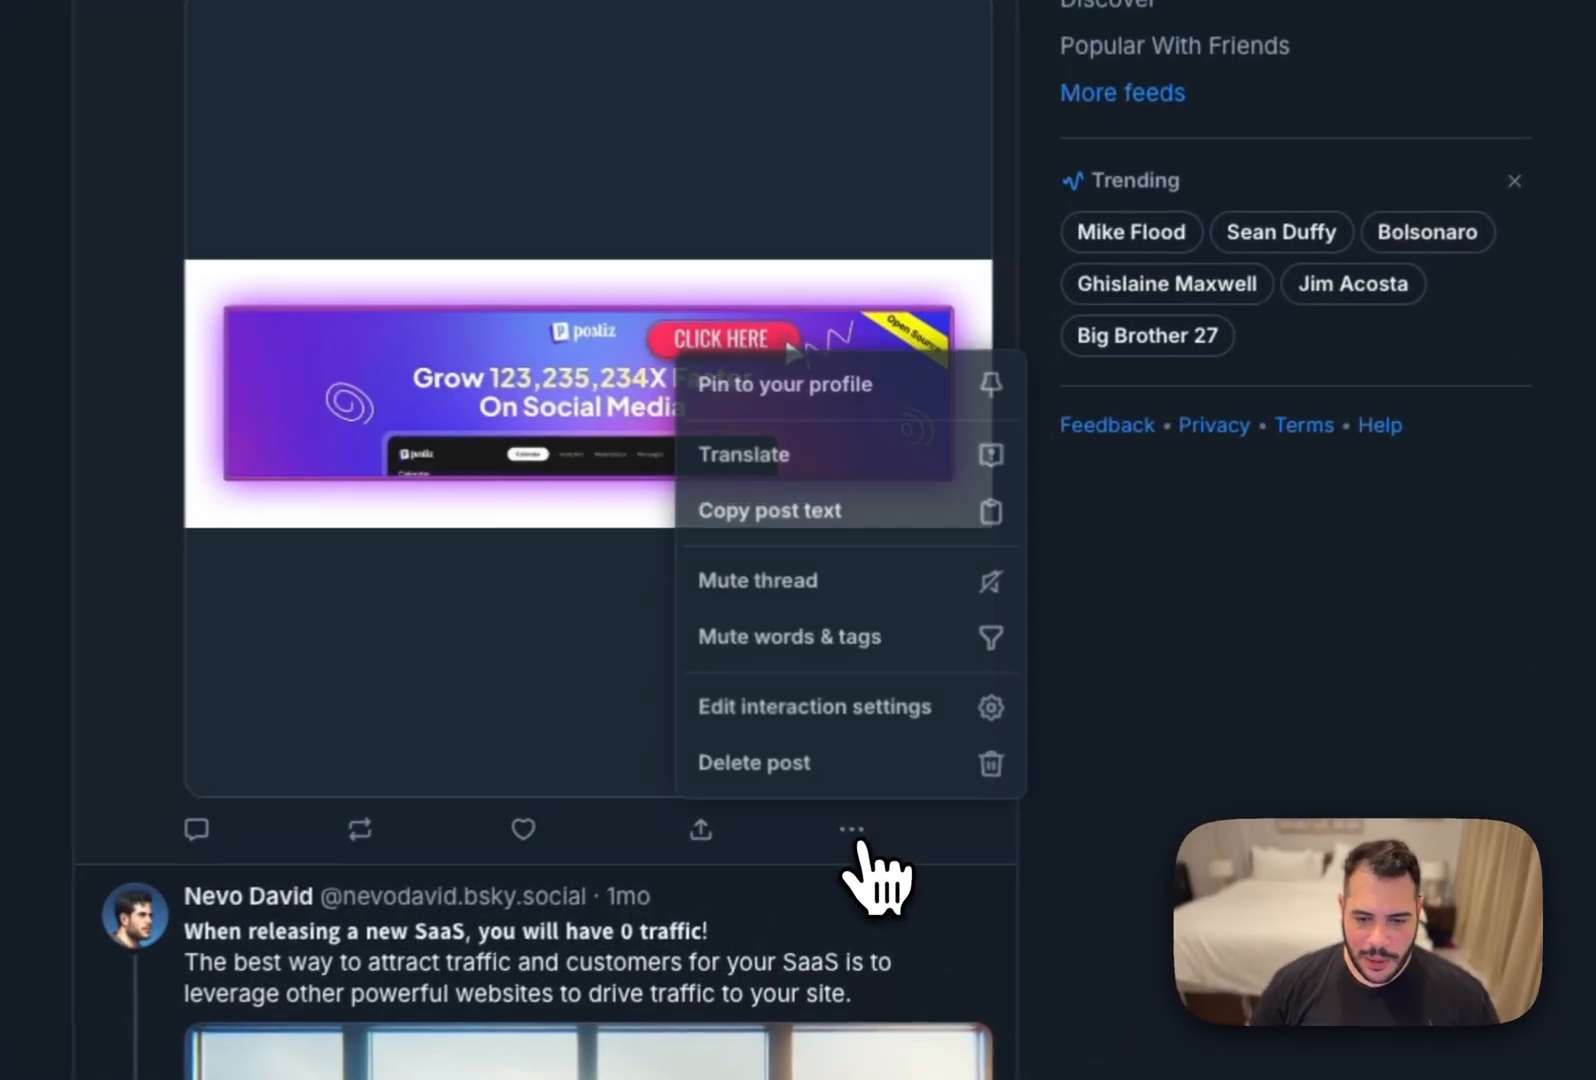
click(753, 762)
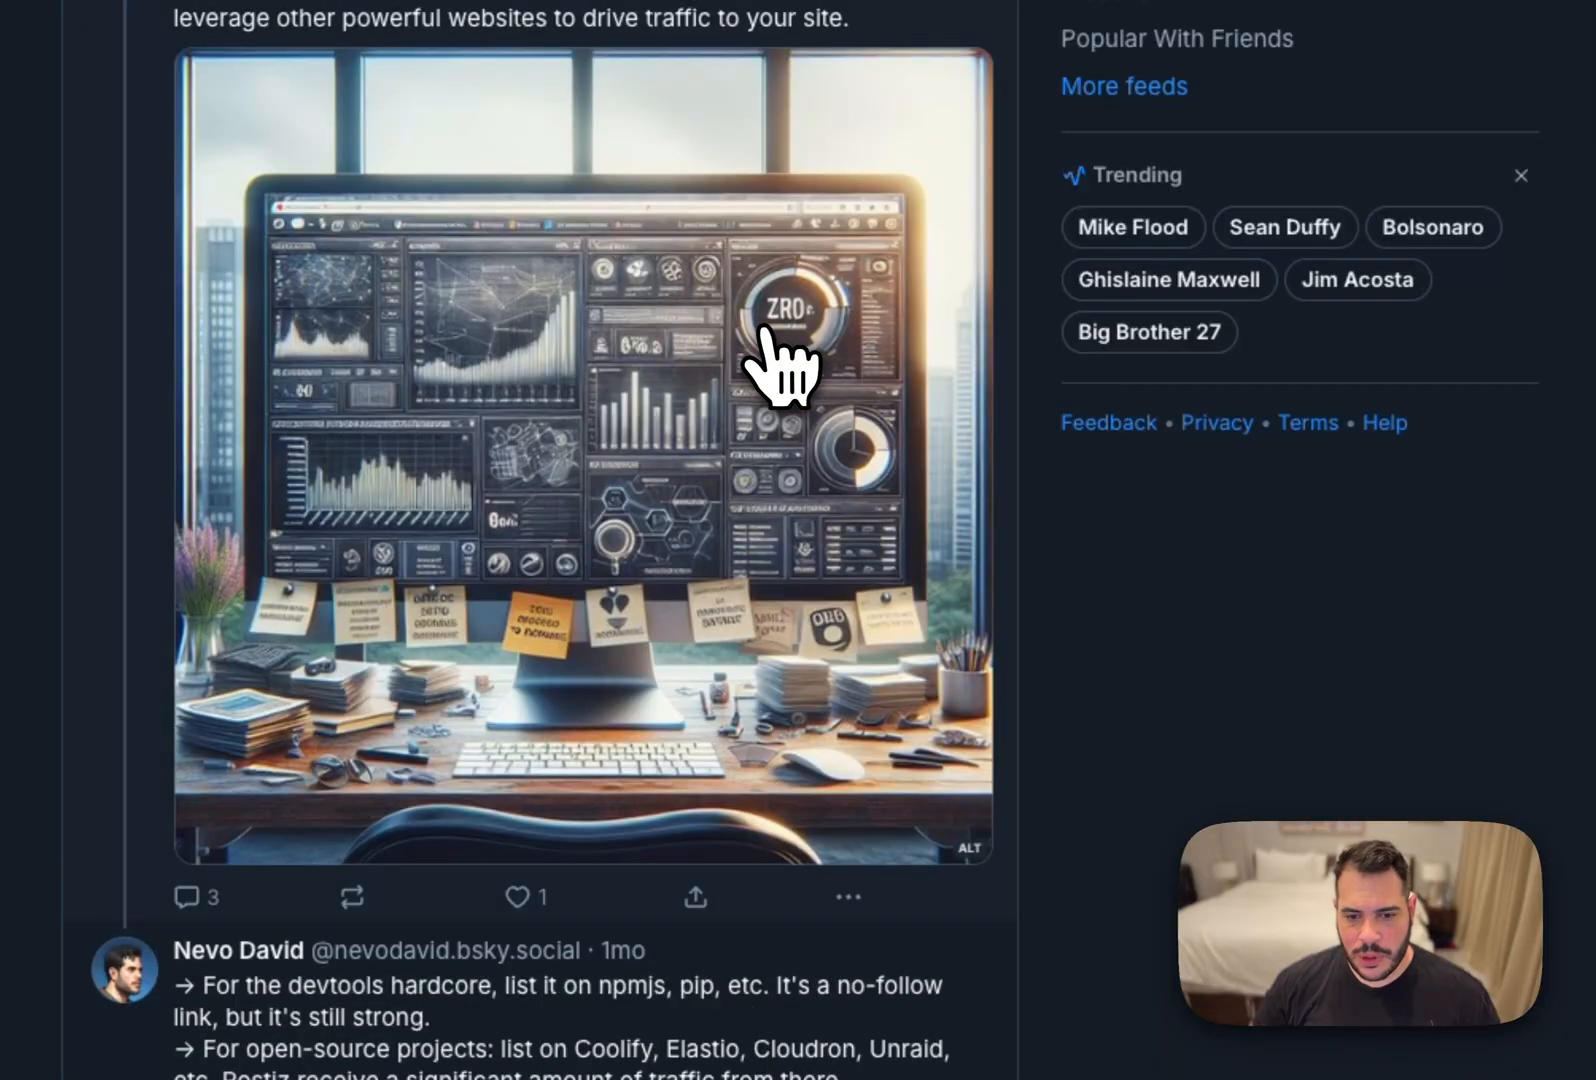
click(438, 145)
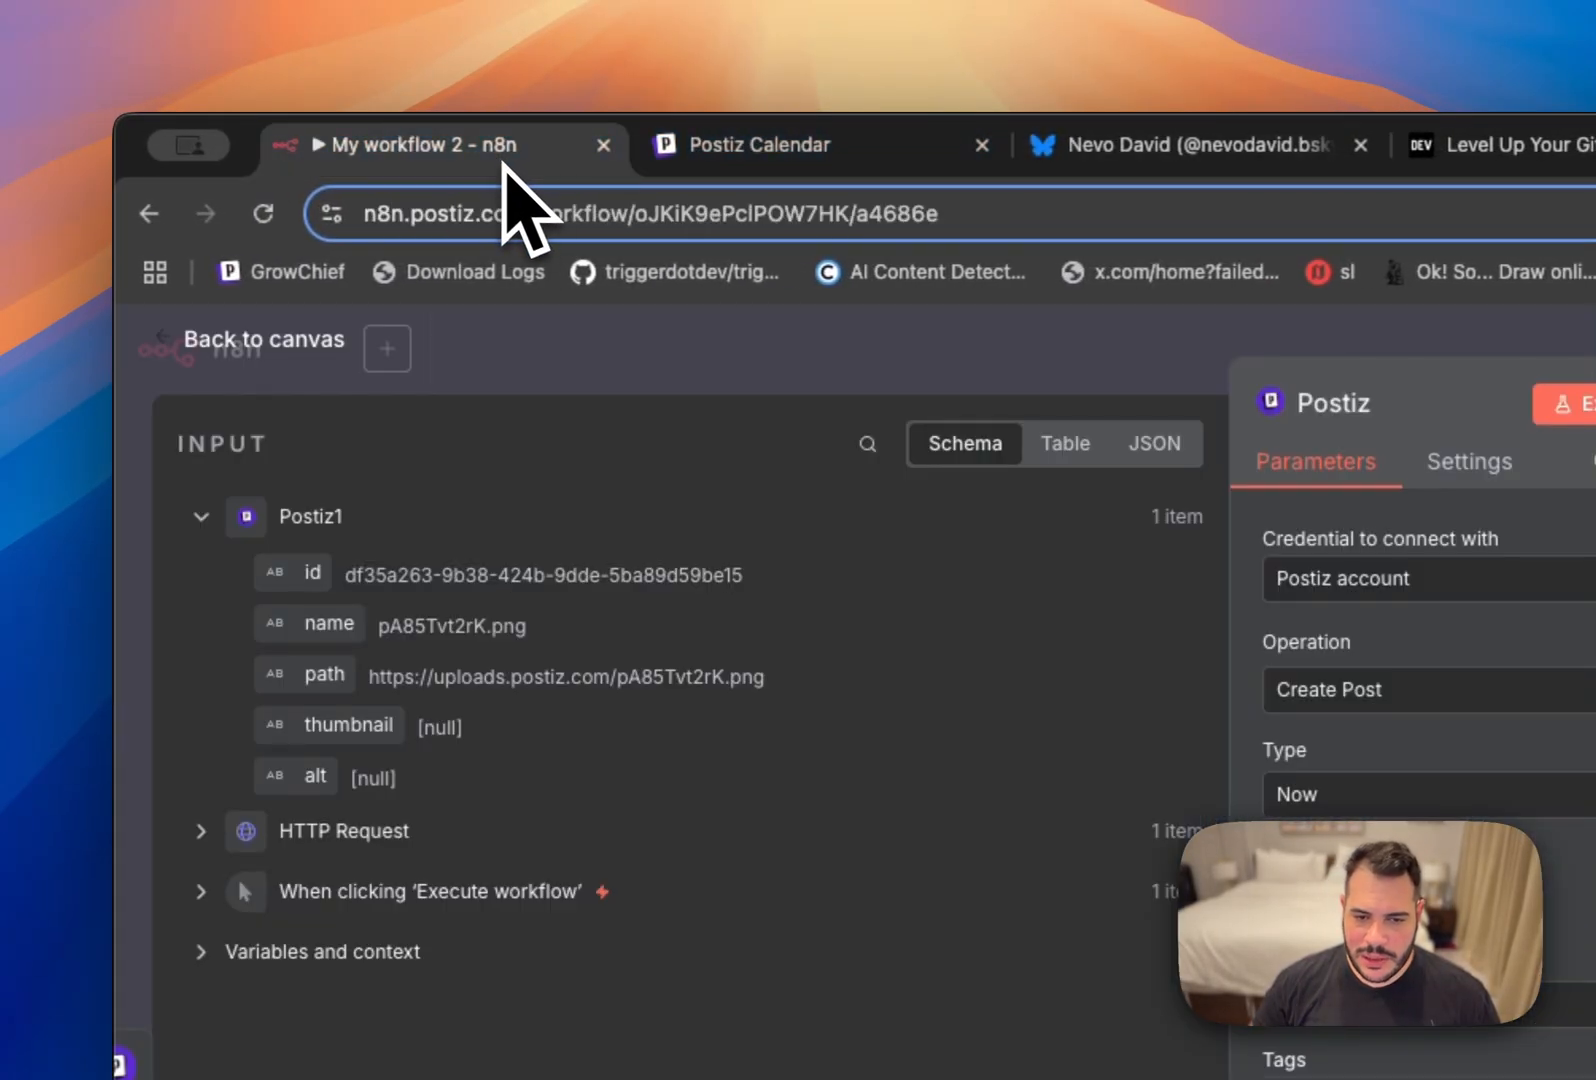
Add a second post entry for another channel, with Hello content and Postiz1's image ID and path.
click(263, 339)
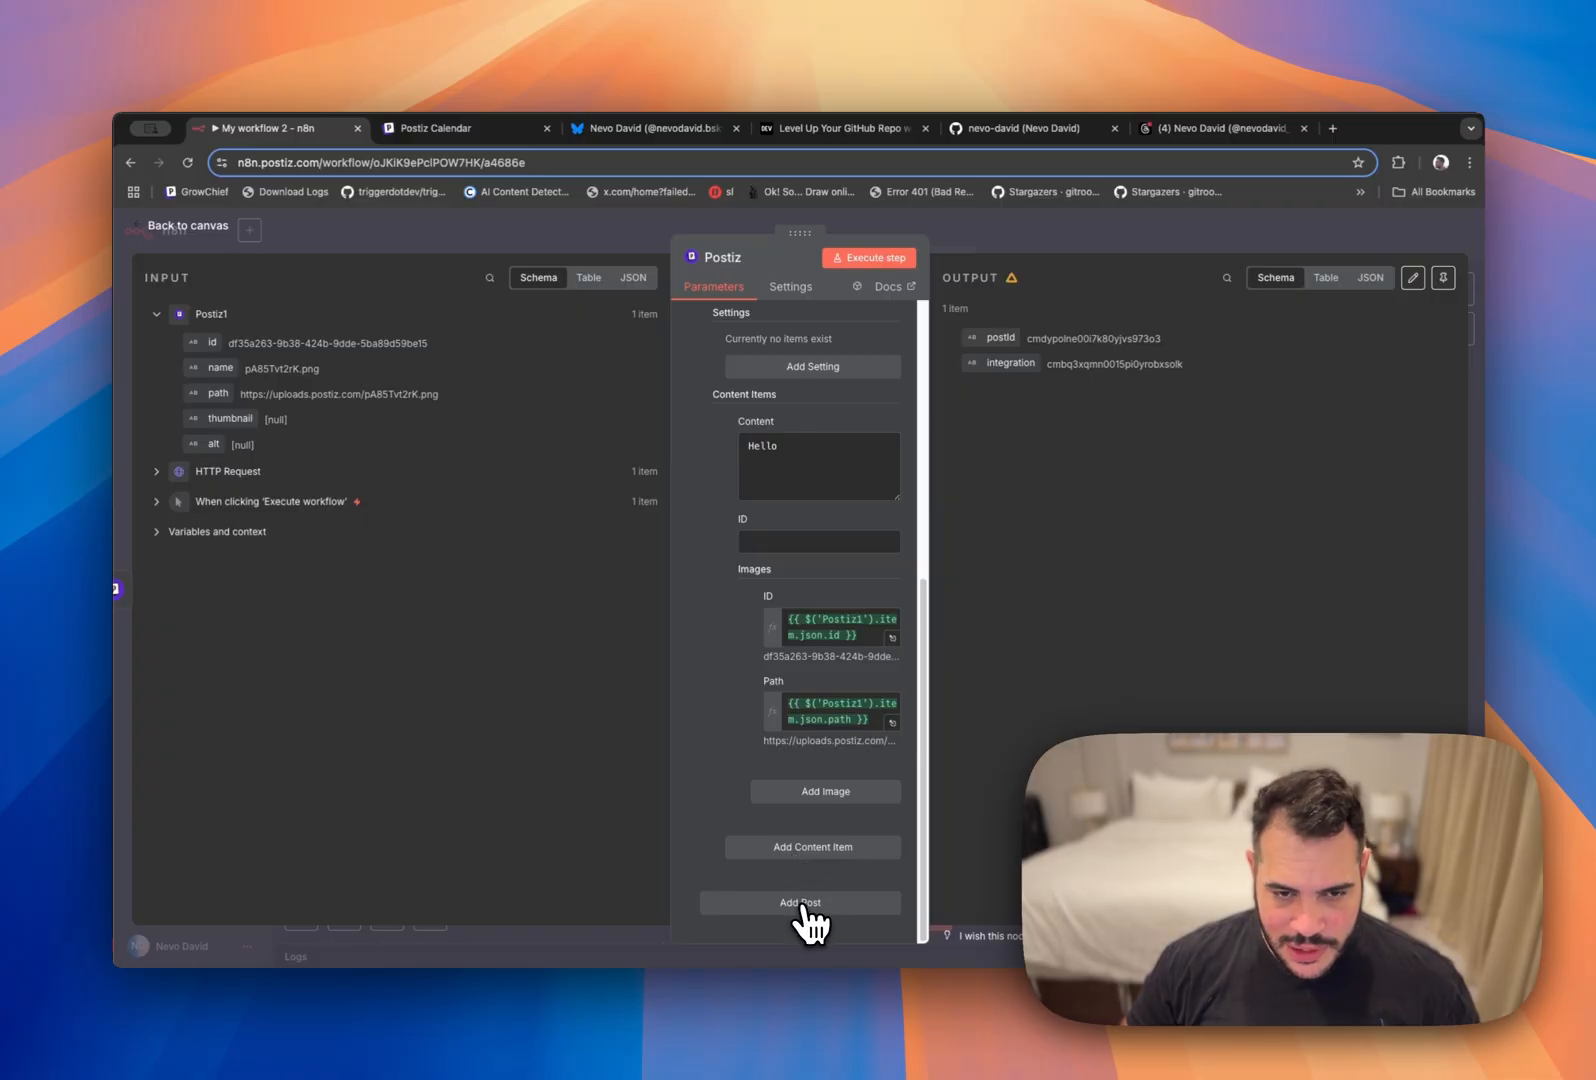
click(800, 903)
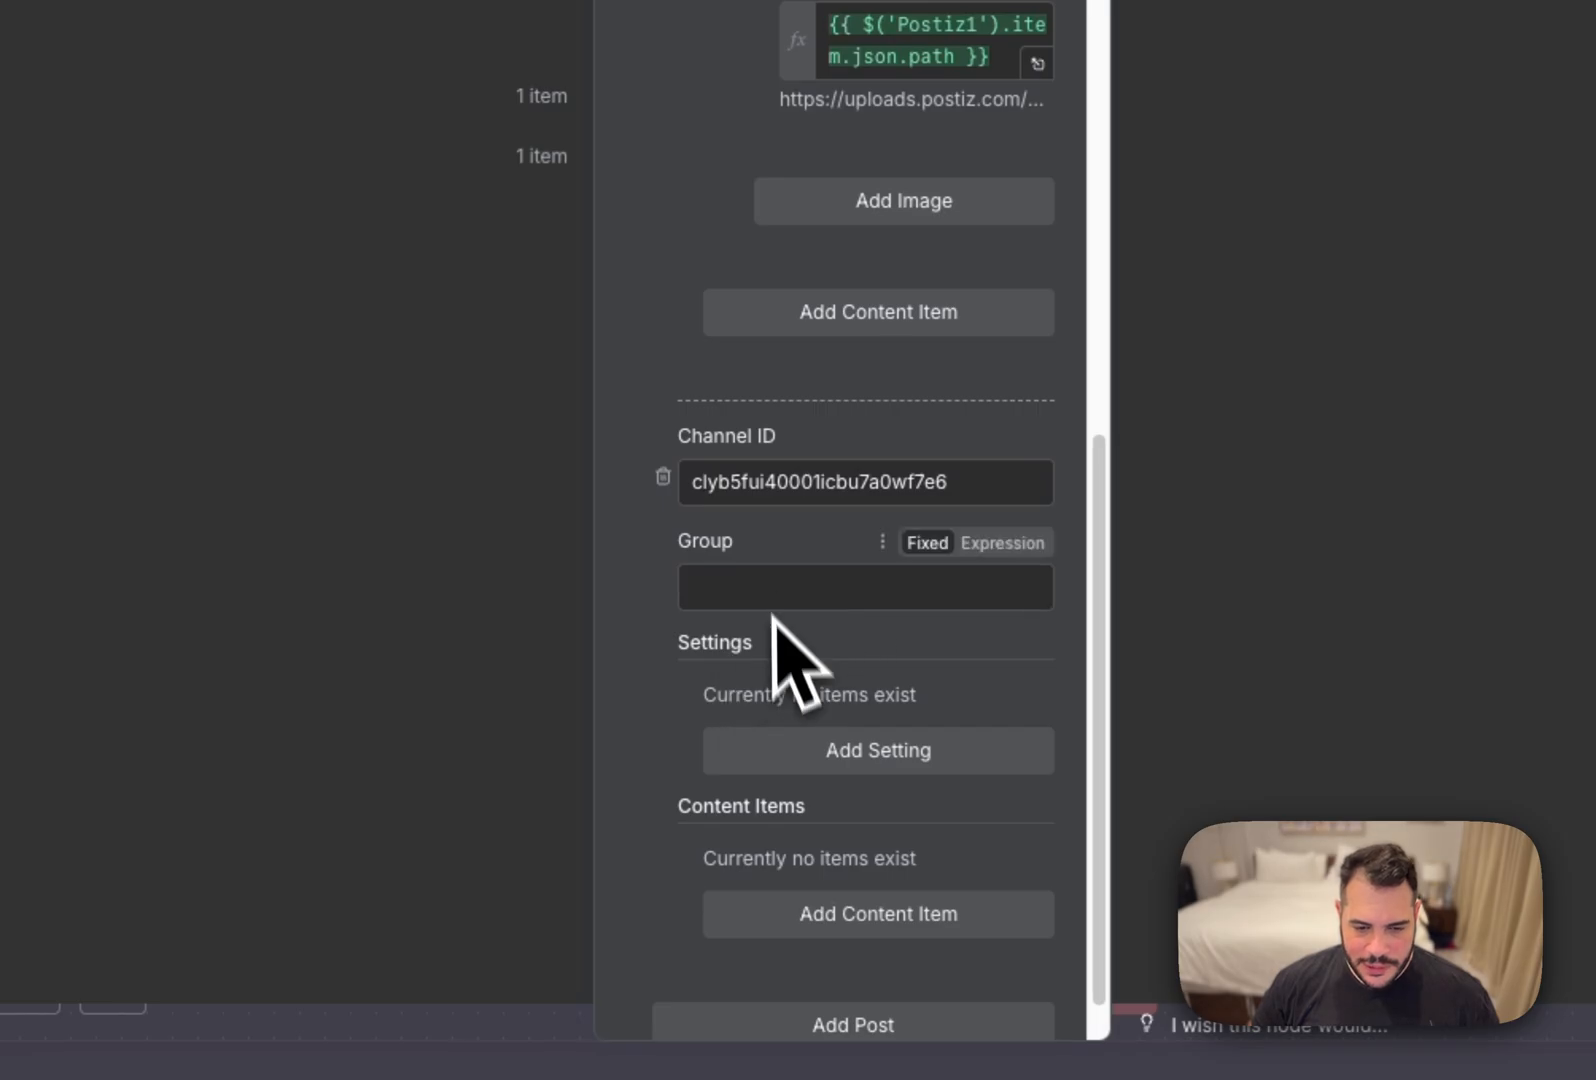
click(877, 913)
text(Hello)
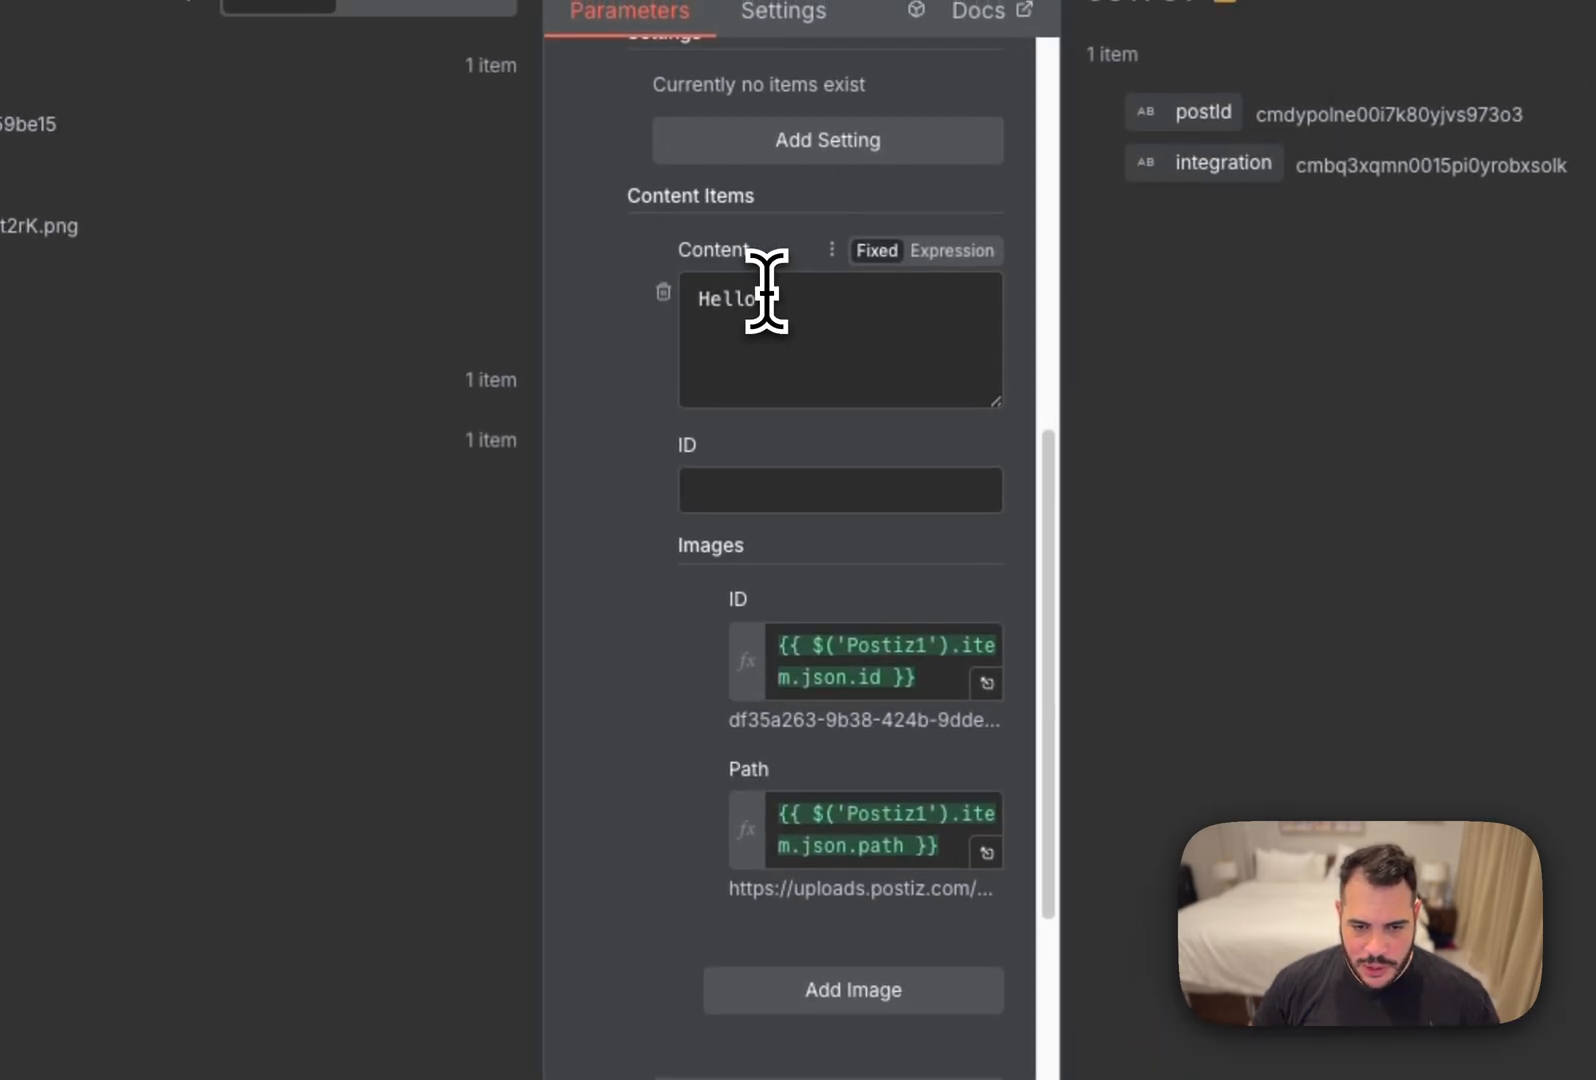
scroll(up, 3)
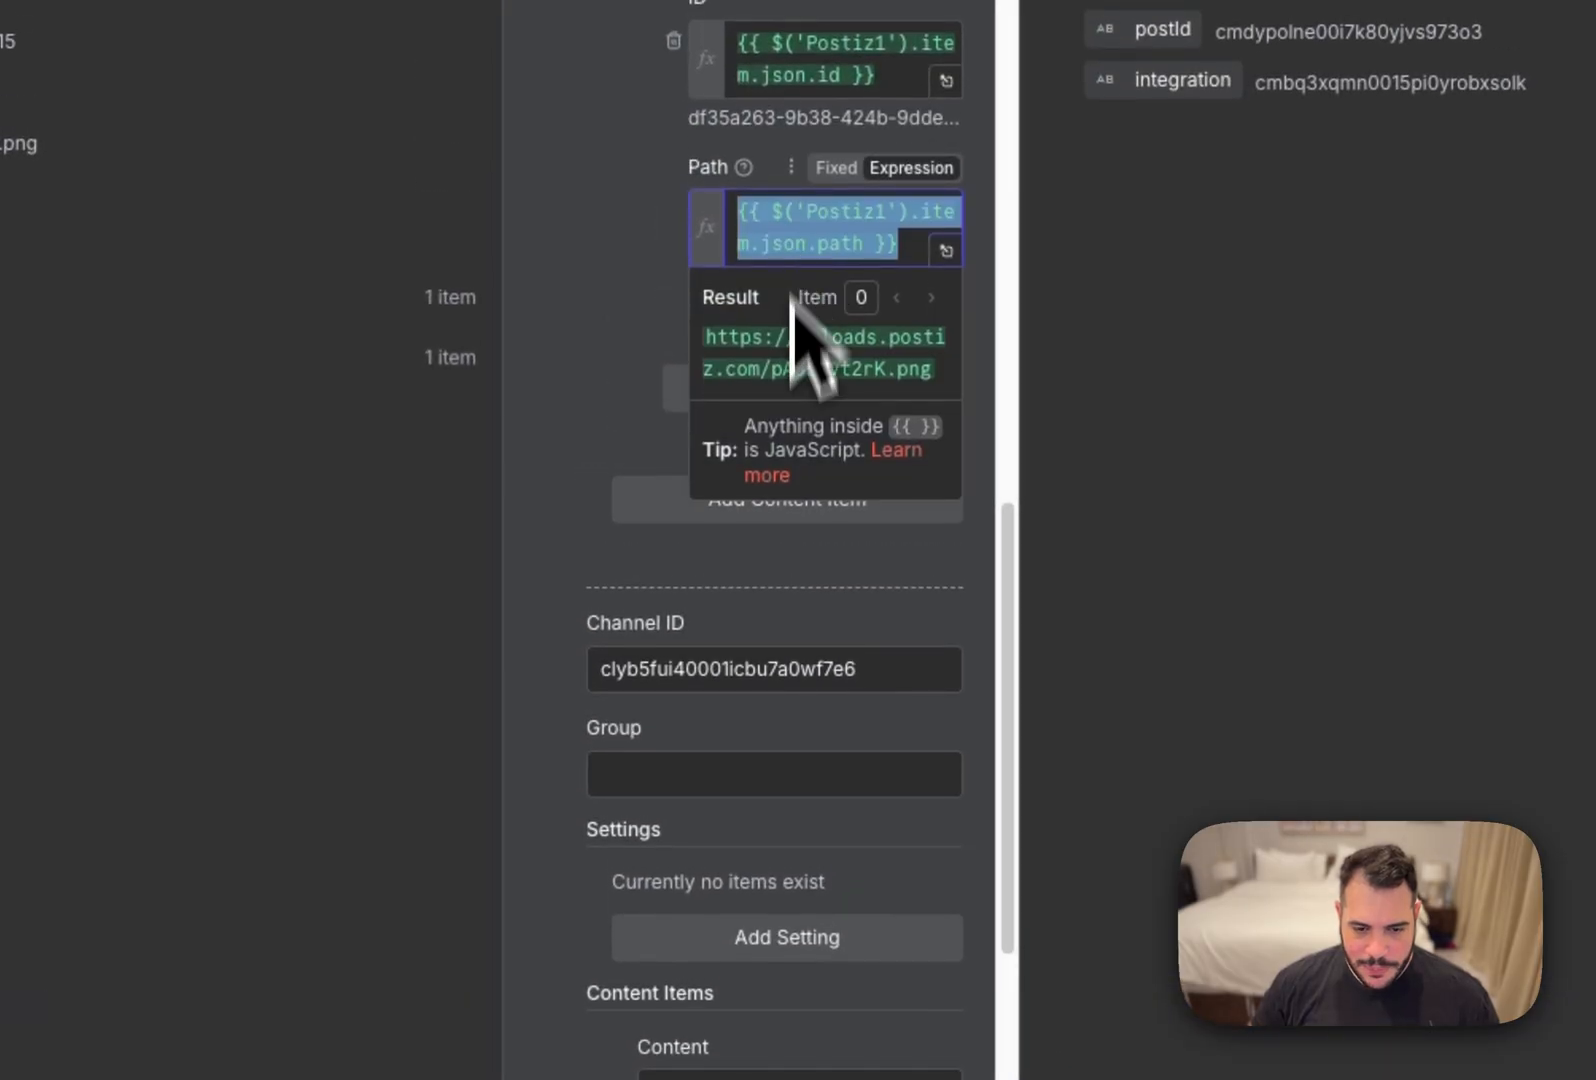
scroll(down, 3)
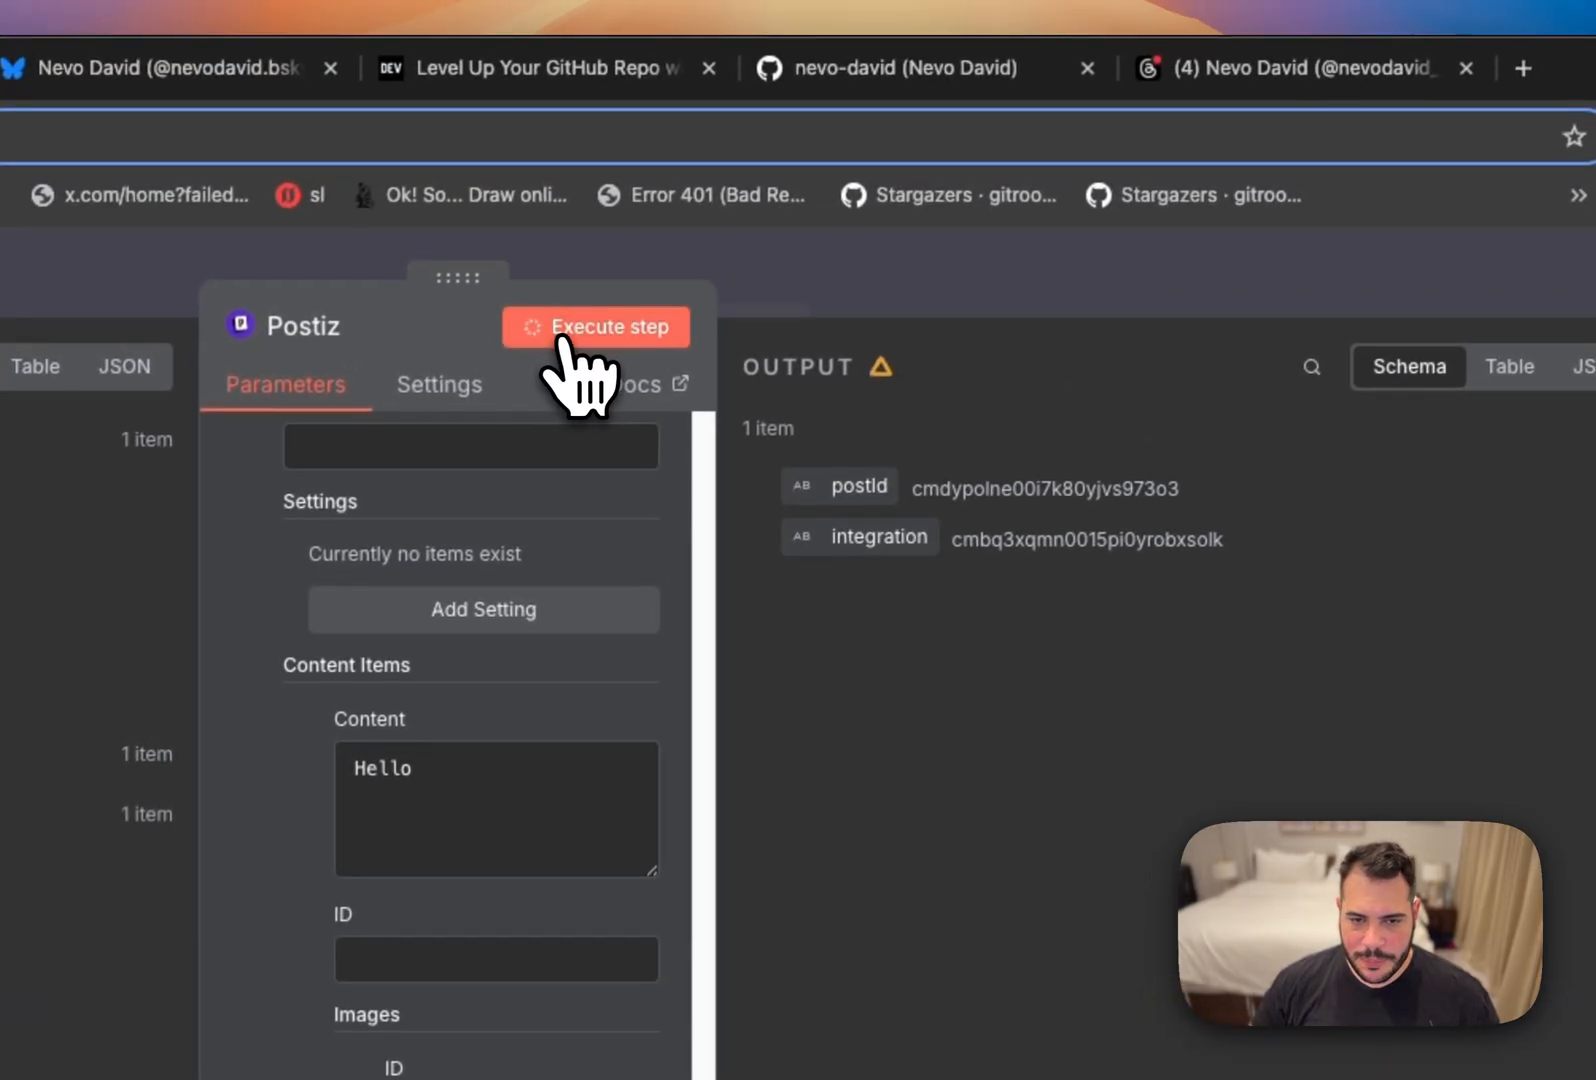
Execute the Postiz node and view both returned post IDs as JSON.
click(595, 327)
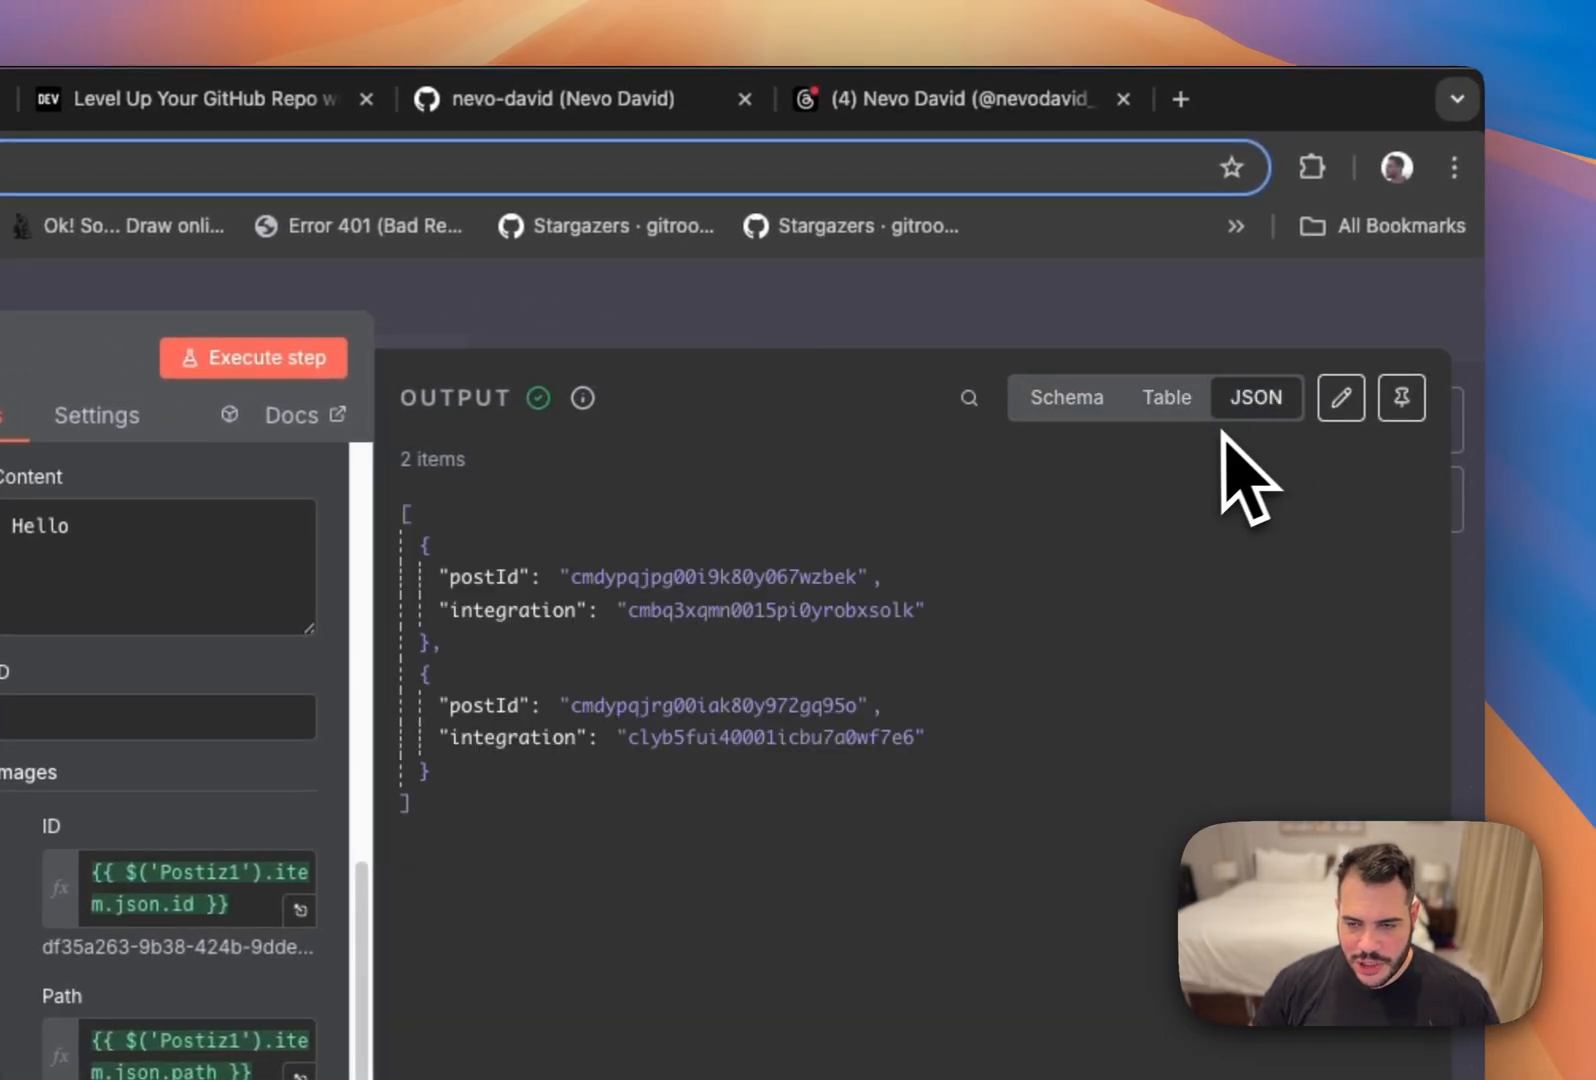
click(947, 99)
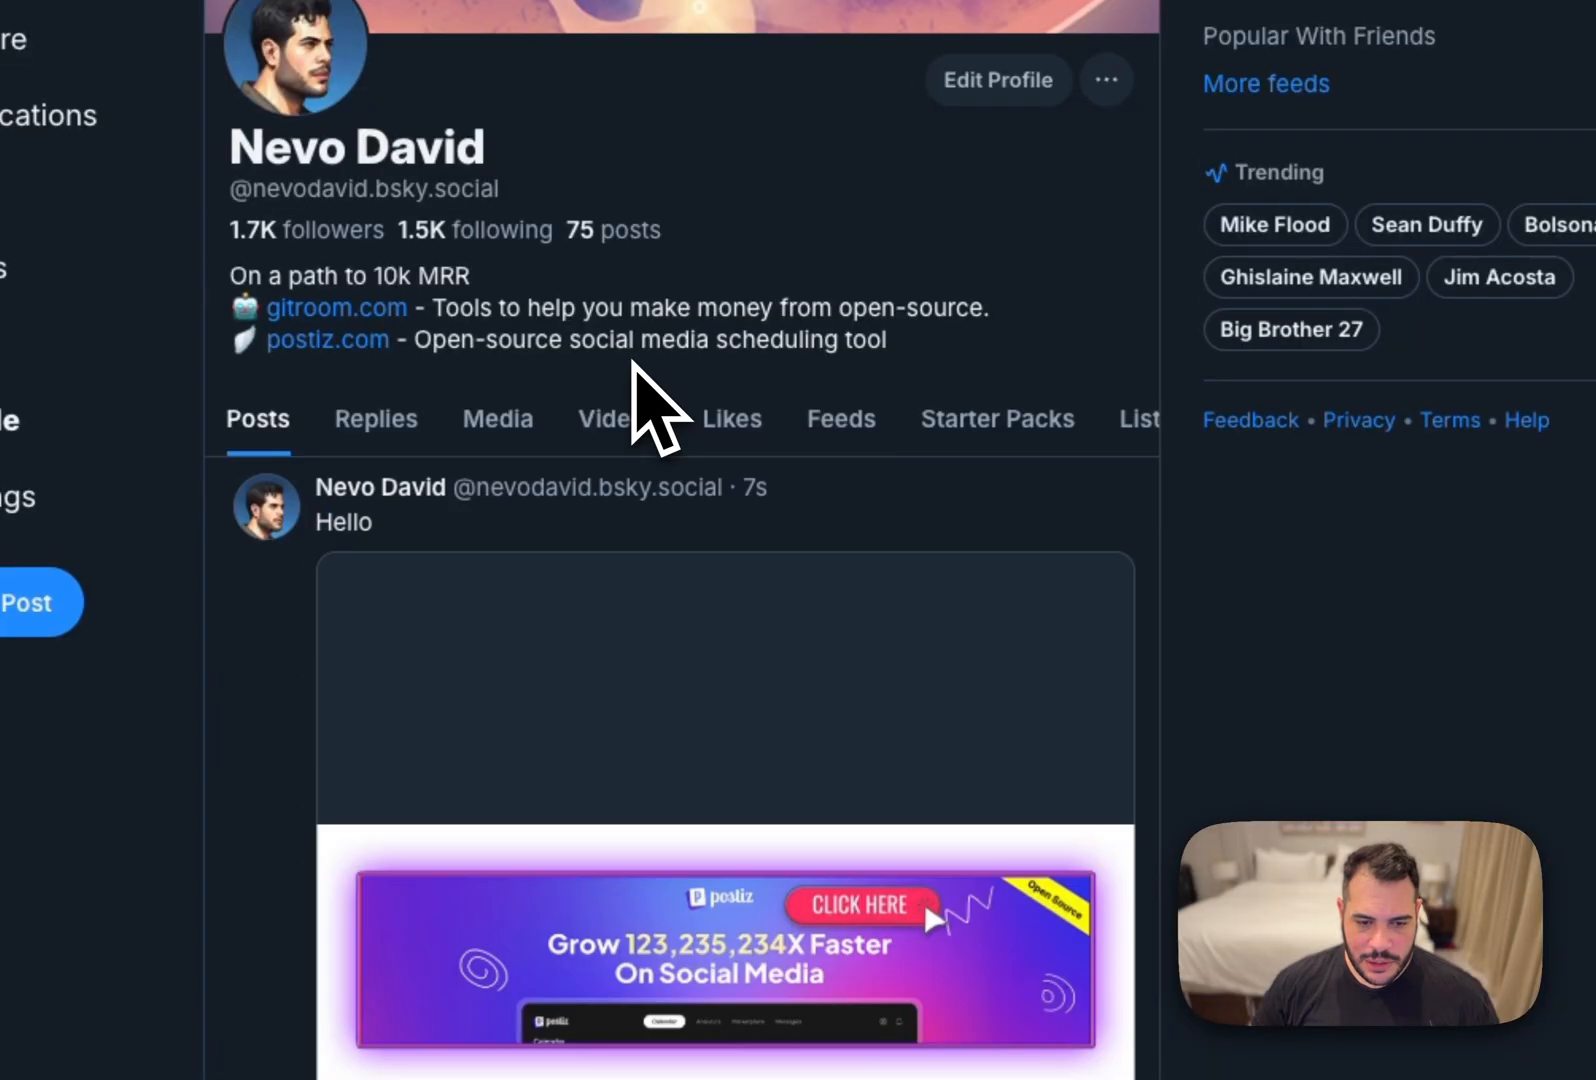
Delete the new Hello test posts from the feed and return to the n8n create-post node.
click(807, 757)
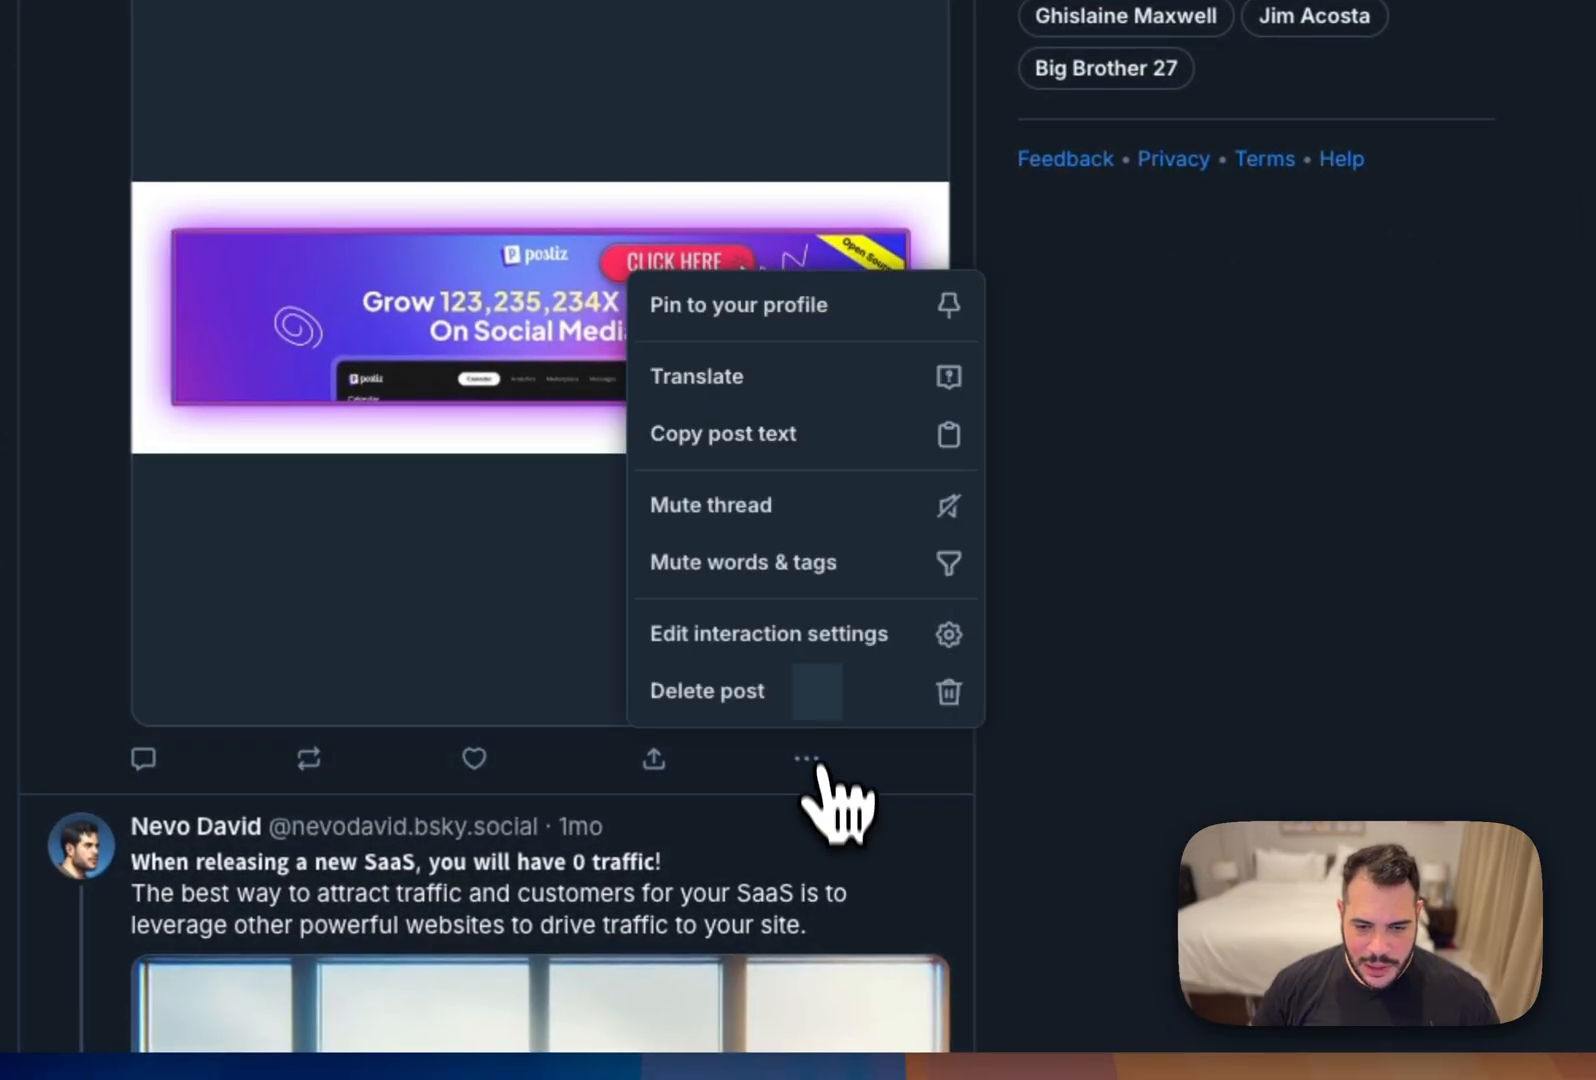
click(706, 690)
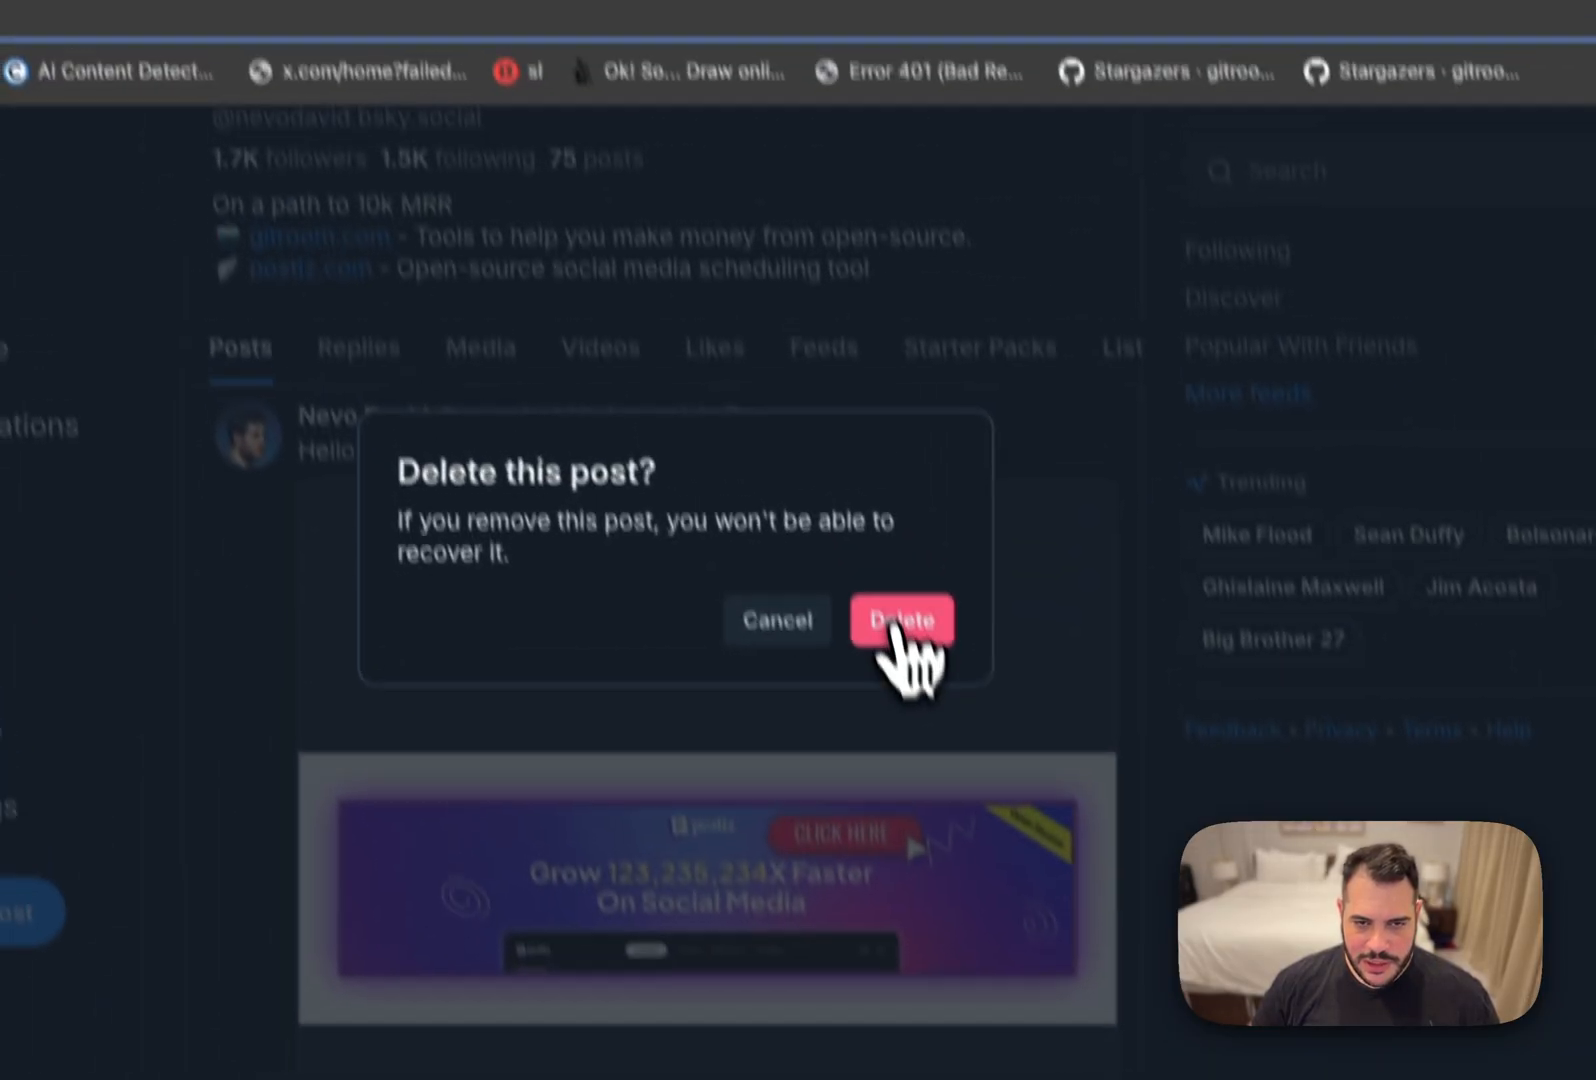
click(900, 619)
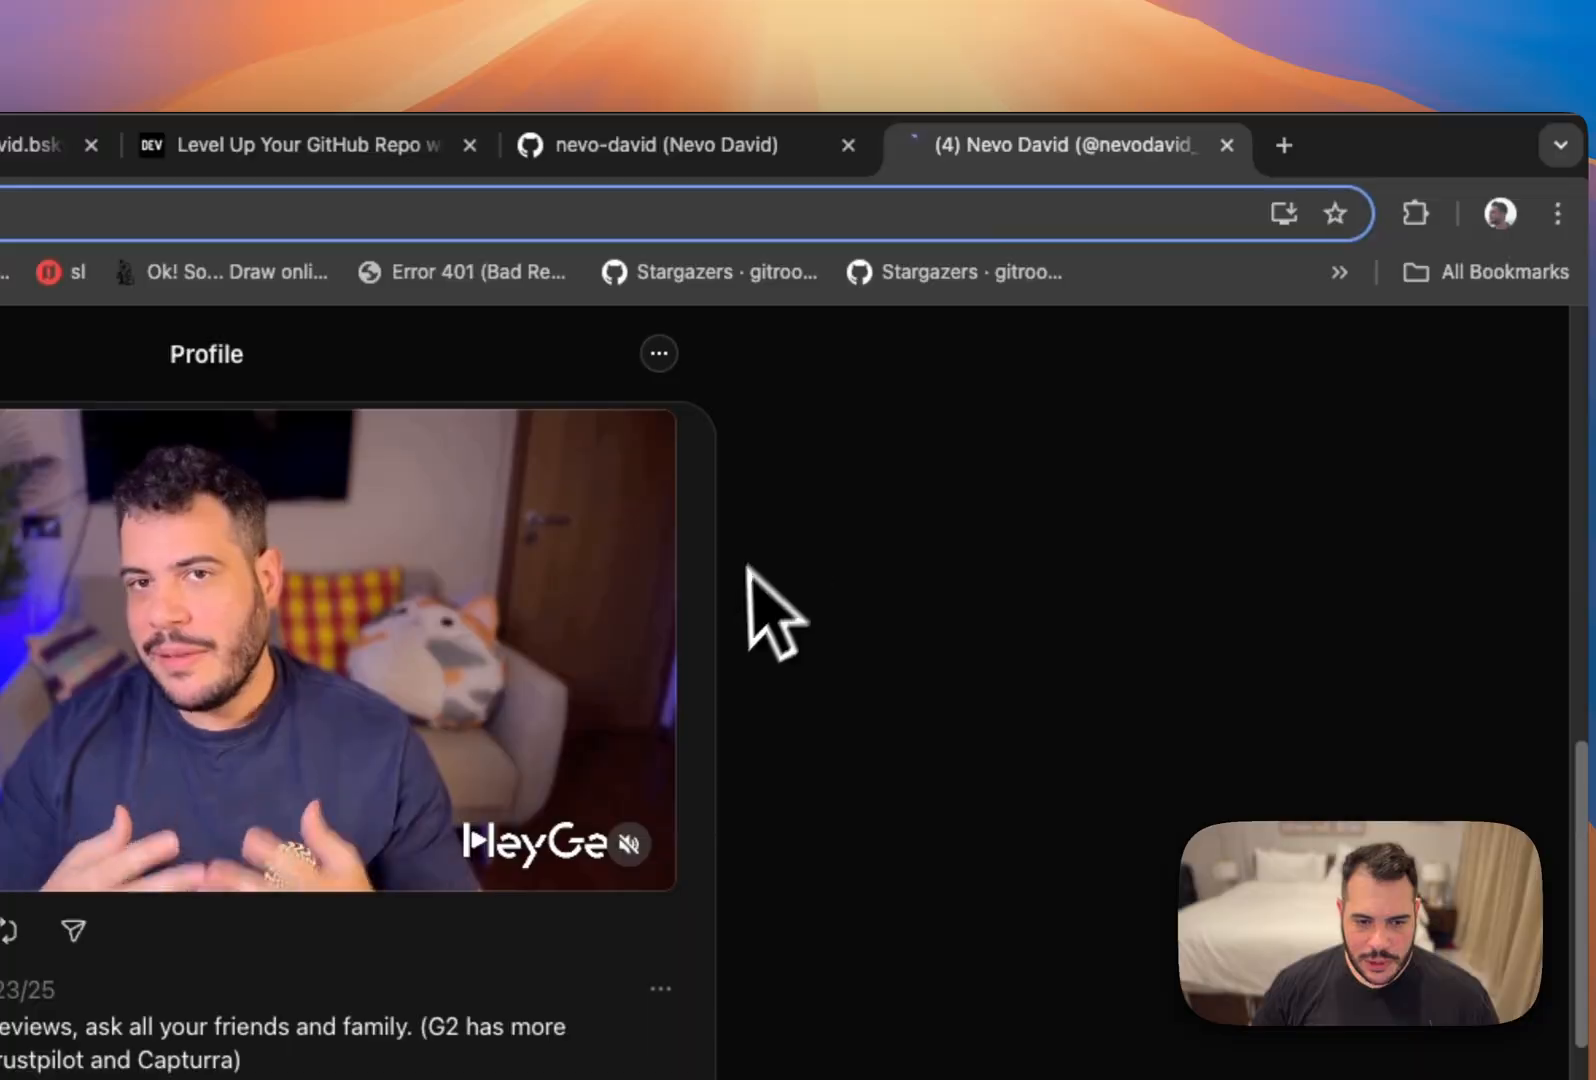
scroll(up, 3)
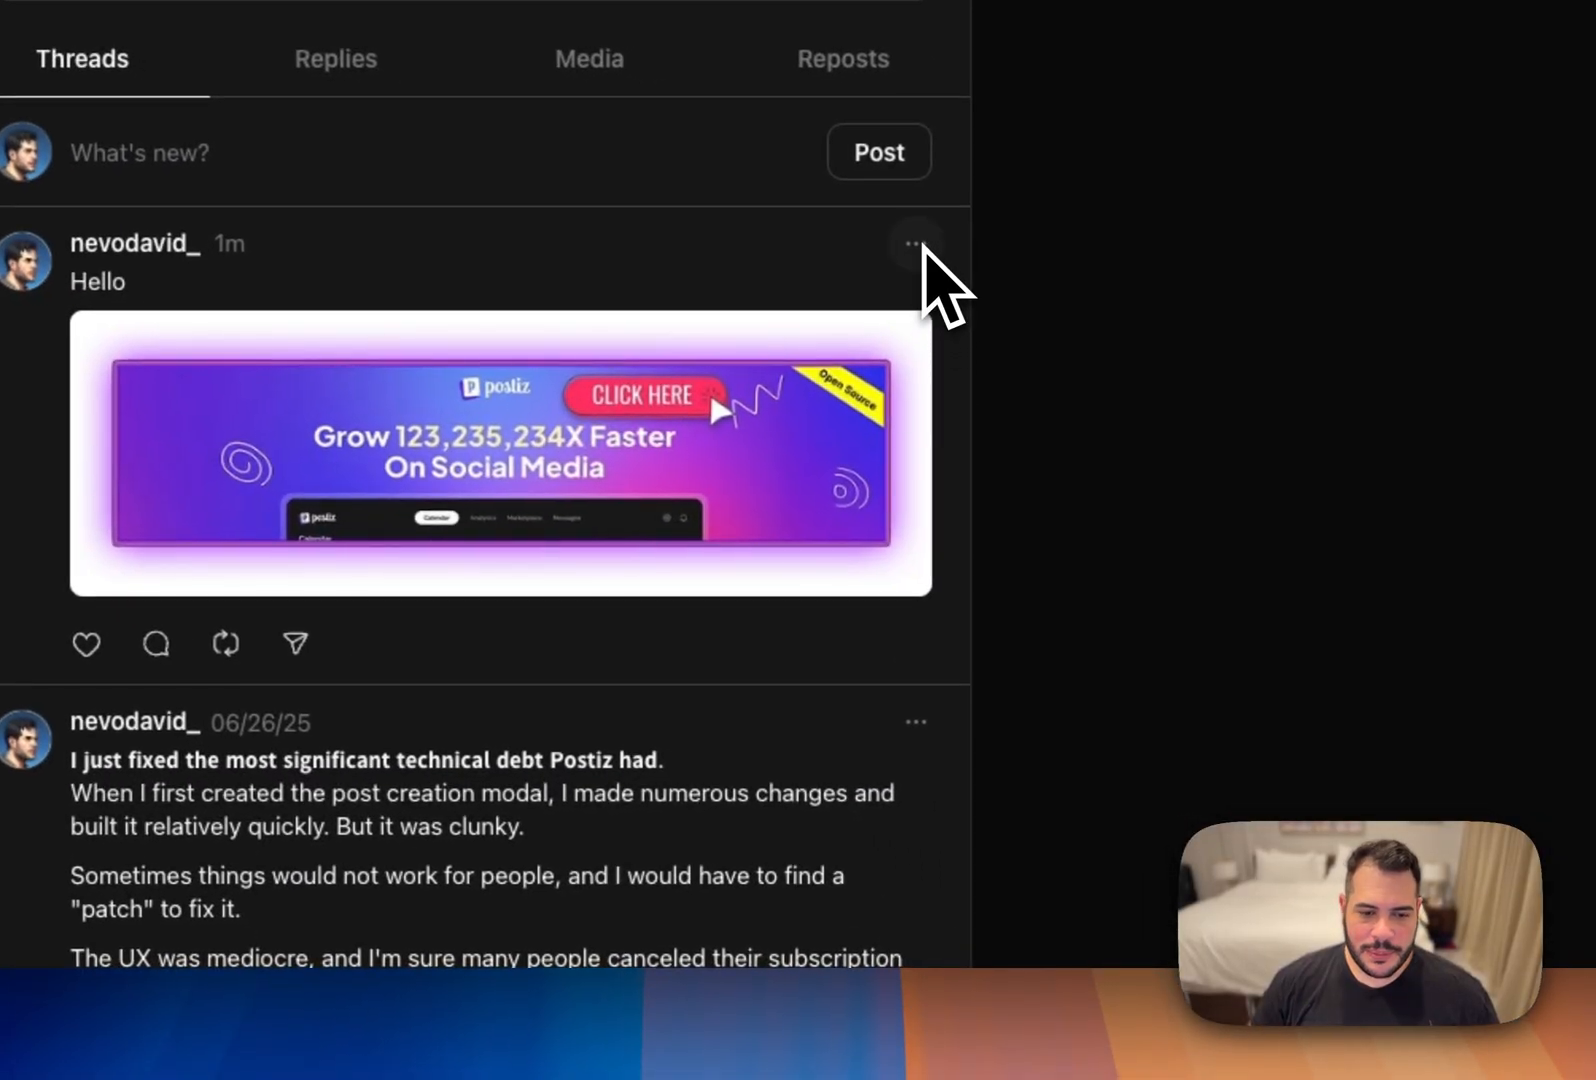
click(913, 243)
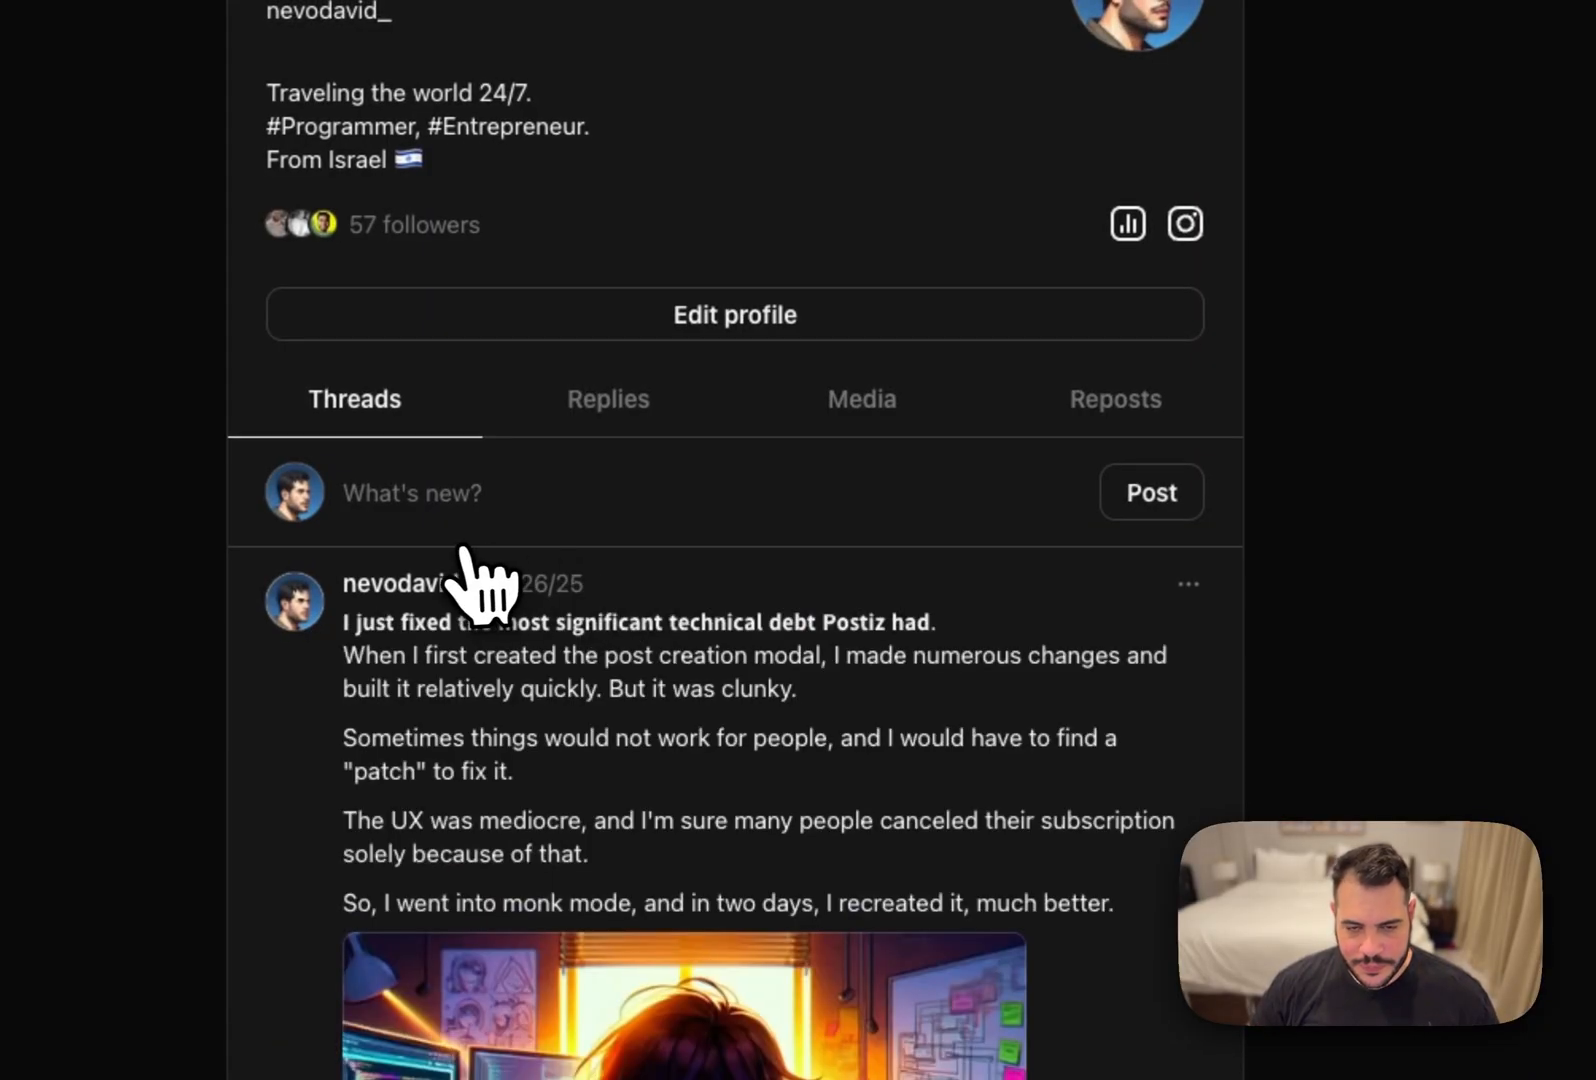
click(417, 145)
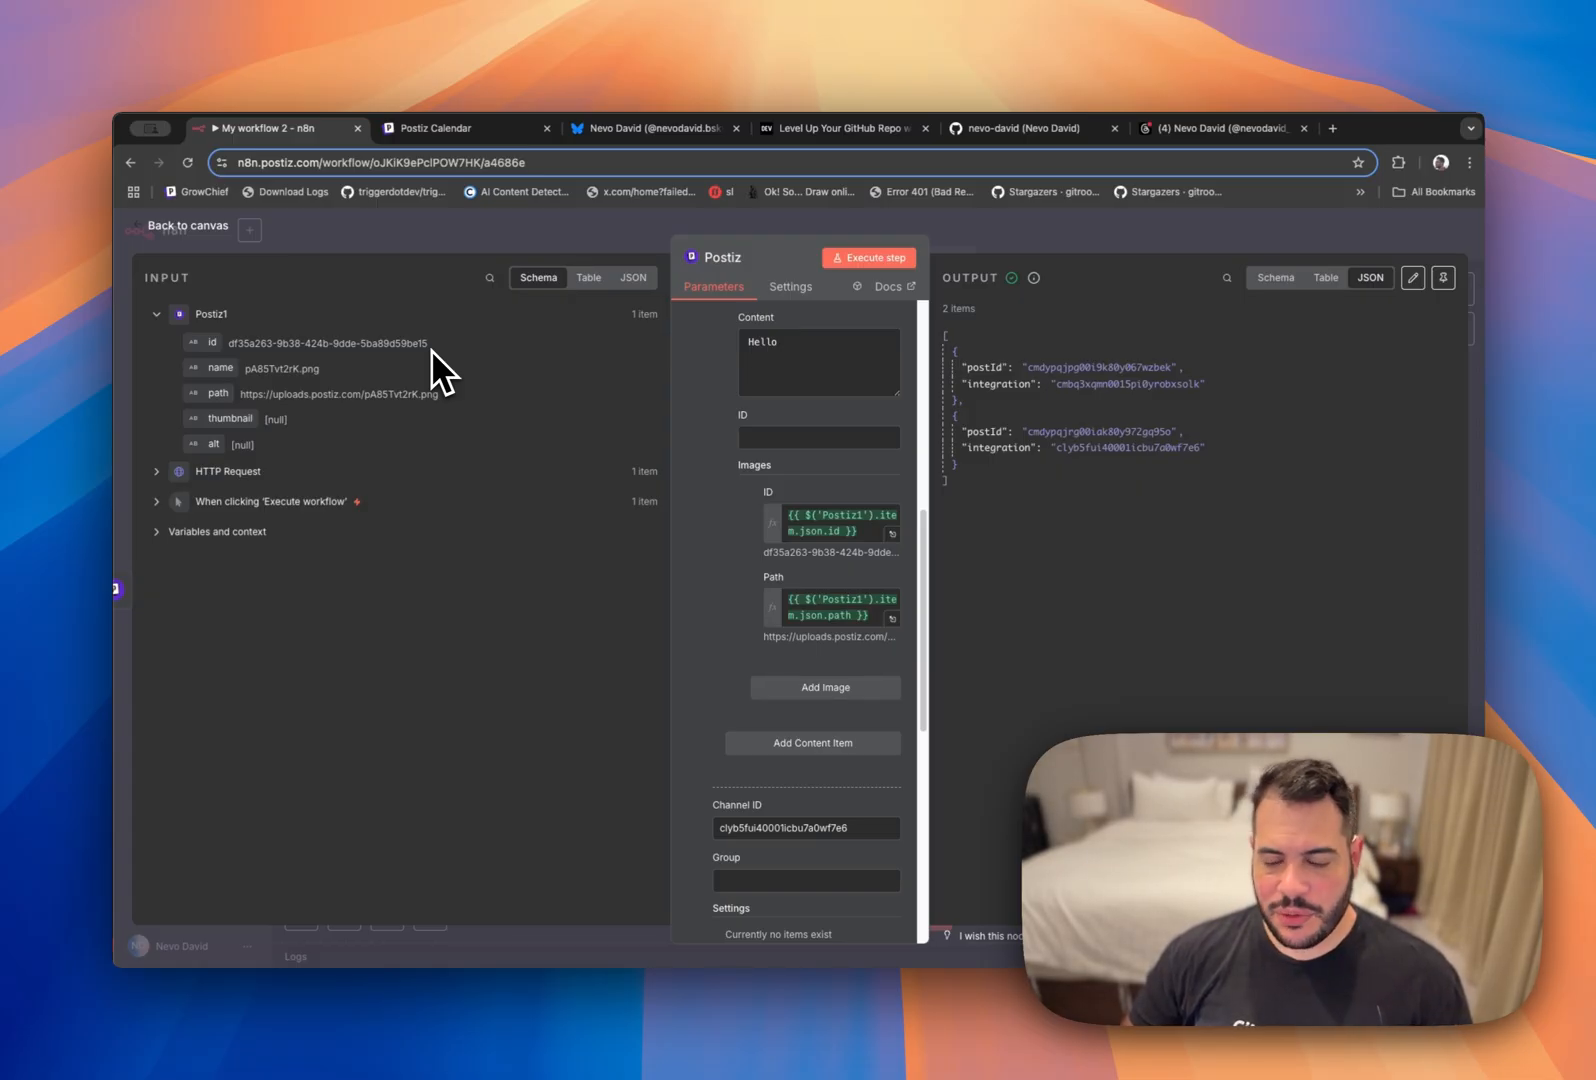
mouse_move(446, 382)
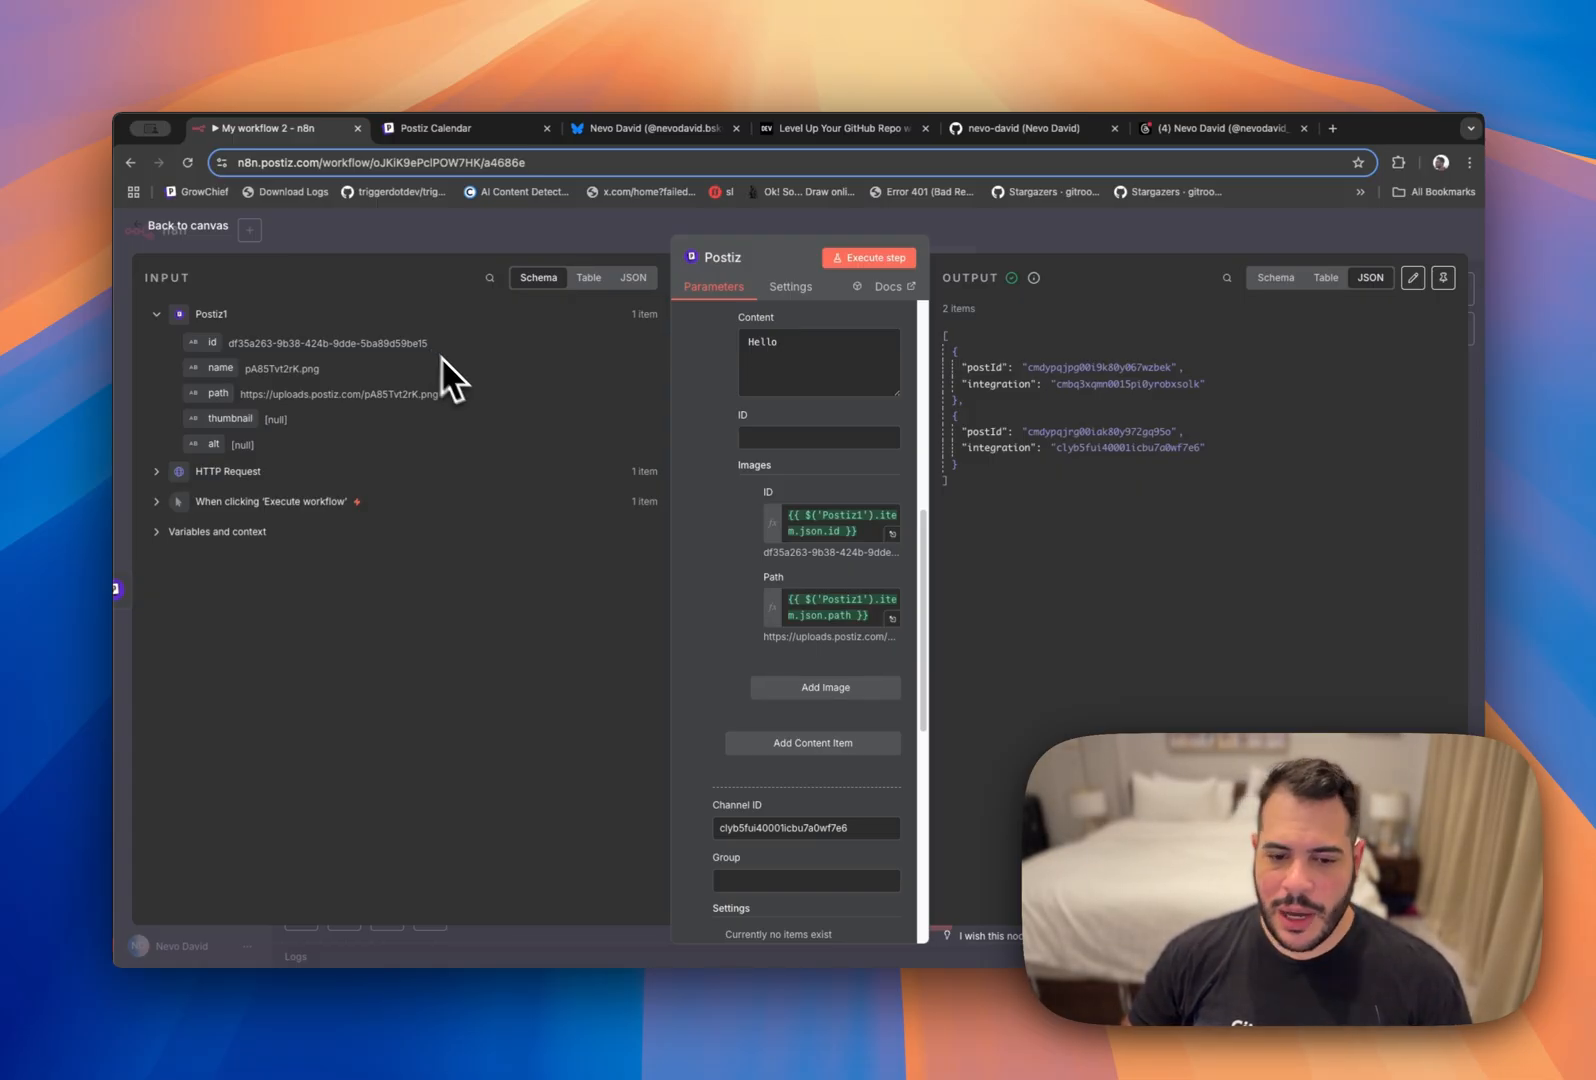
mouse_move(624, 619)
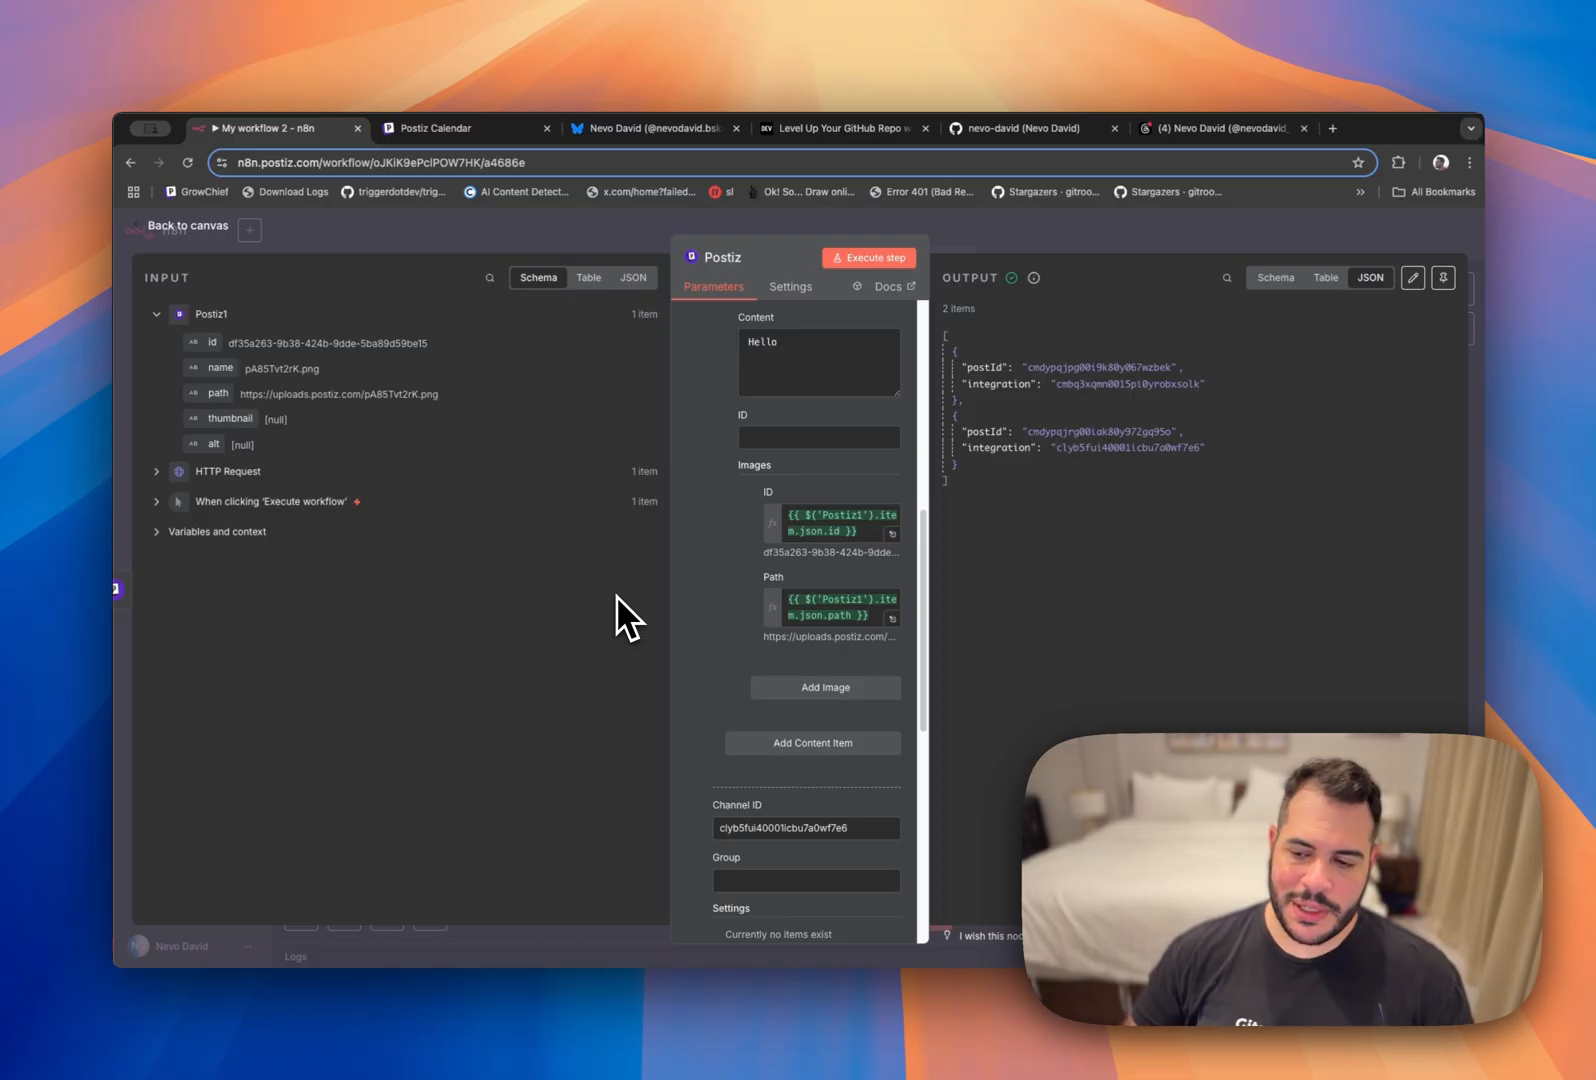
click(179, 225)
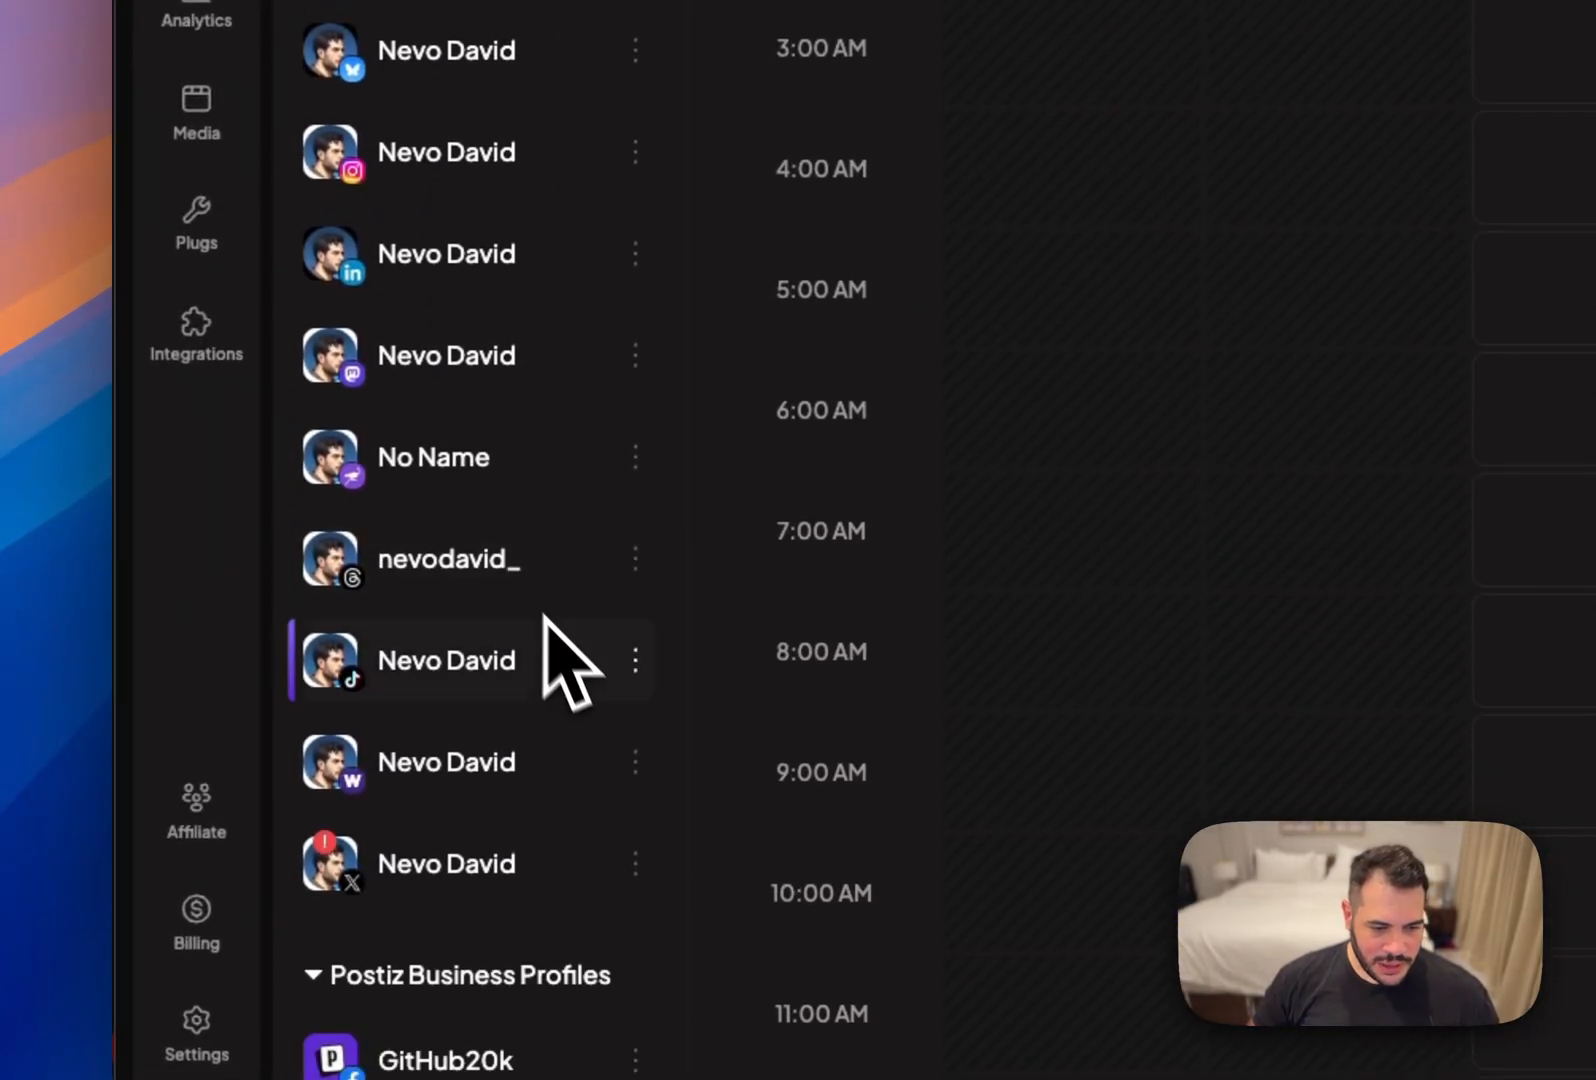
mouse_move(901, 870)
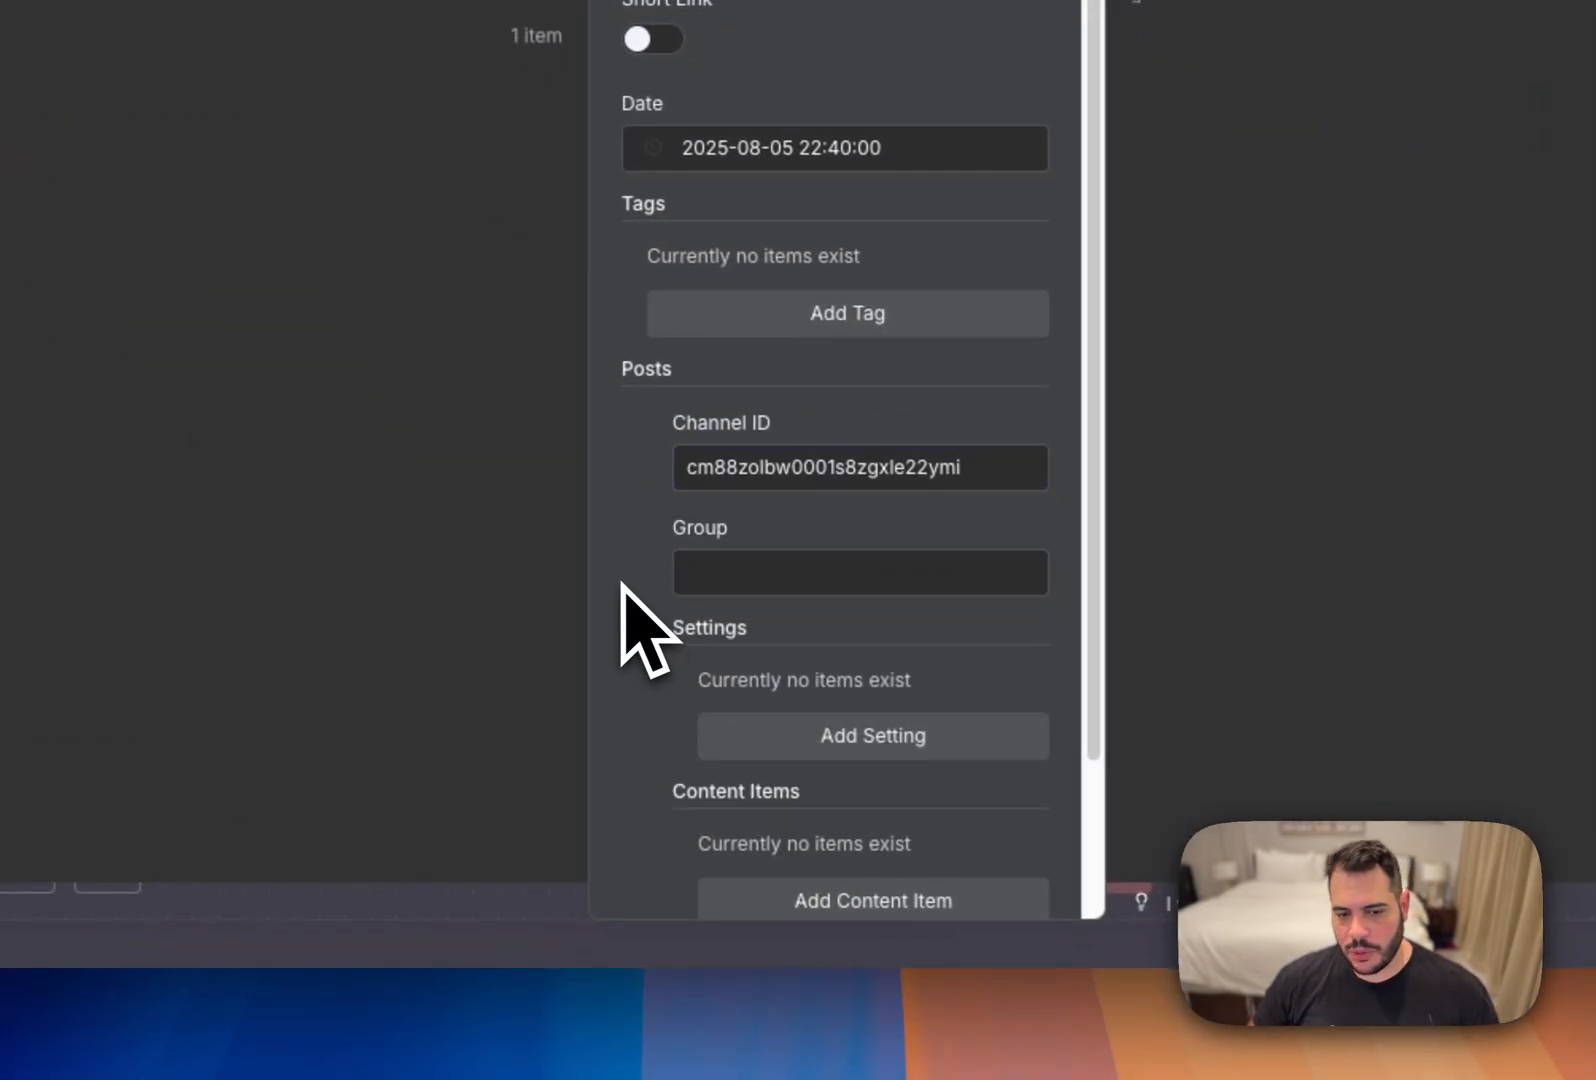
Add a content item and image slot to the cm88zolbw0001s8zgxle22ymi post, starting the image ID.
scroll(down, 3)
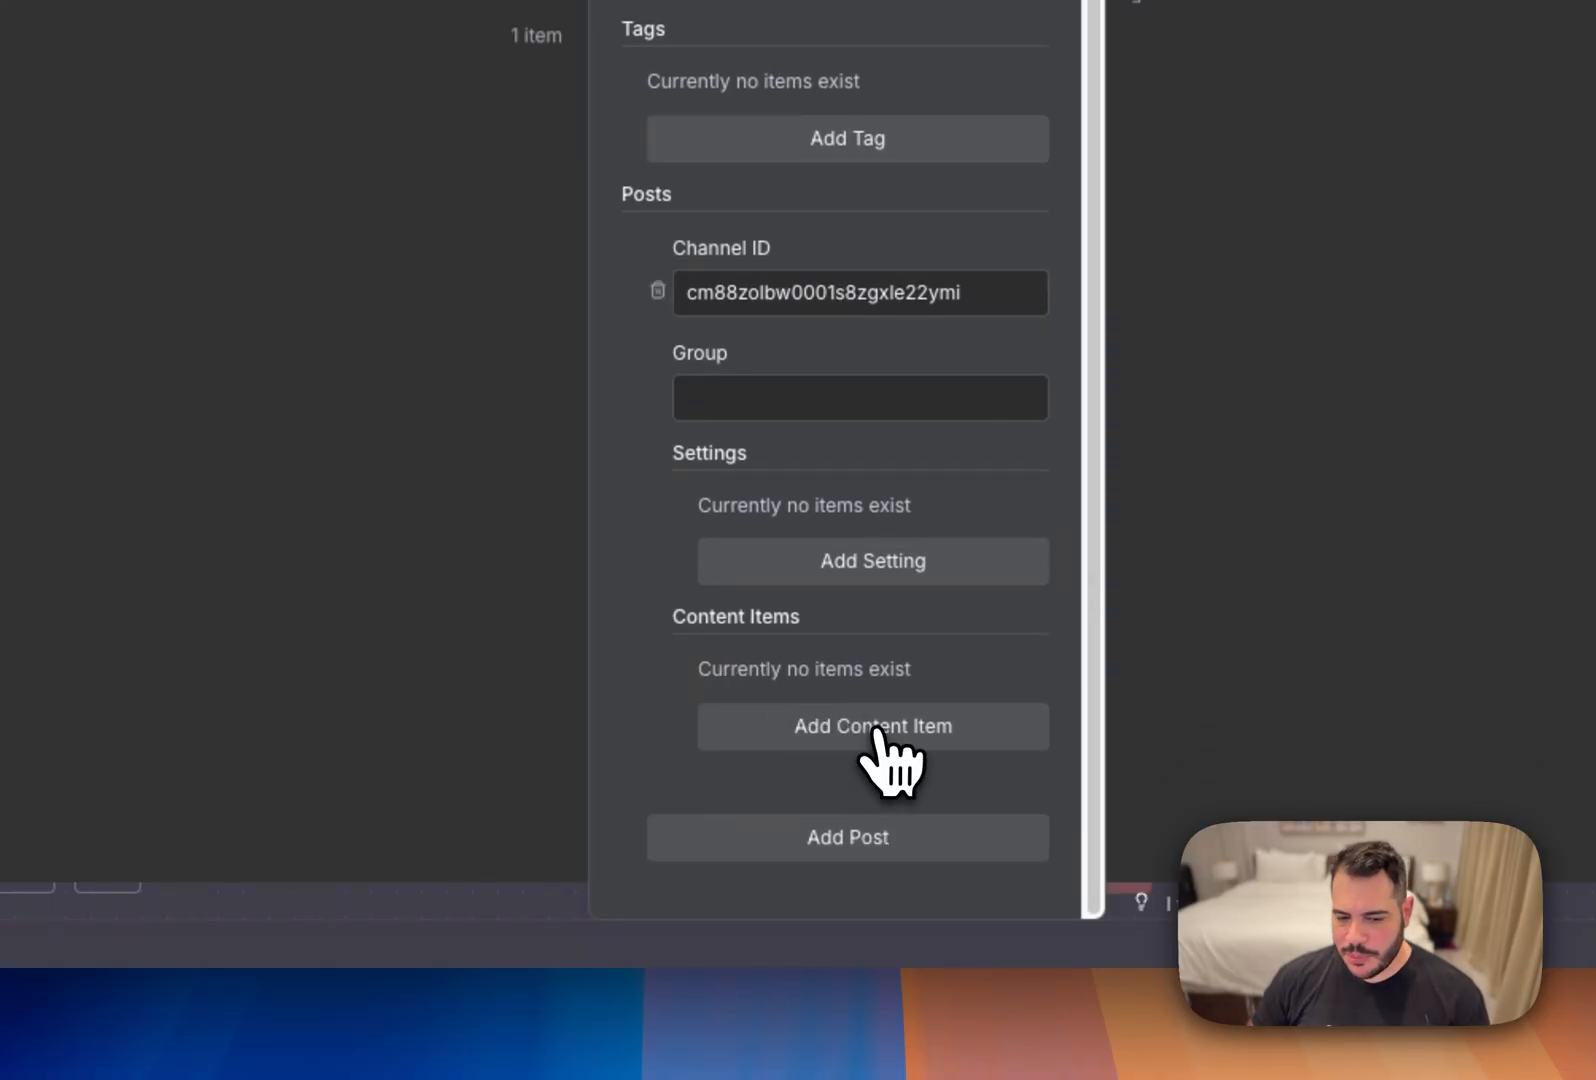
click(872, 726)
text(sadfasdfasdf)
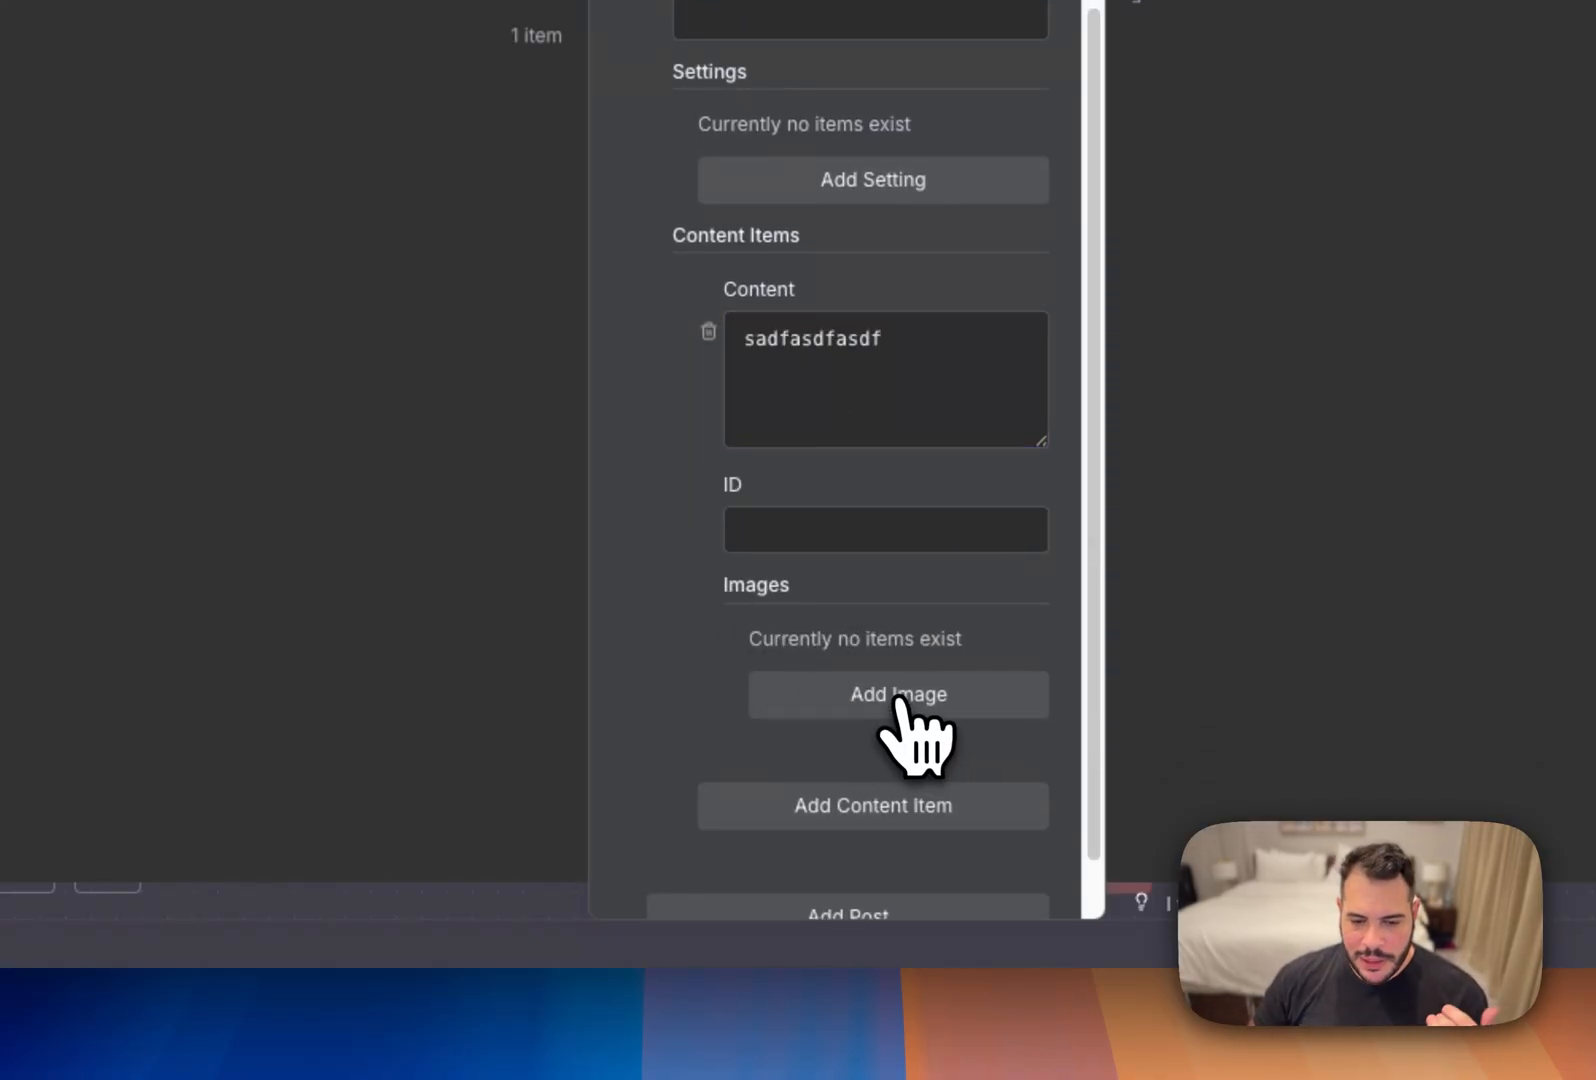
click(897, 694)
text({{)
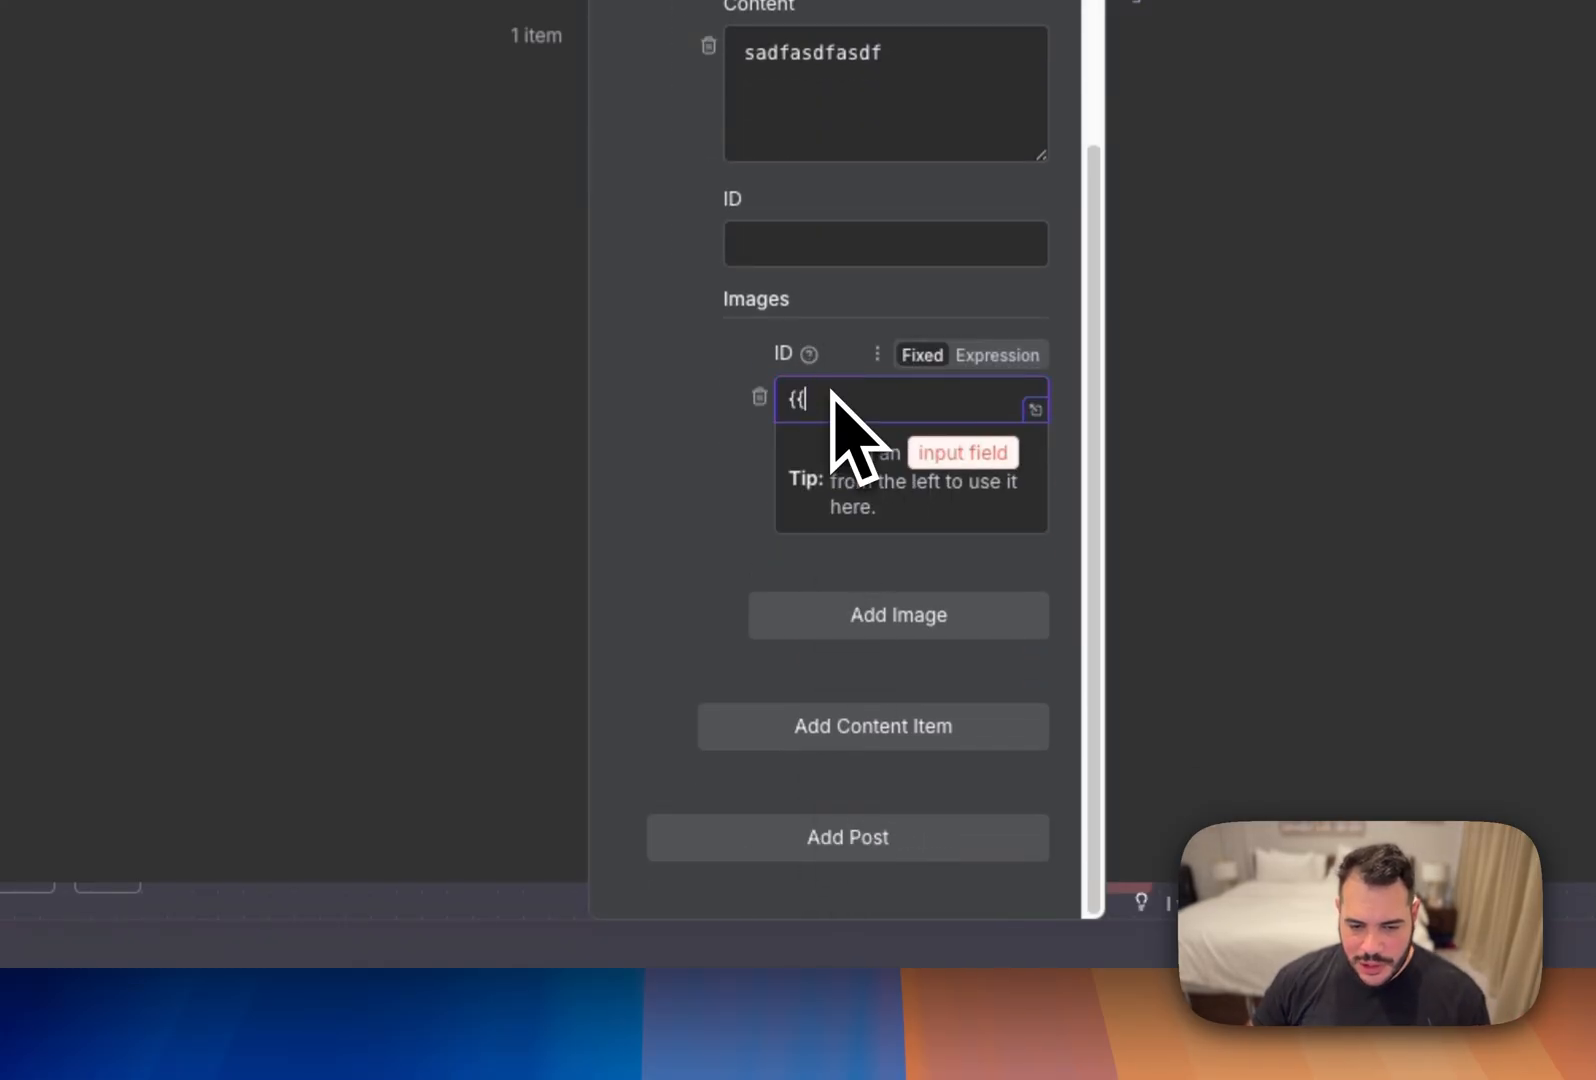
click(998, 354)
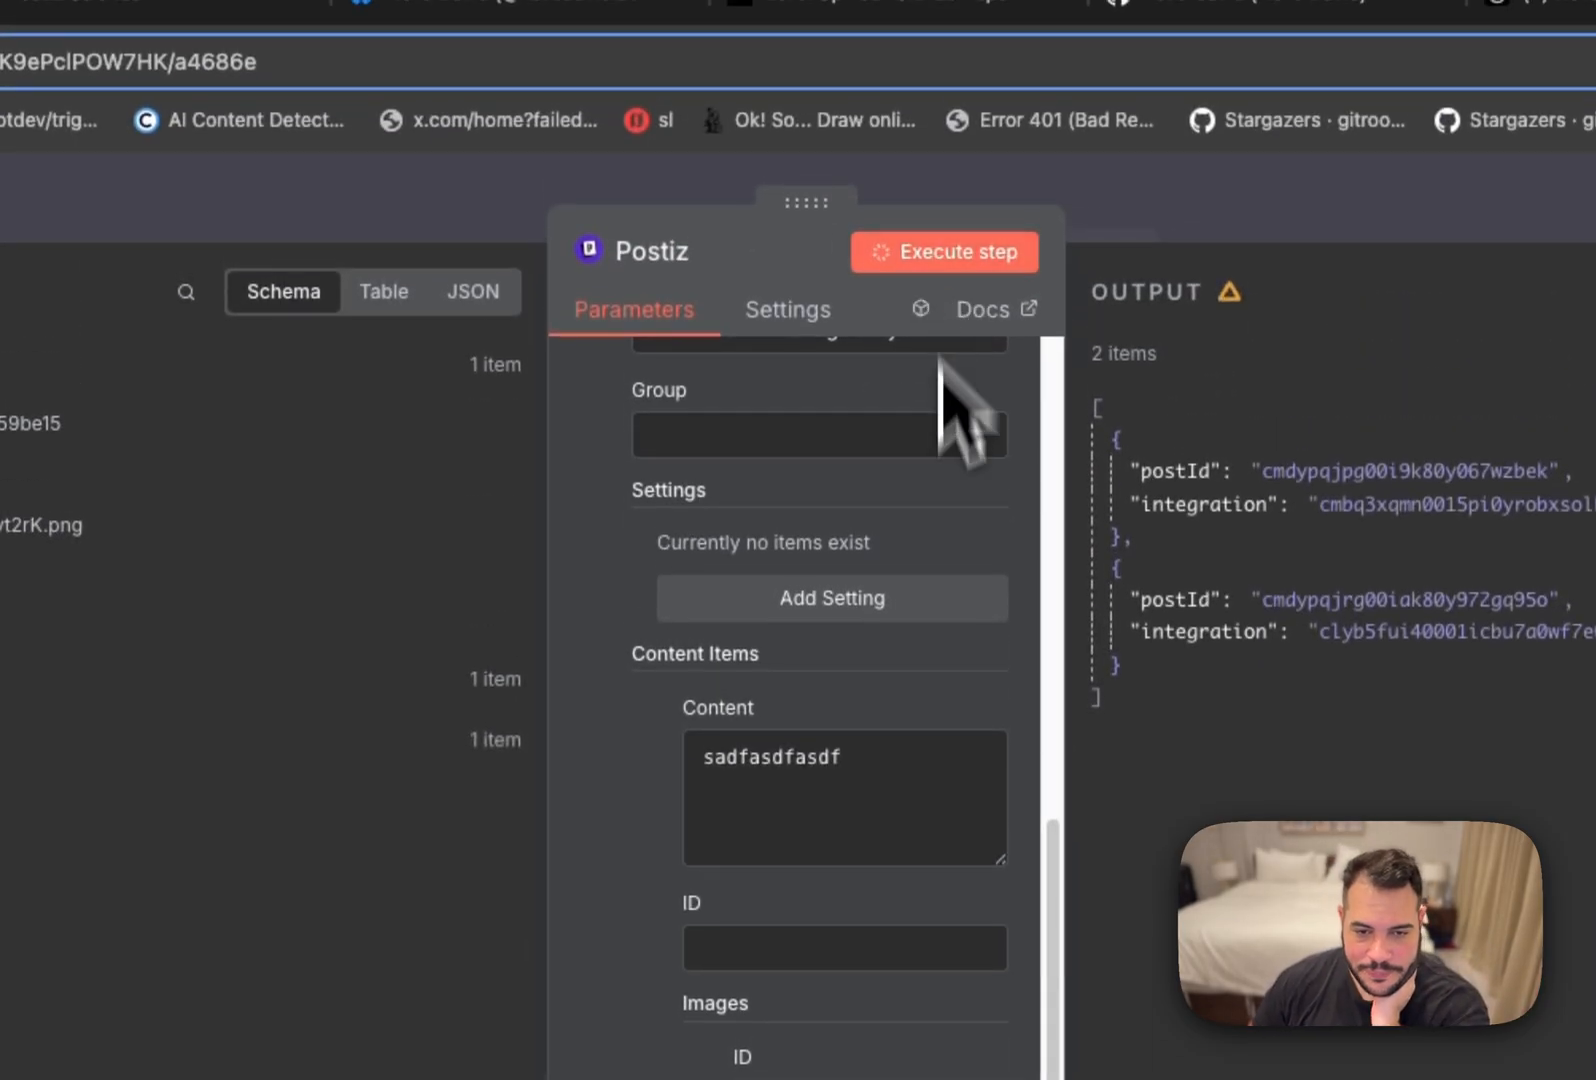
mouse_move(977, 875)
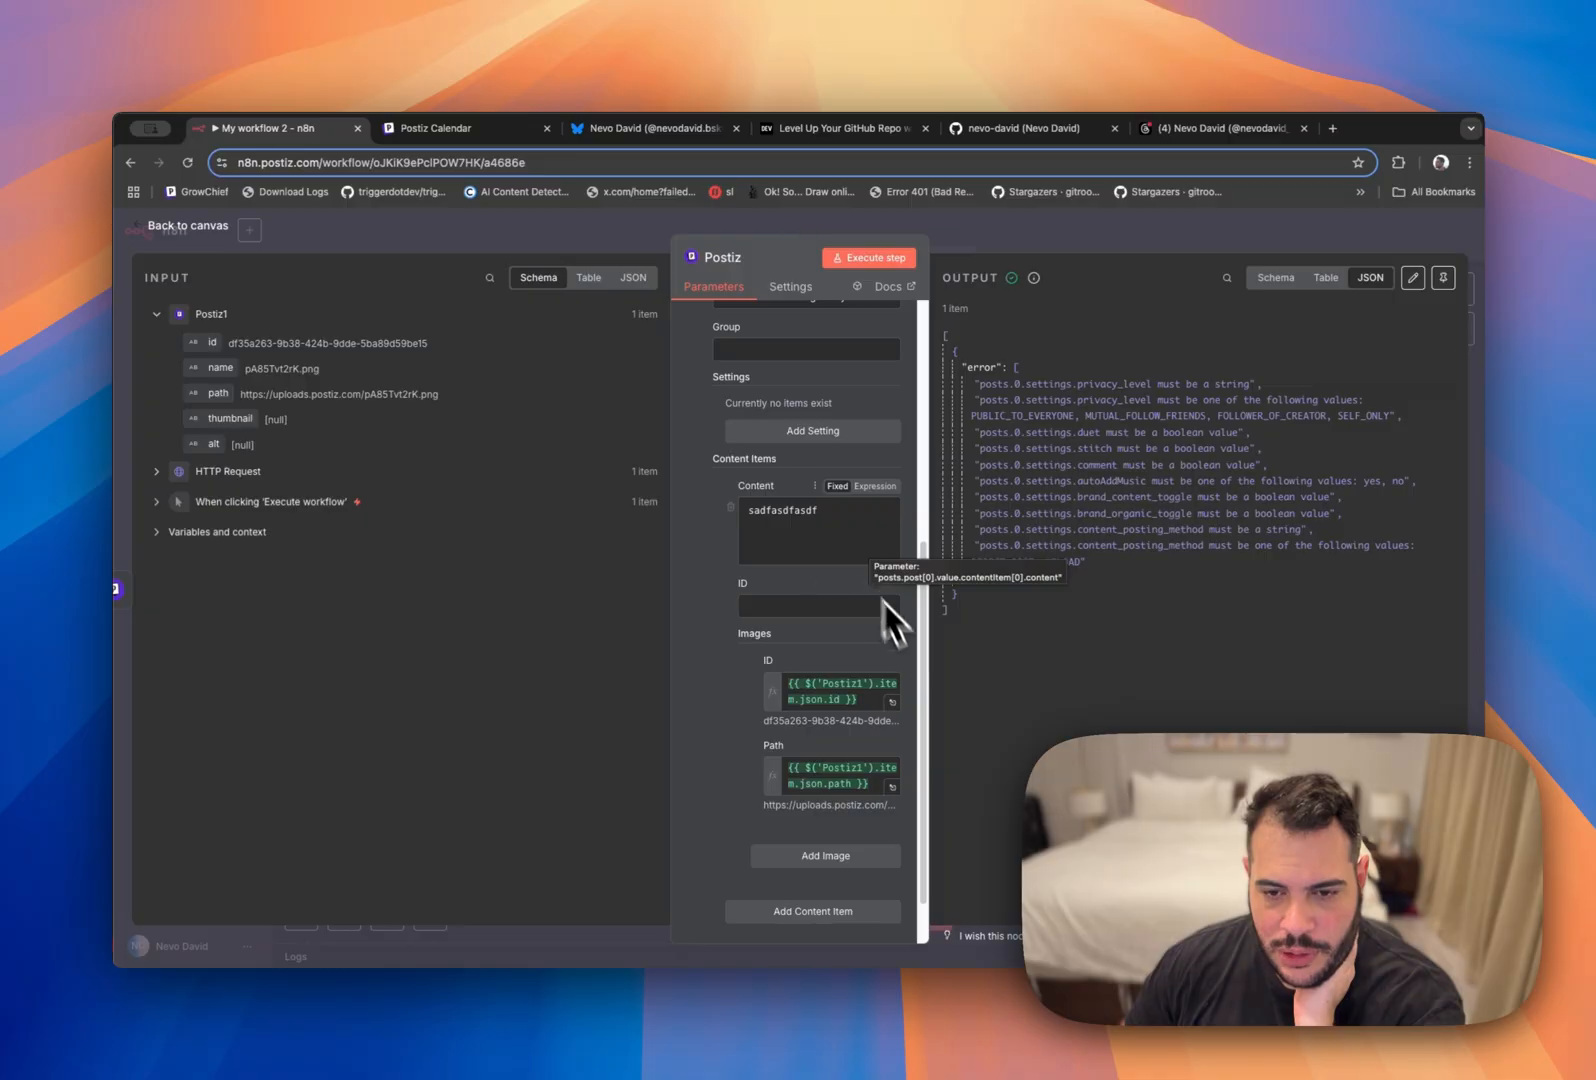
mouse_move(972, 702)
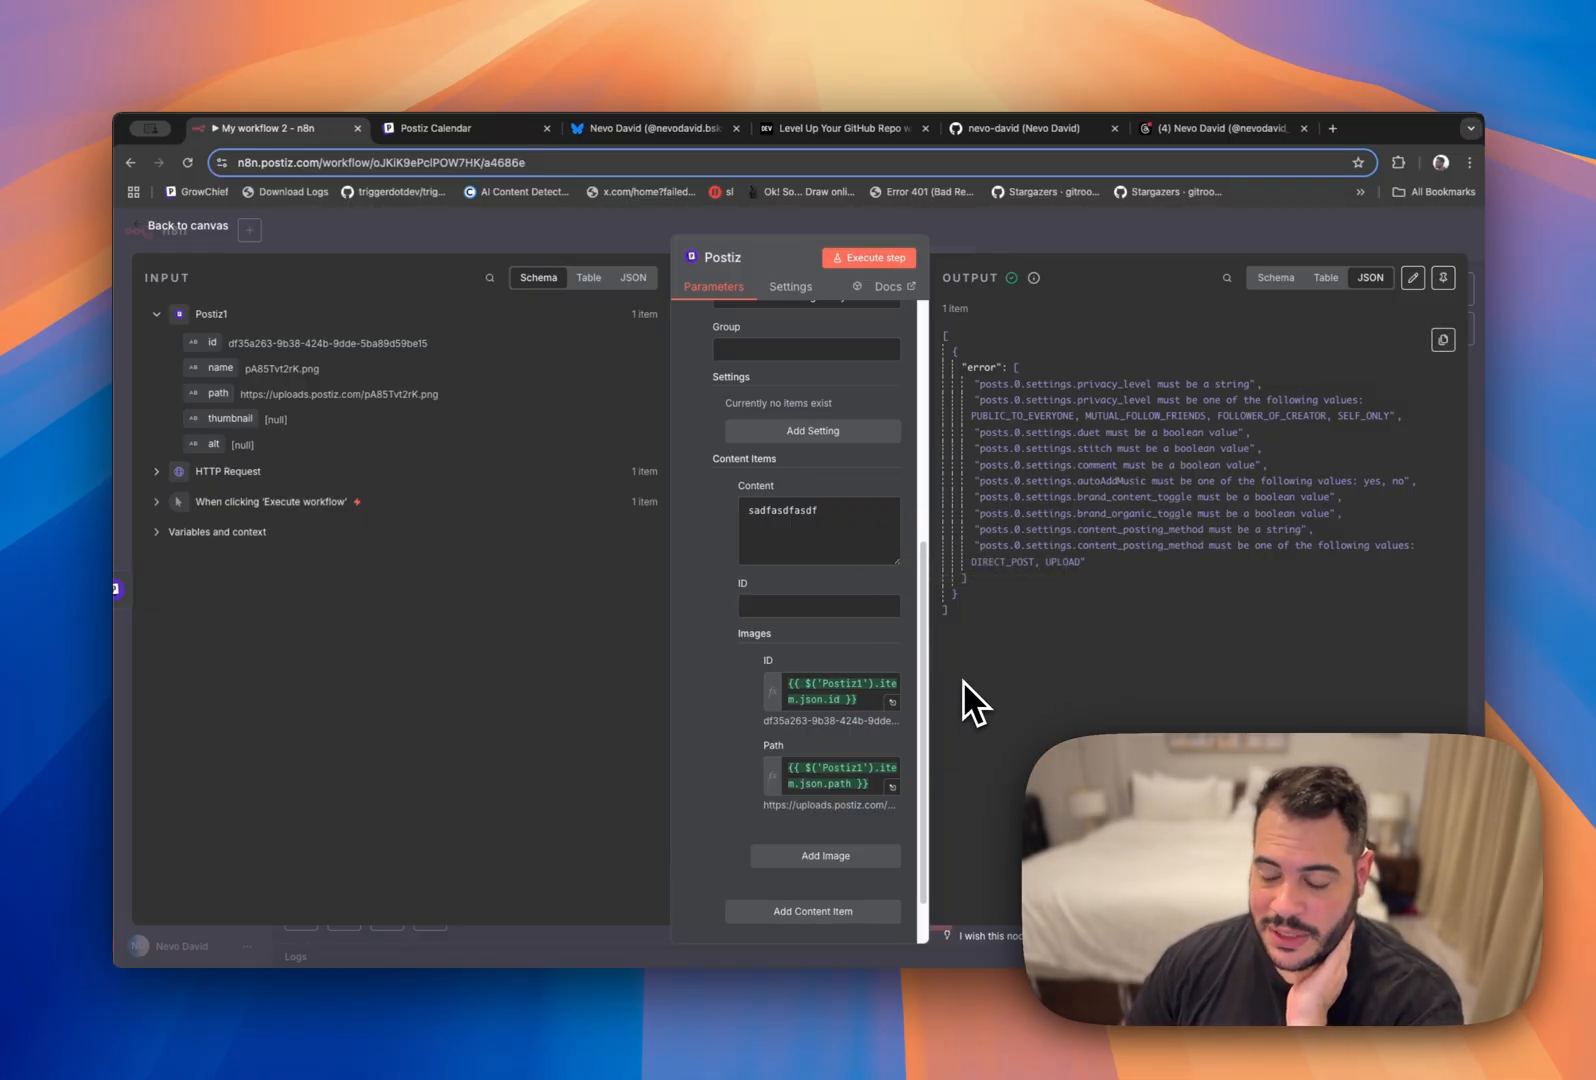
mouse_move(1018, 657)
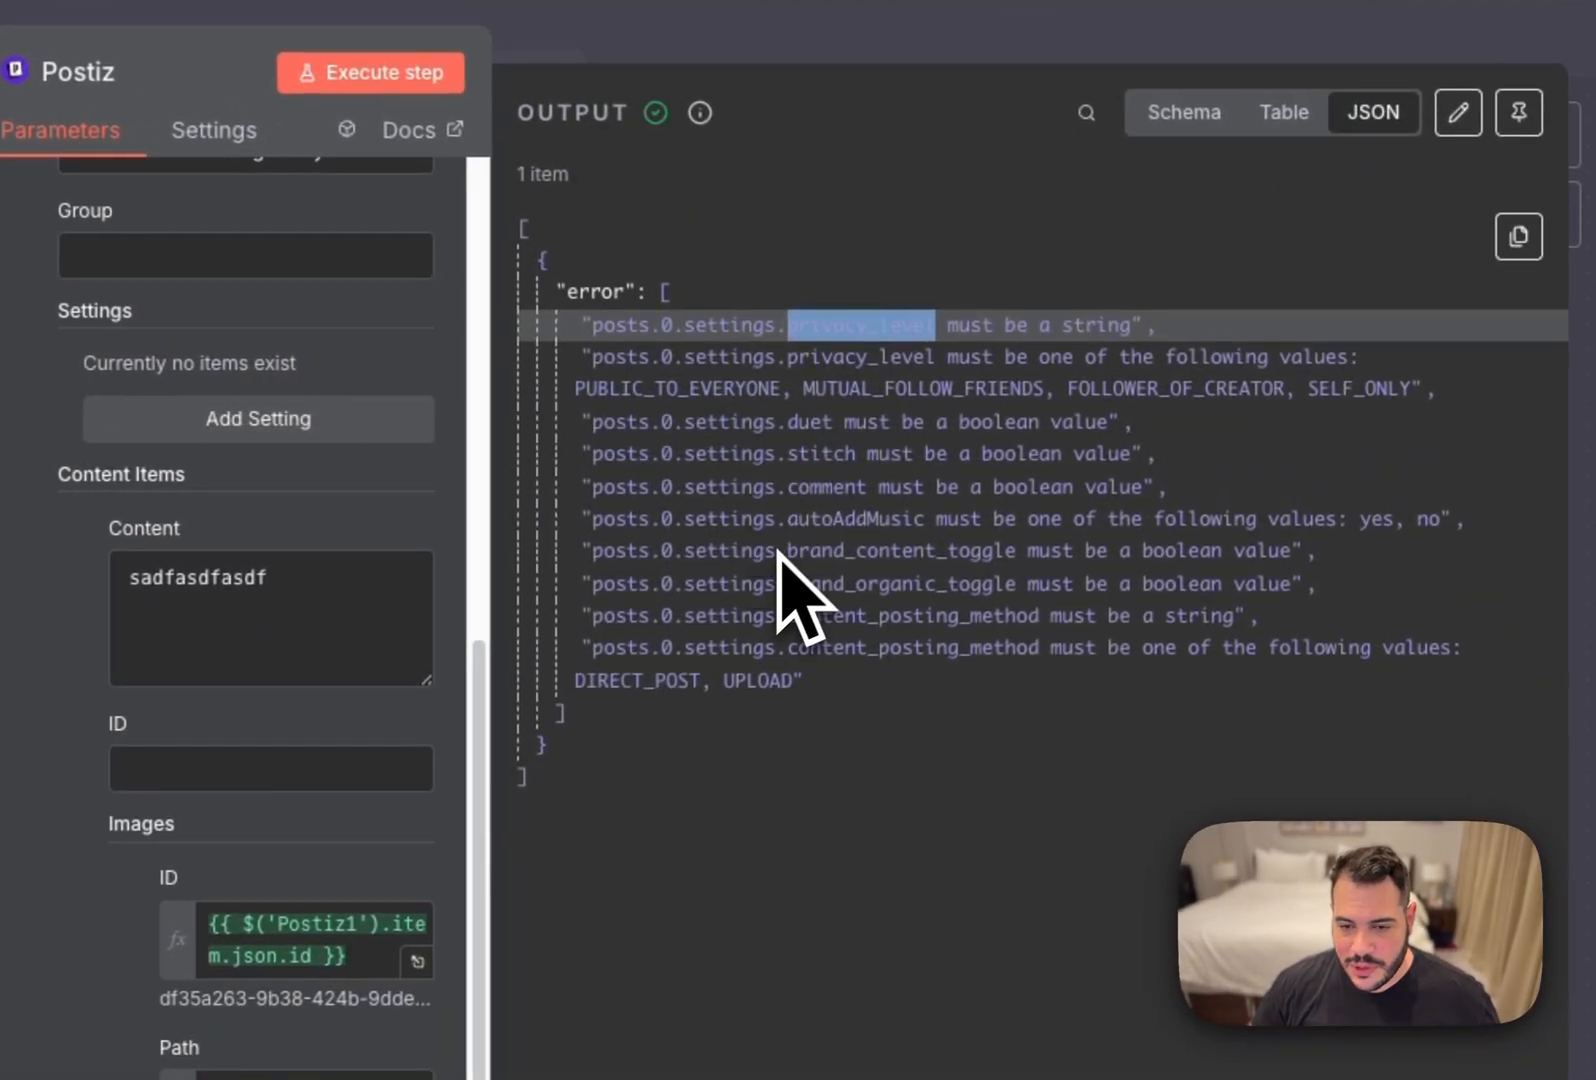
mouse_move(906, 438)
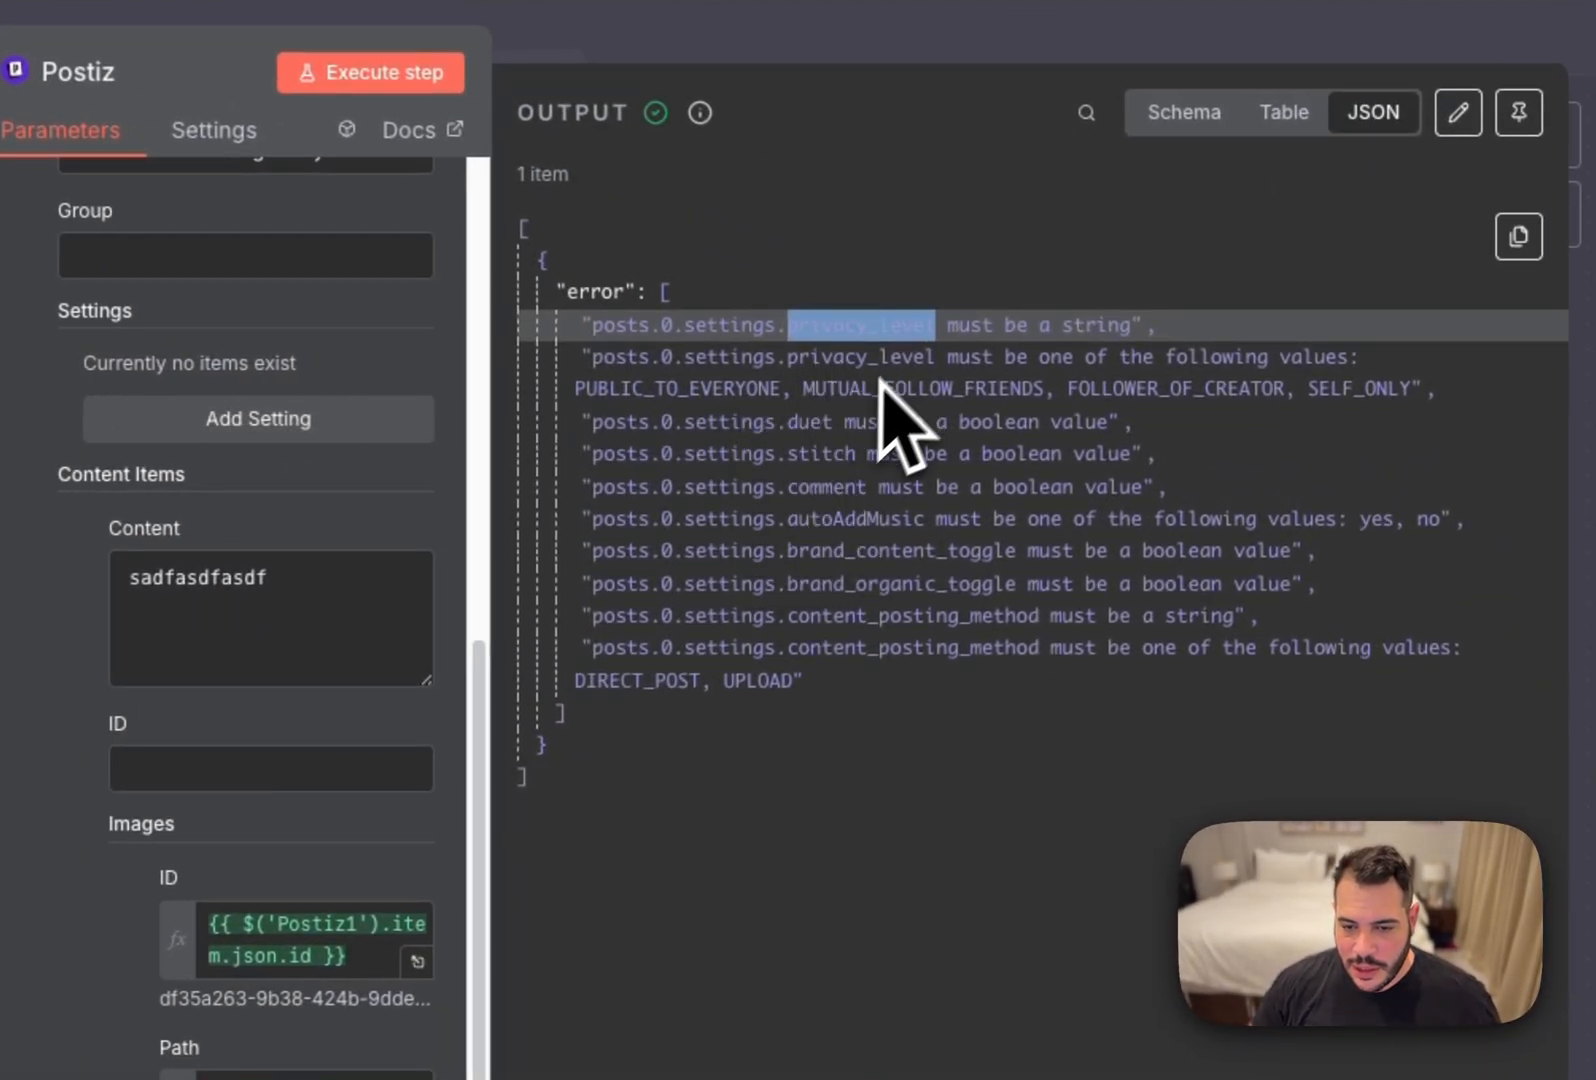
mouse_move(814, 454)
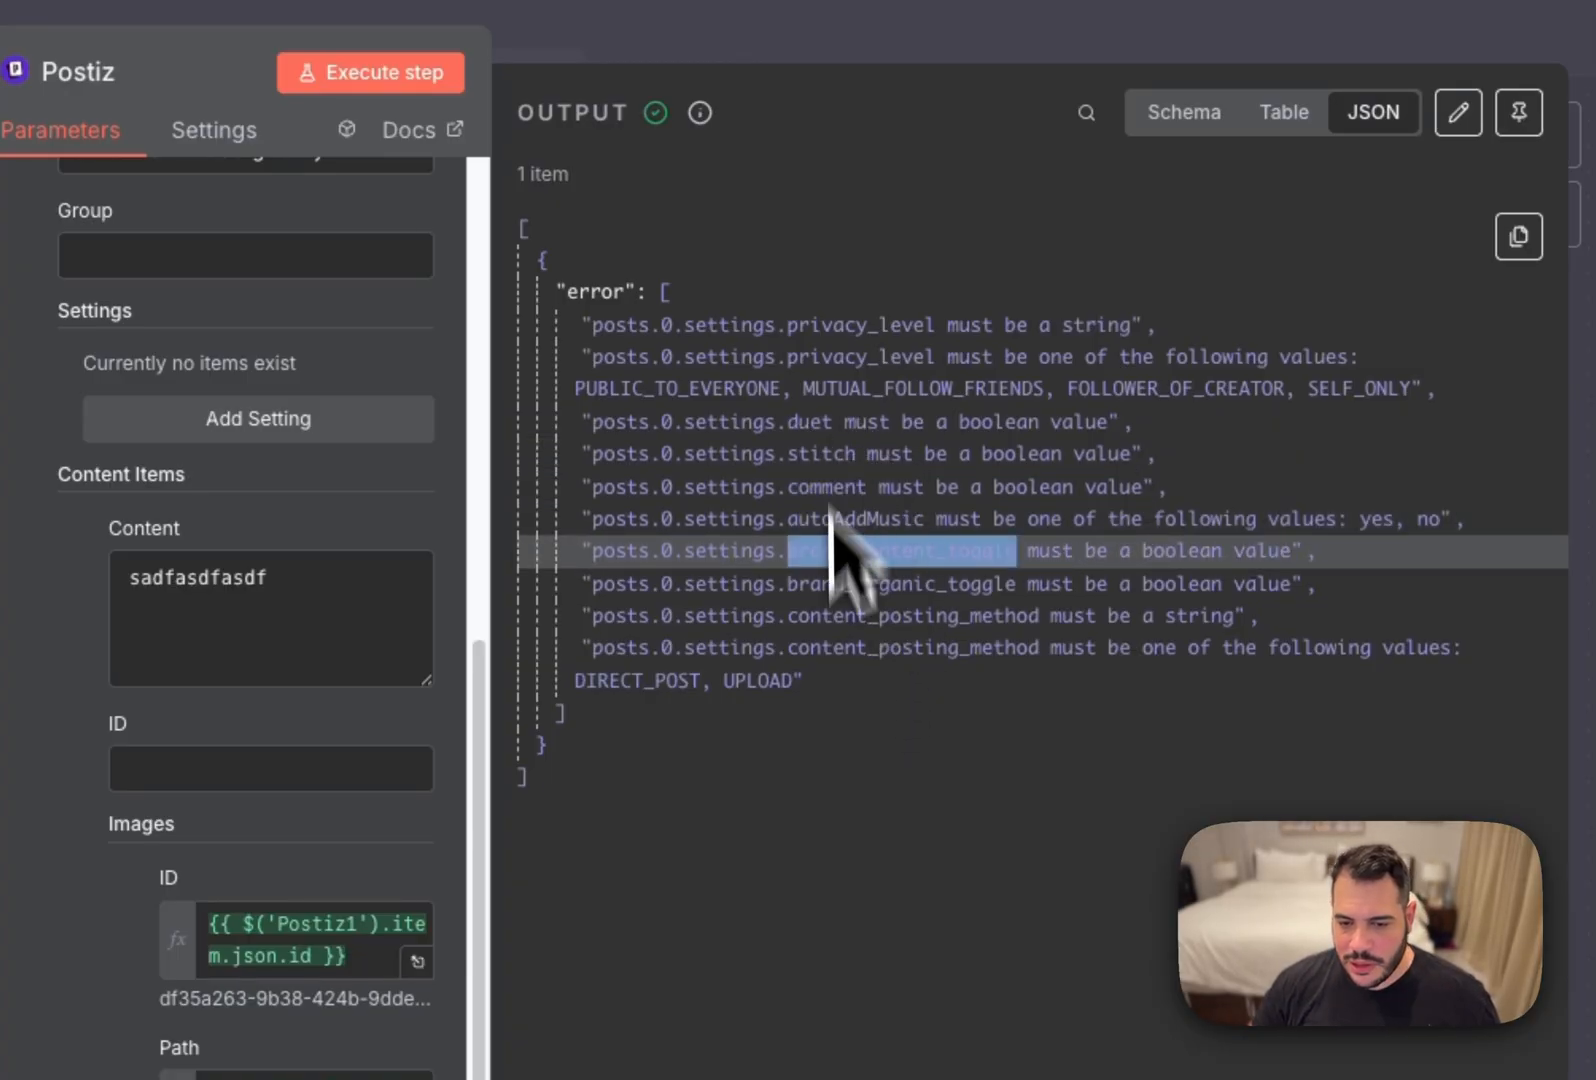
mouse_move(692, 565)
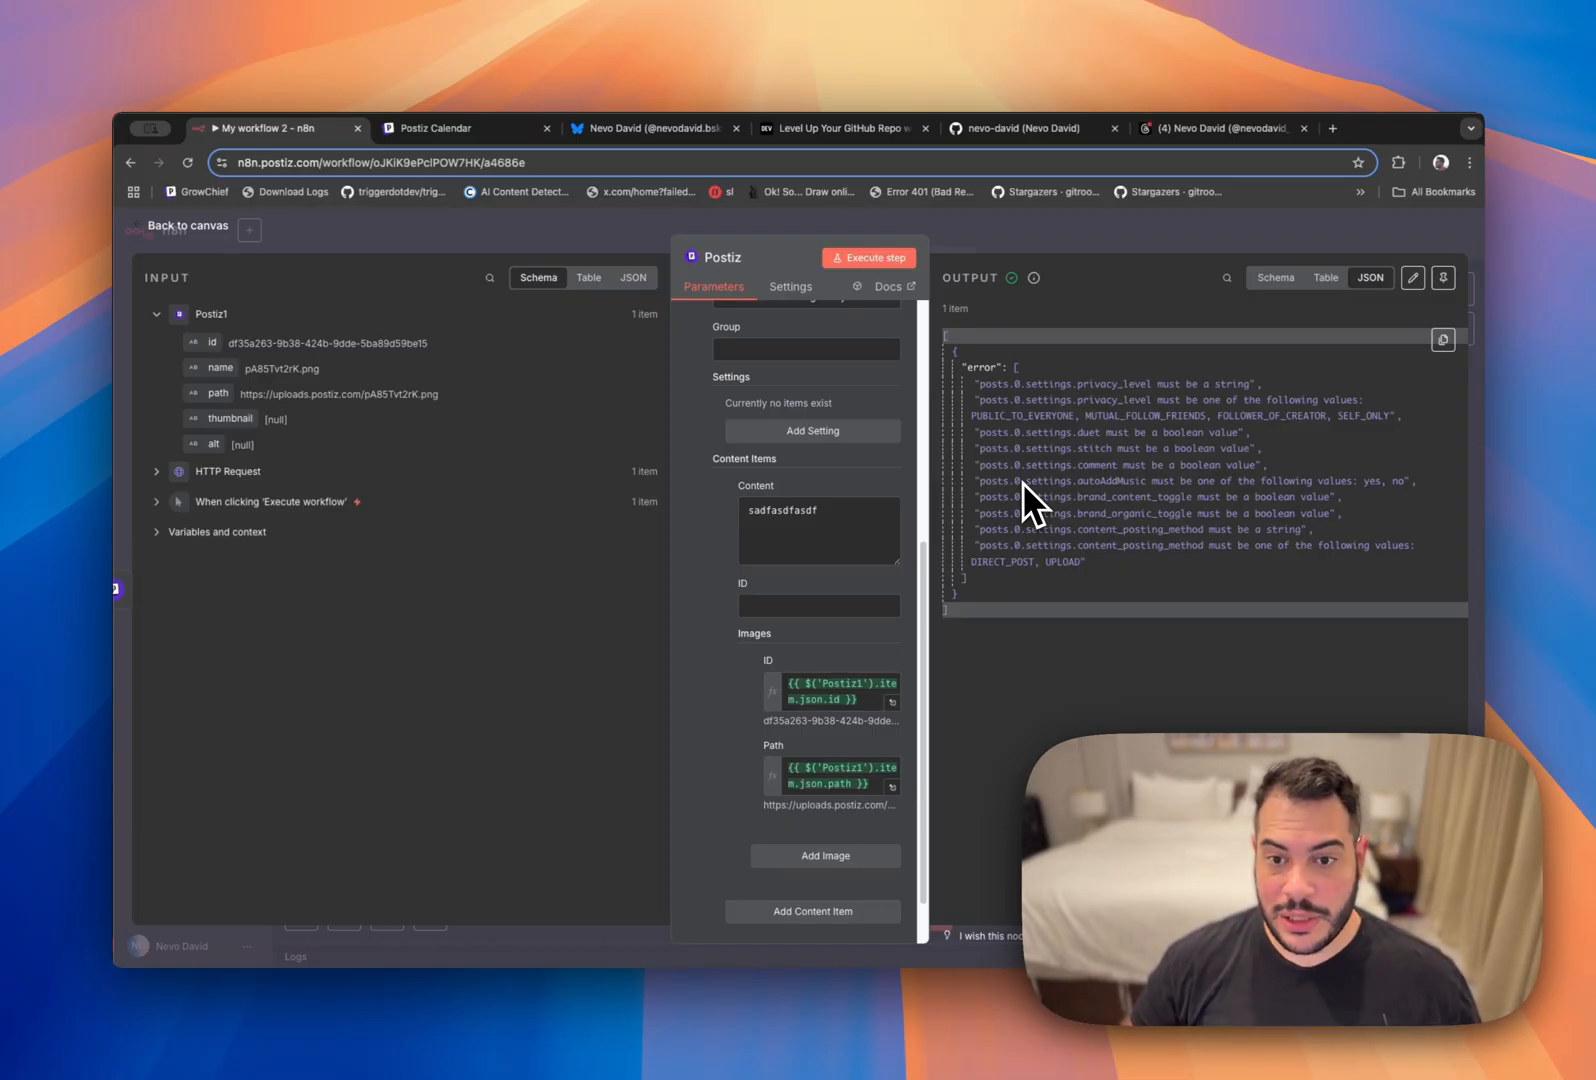
Build a TikTok sample post with text 'sadfsafsadfasdf' and Auto add music set to Yes.
click(446, 144)
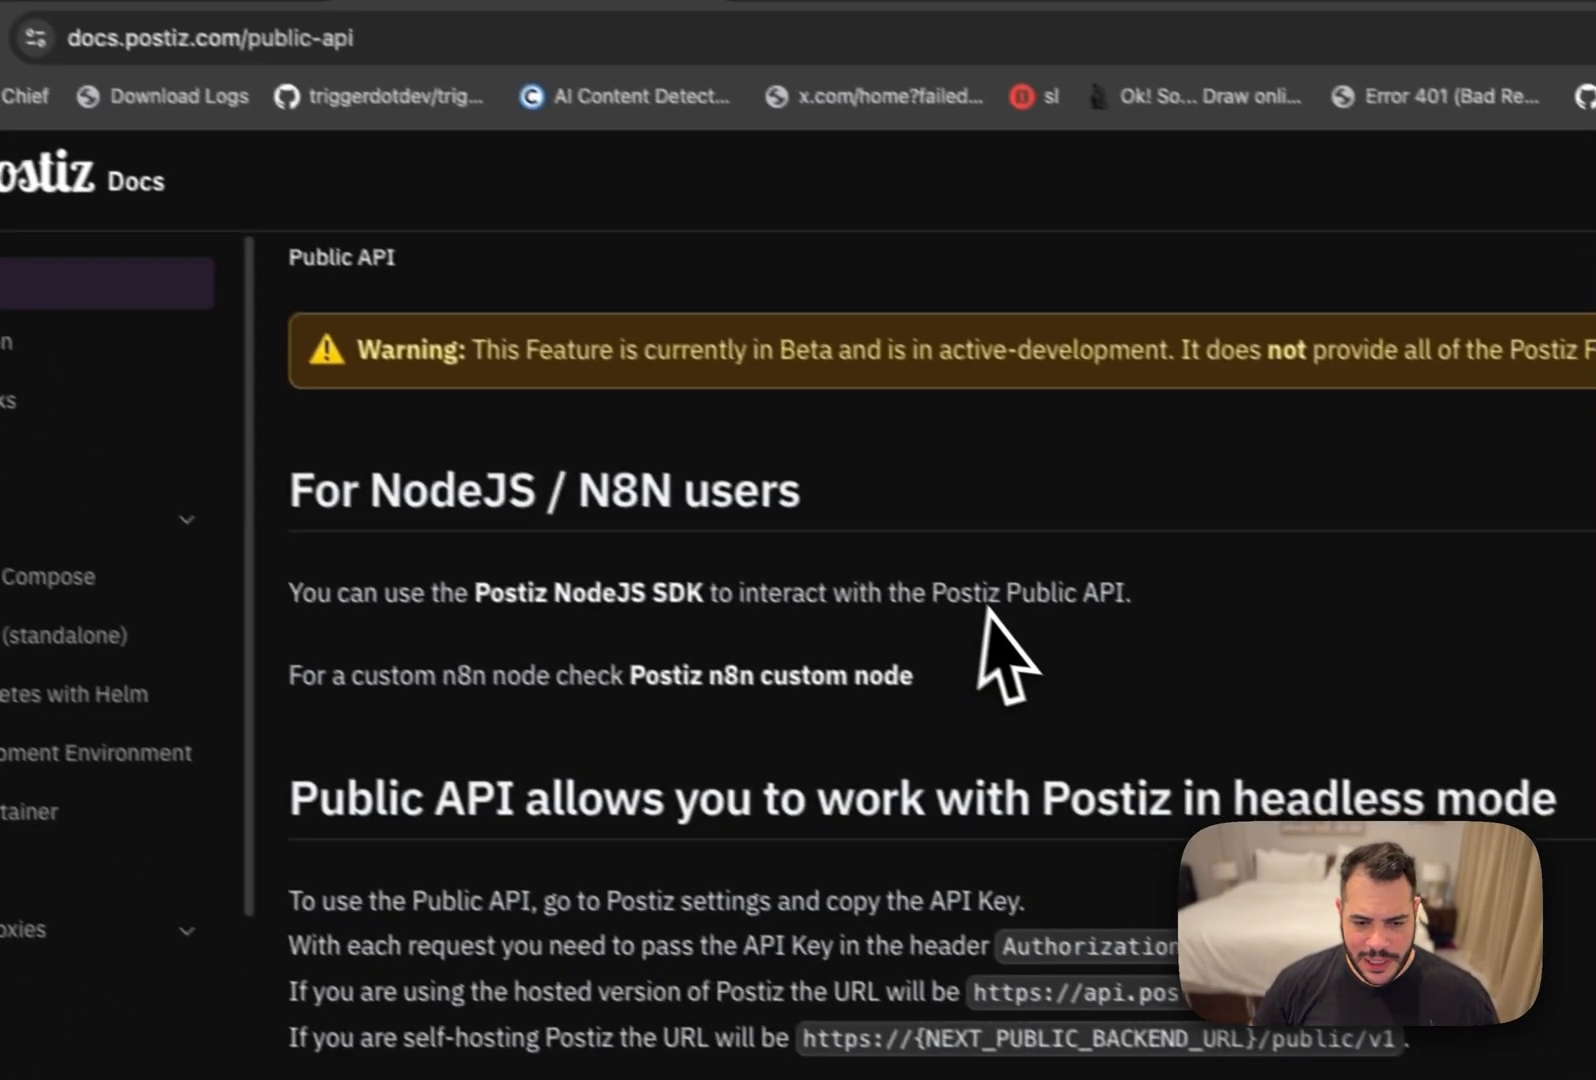
scroll(down, 3)
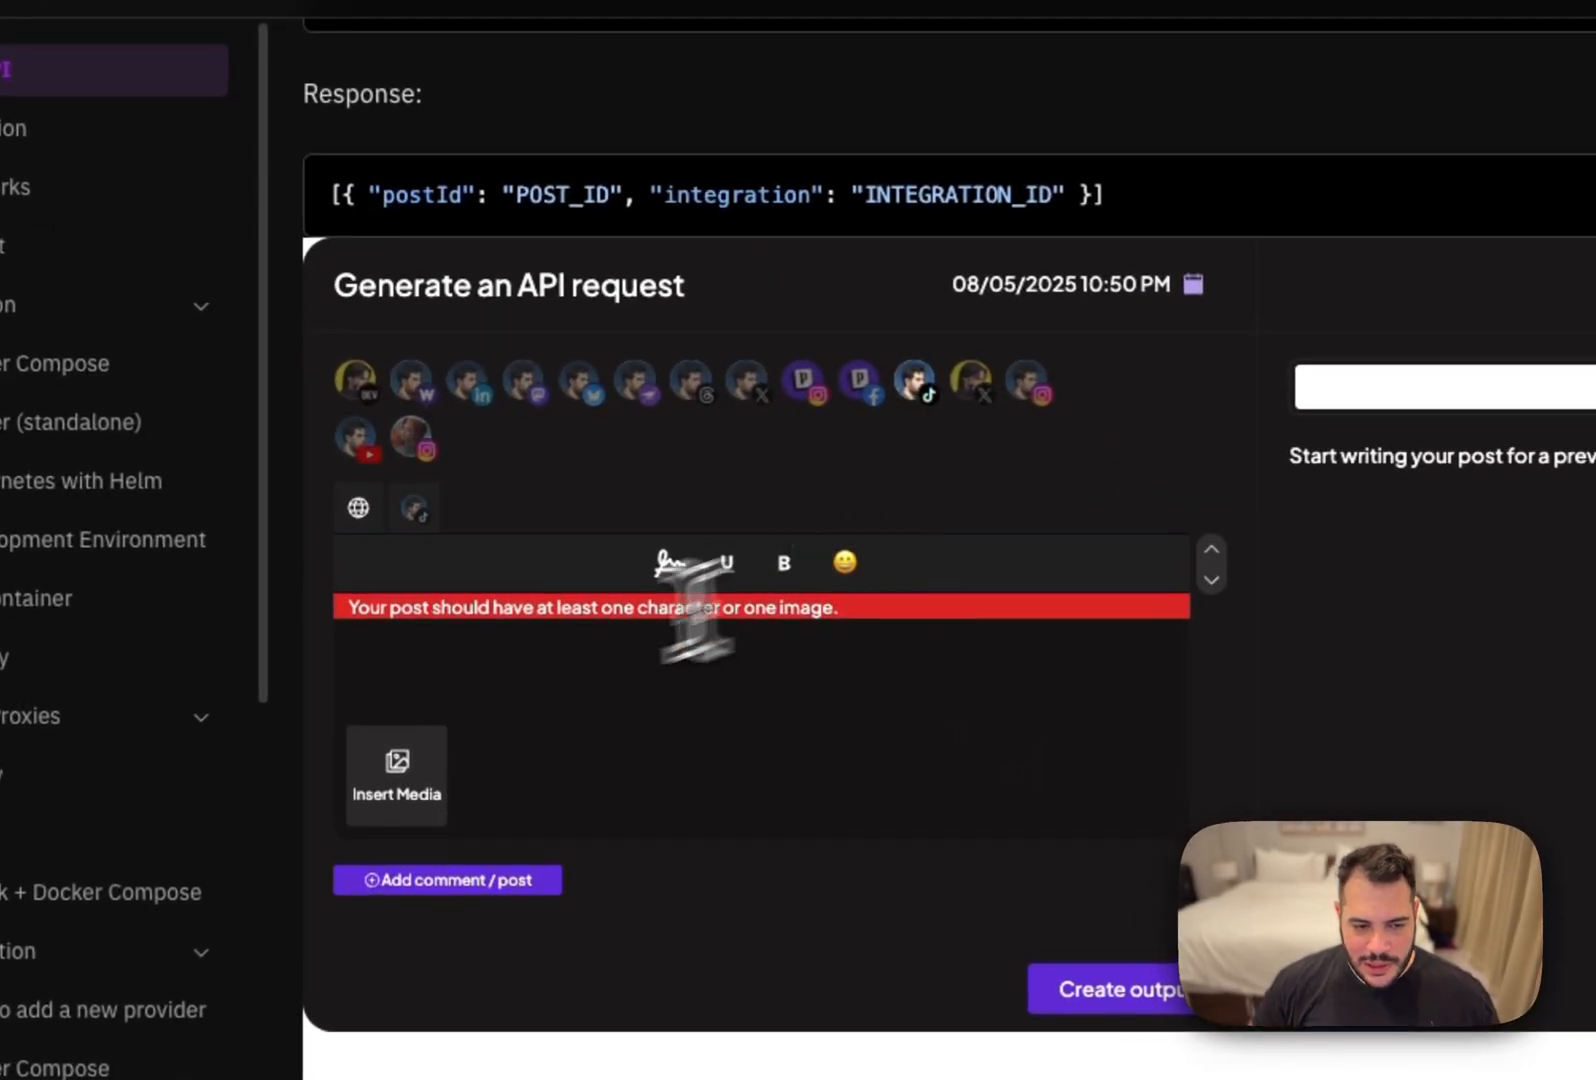
text(sadfsafsadfasdf)
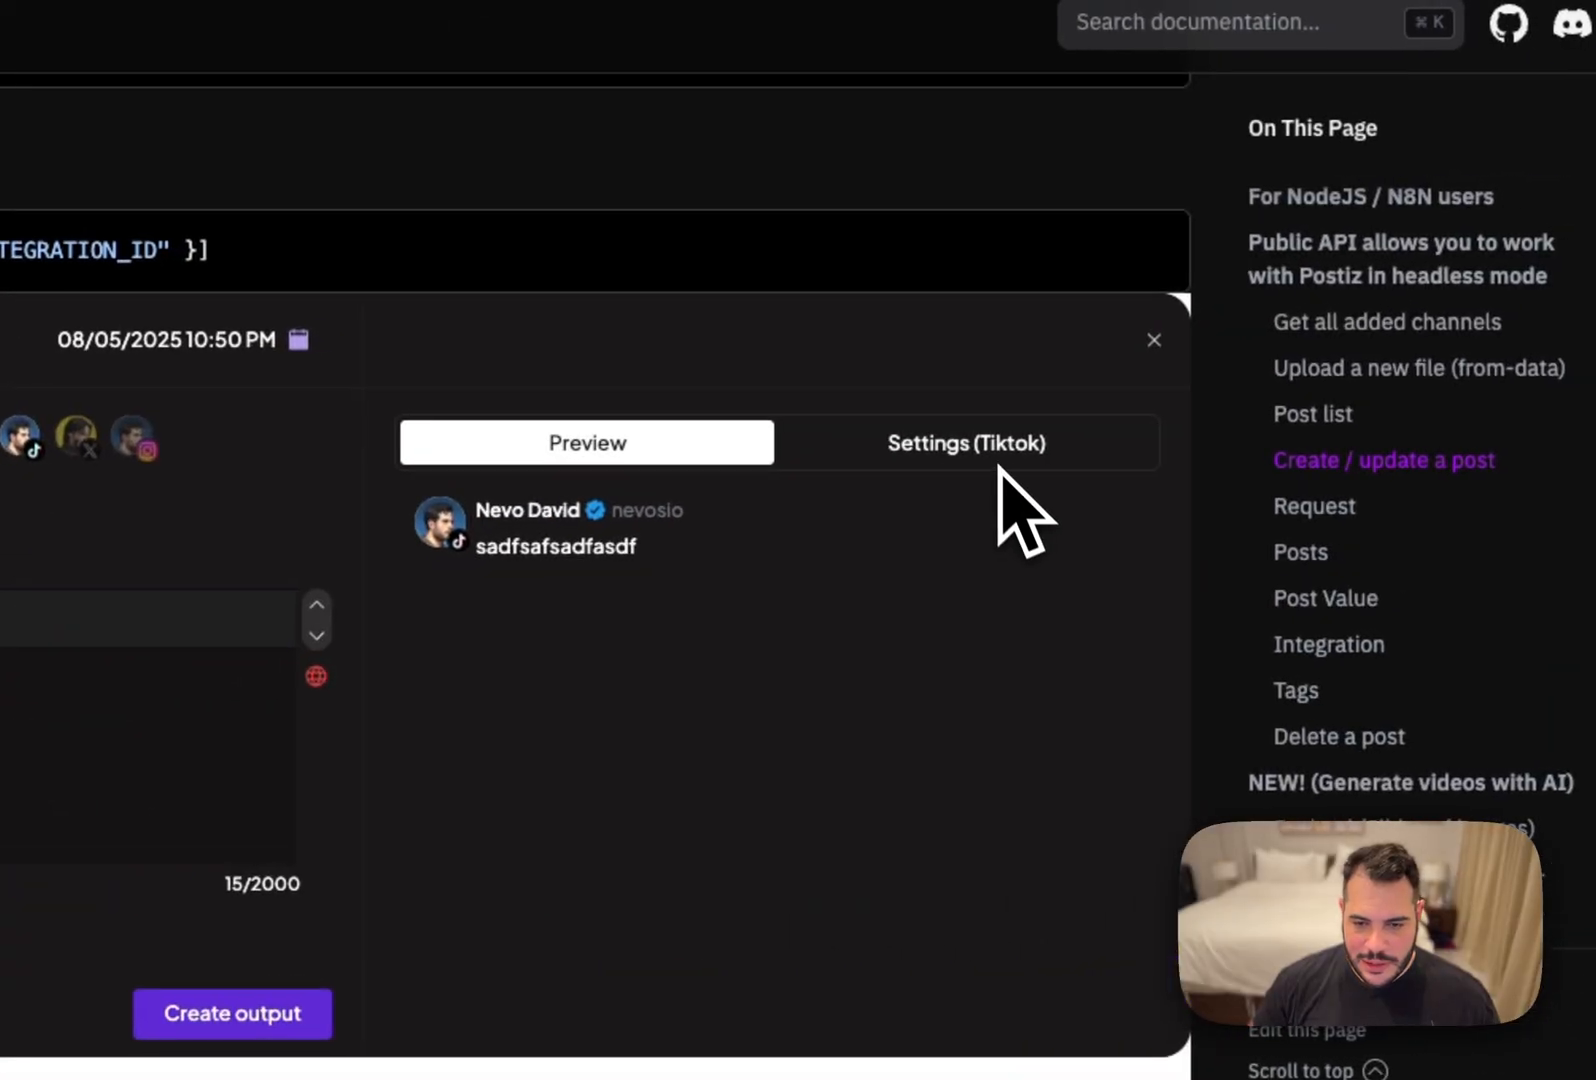
click(968, 442)
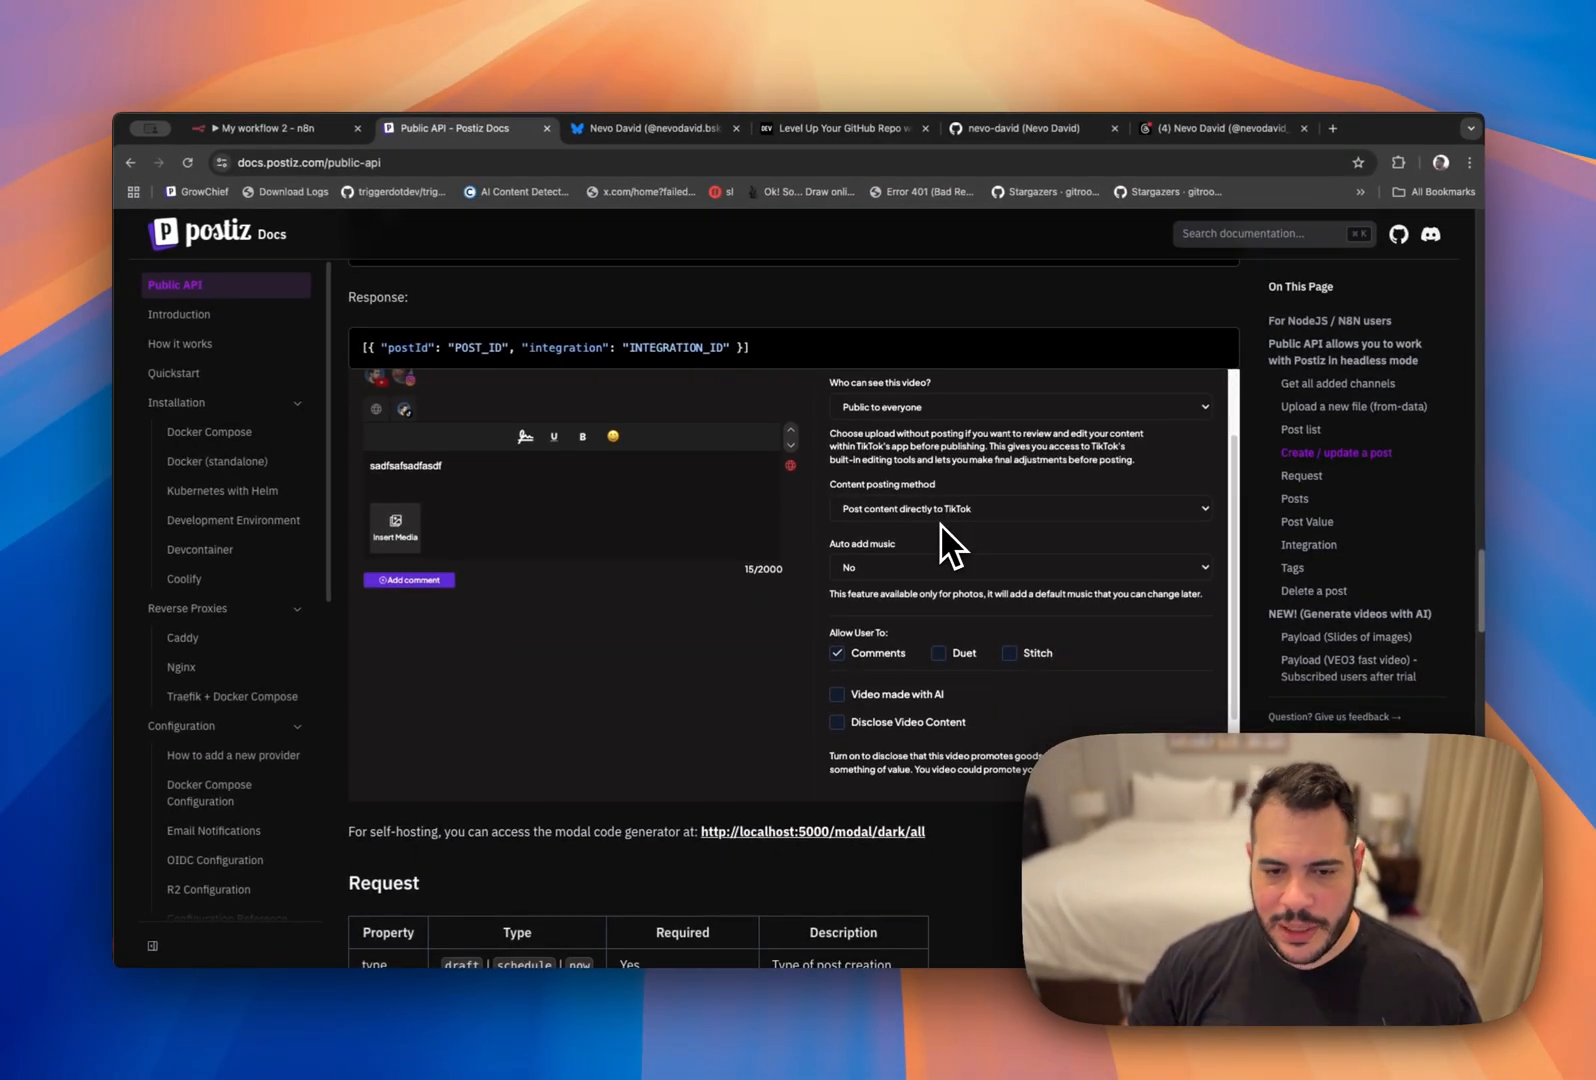
mouse_move(891, 539)
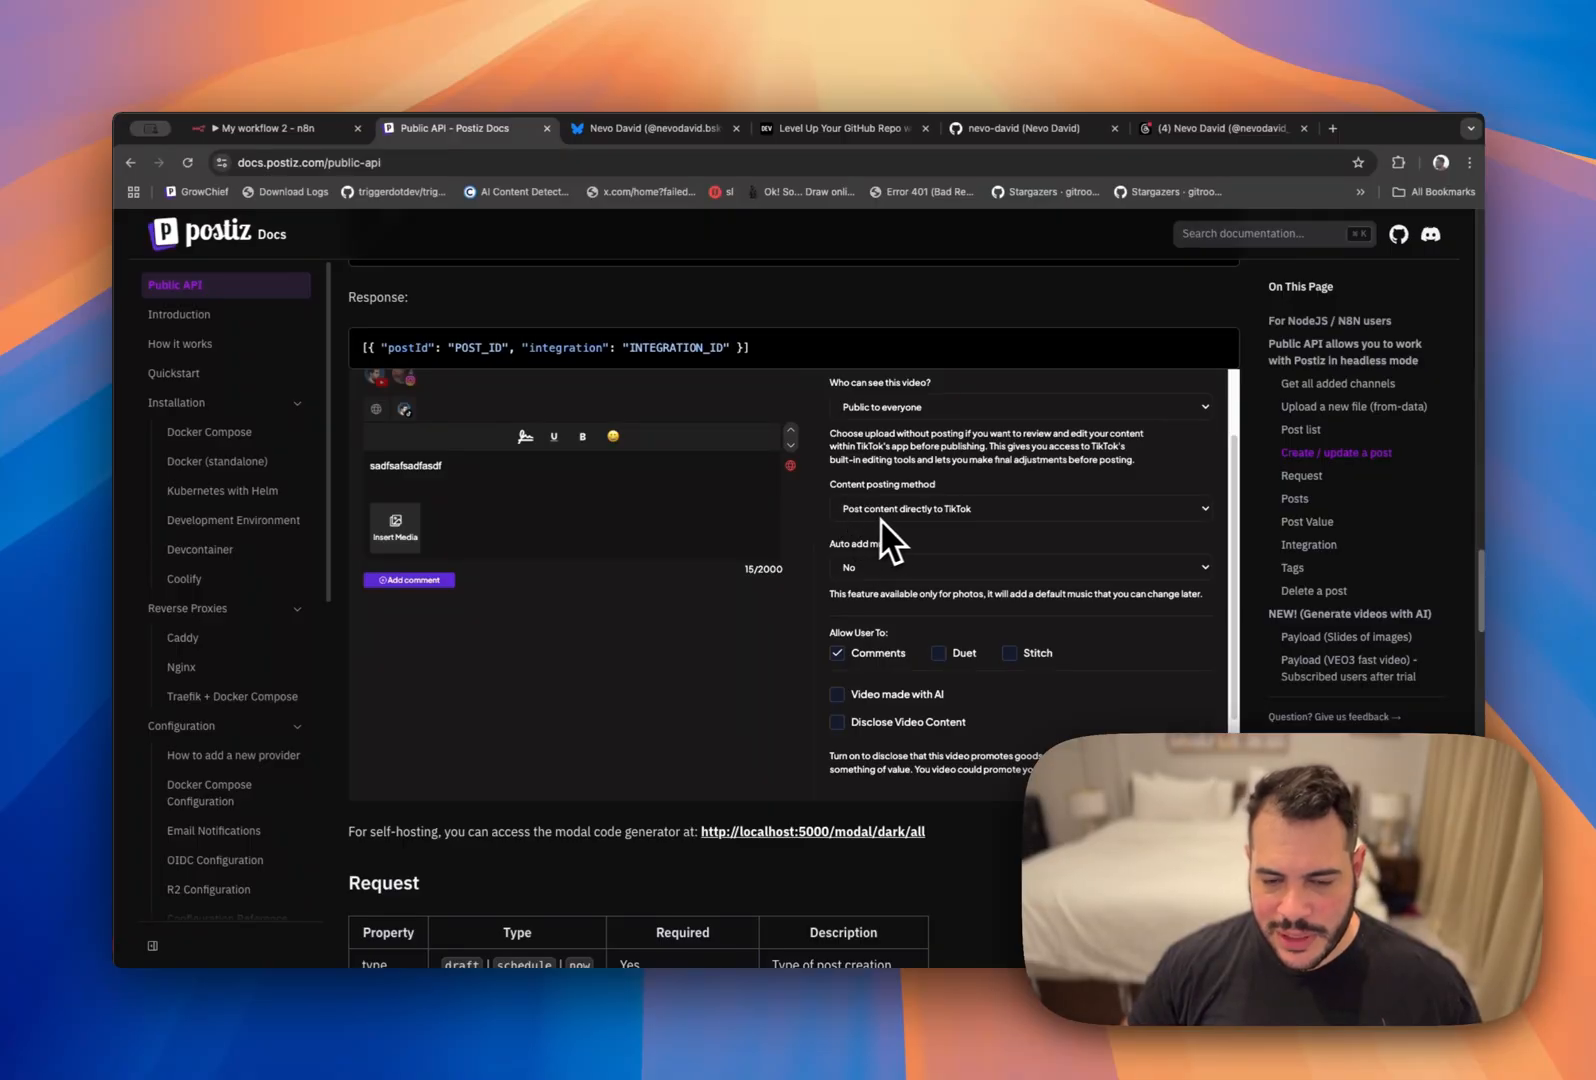
click(1021, 567)
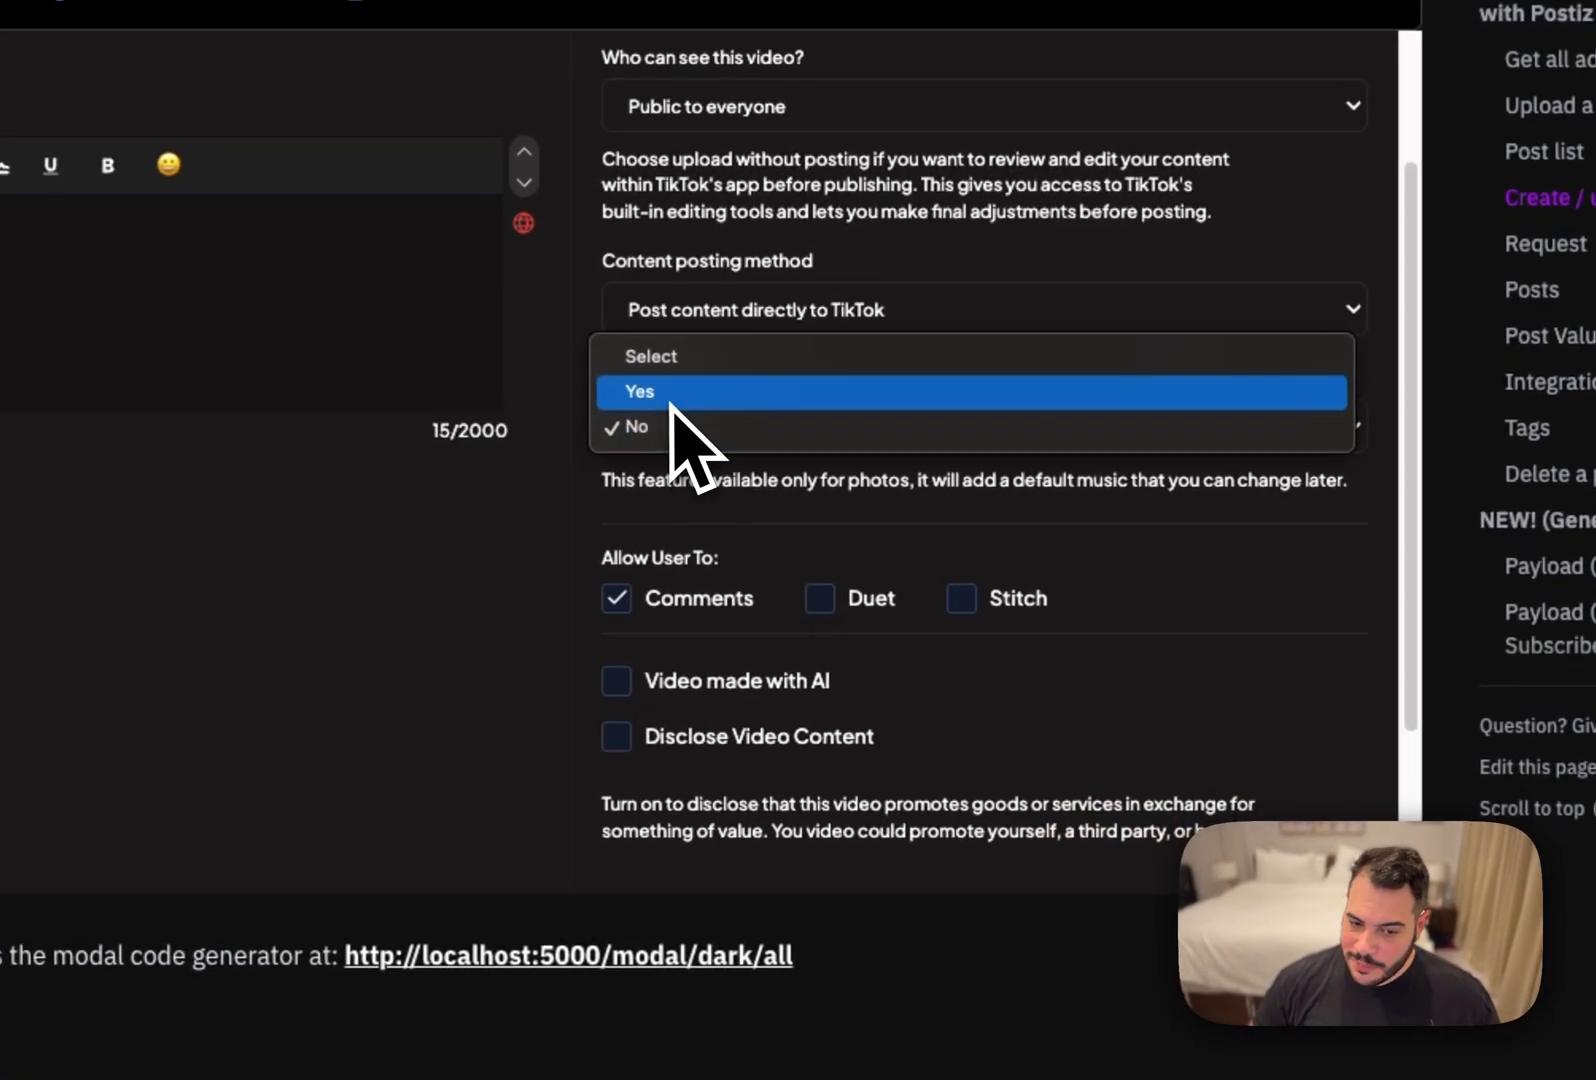
click(638, 391)
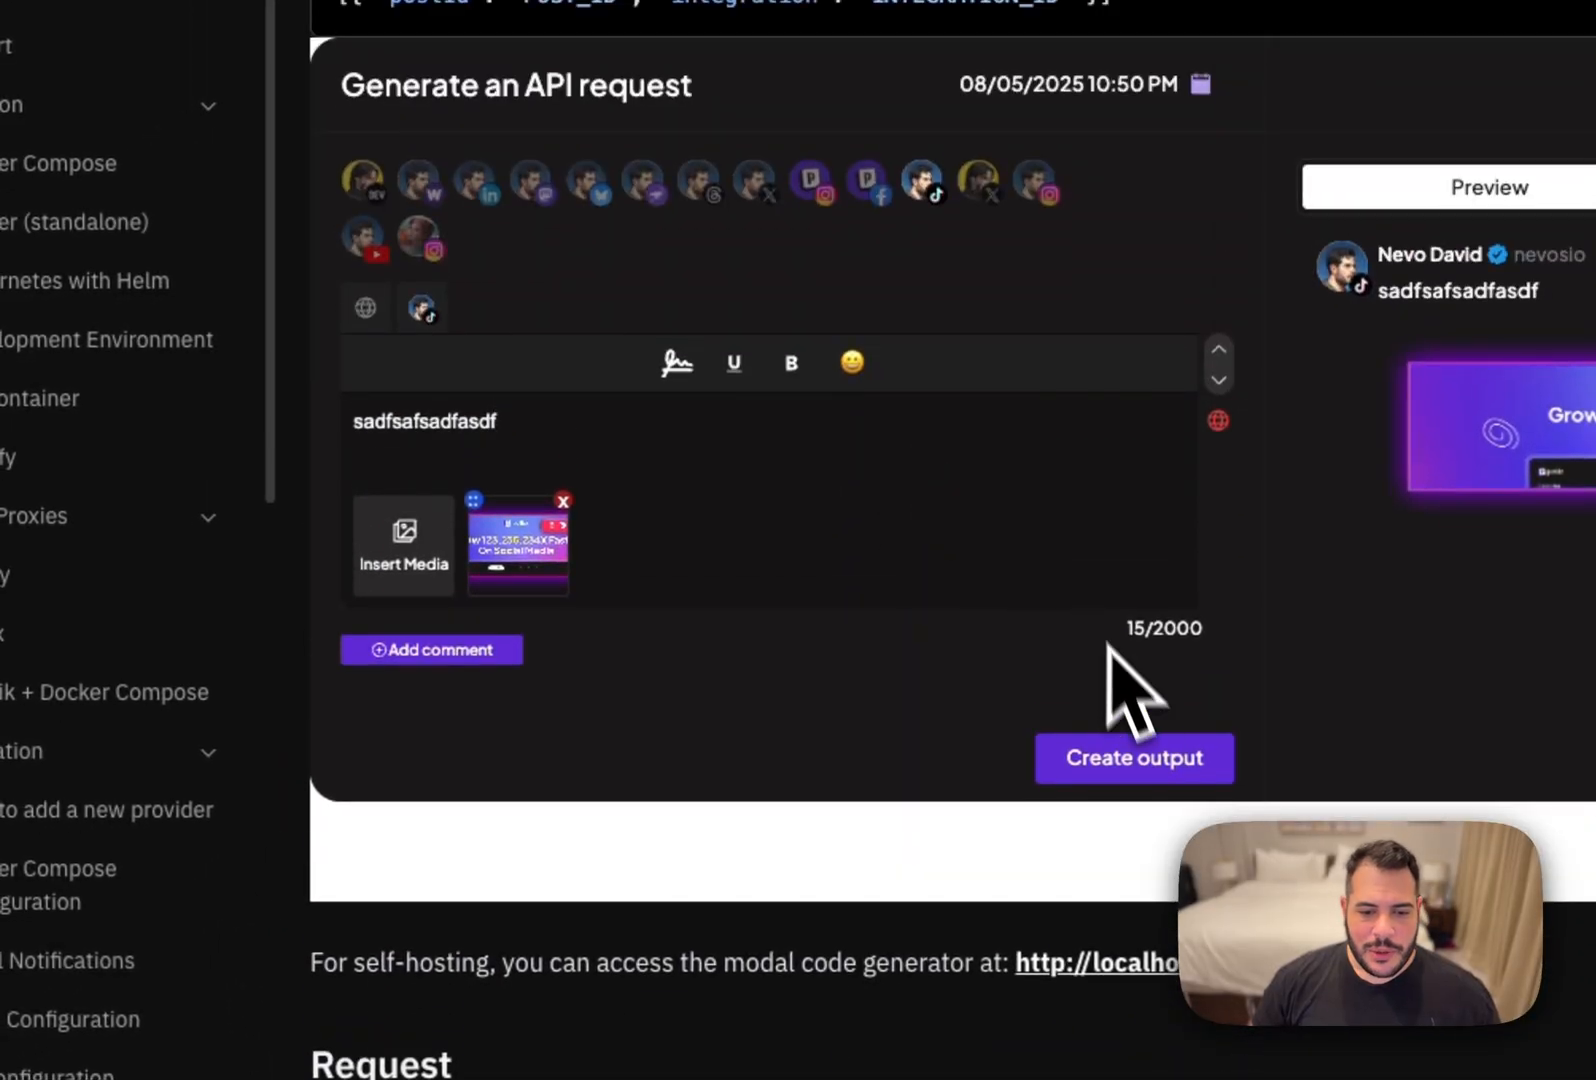
Create the request output and select a setting name in the JSON payload.
click(1133, 757)
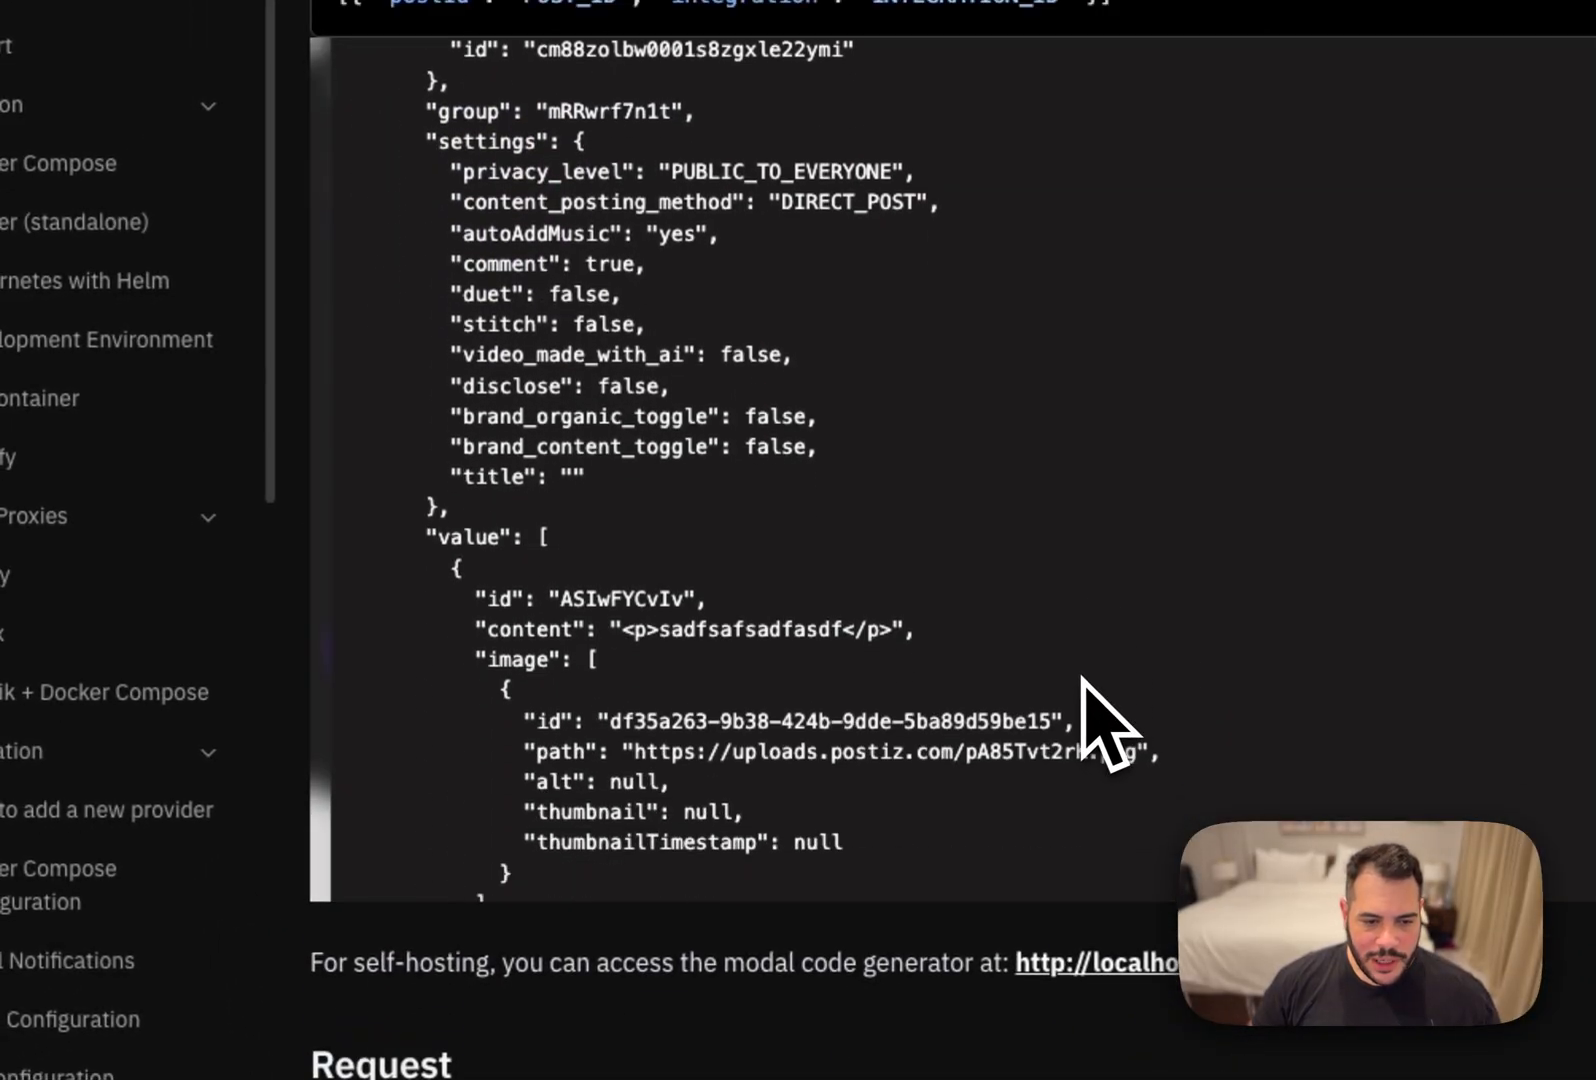
scroll(up, 3)
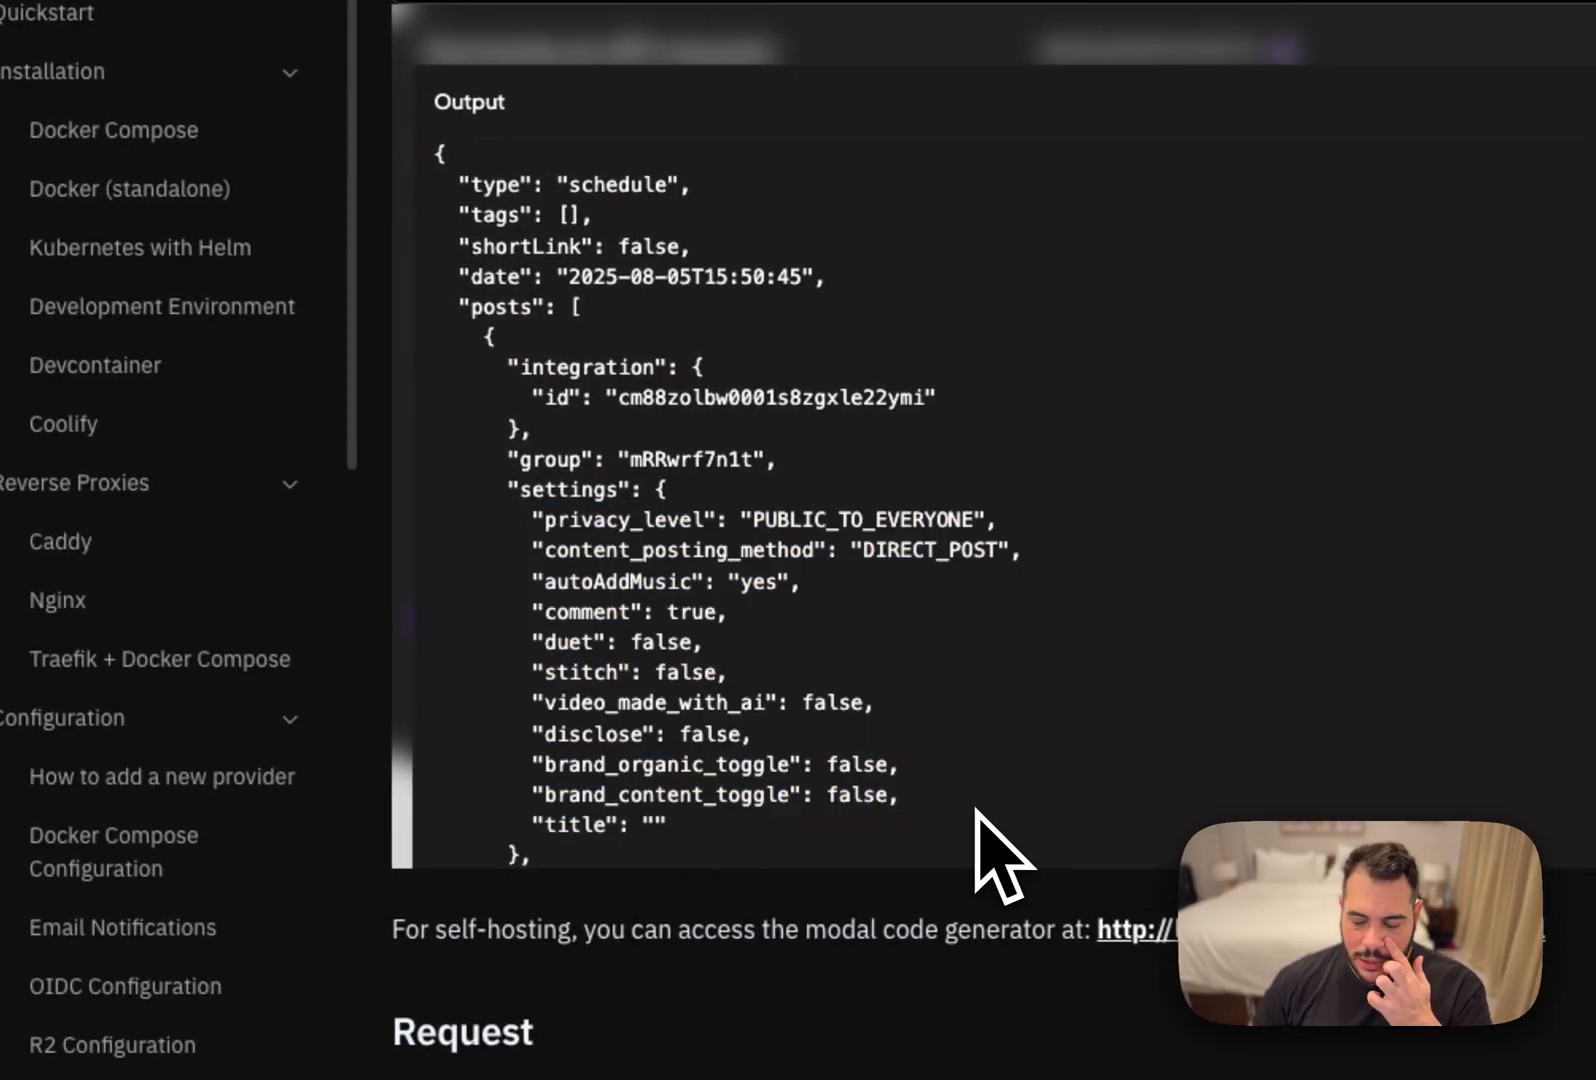
mouse_move(733, 651)
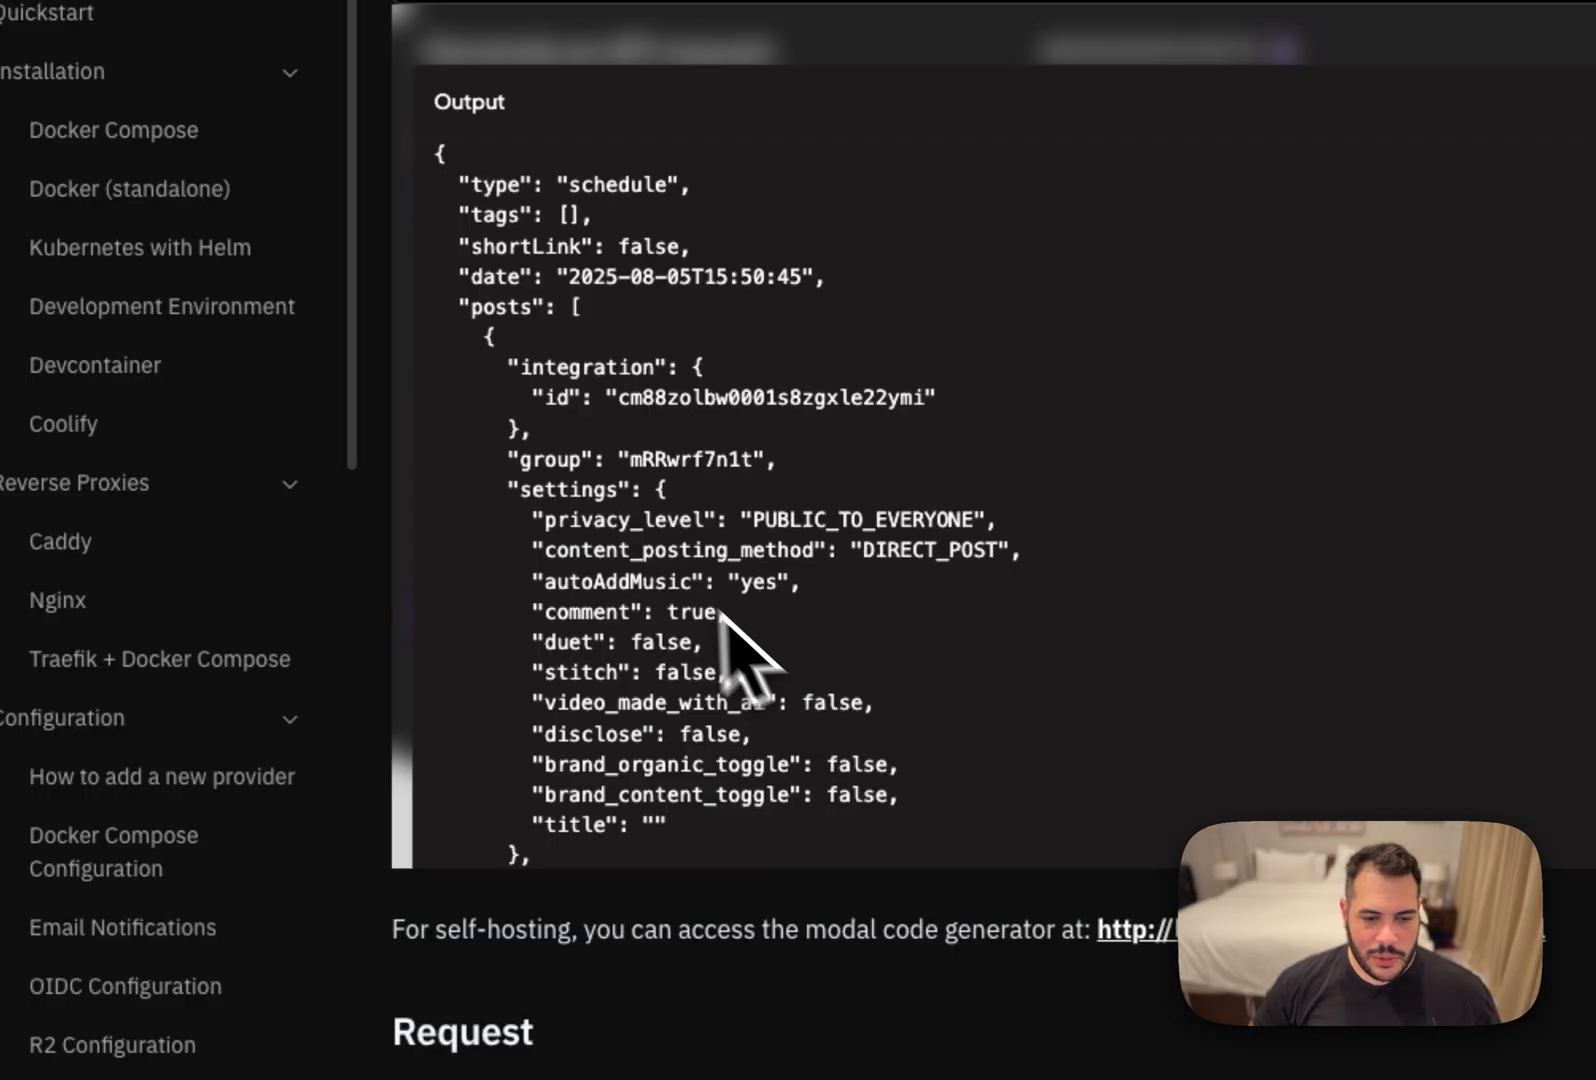
double_click(620, 519)
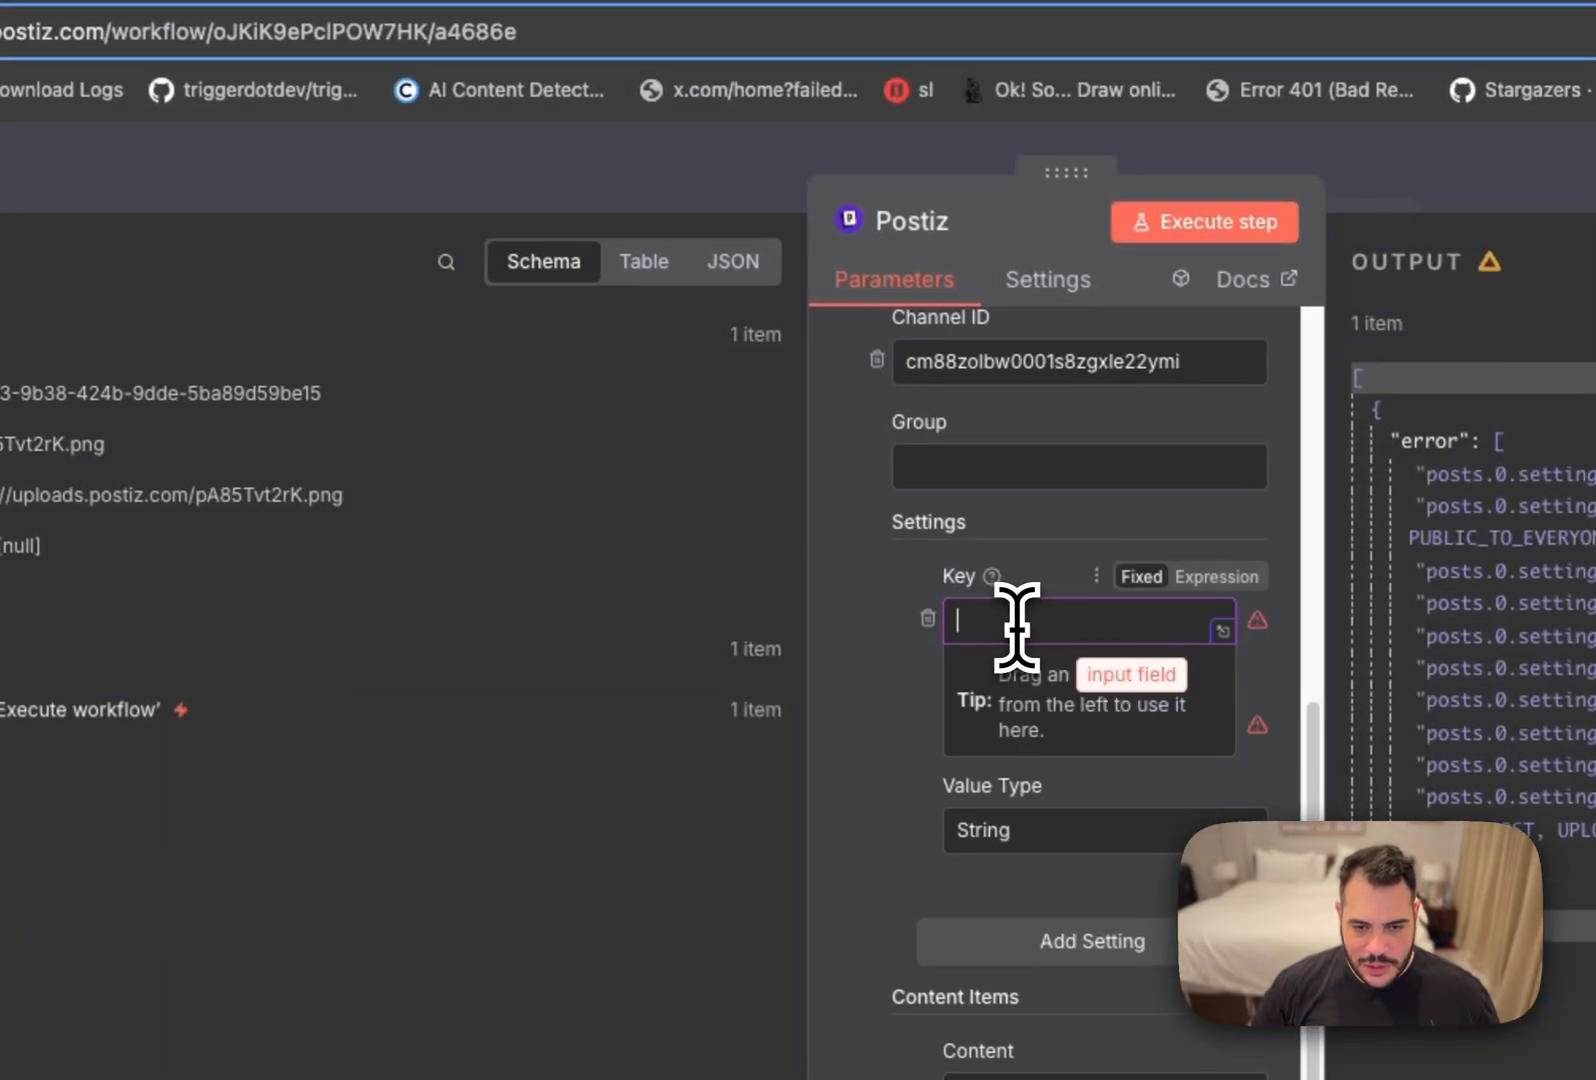
Enter the privacy_level setting key and value, checking the docs payload.
text(privacy_level)
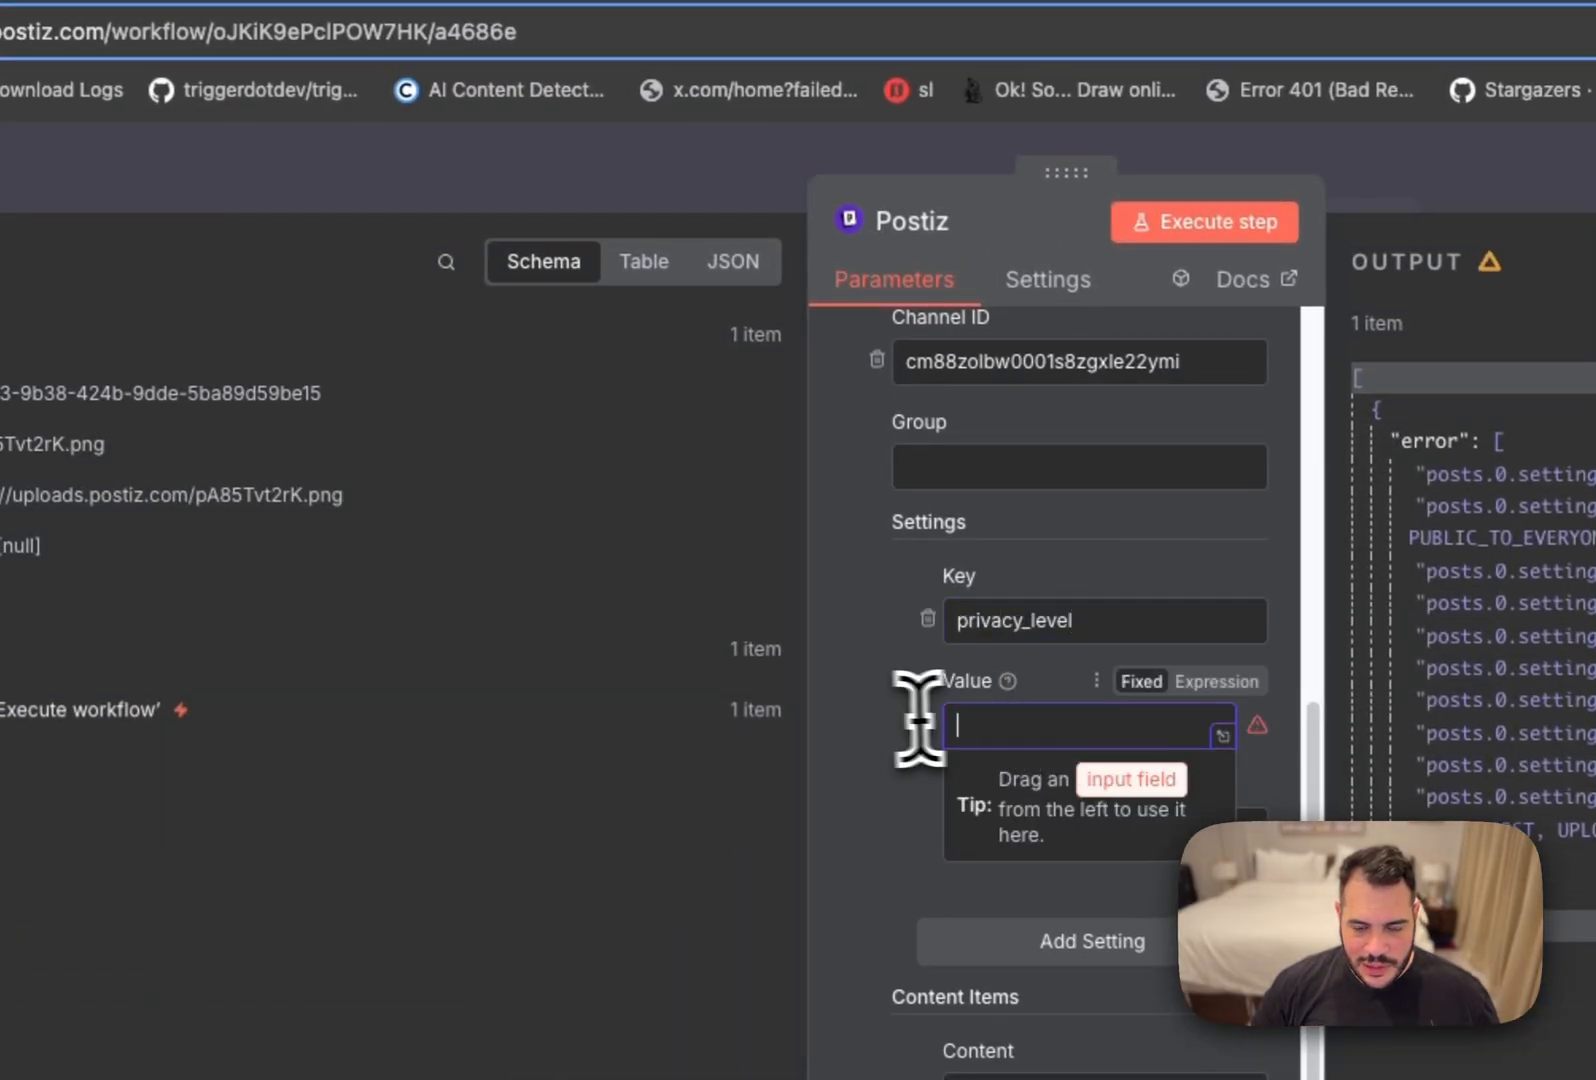
click(804, 144)
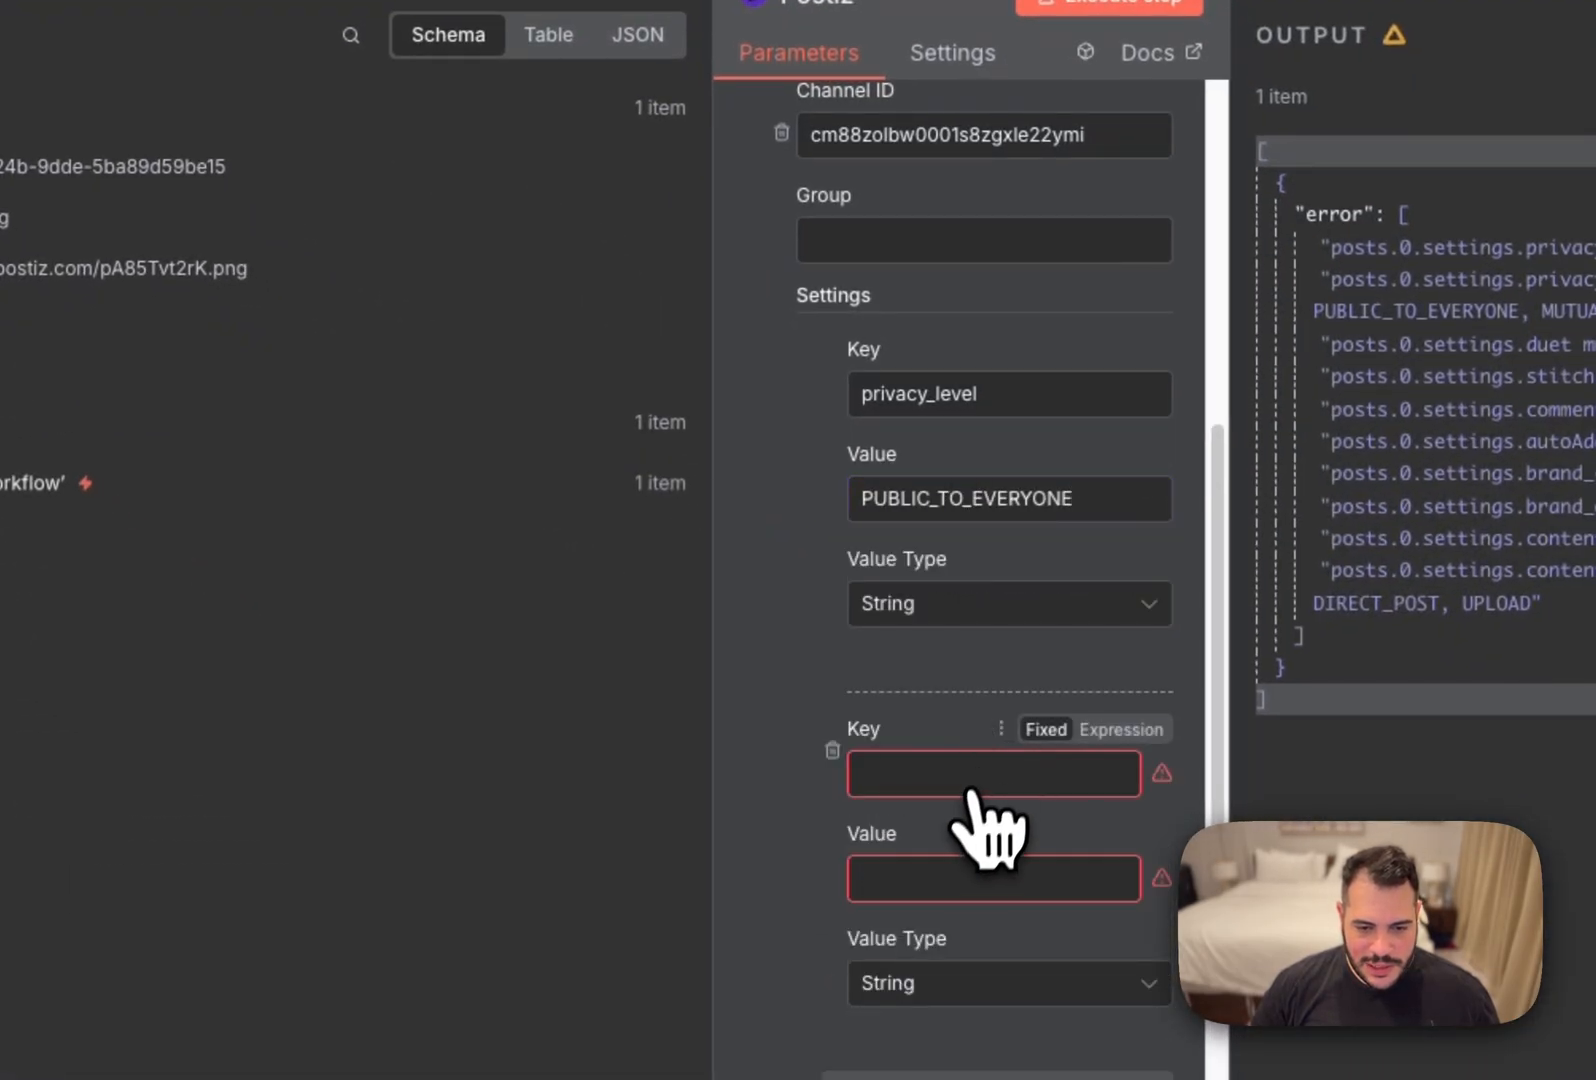
click(755, 135)
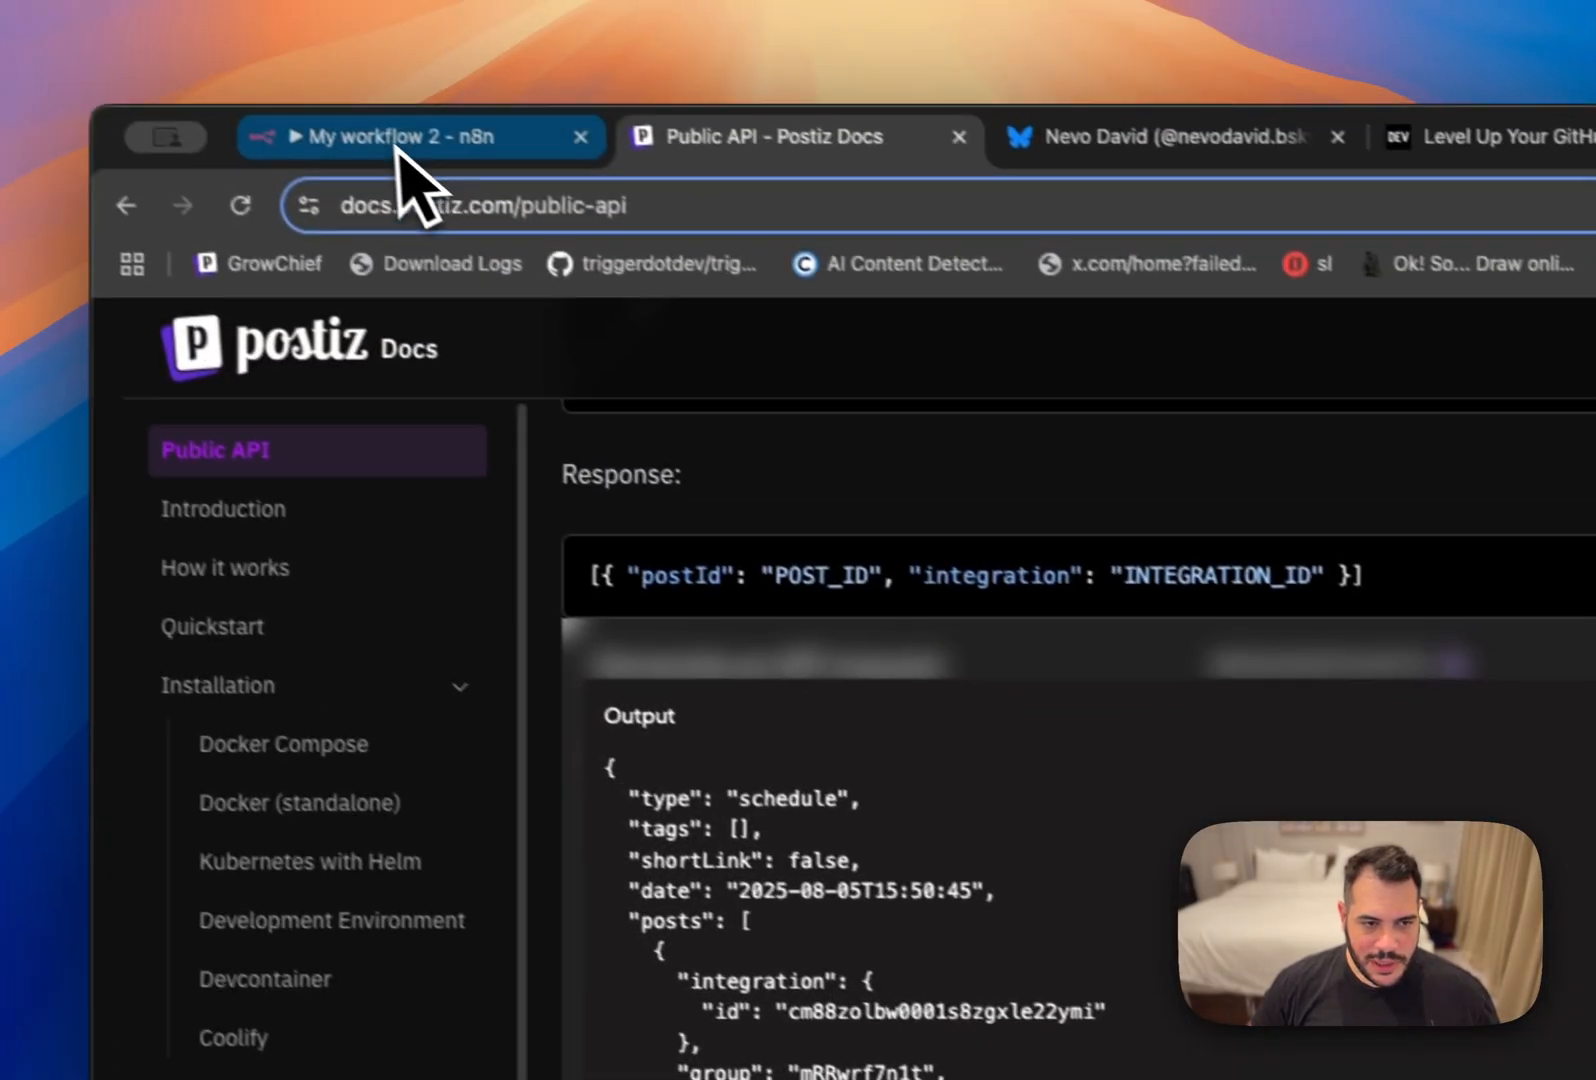
click(417, 137)
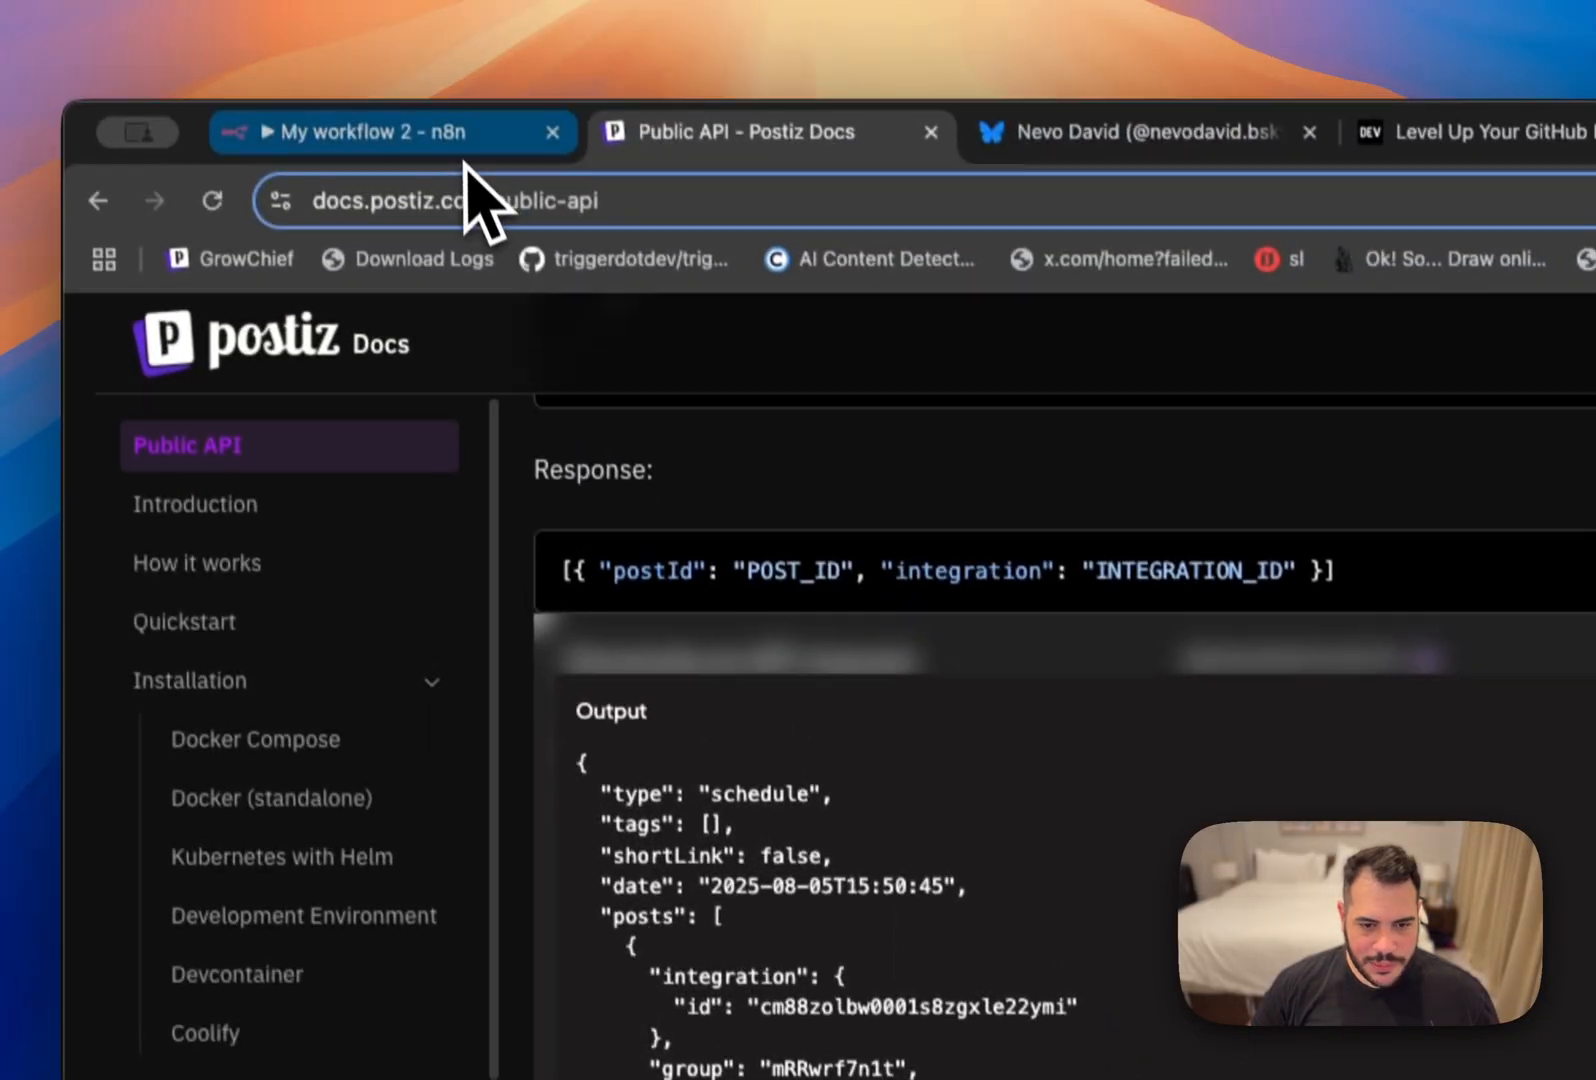
click(395, 132)
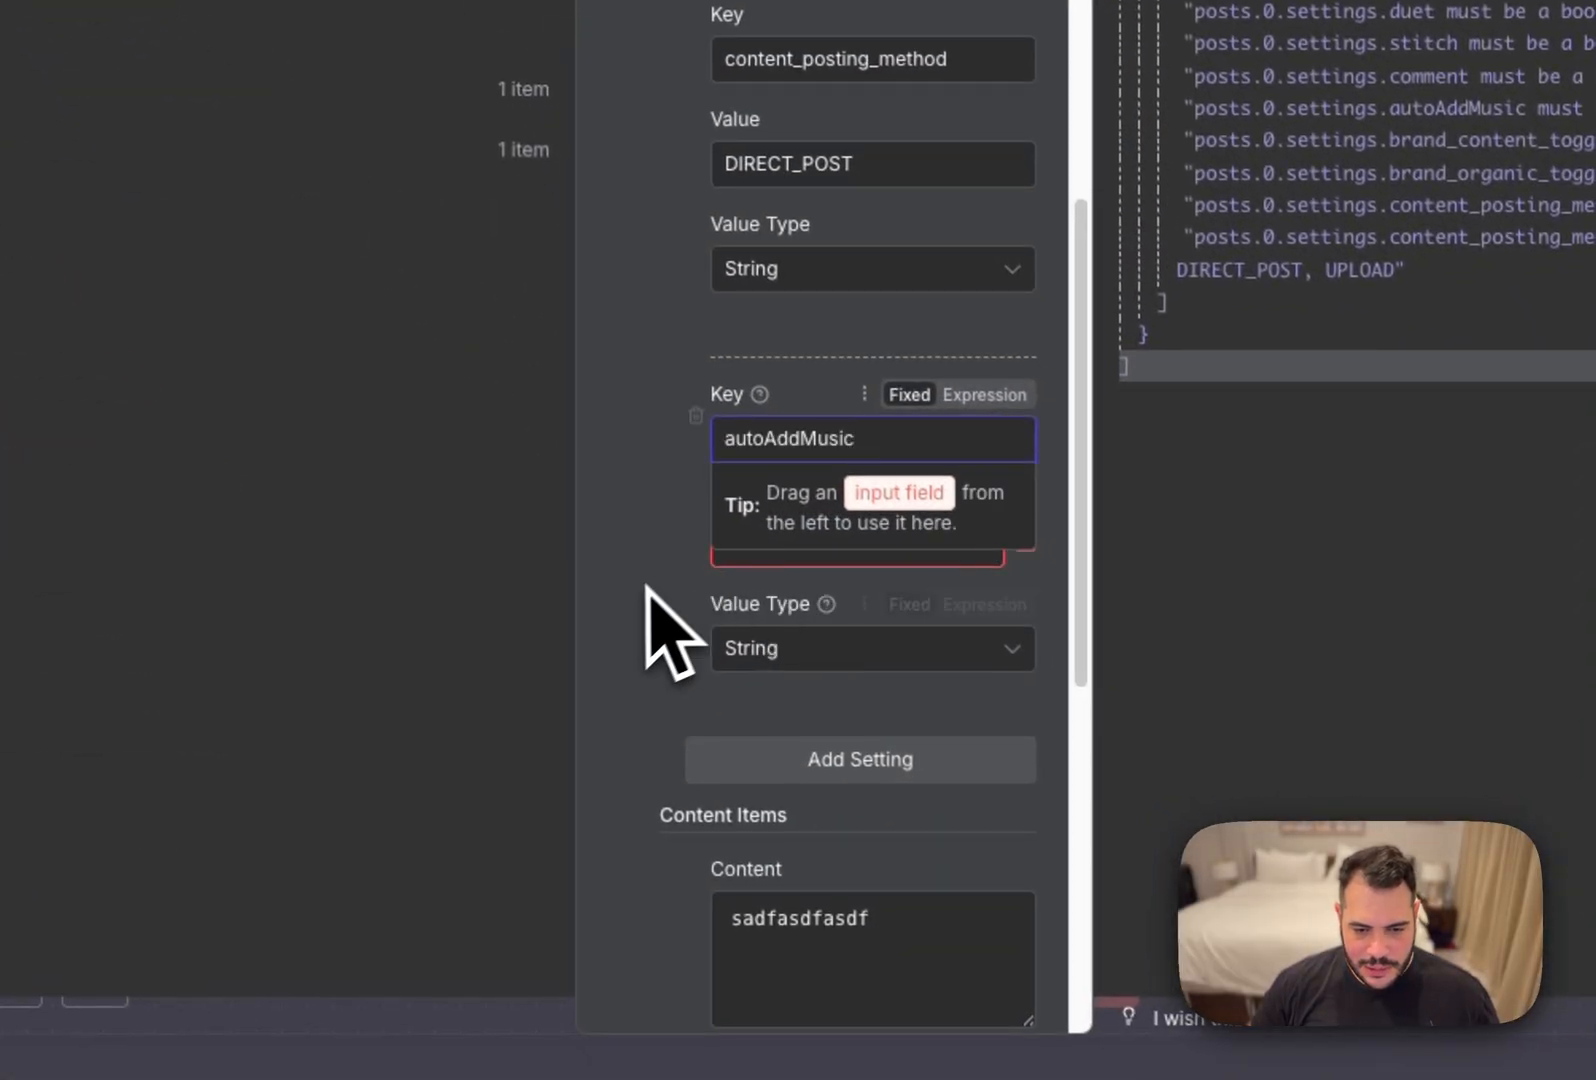
Set autoAddMusic to 'yes' and add another setting, consulting the docs example.
text(yes)
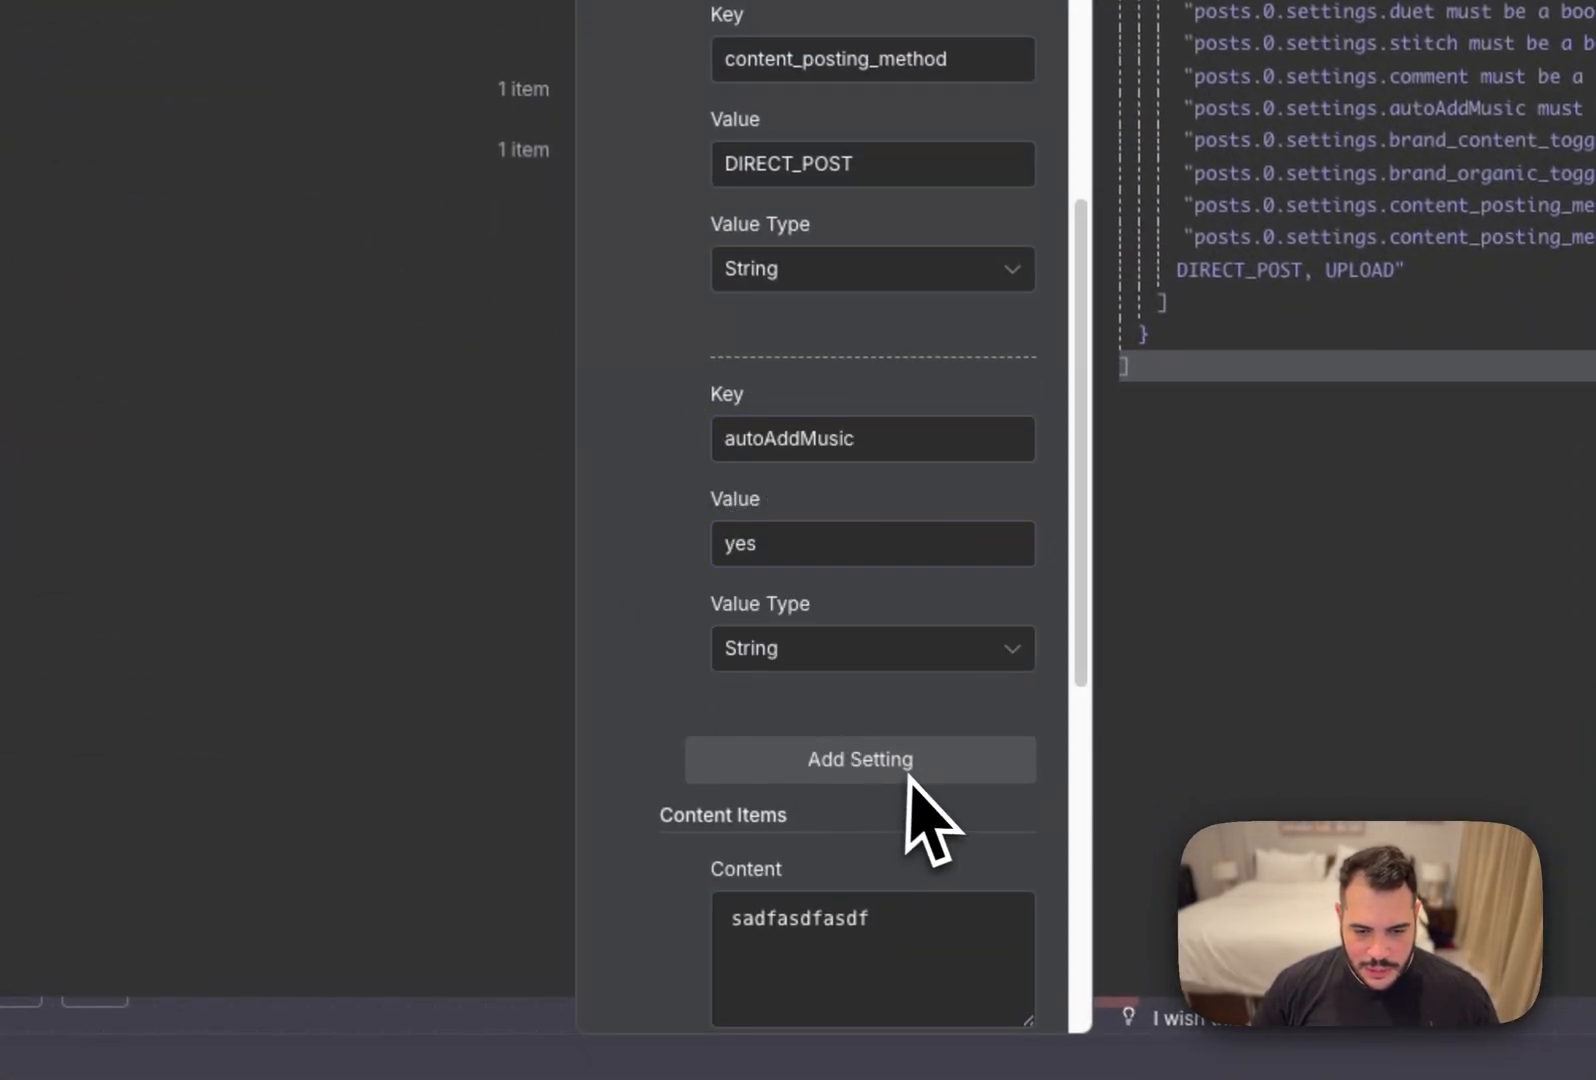
click(712, 145)
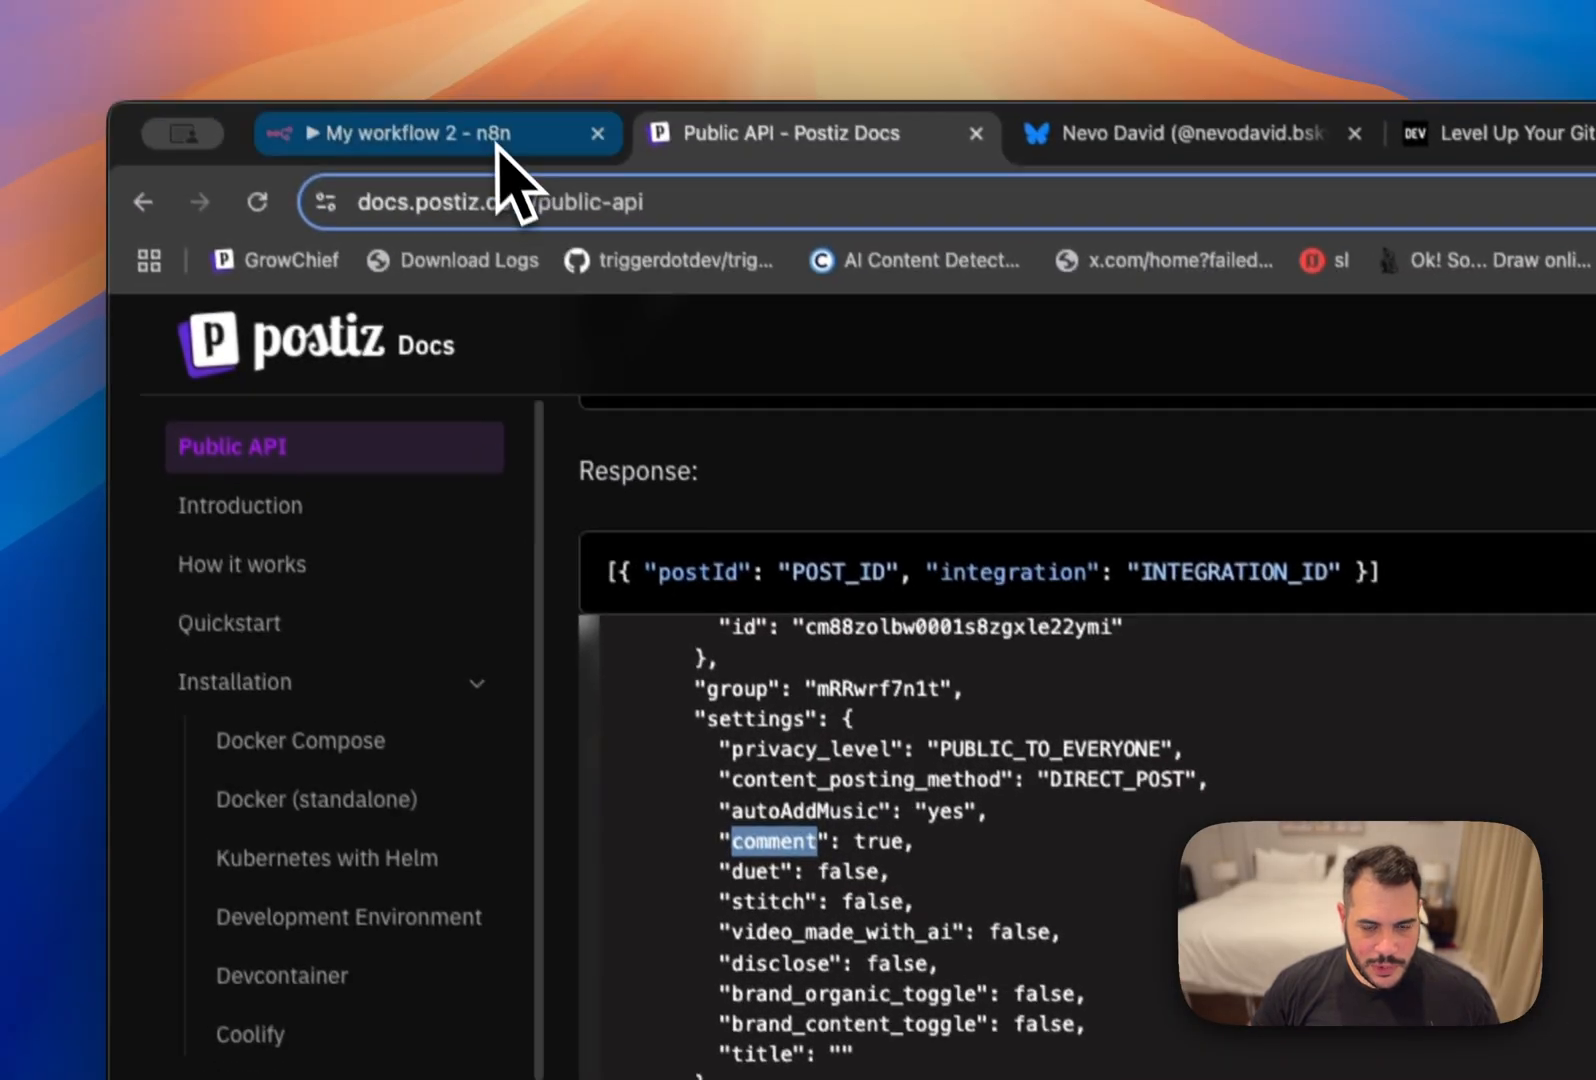
click(428, 133)
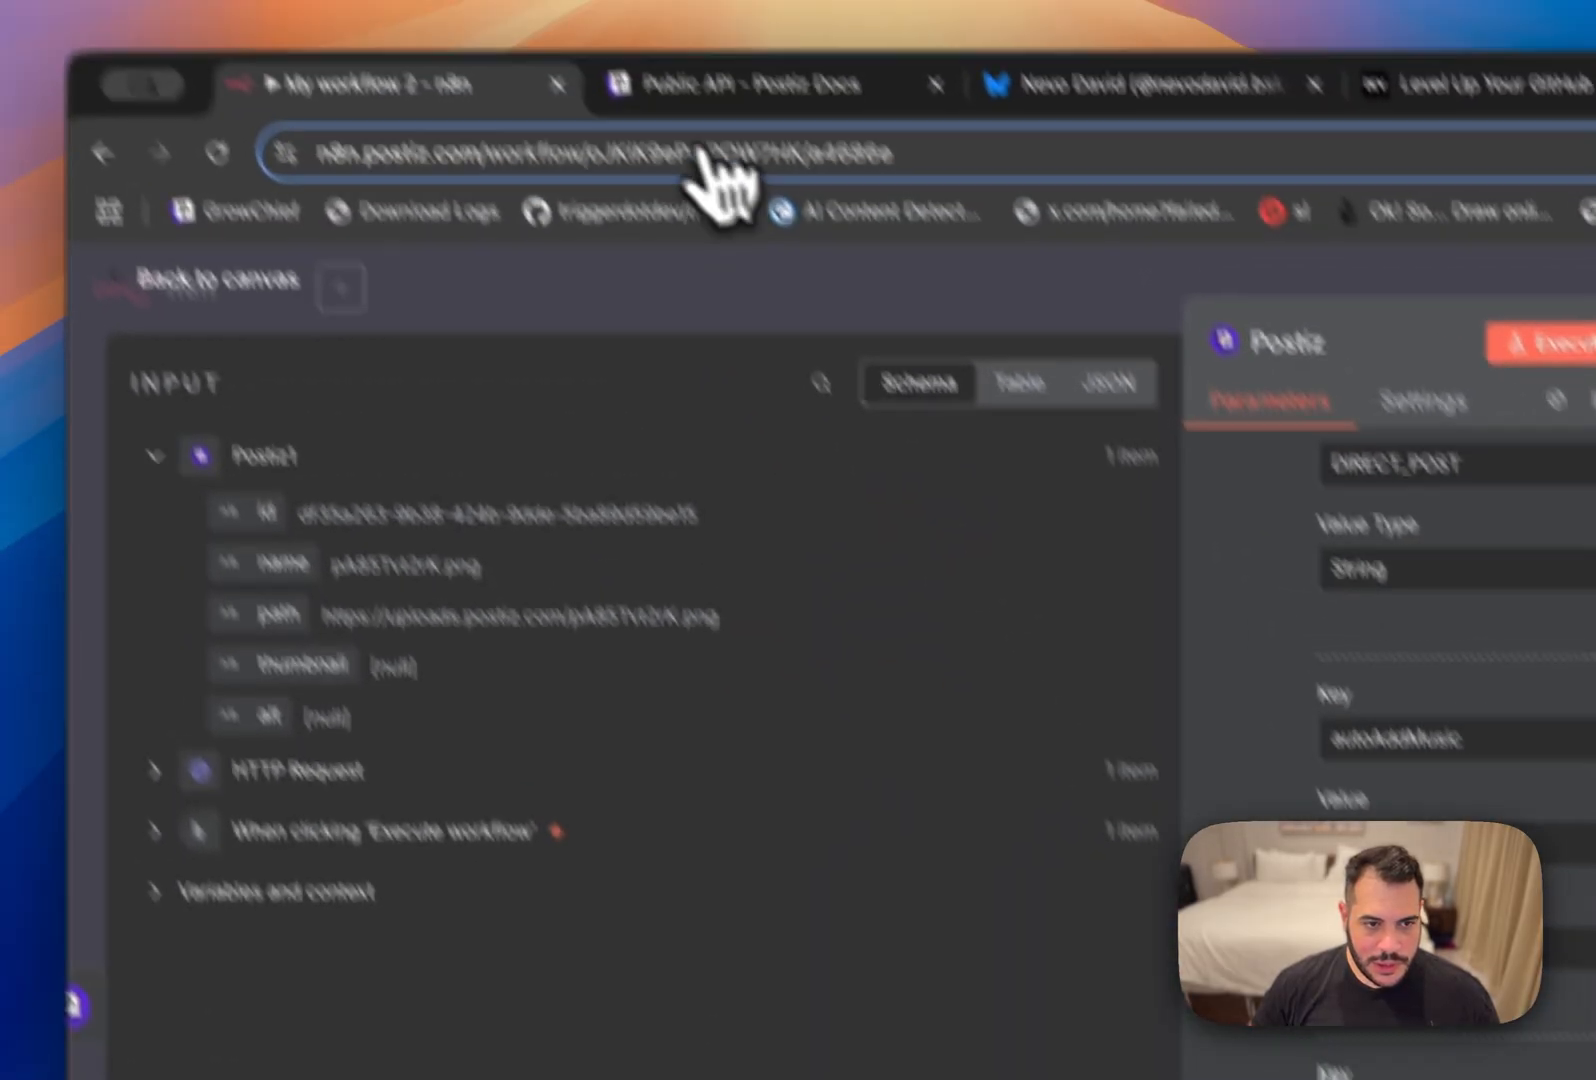
click(758, 83)
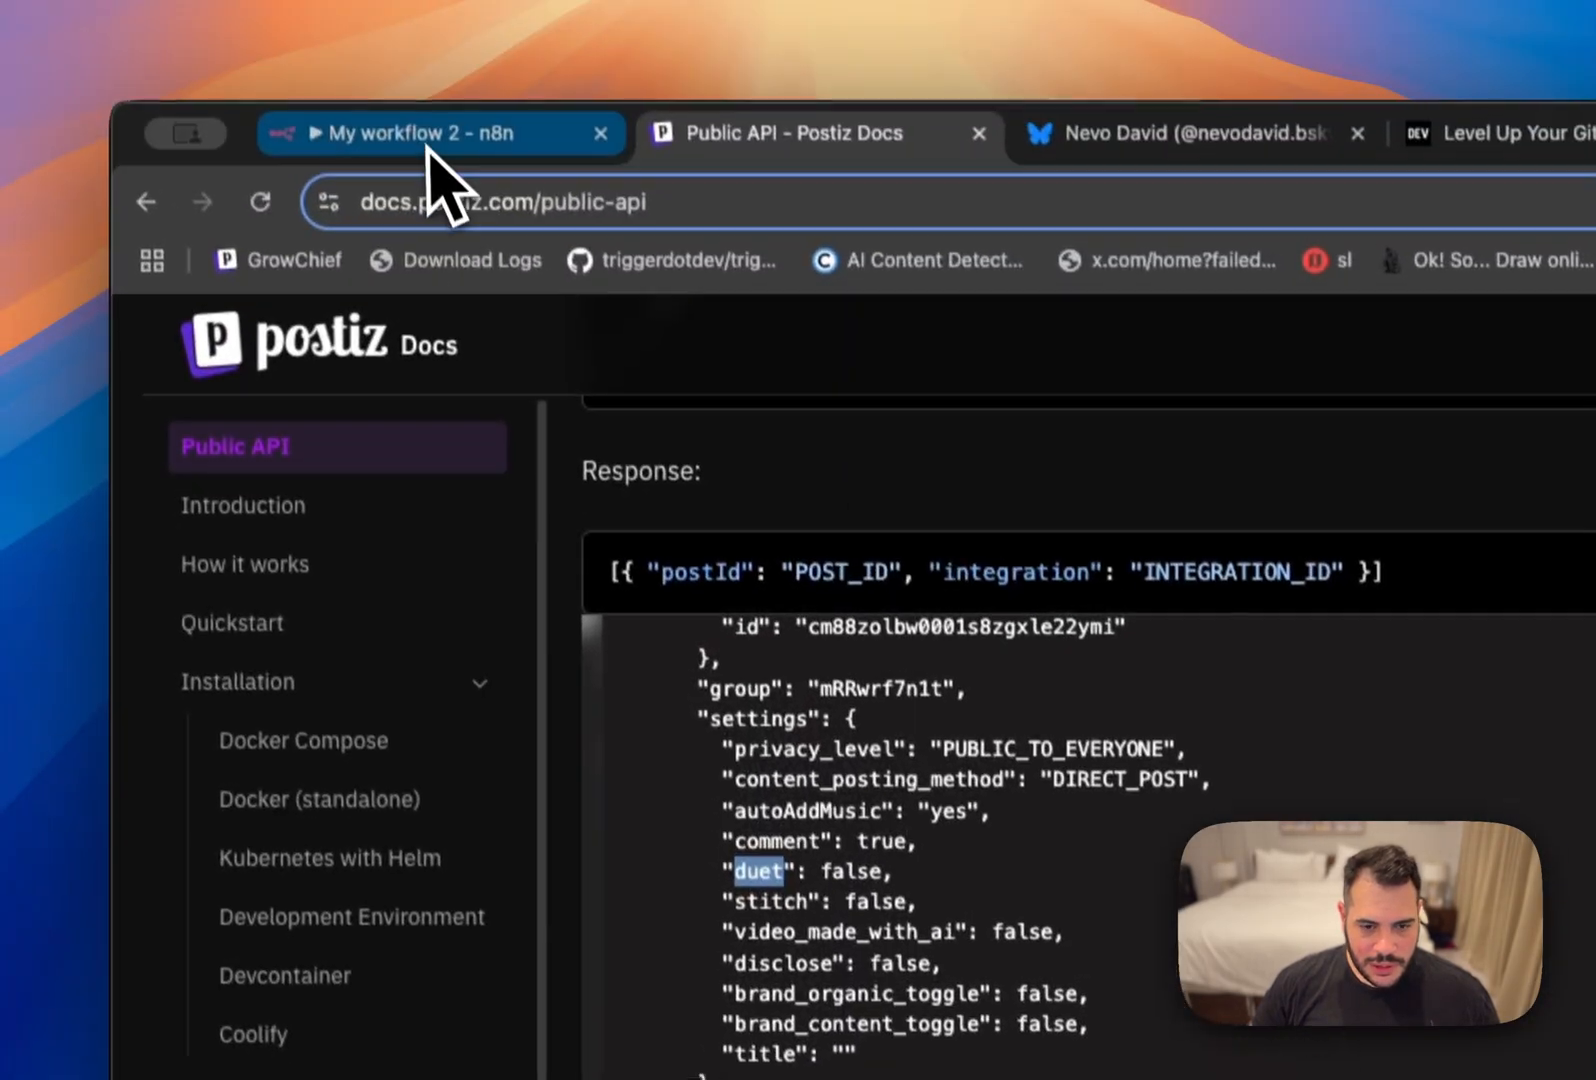
Add duet and stitch as boolean settings left off.
click(407, 133)
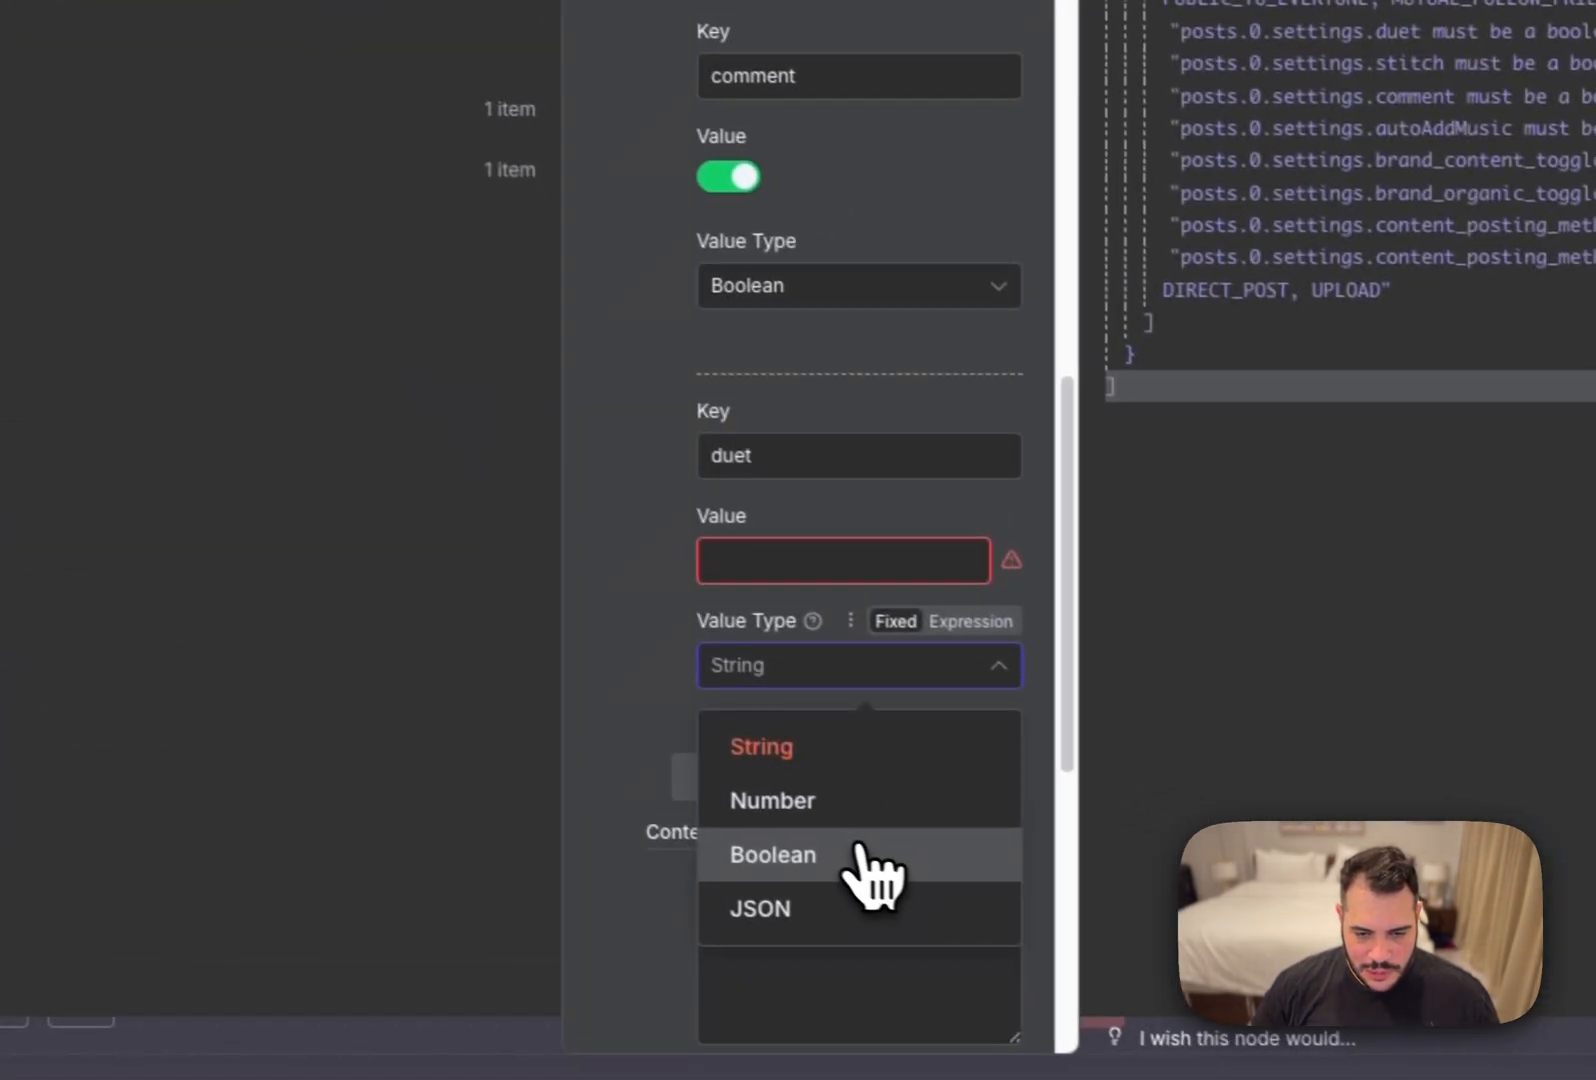
click(772, 854)
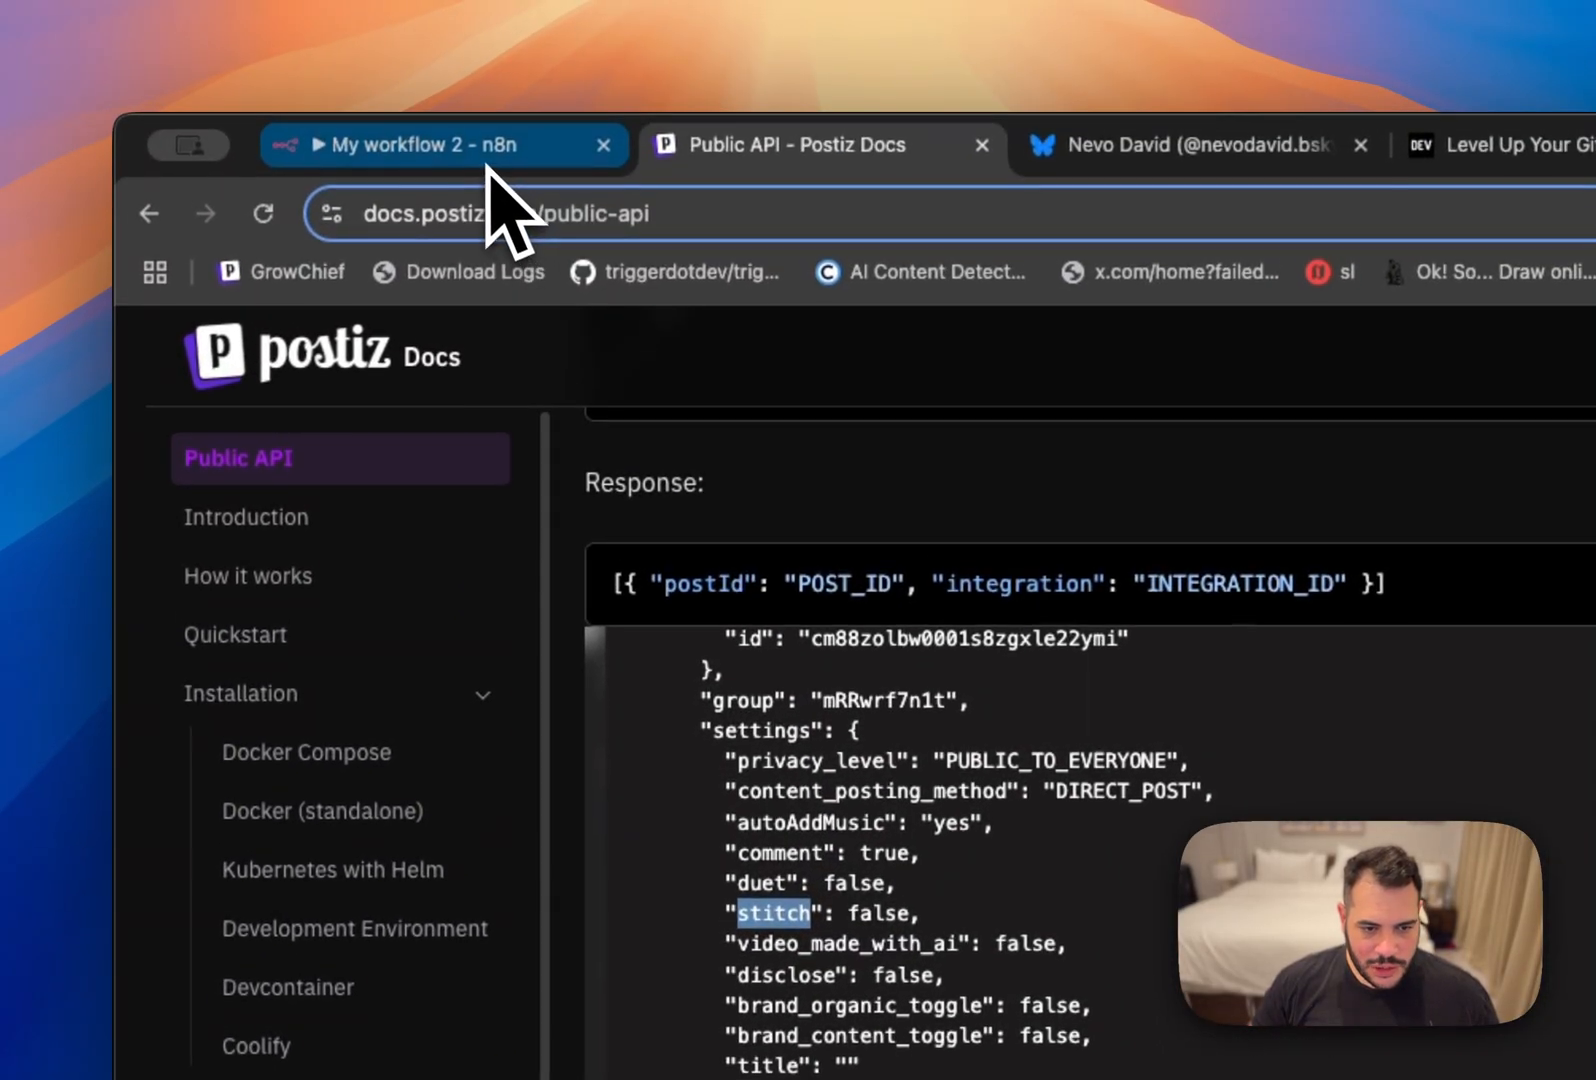
click(444, 144)
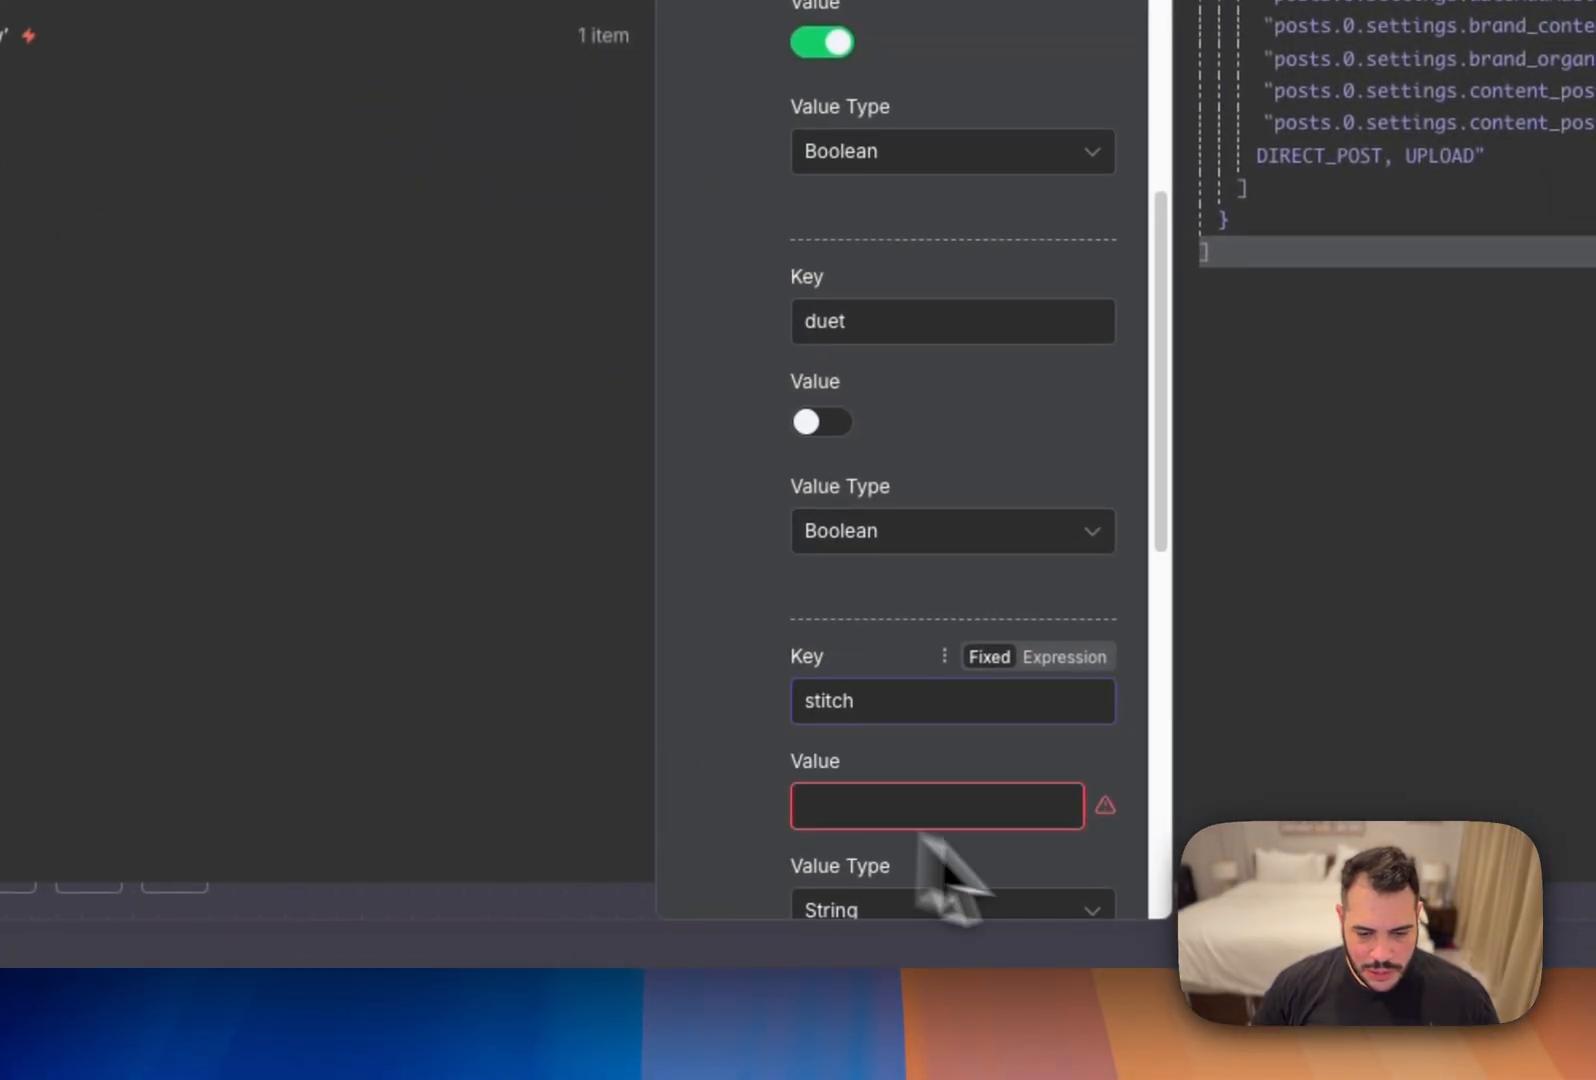
scroll(down, 3)
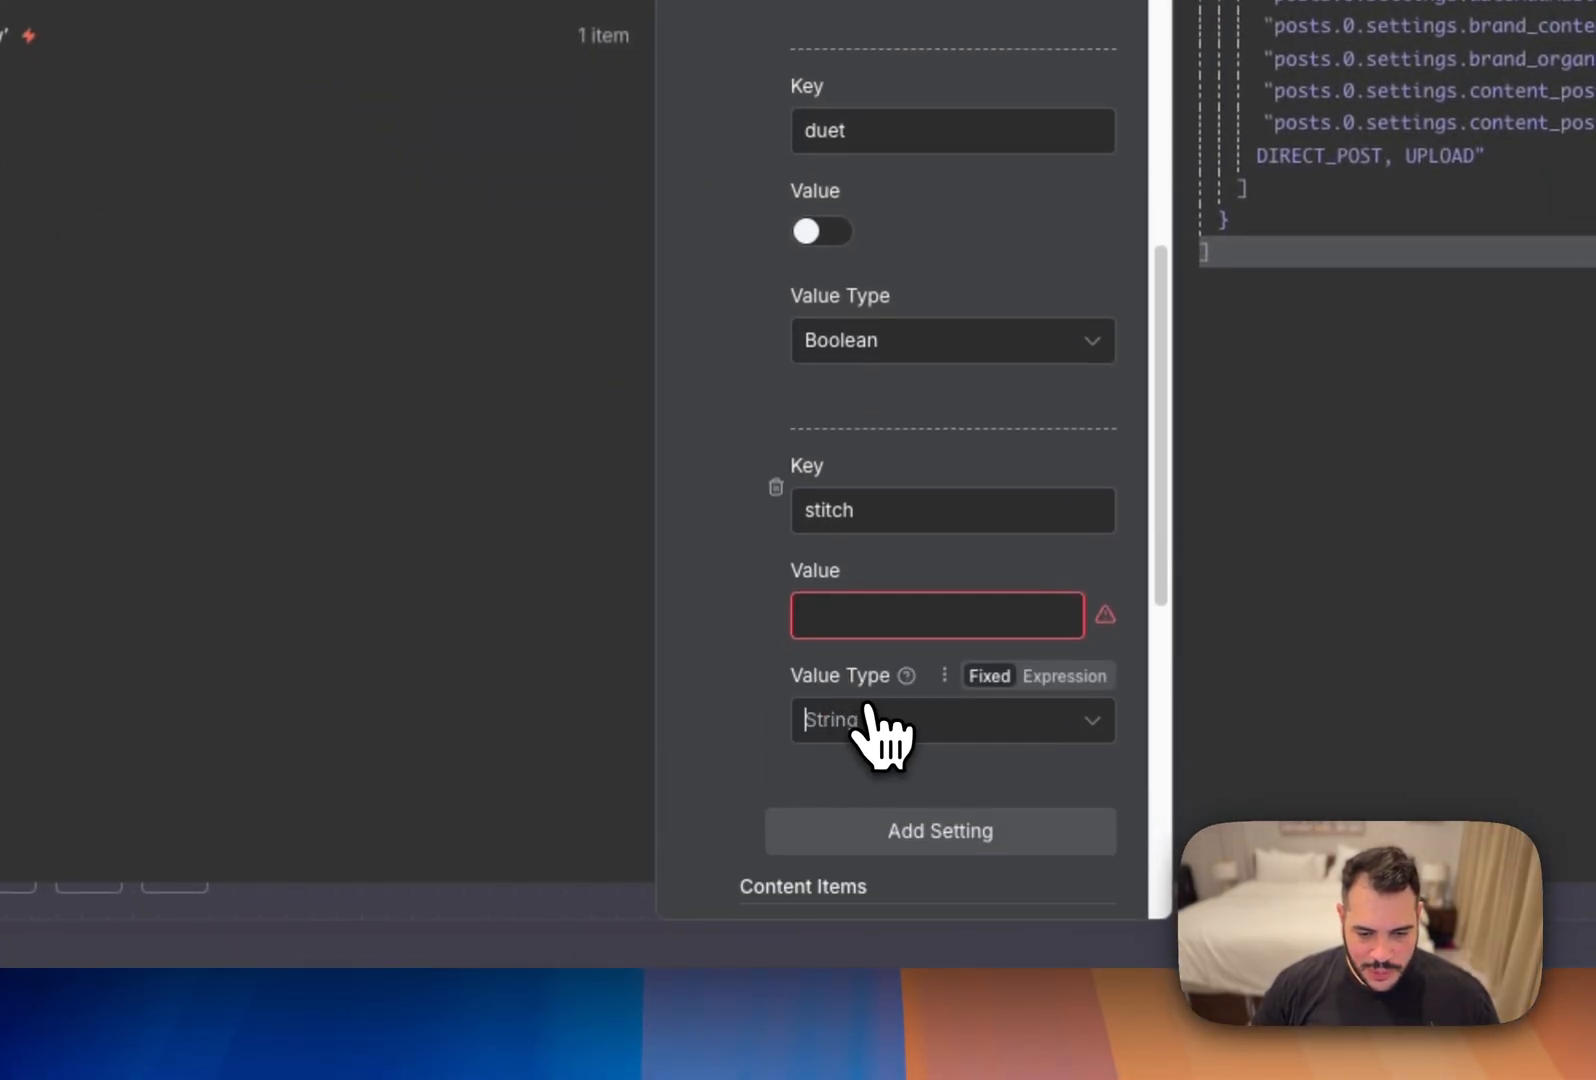
click(779, 26)
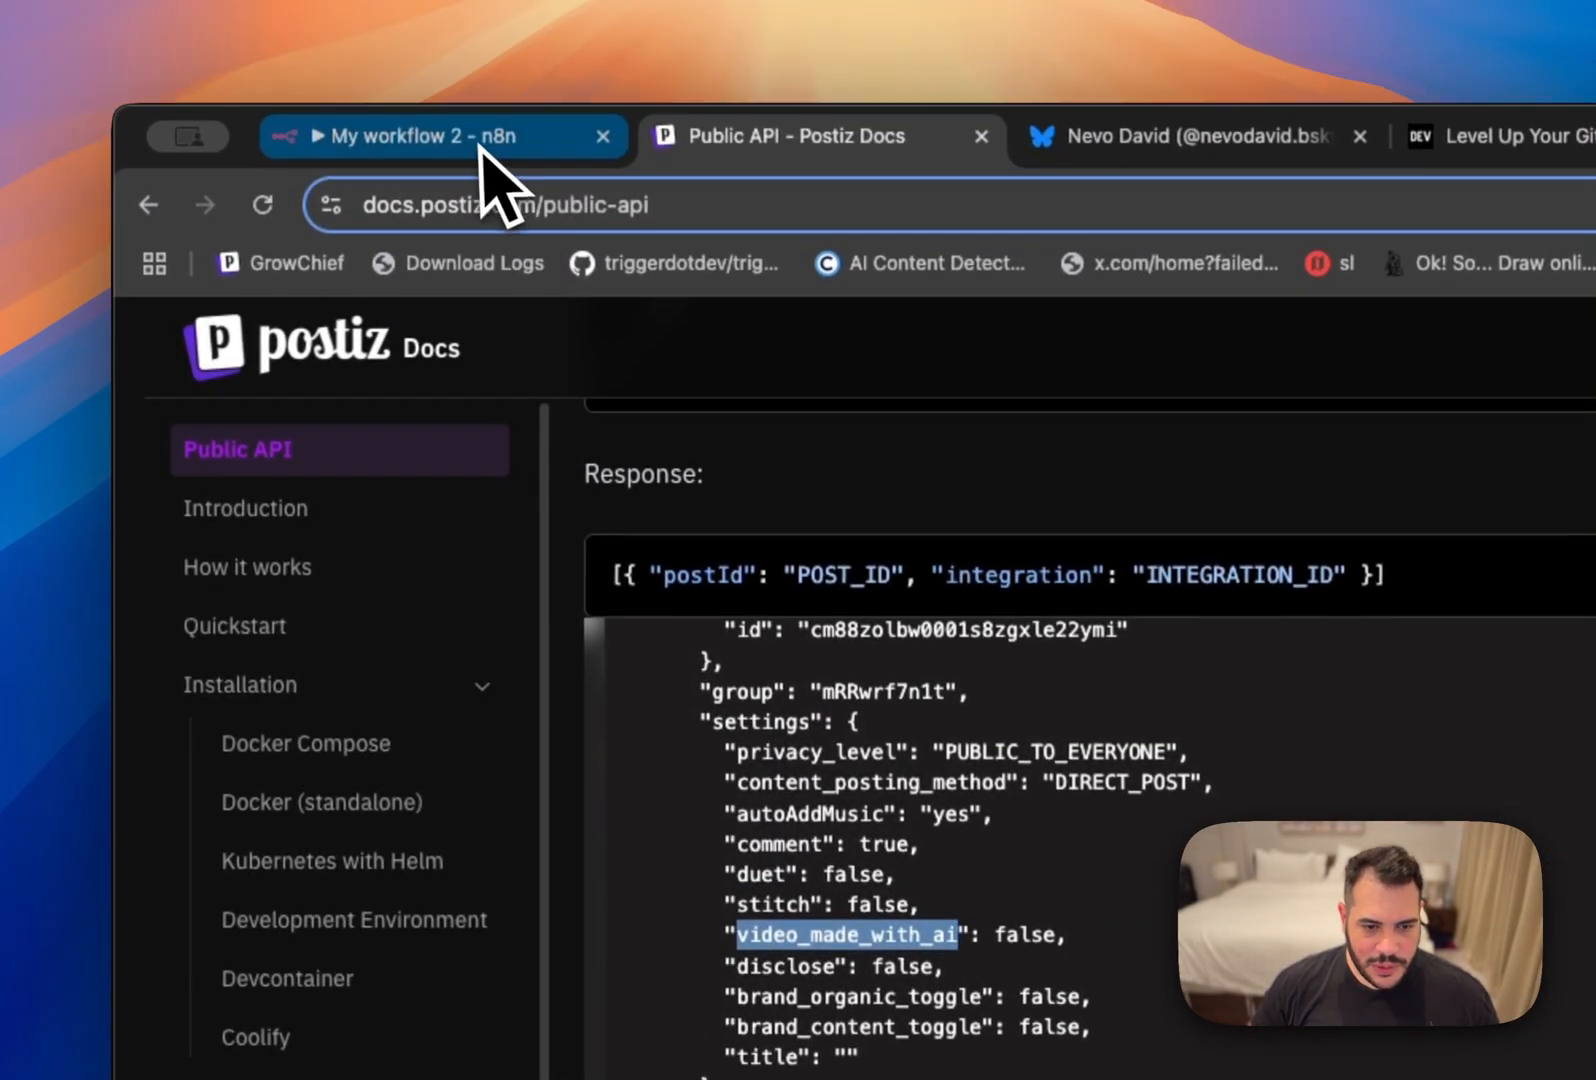
Add video_made_with_ai and disclose as boolean settings left off.
click(428, 135)
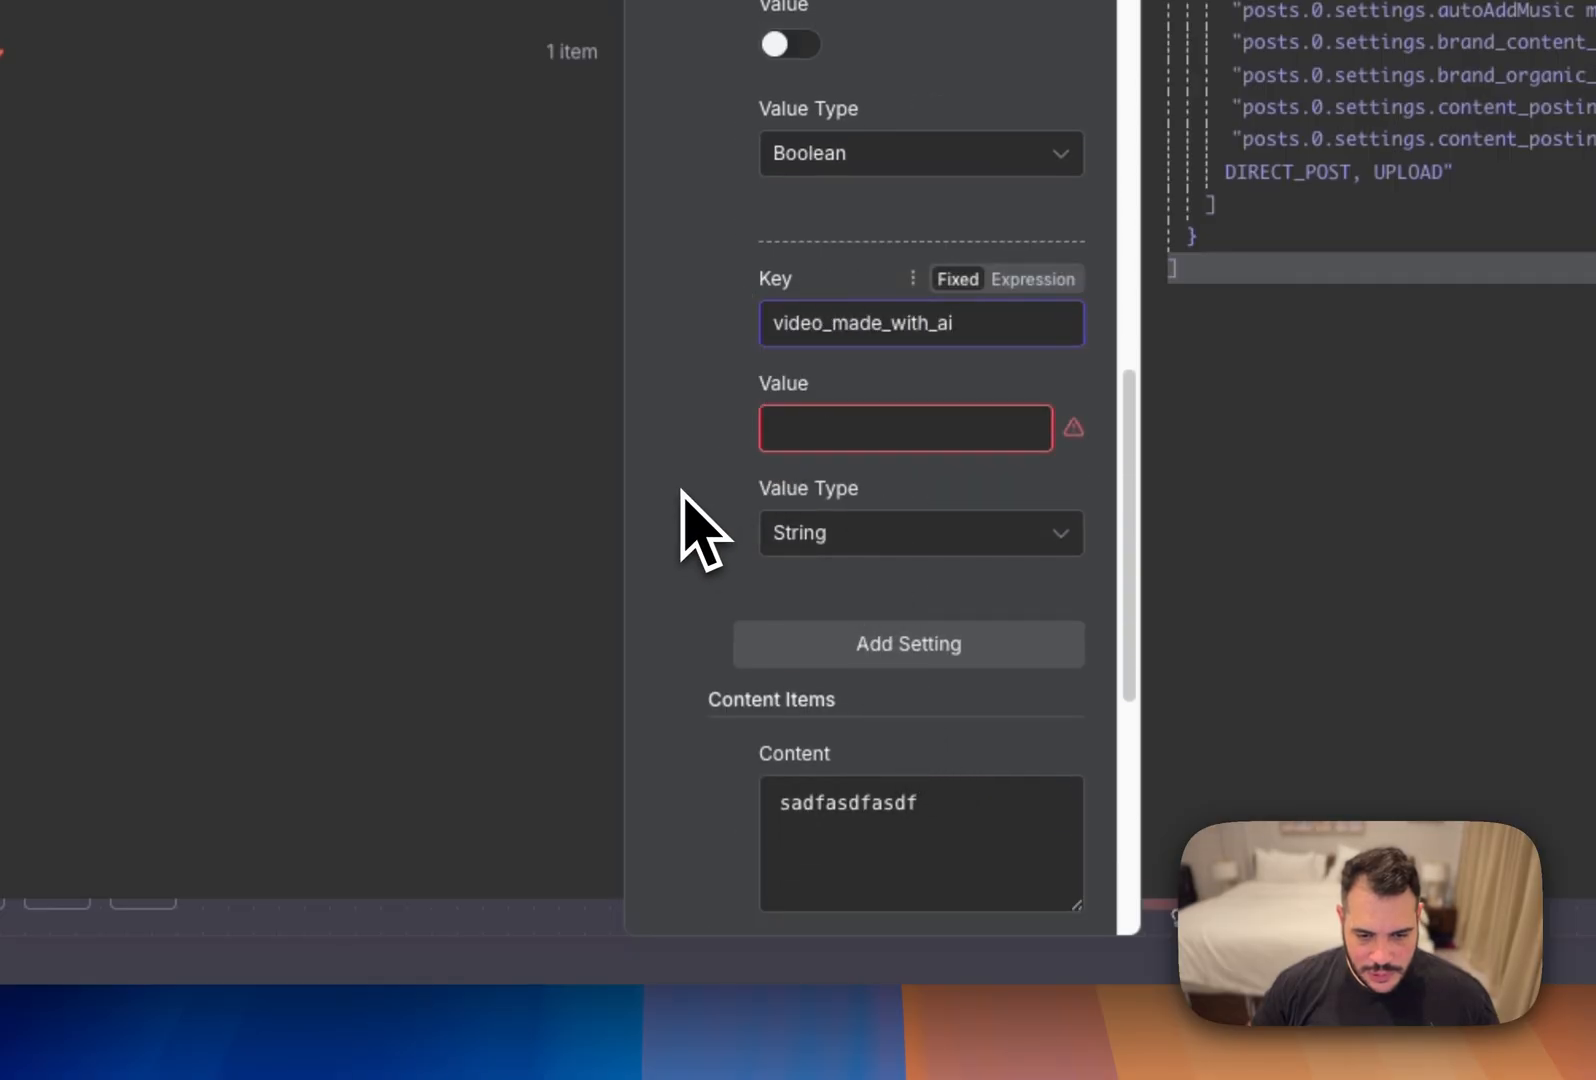
click(919, 533)
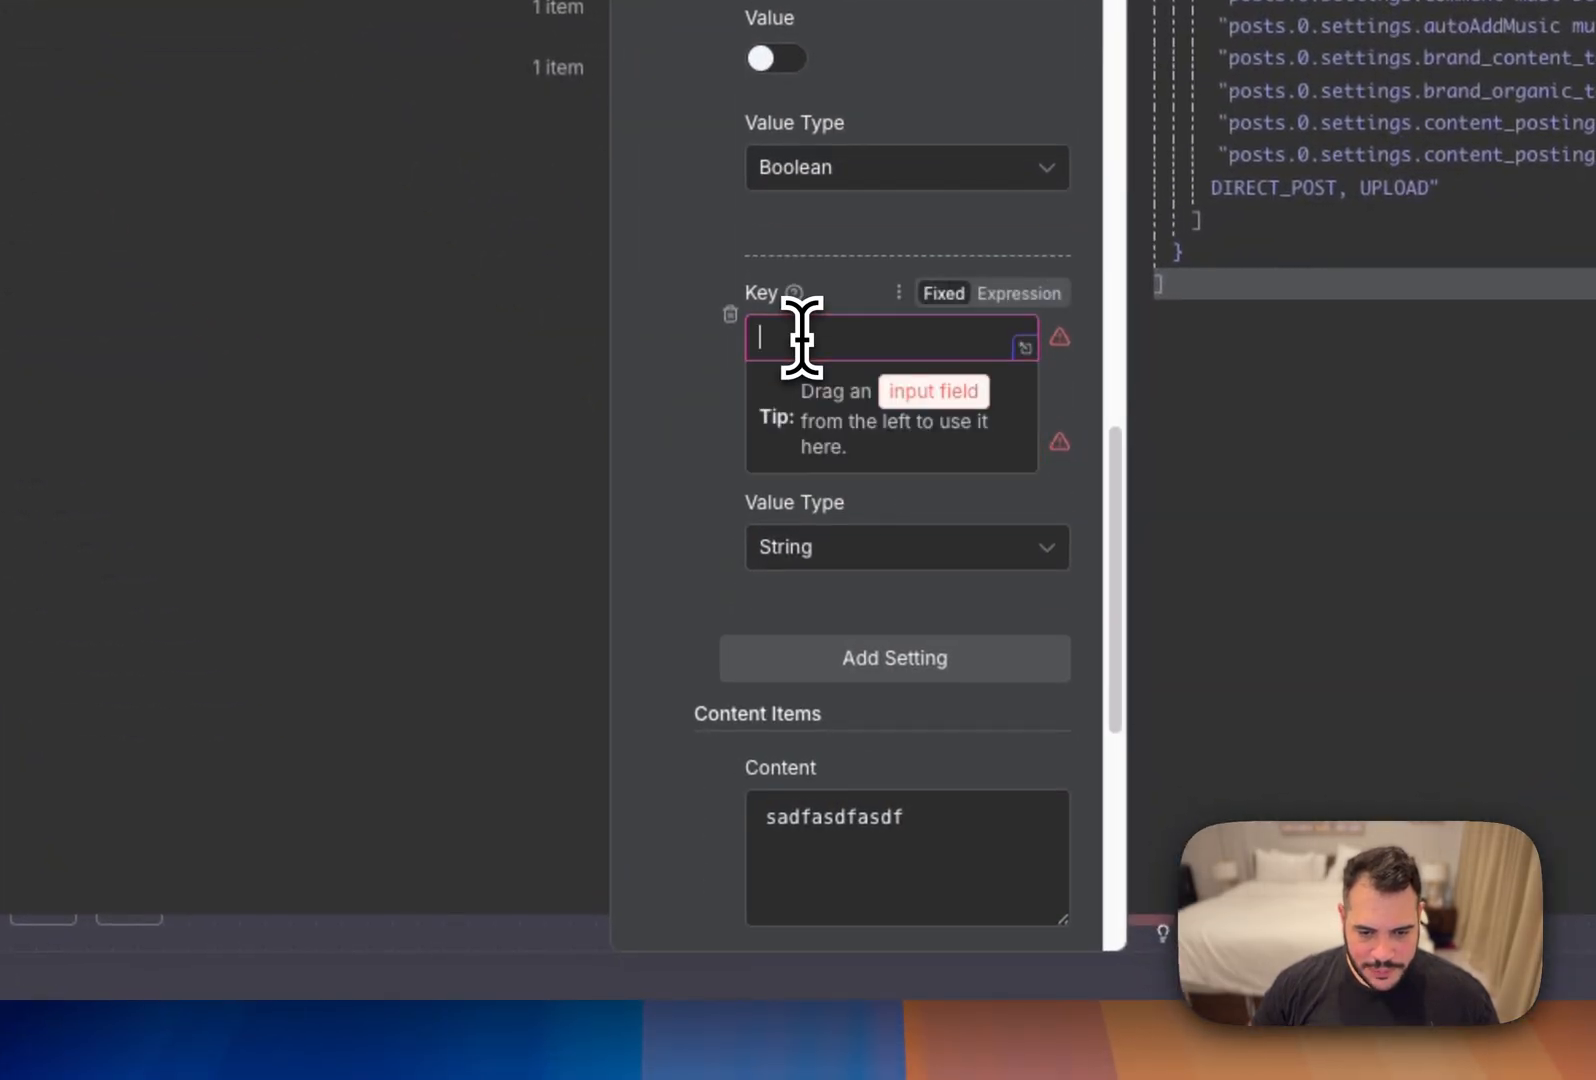
text(disclose)
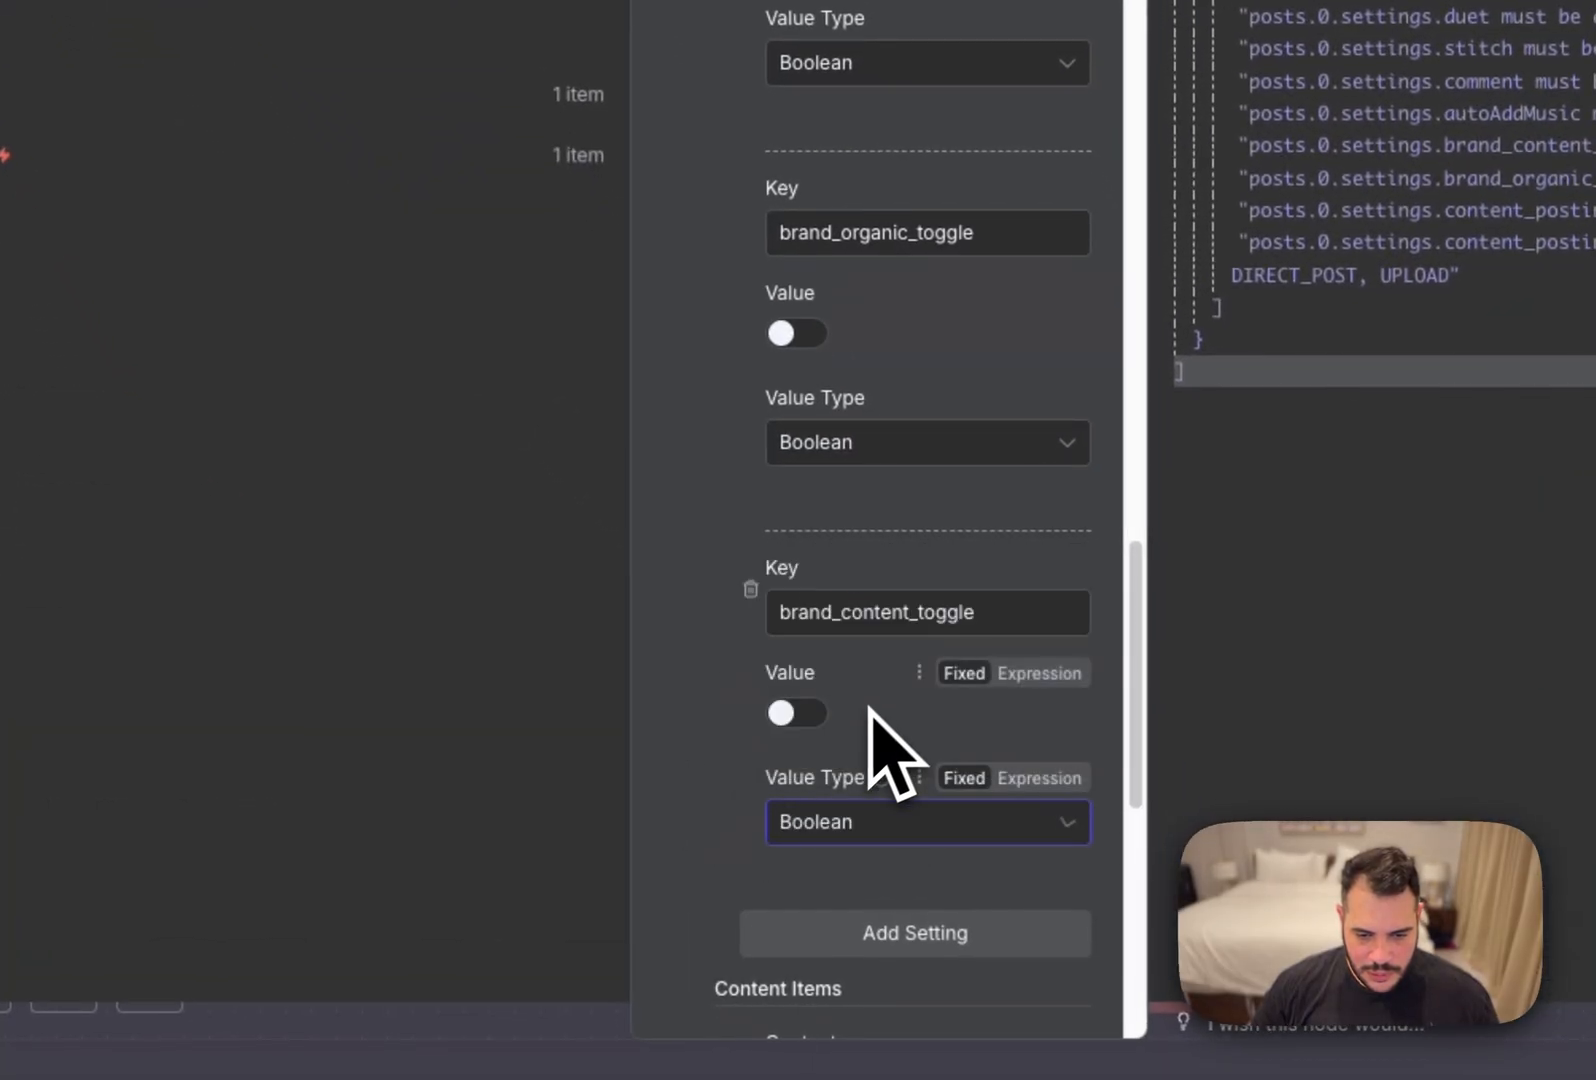
scroll(up, 3)
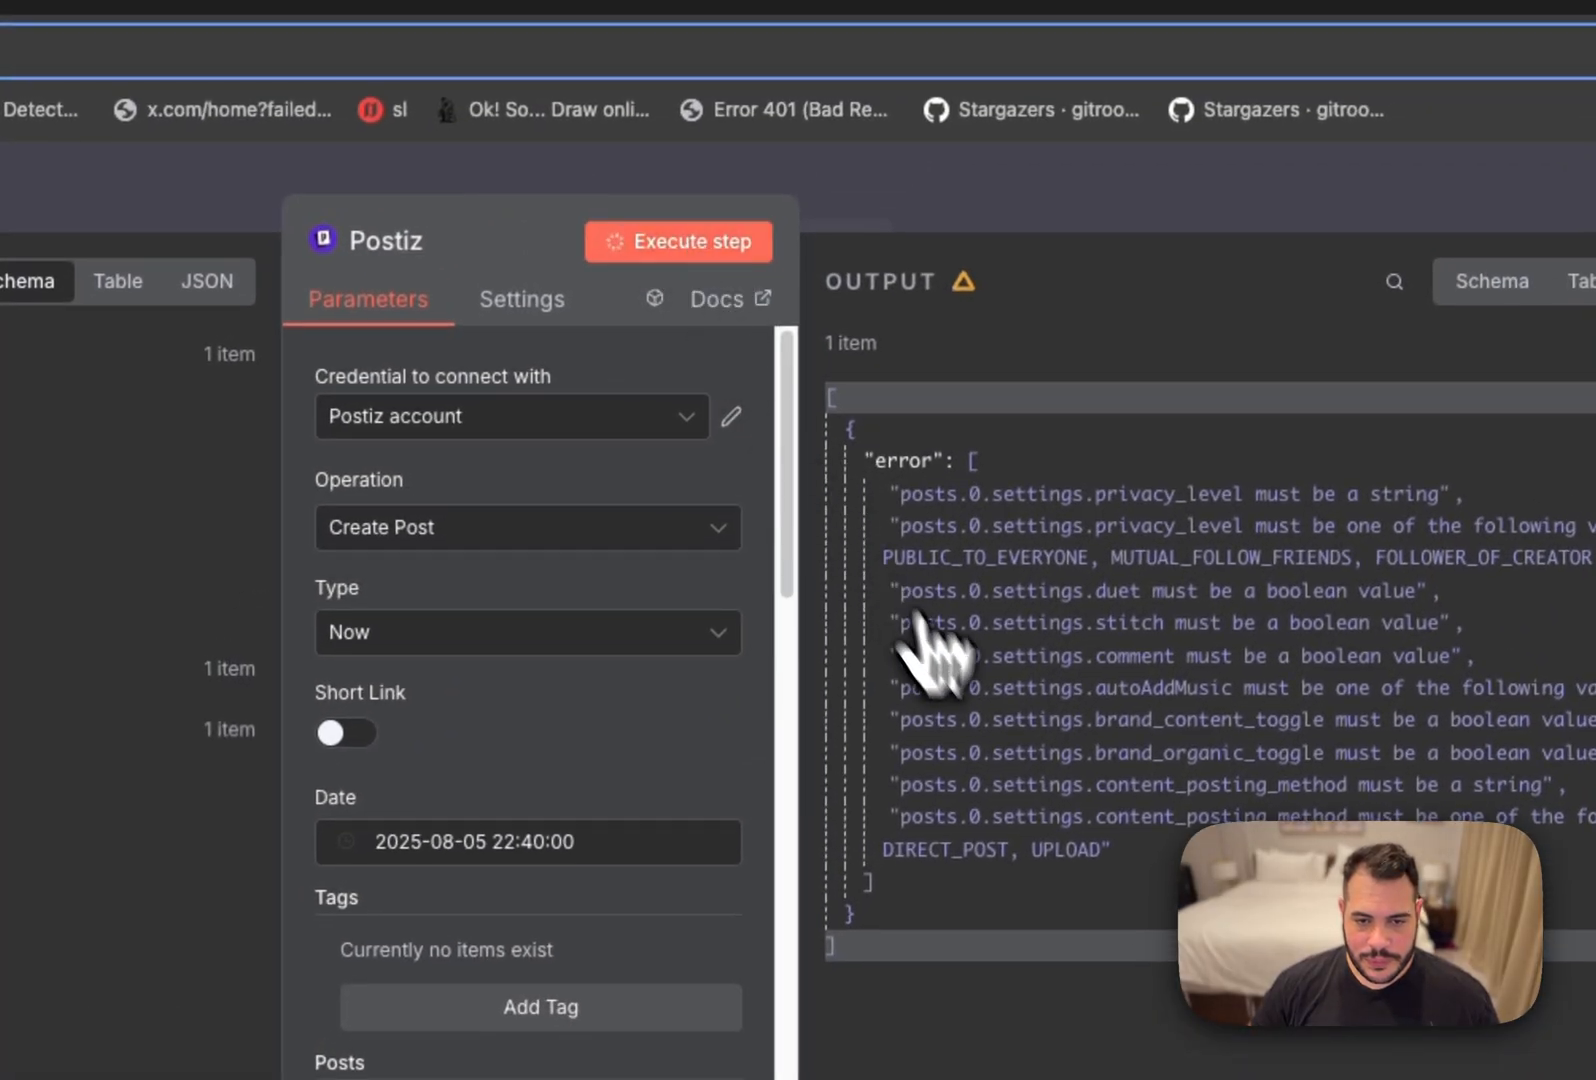
scroll(down, 3)
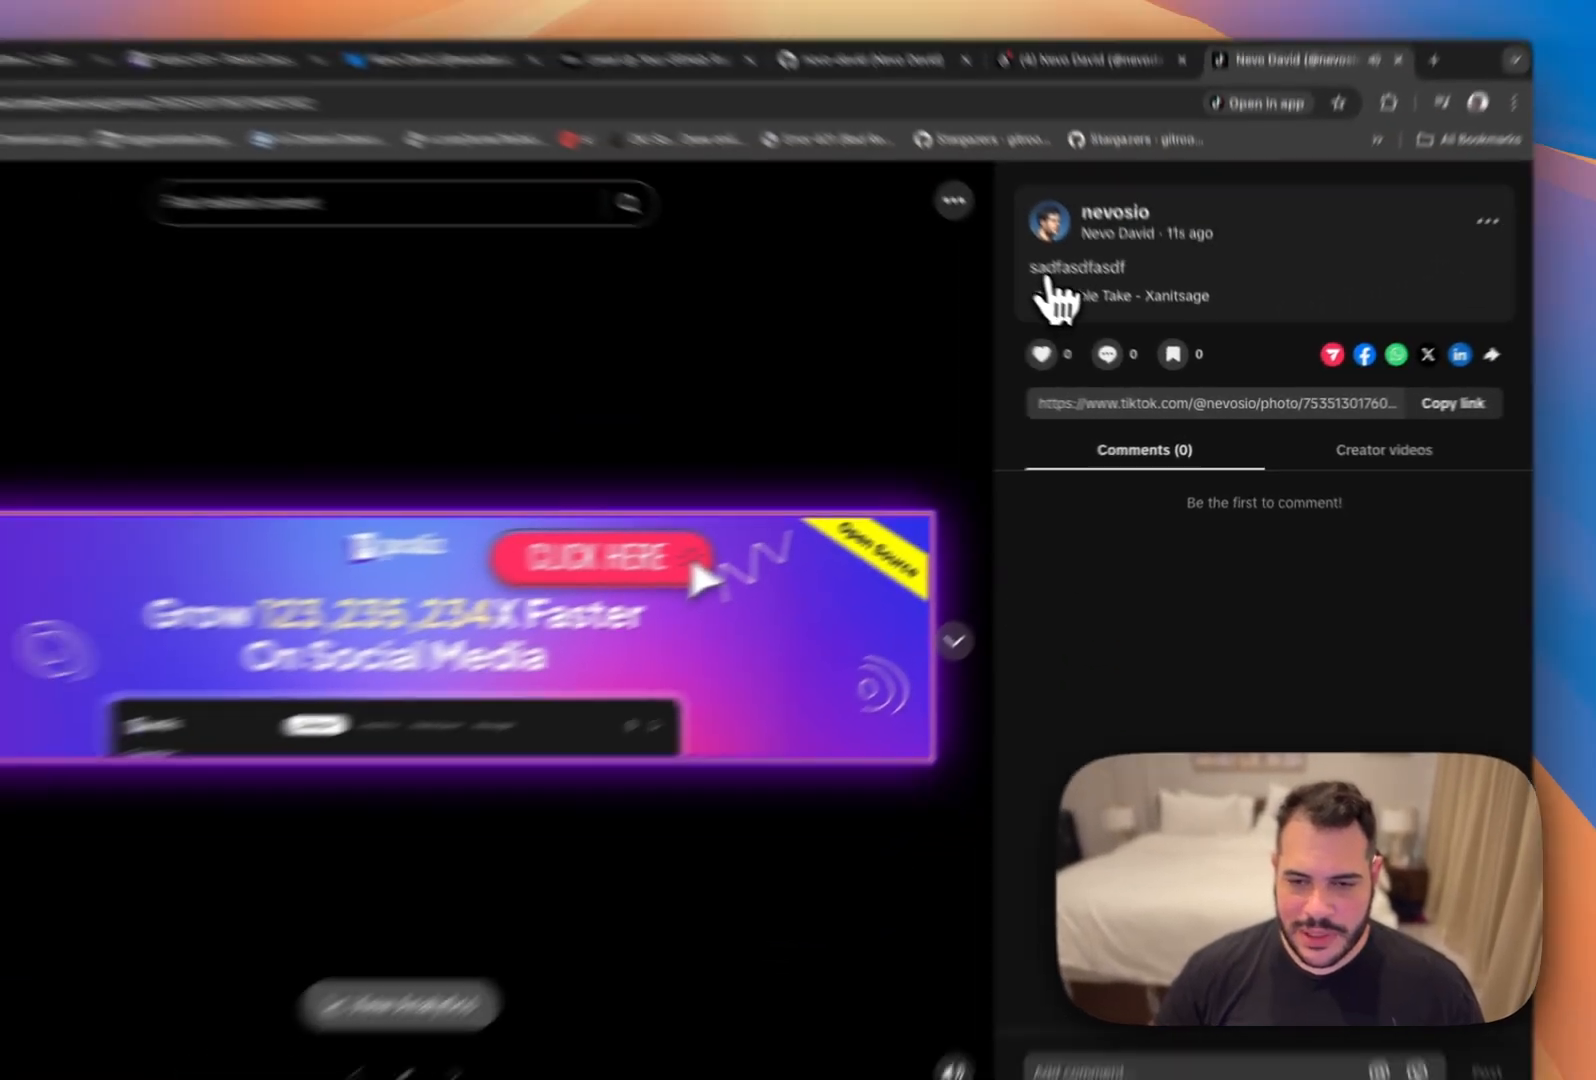
View the published TikTok slideshow posts, then return to the n8n workflow.
click(1447, 258)
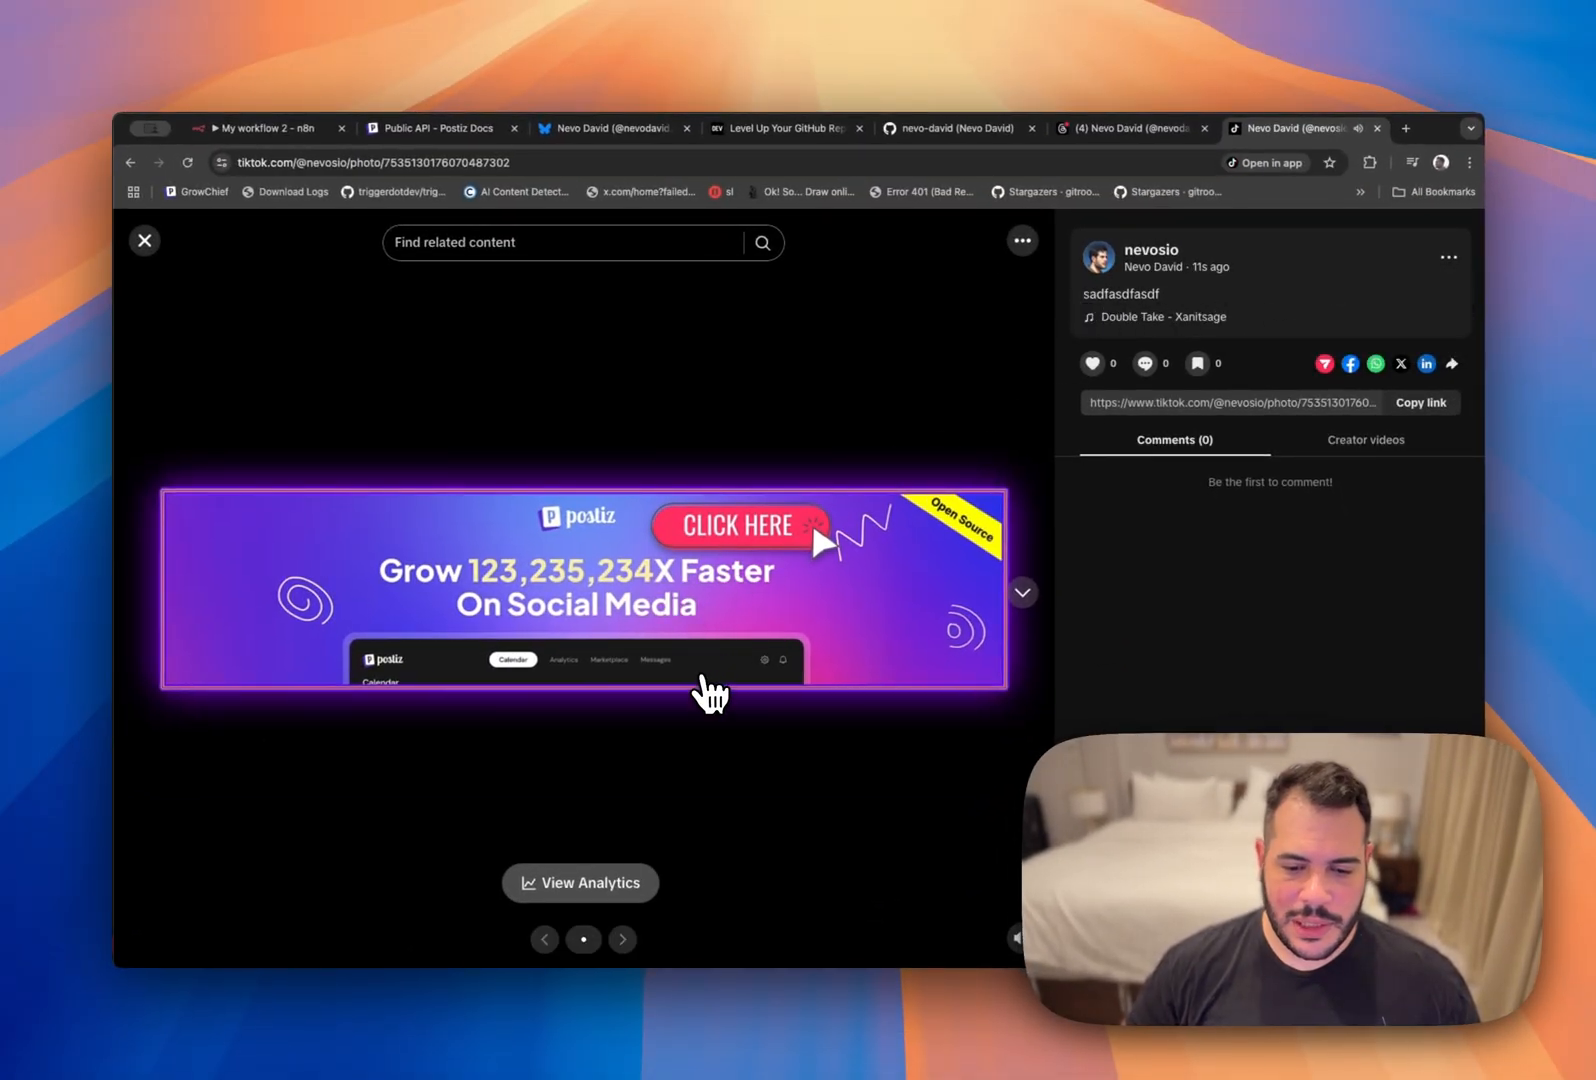
click(1446, 257)
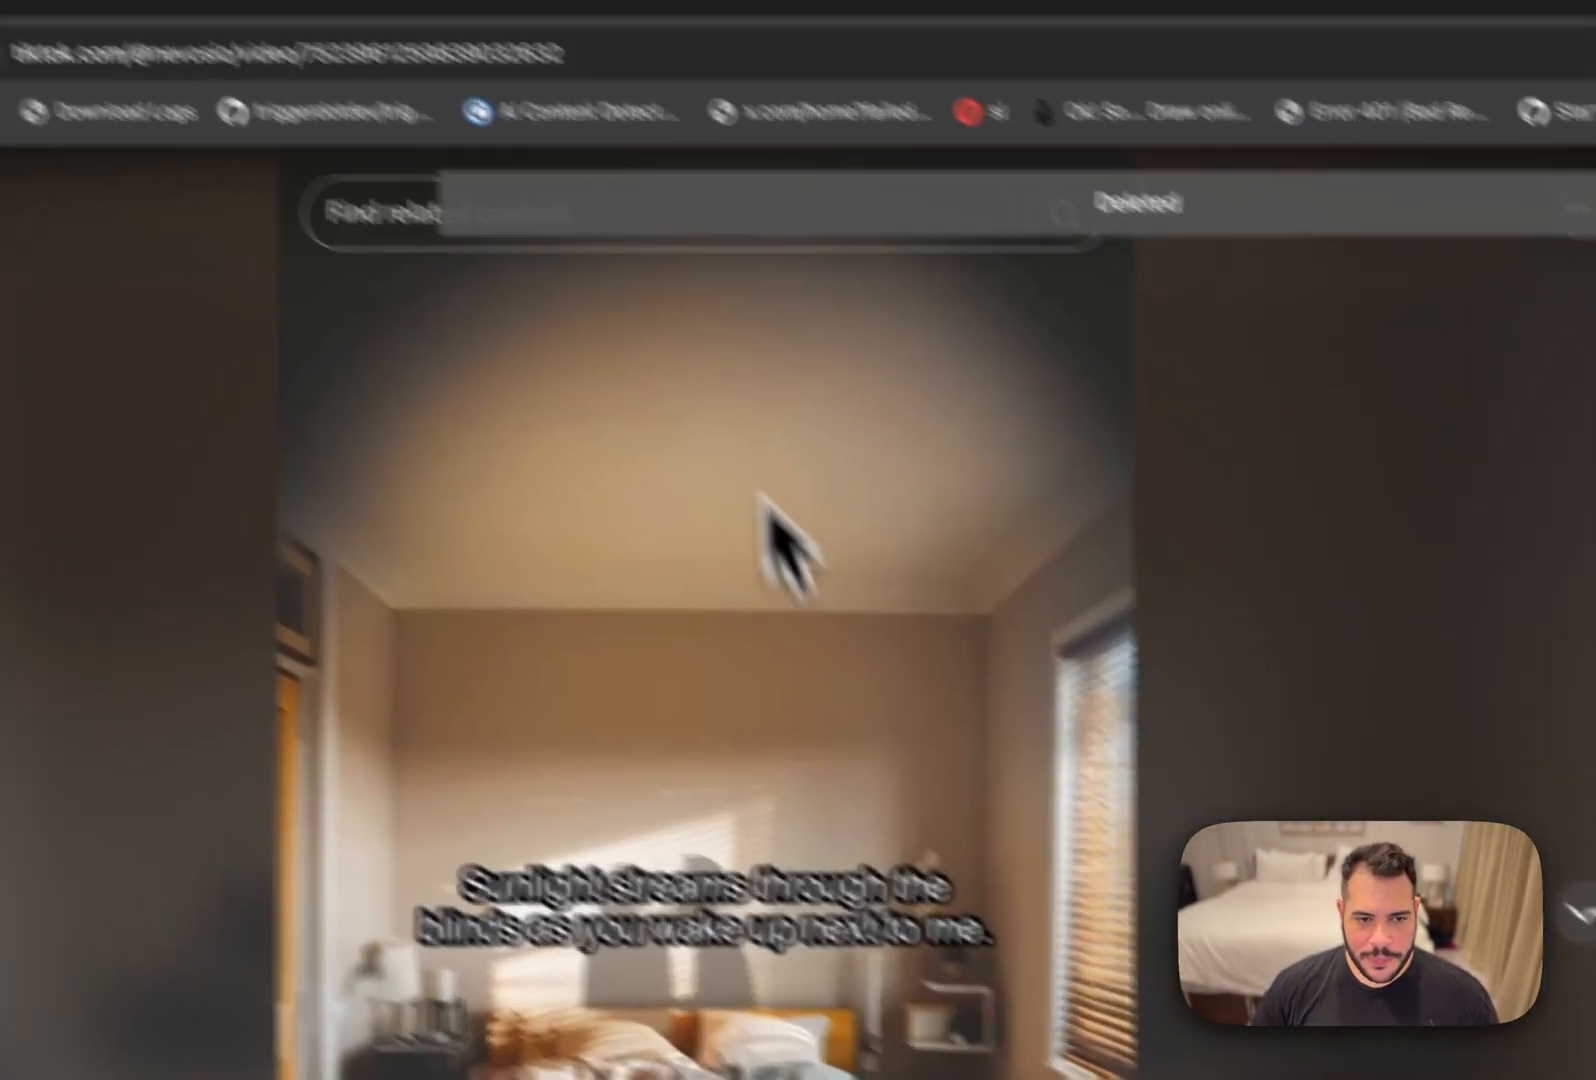
click(417, 145)
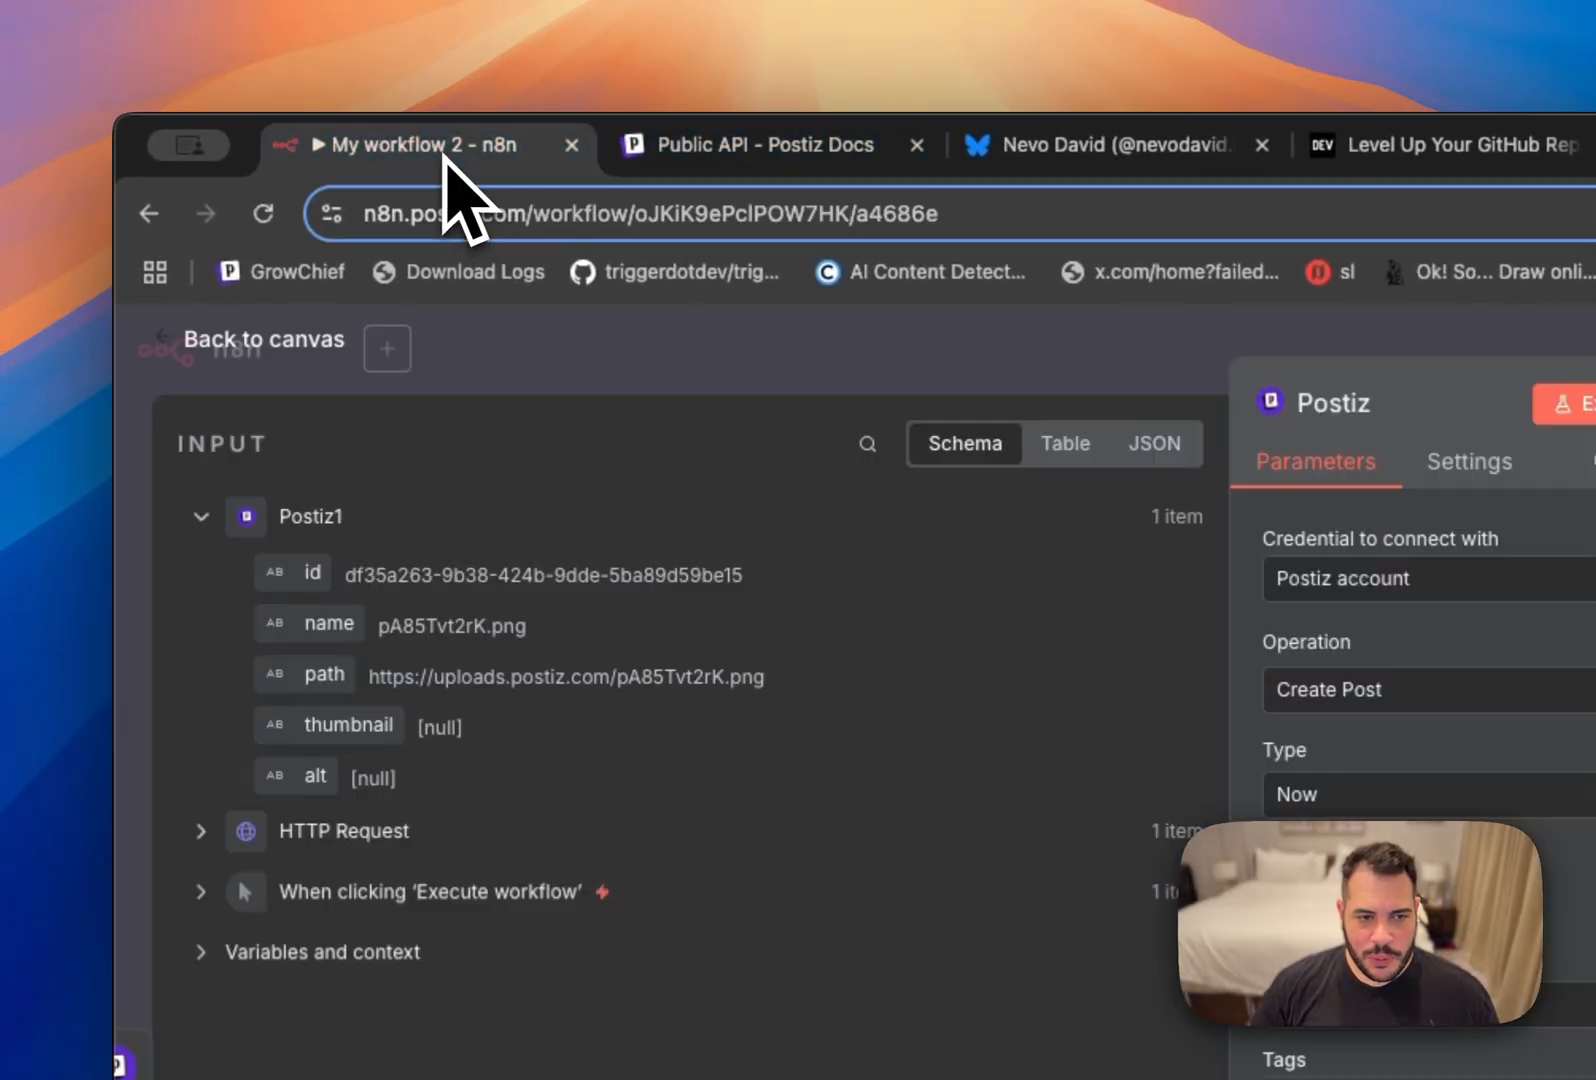
Add a Postiz node after the trigger using the 'Get a list of posts' operation.
click(262, 339)
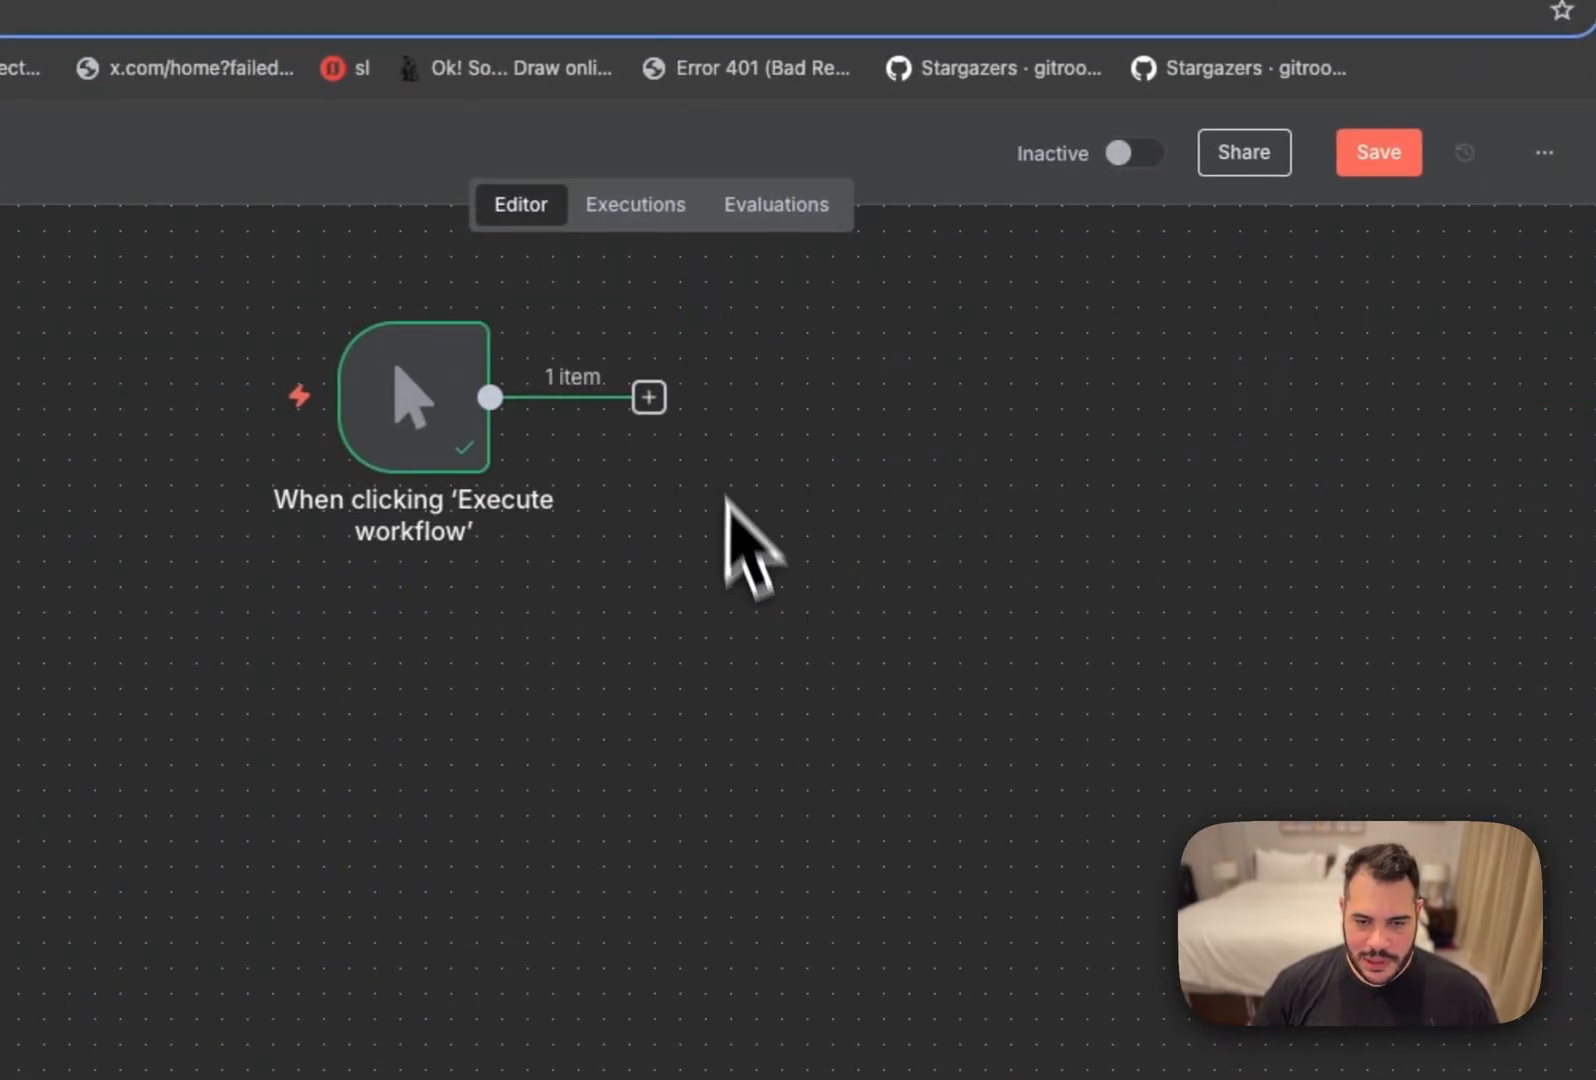
click(647, 396)
text(postiz)
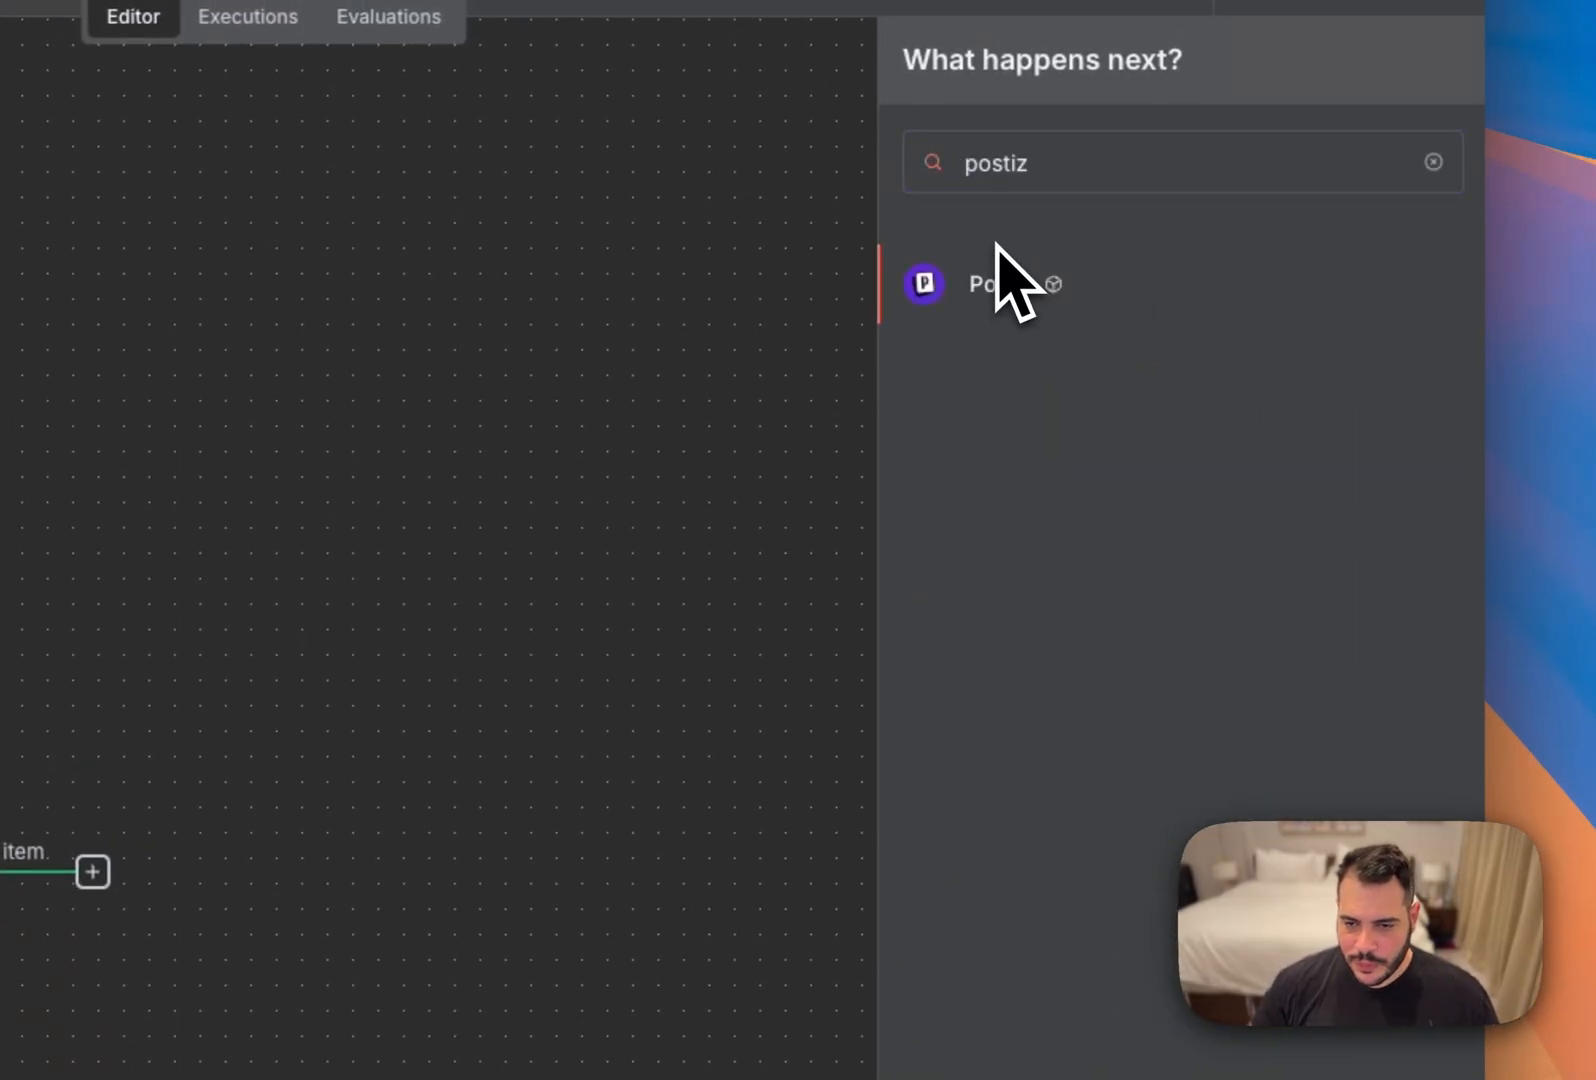
click(983, 283)
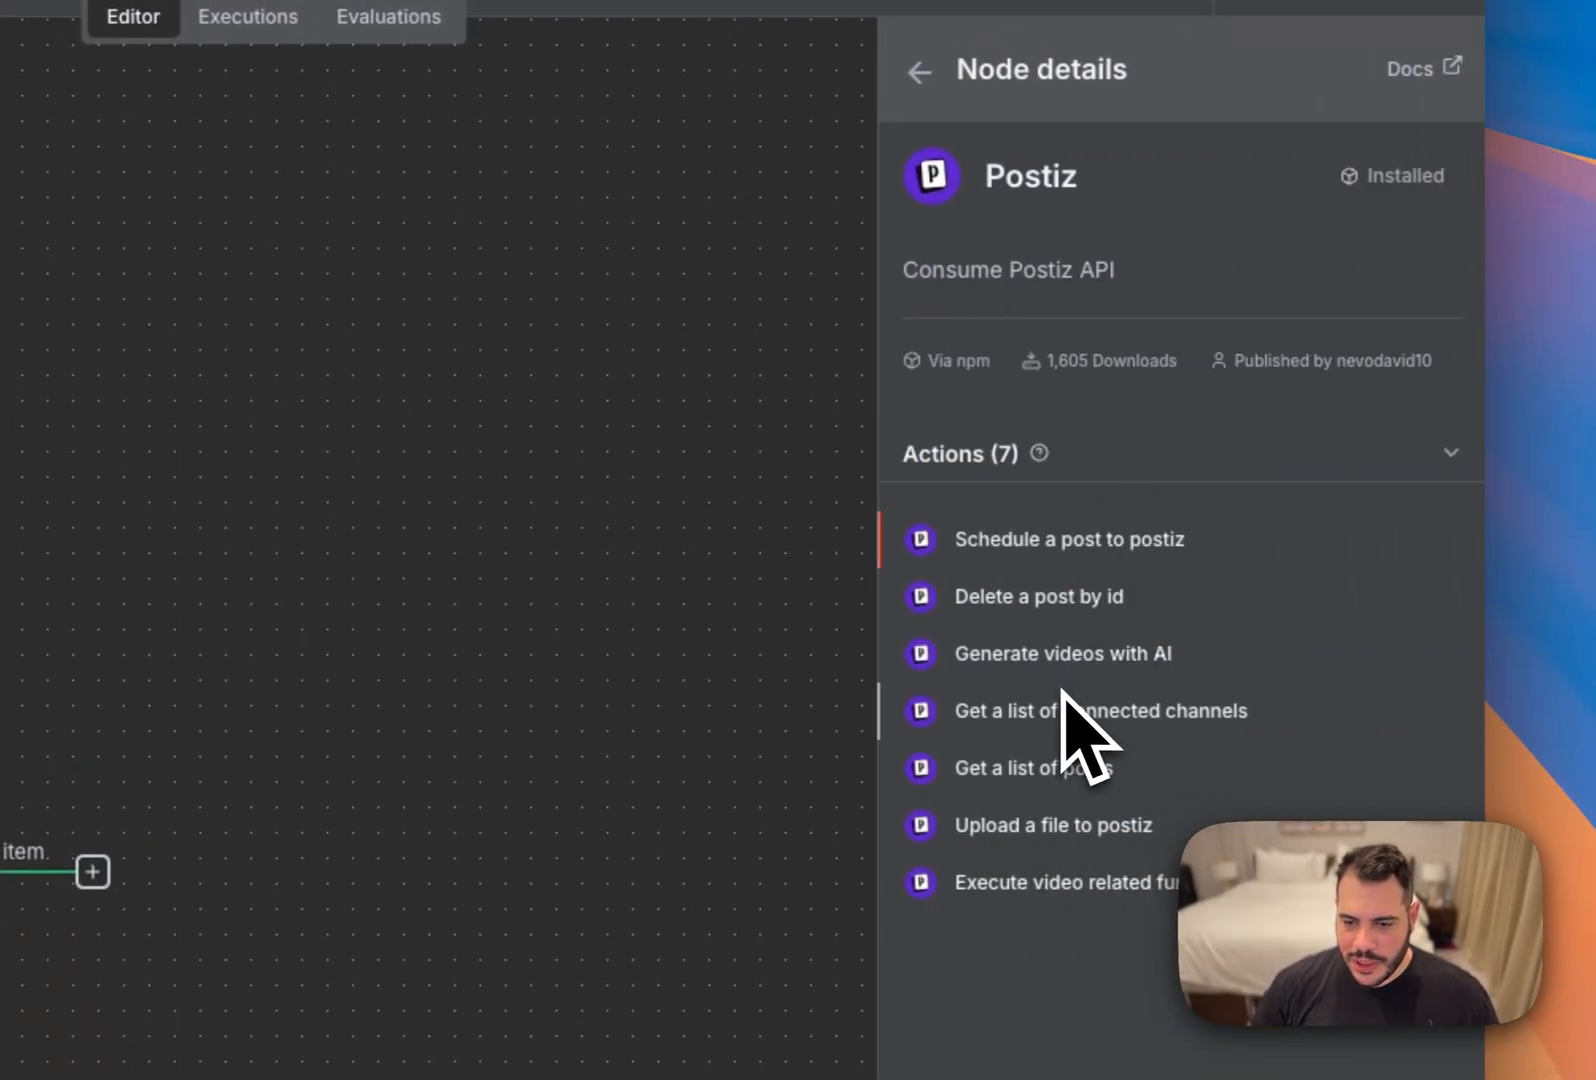
mouse_move(1094, 758)
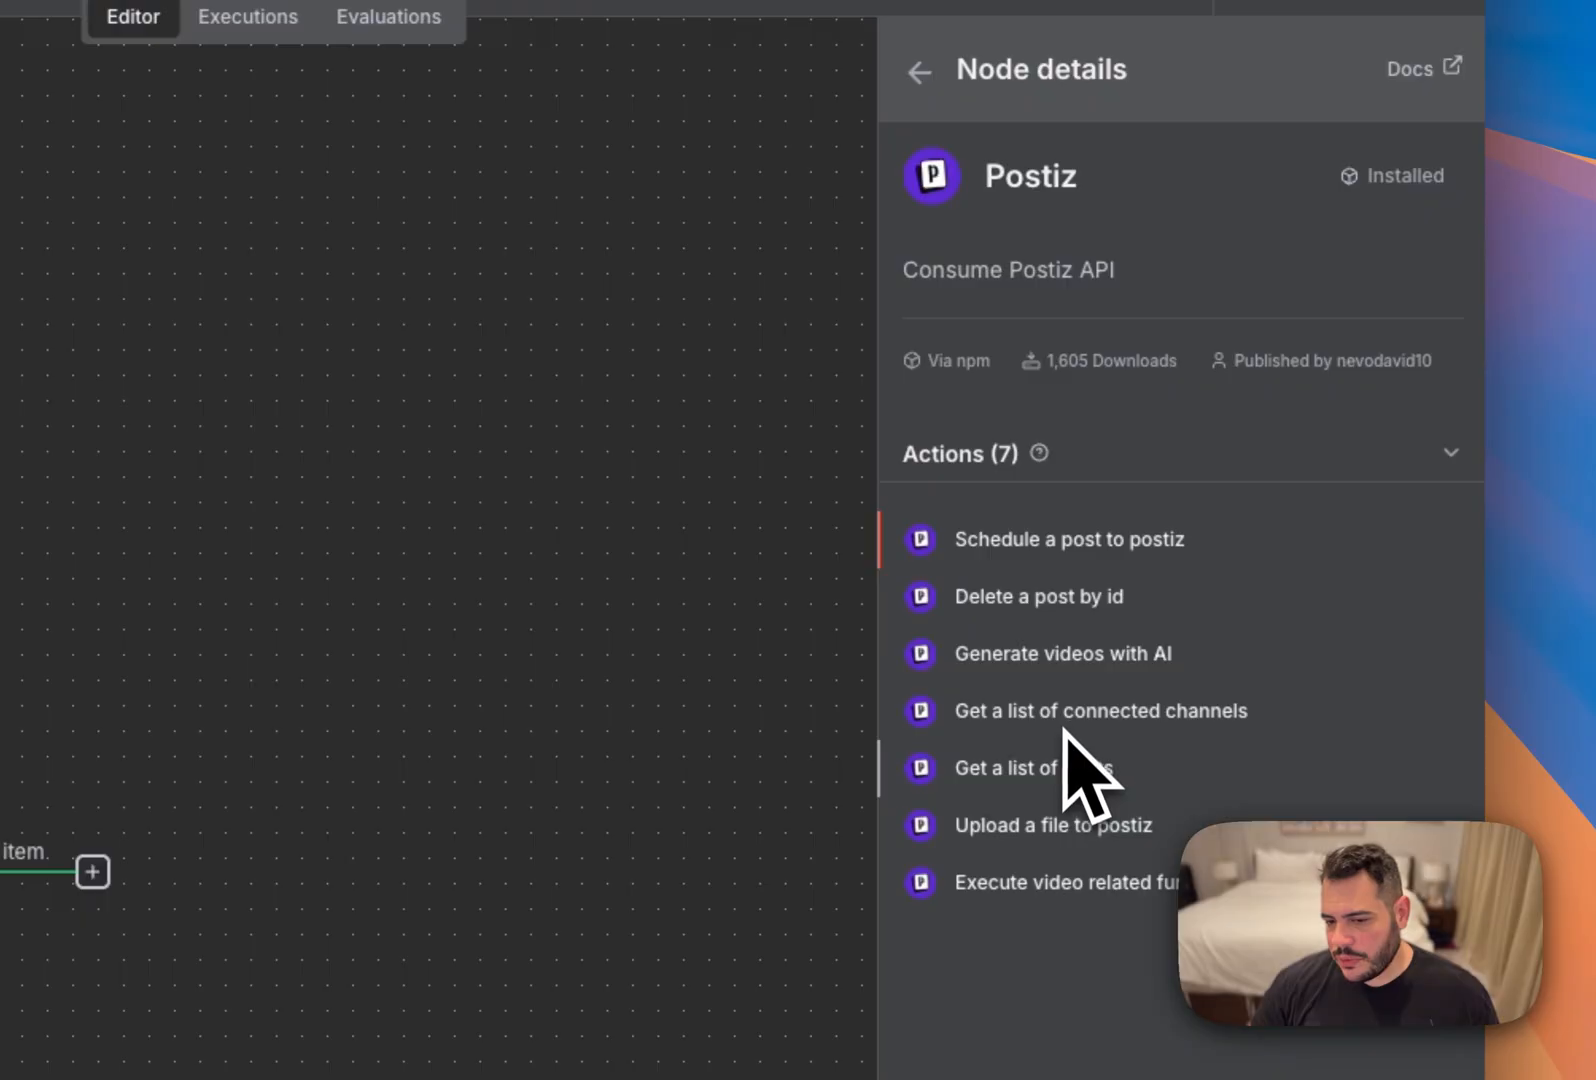
click(1028, 768)
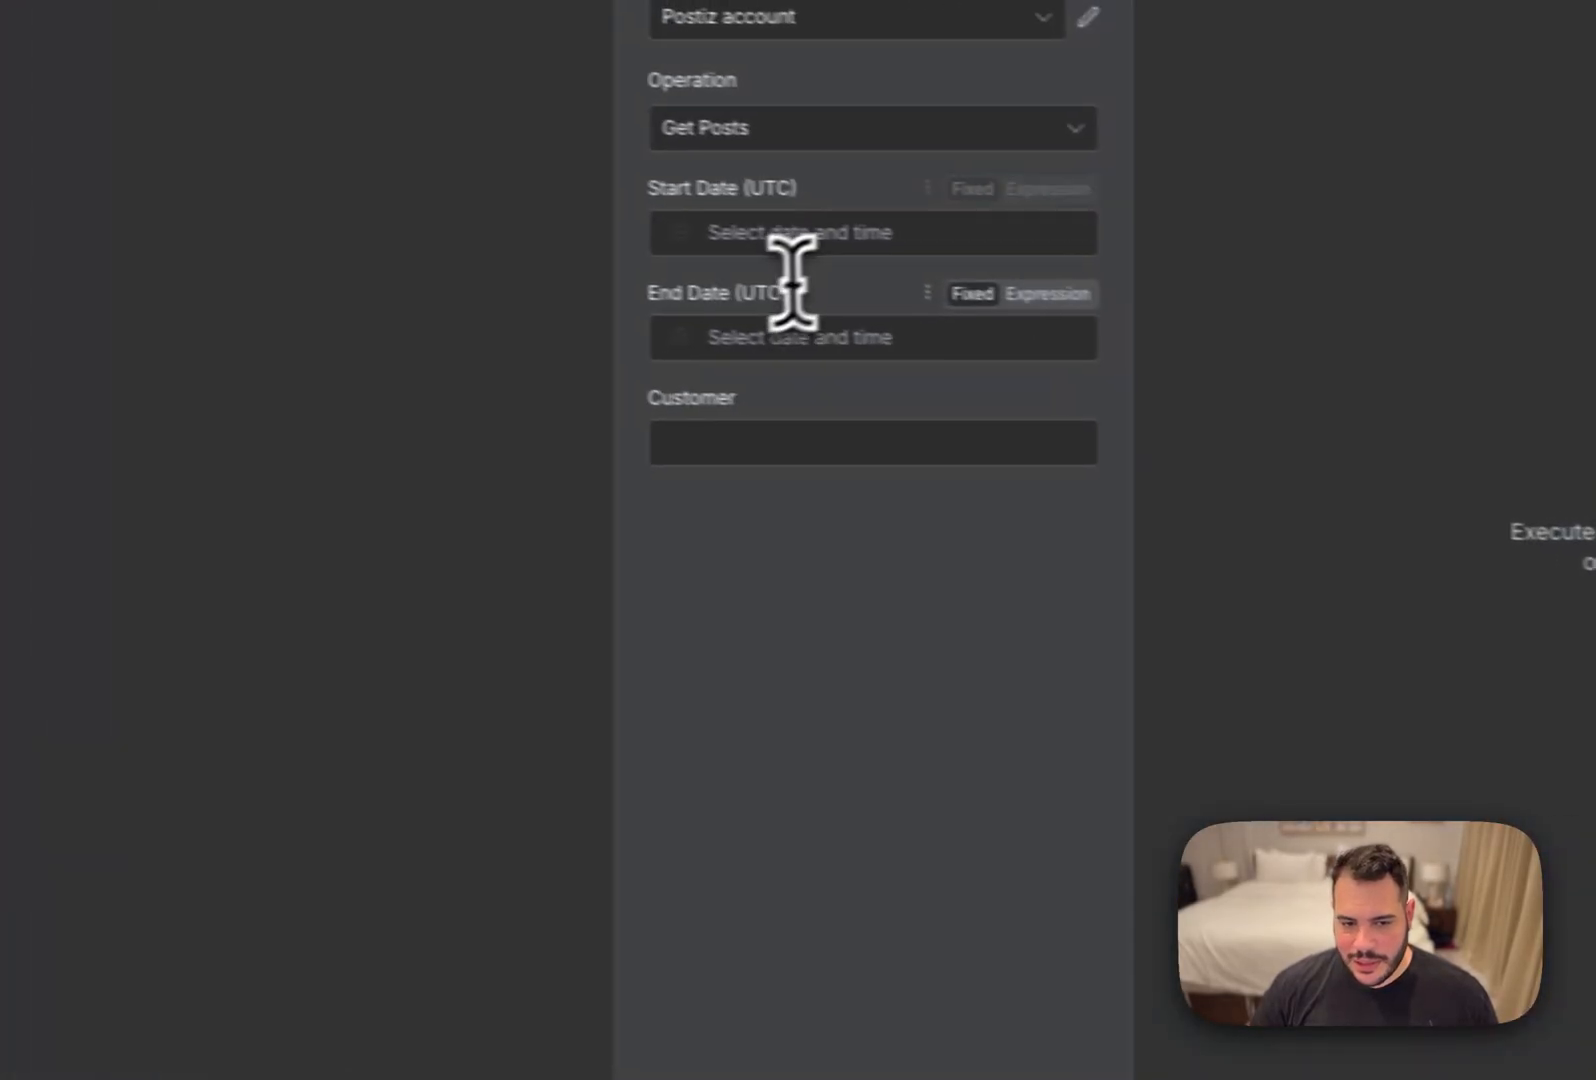
Set the date range 2025-08-03 to 2025-08-23 and run the step to list posts.
click(870, 232)
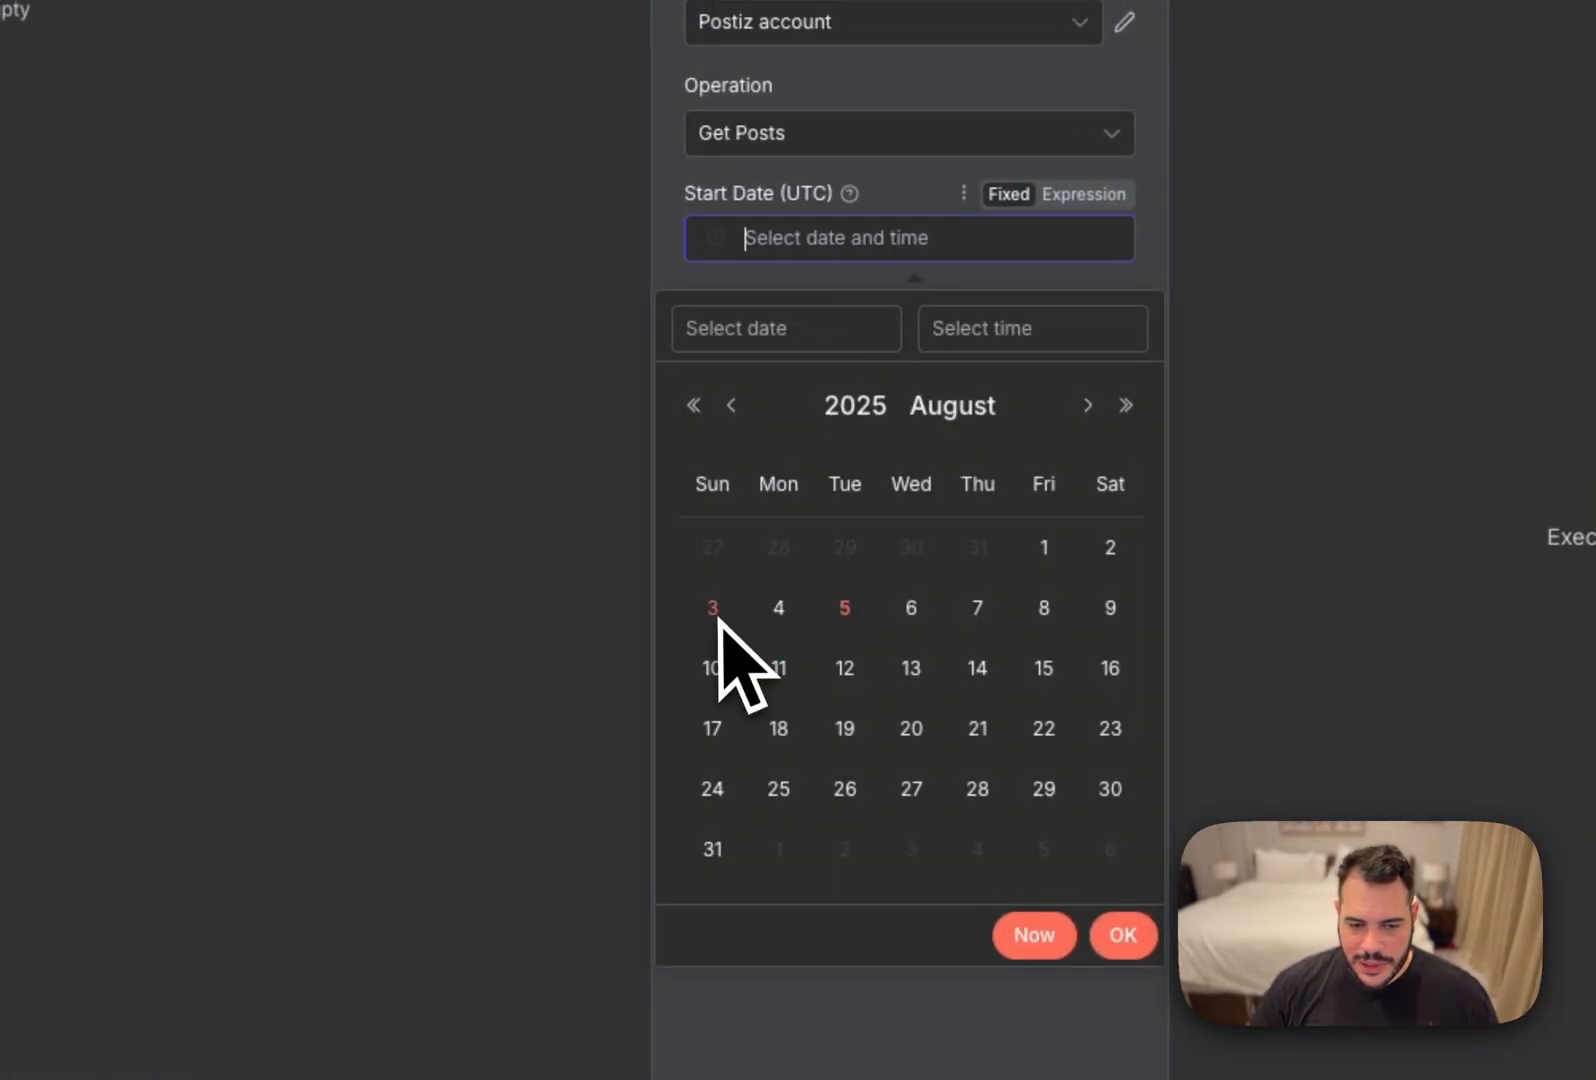
click(711, 607)
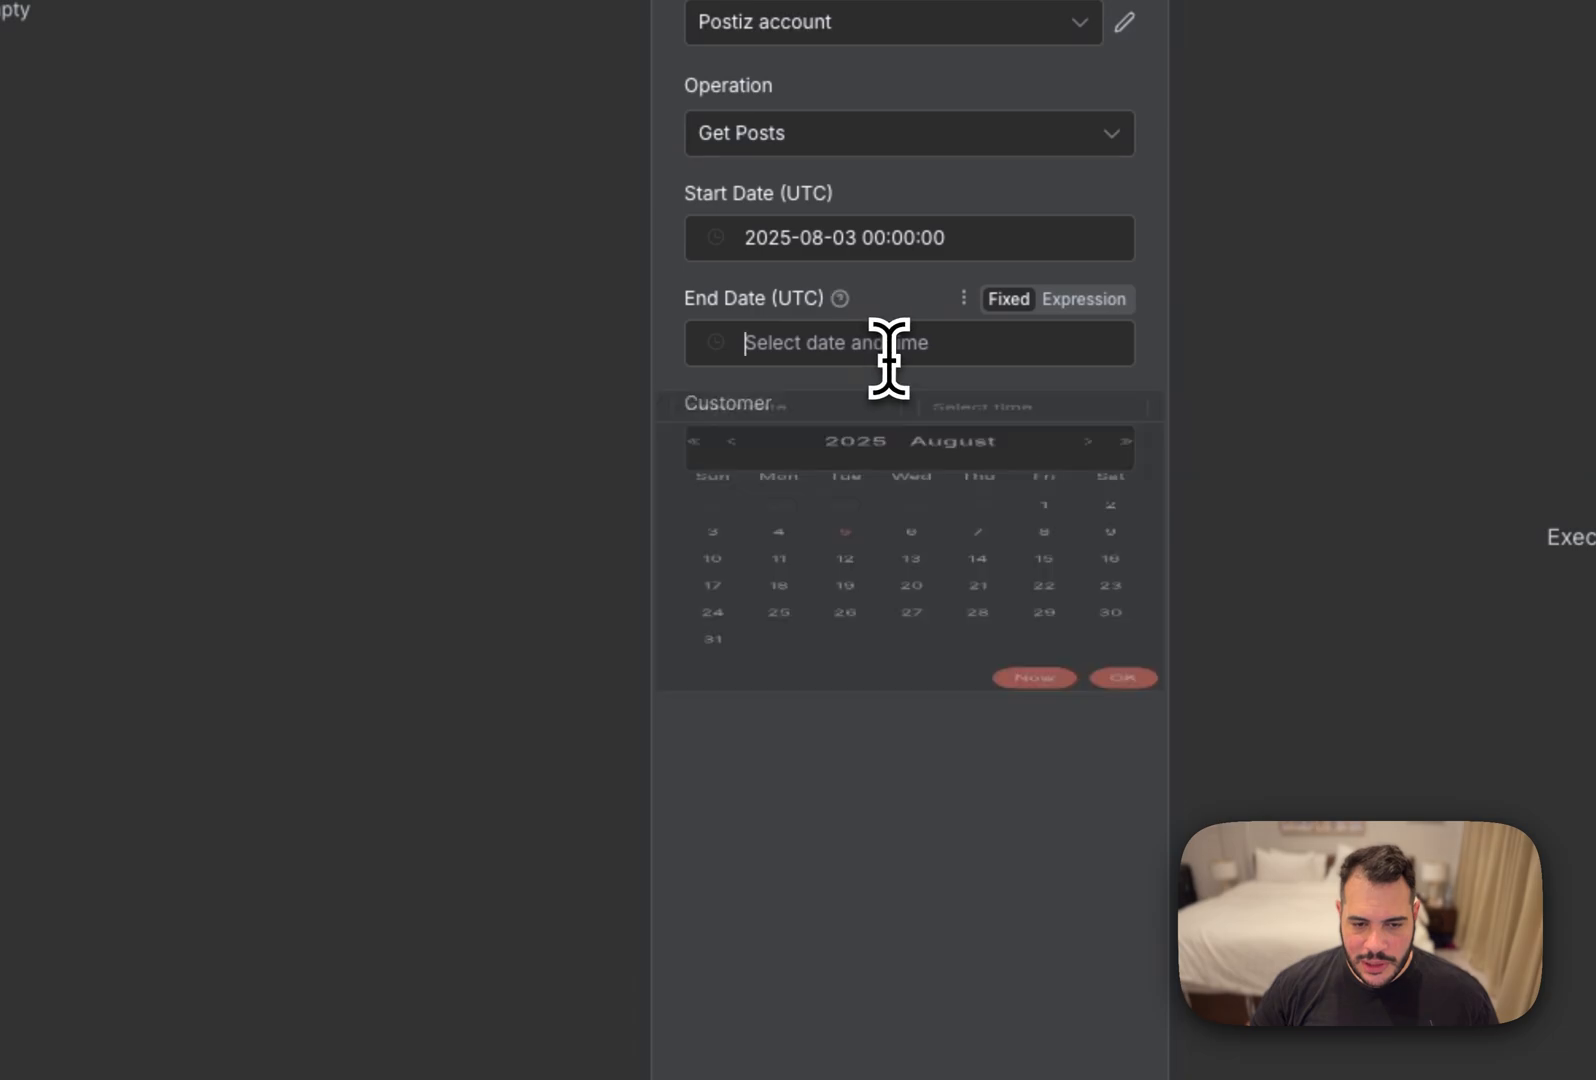
click(1108, 585)
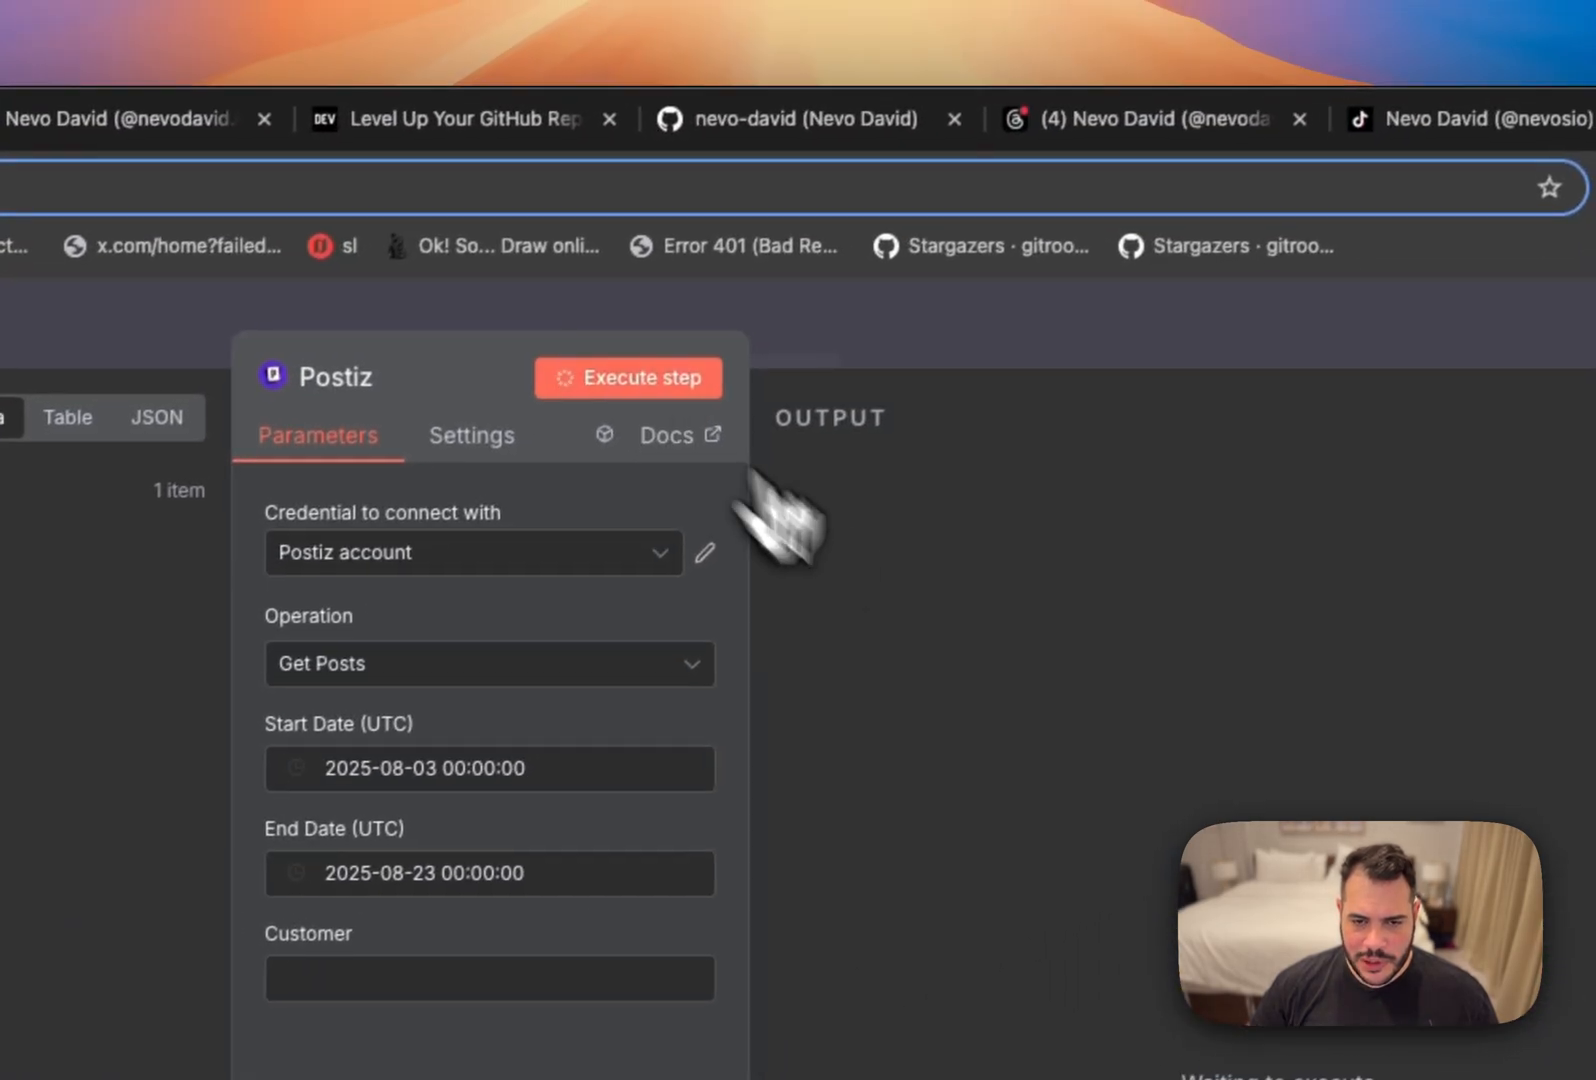
click(627, 378)
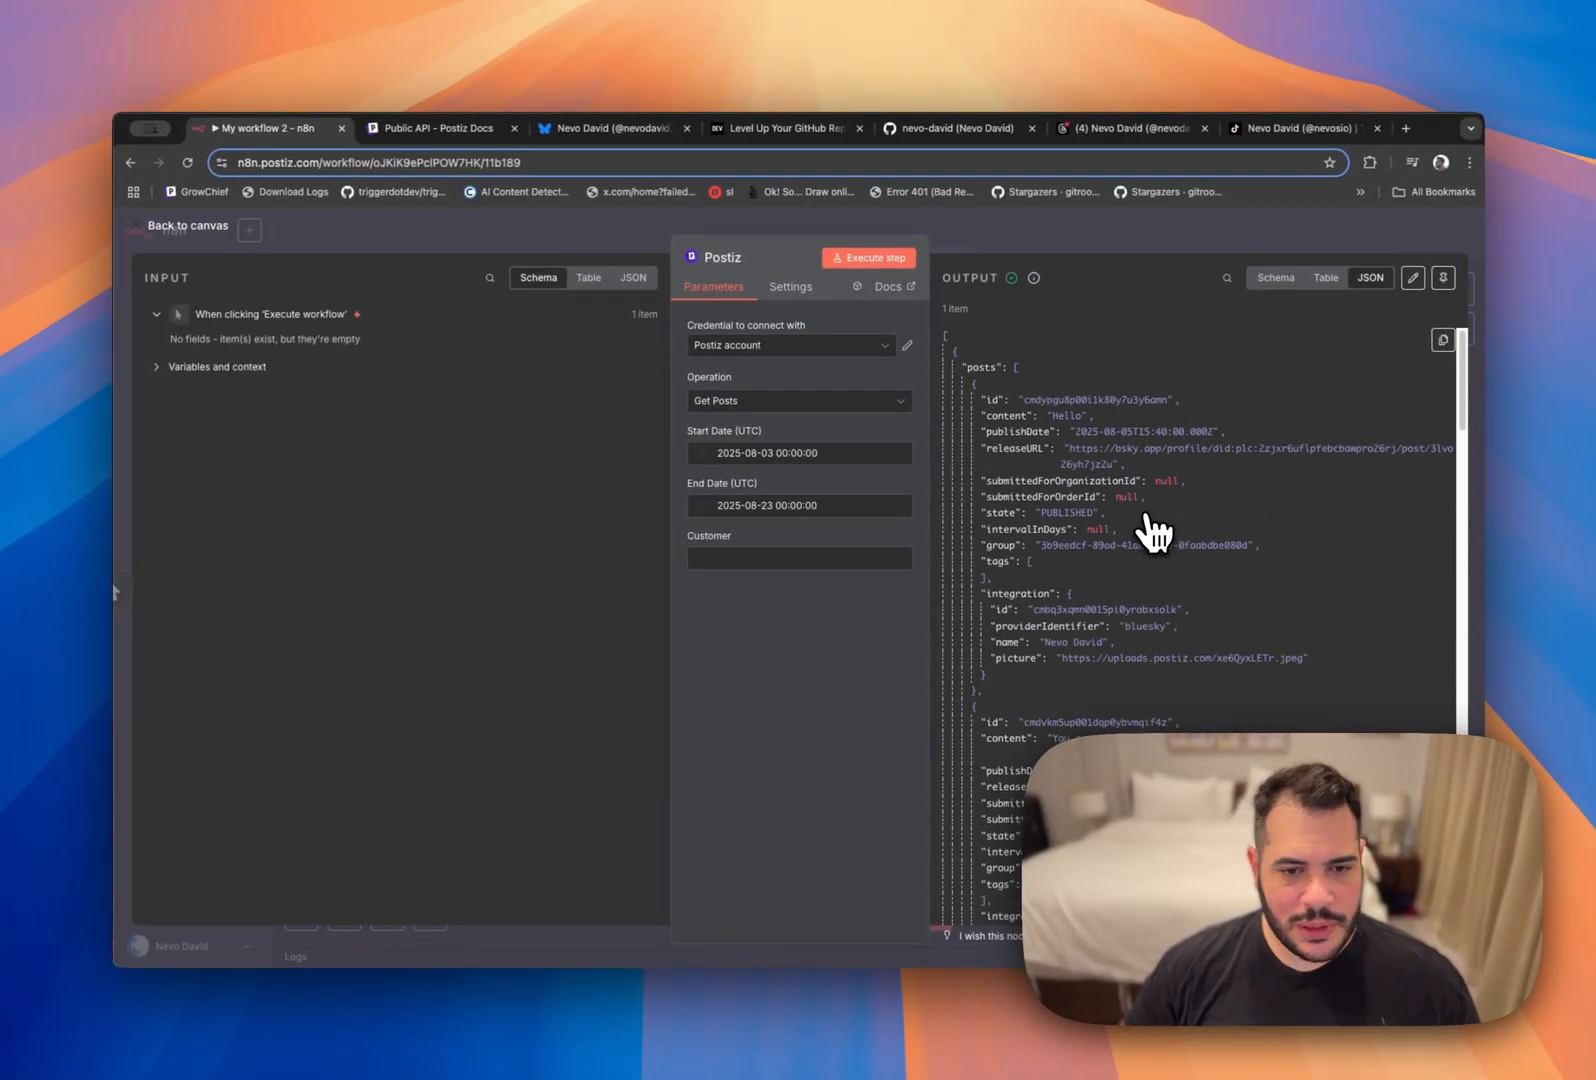
click(187, 225)
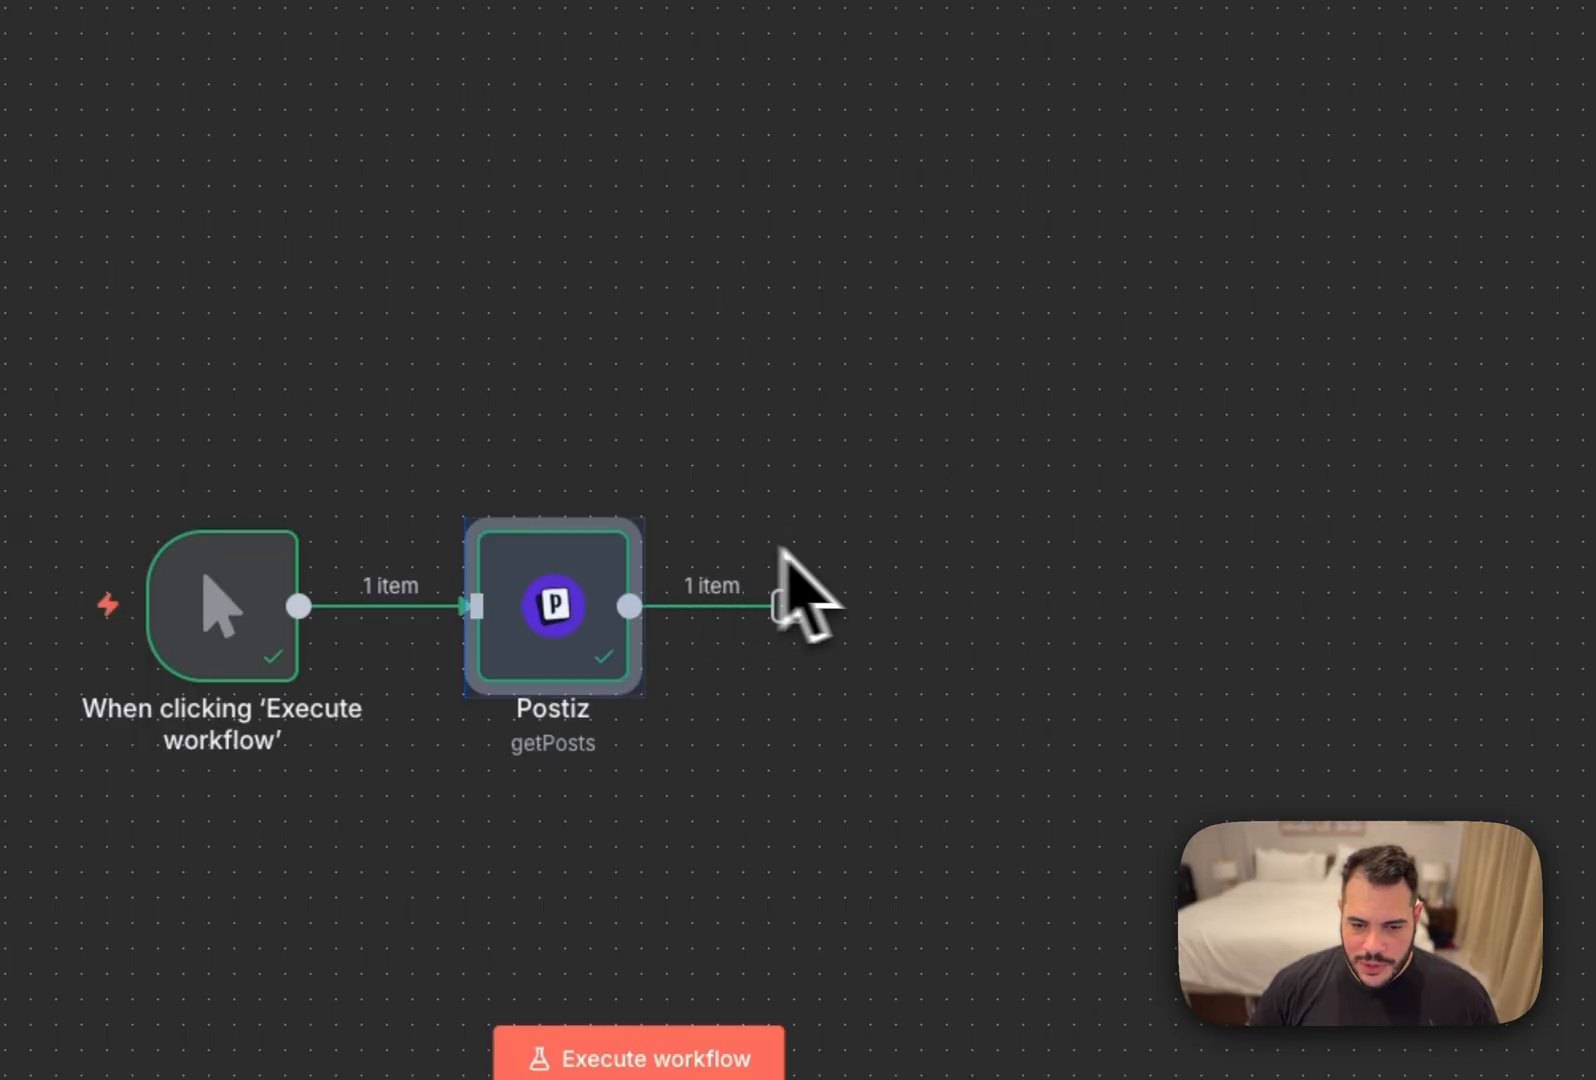
Replace the Postiz getPosts node with a Postiz 'Generate videos with AI' node (image-text-slides, vertical).
right_click(553, 605)
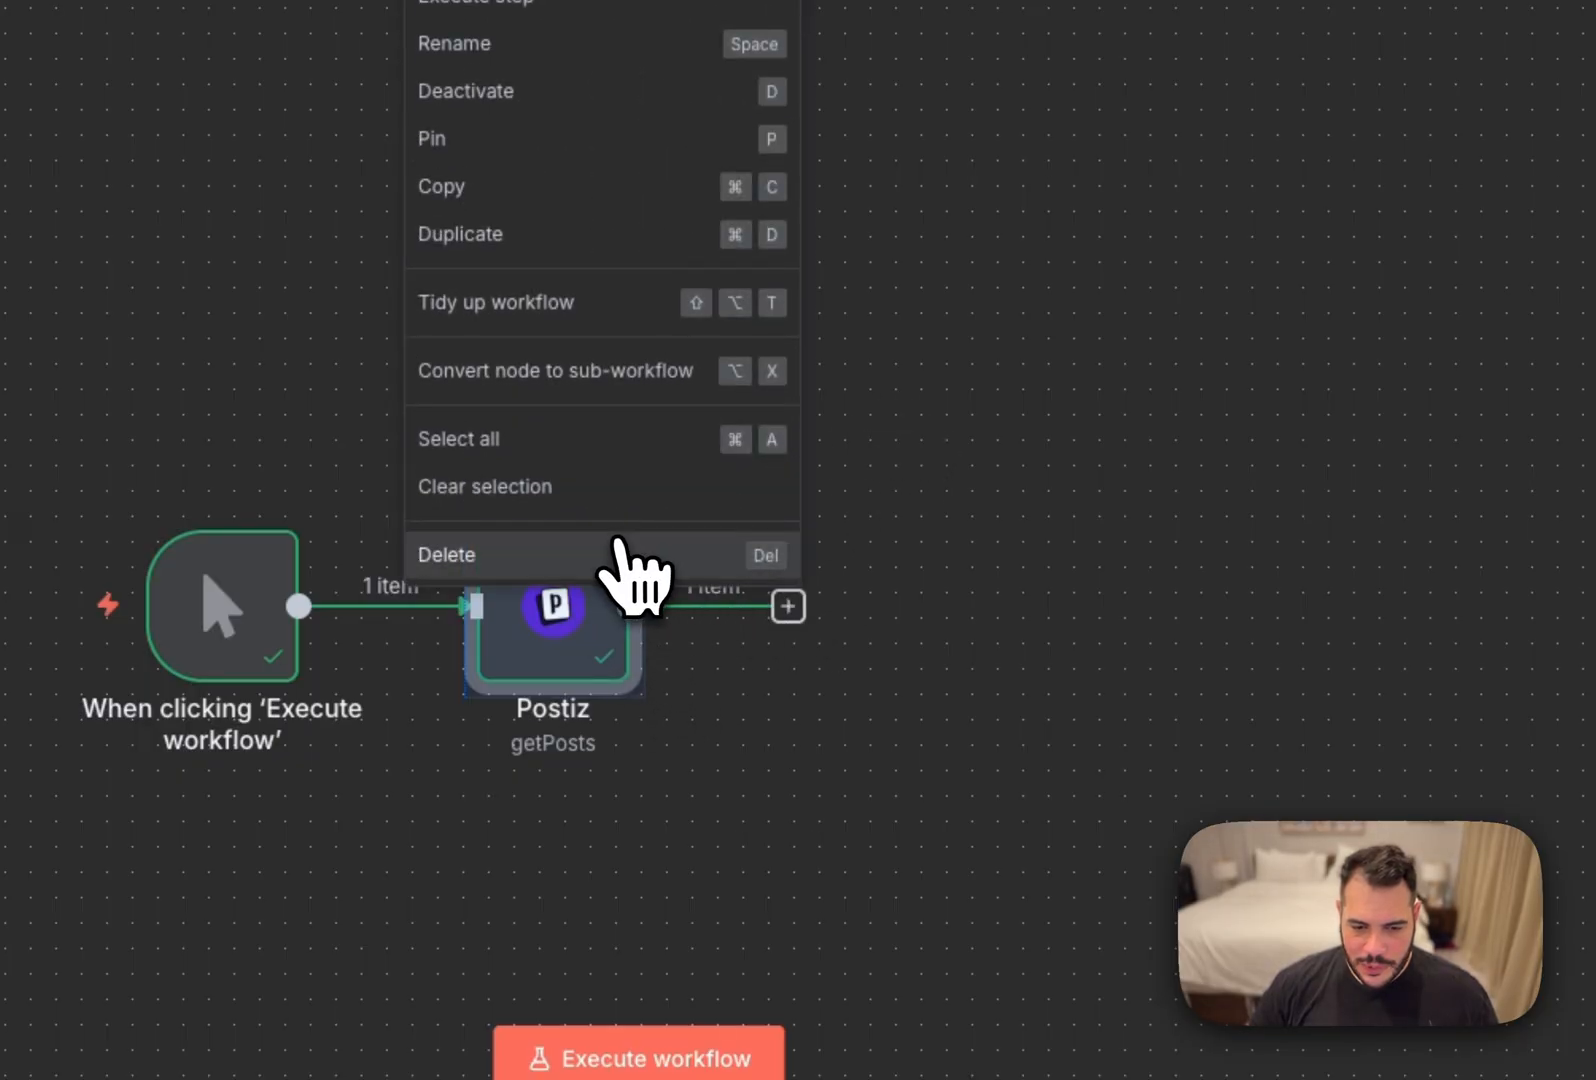
click(445, 555)
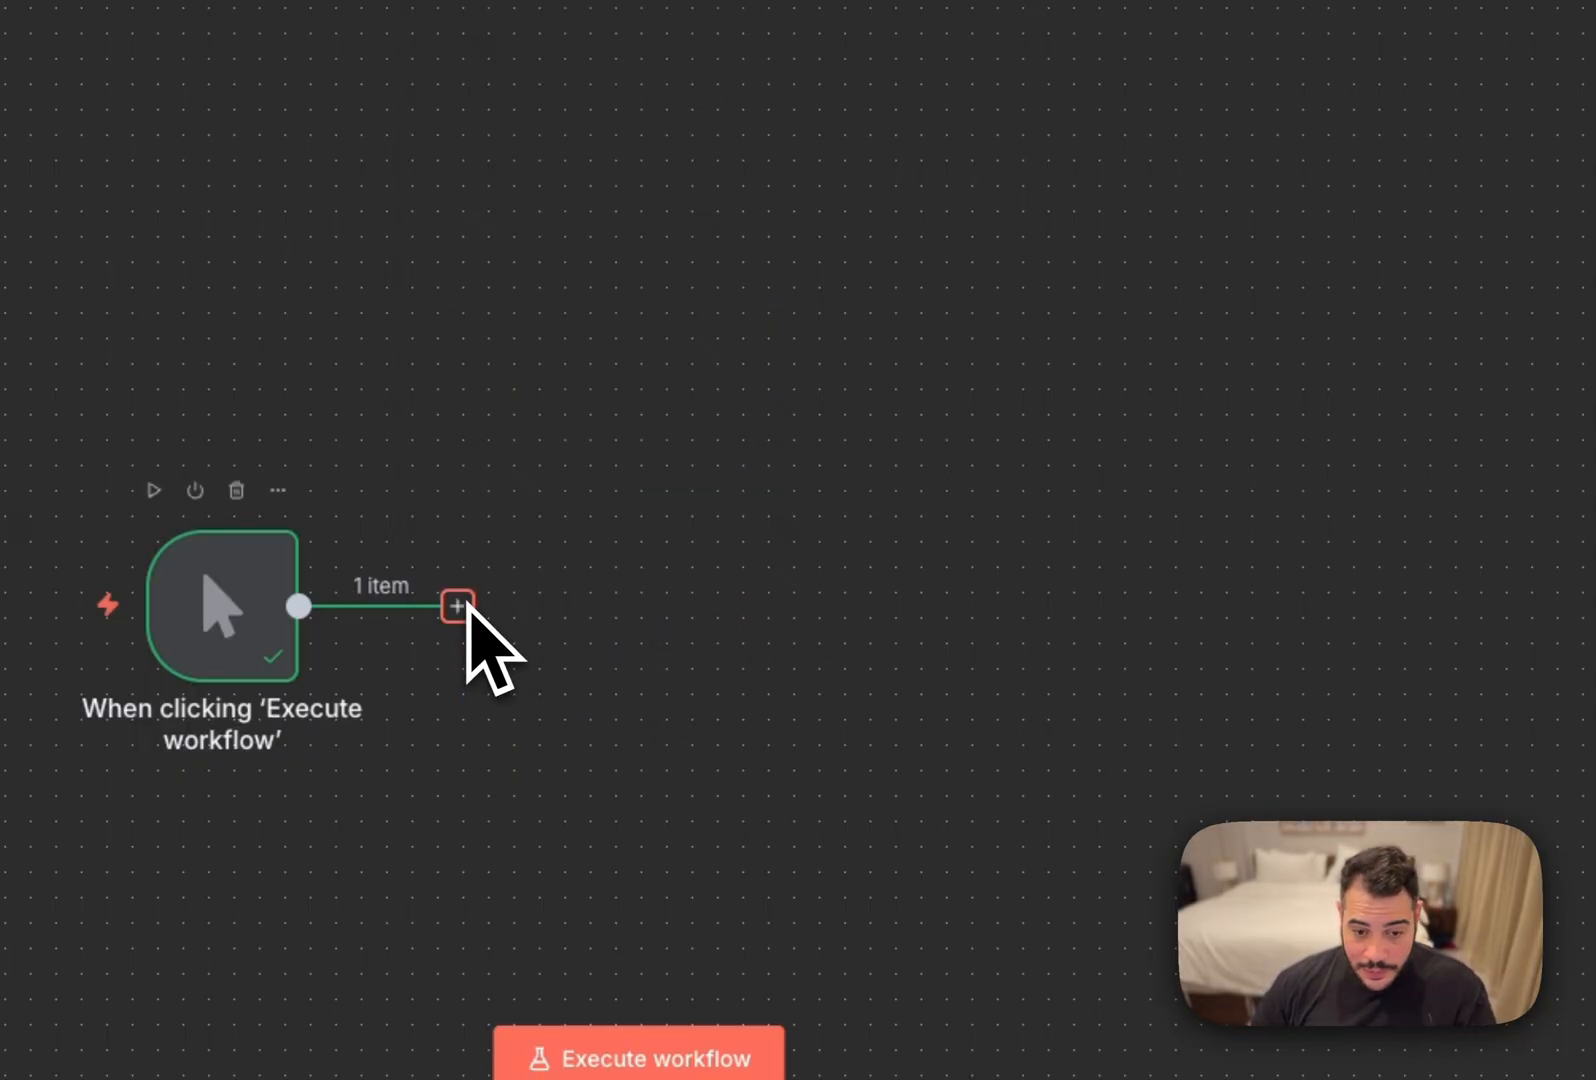
click(458, 604)
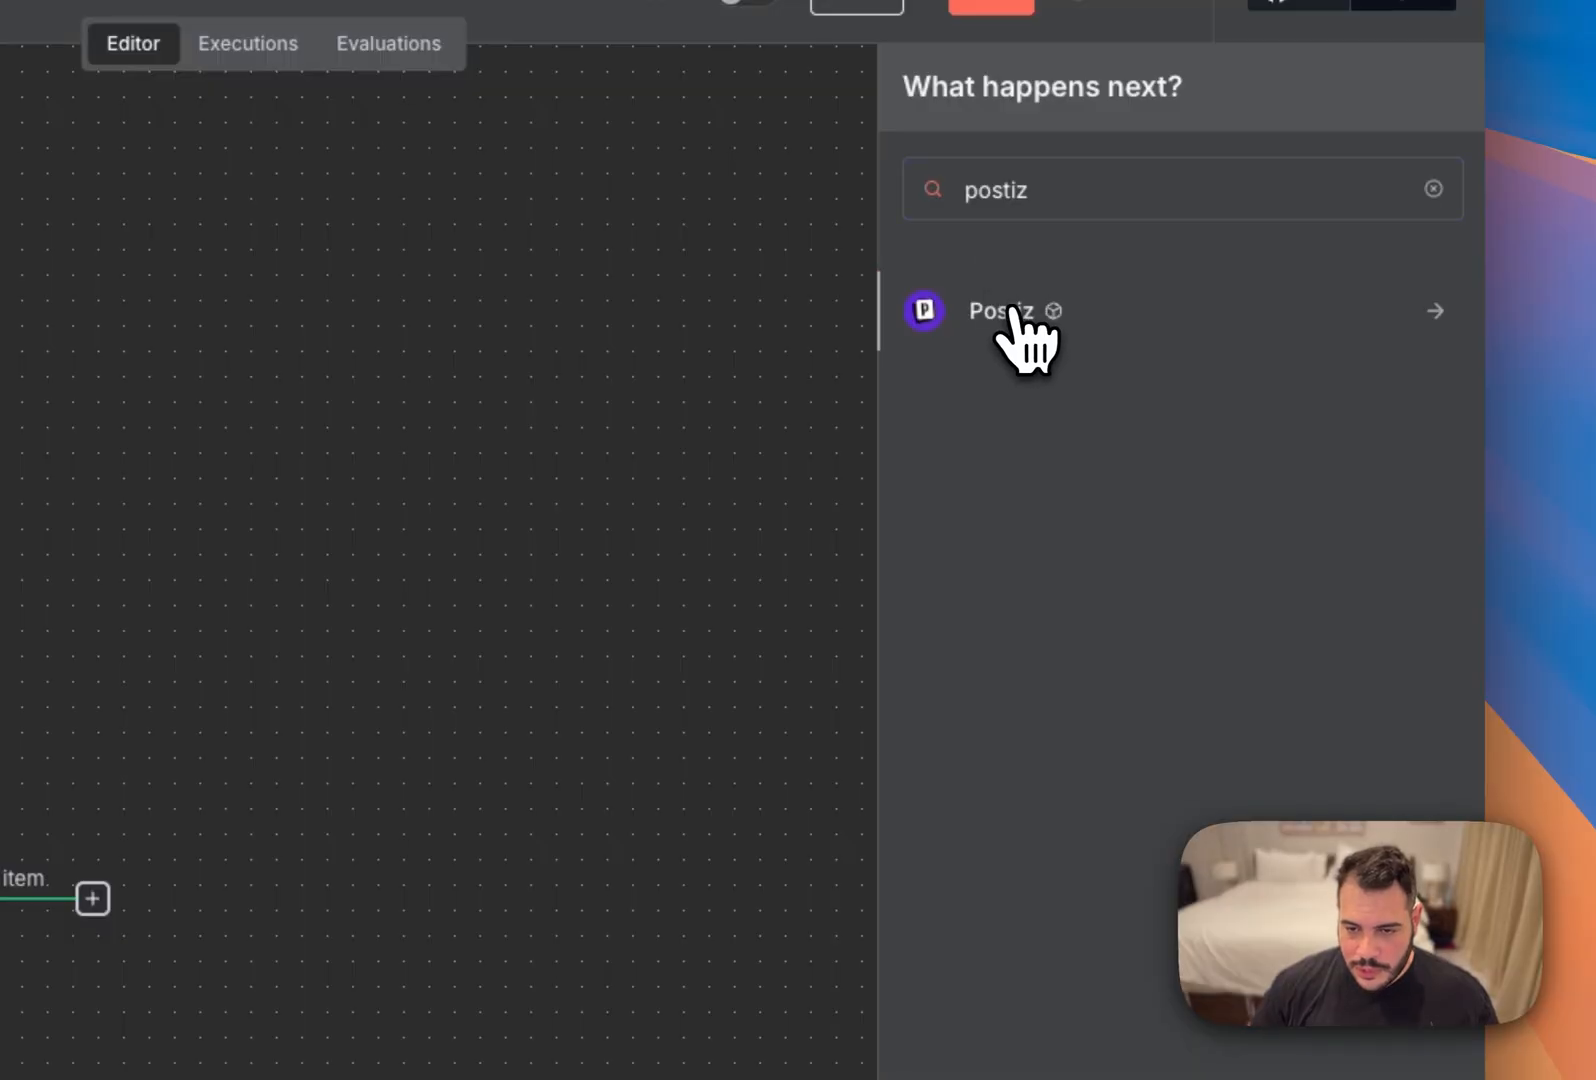
click(1000, 310)
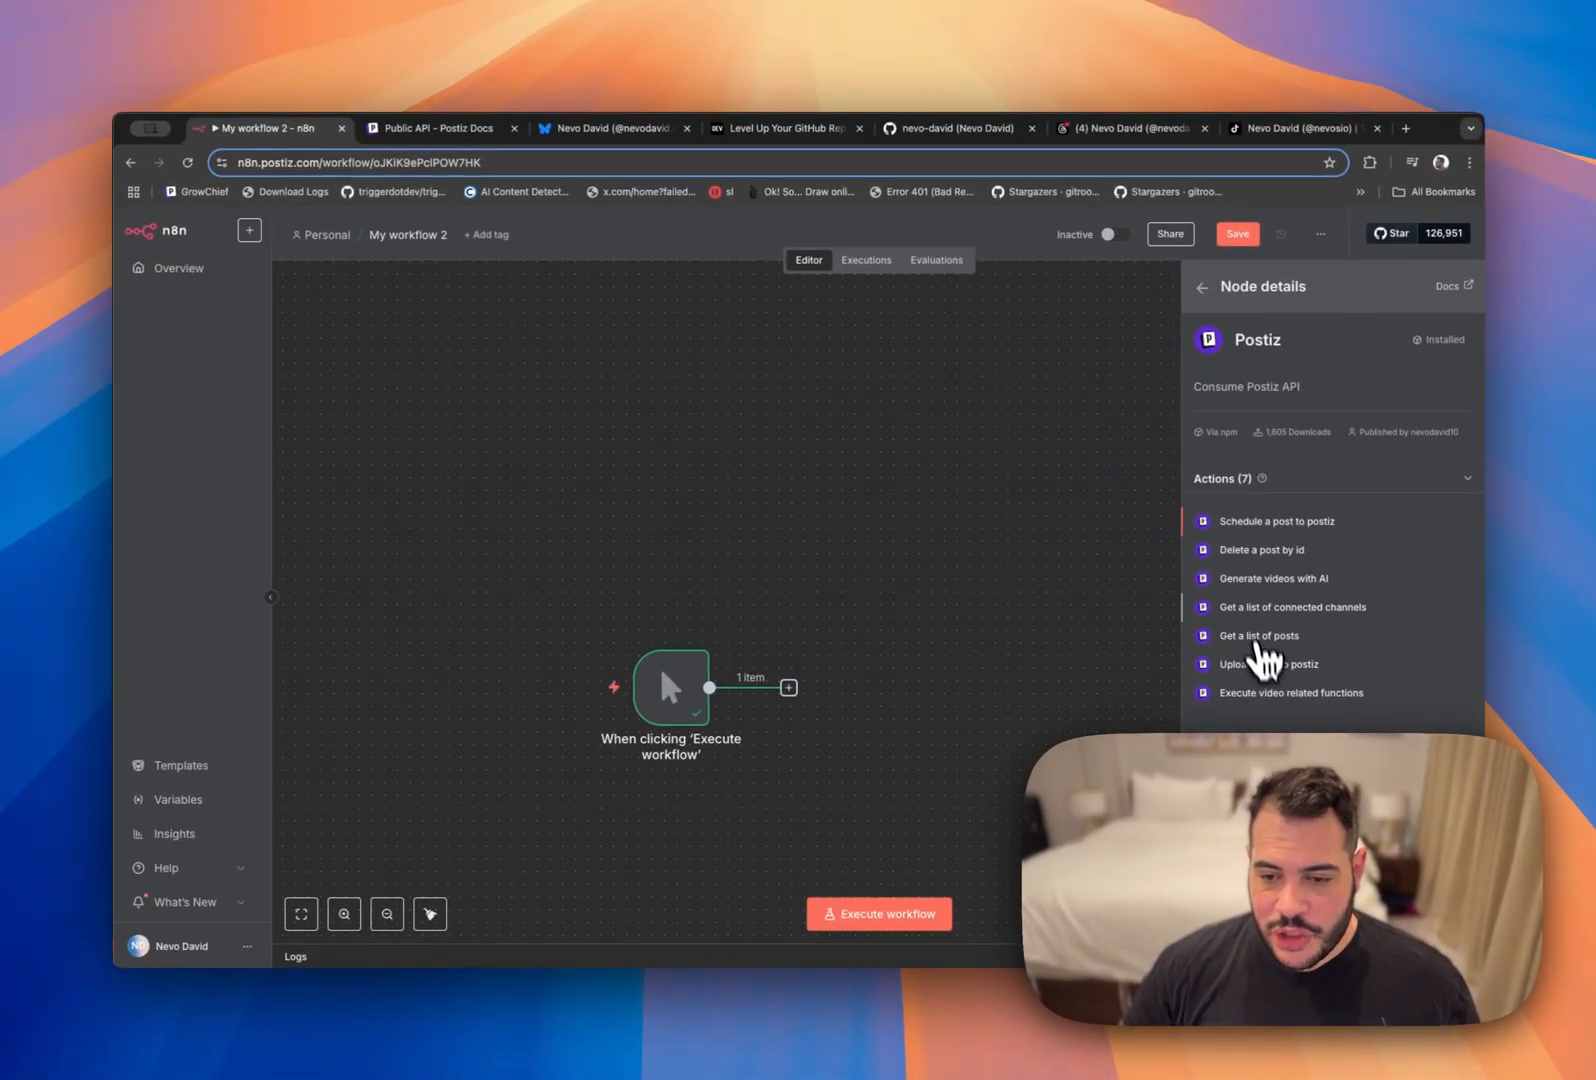
mouse_move(1262, 595)
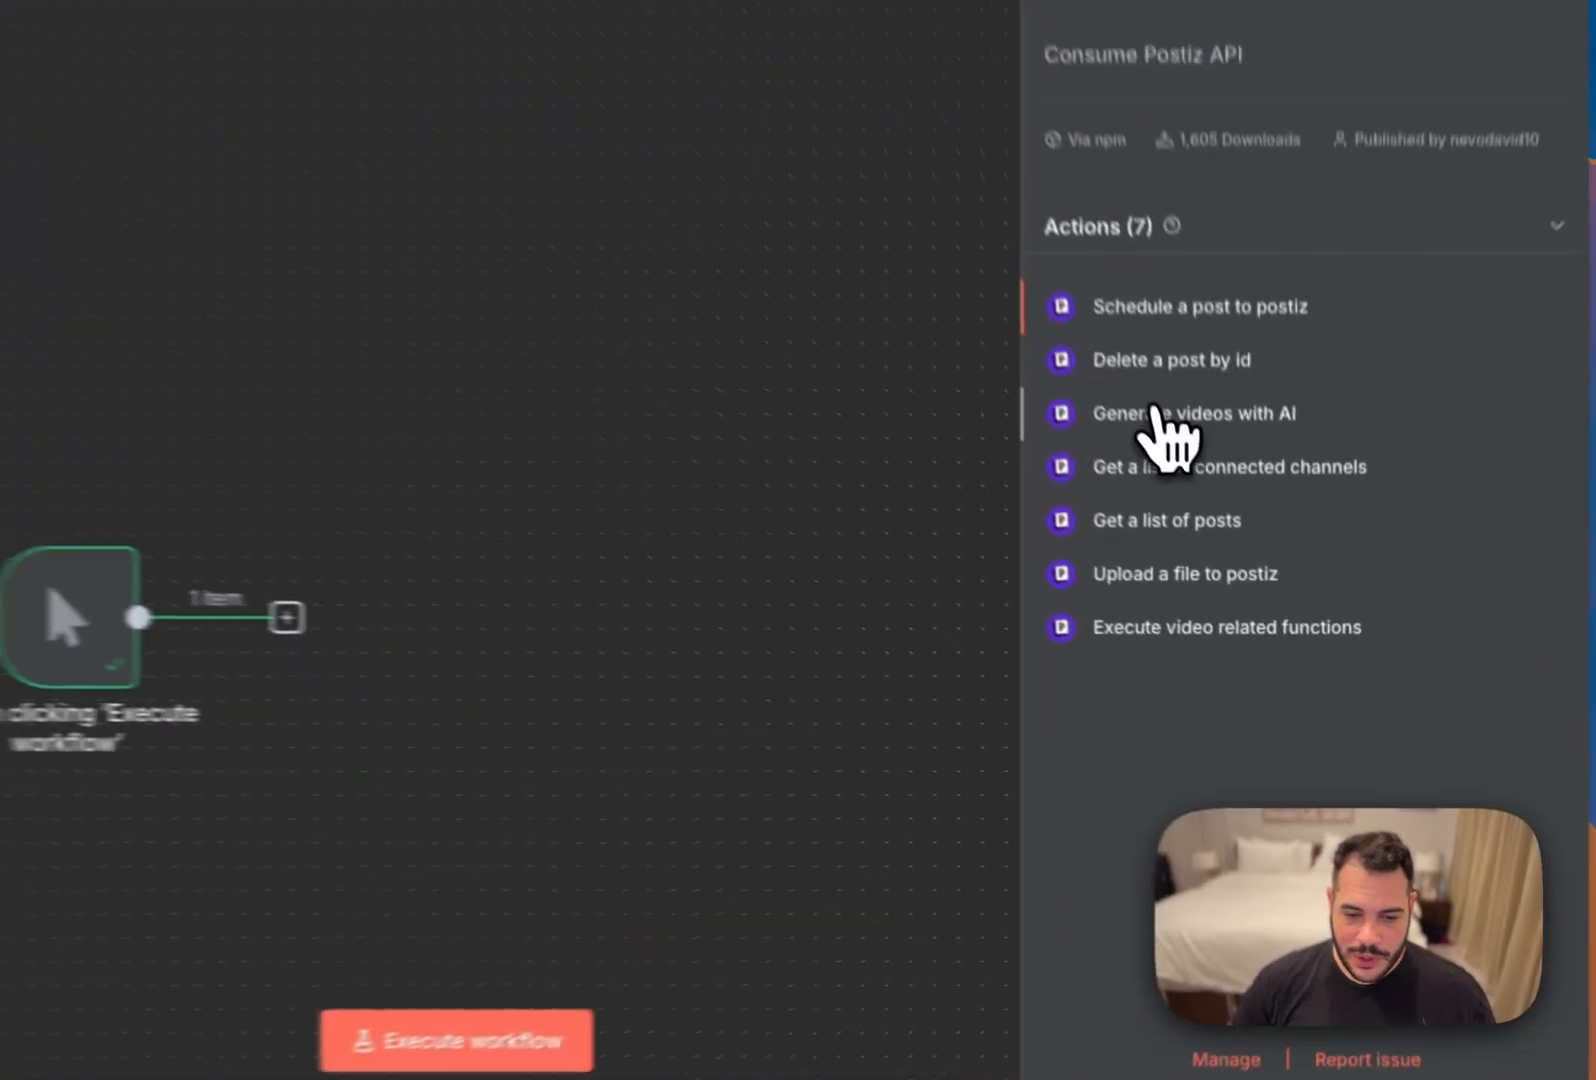
click(1194, 412)
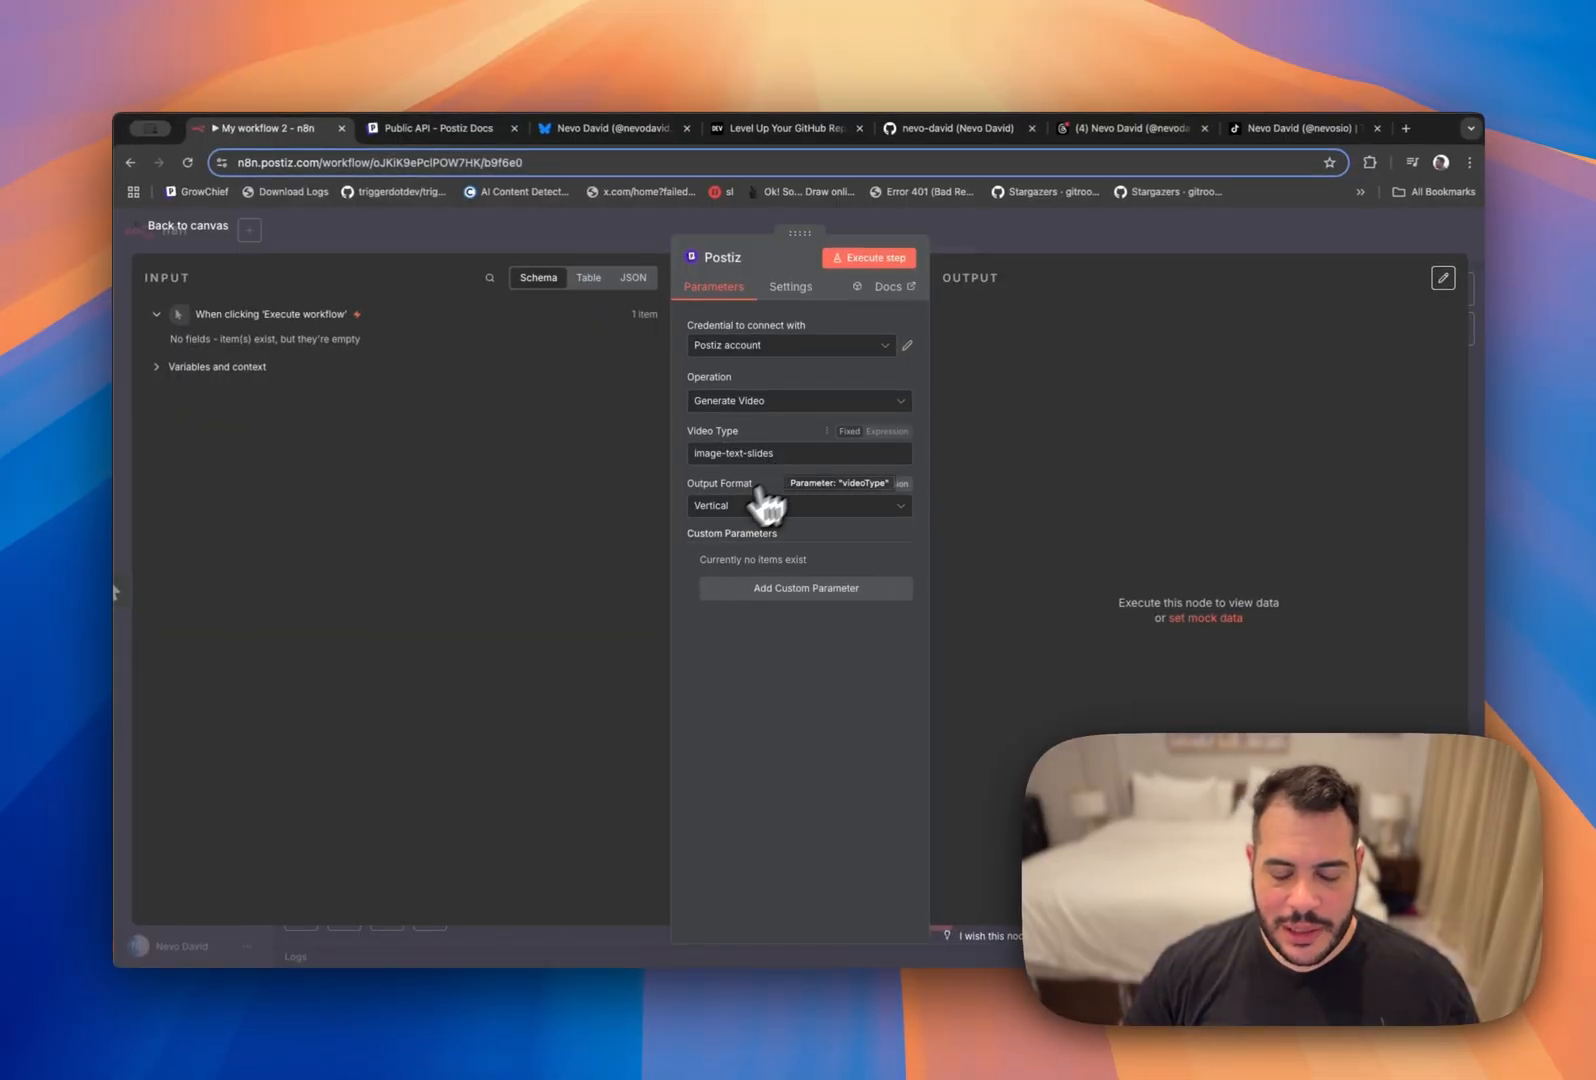
mouse_move(789, 599)
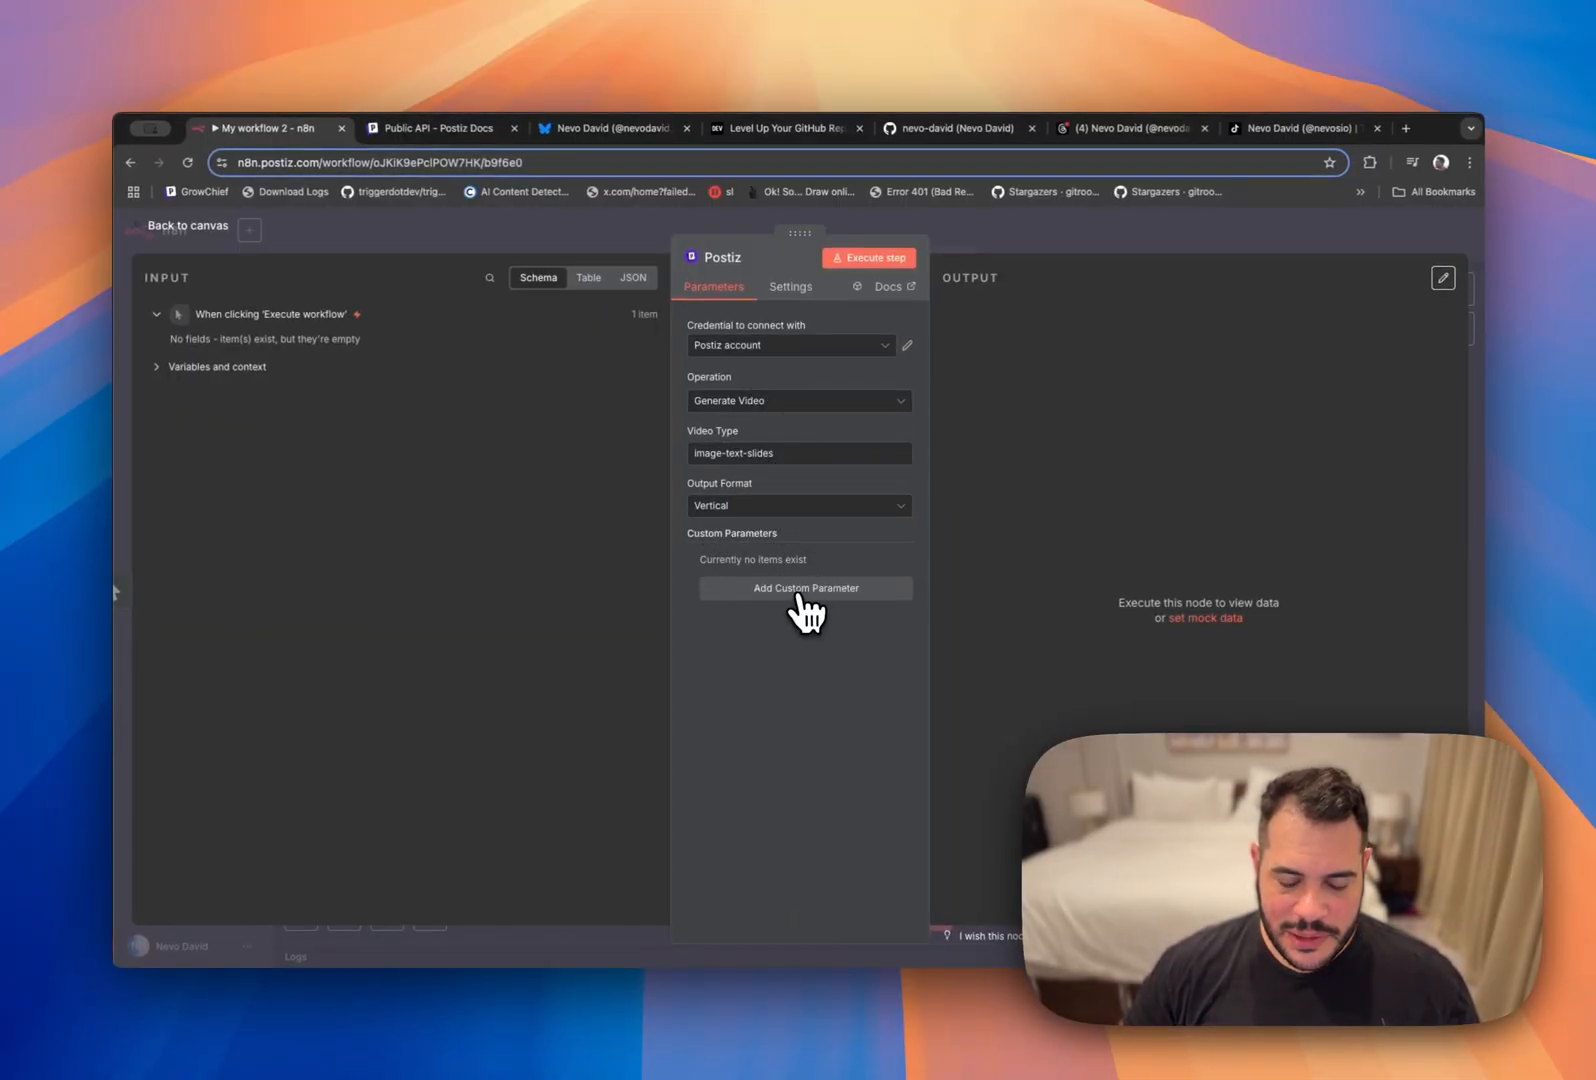
click(804, 587)
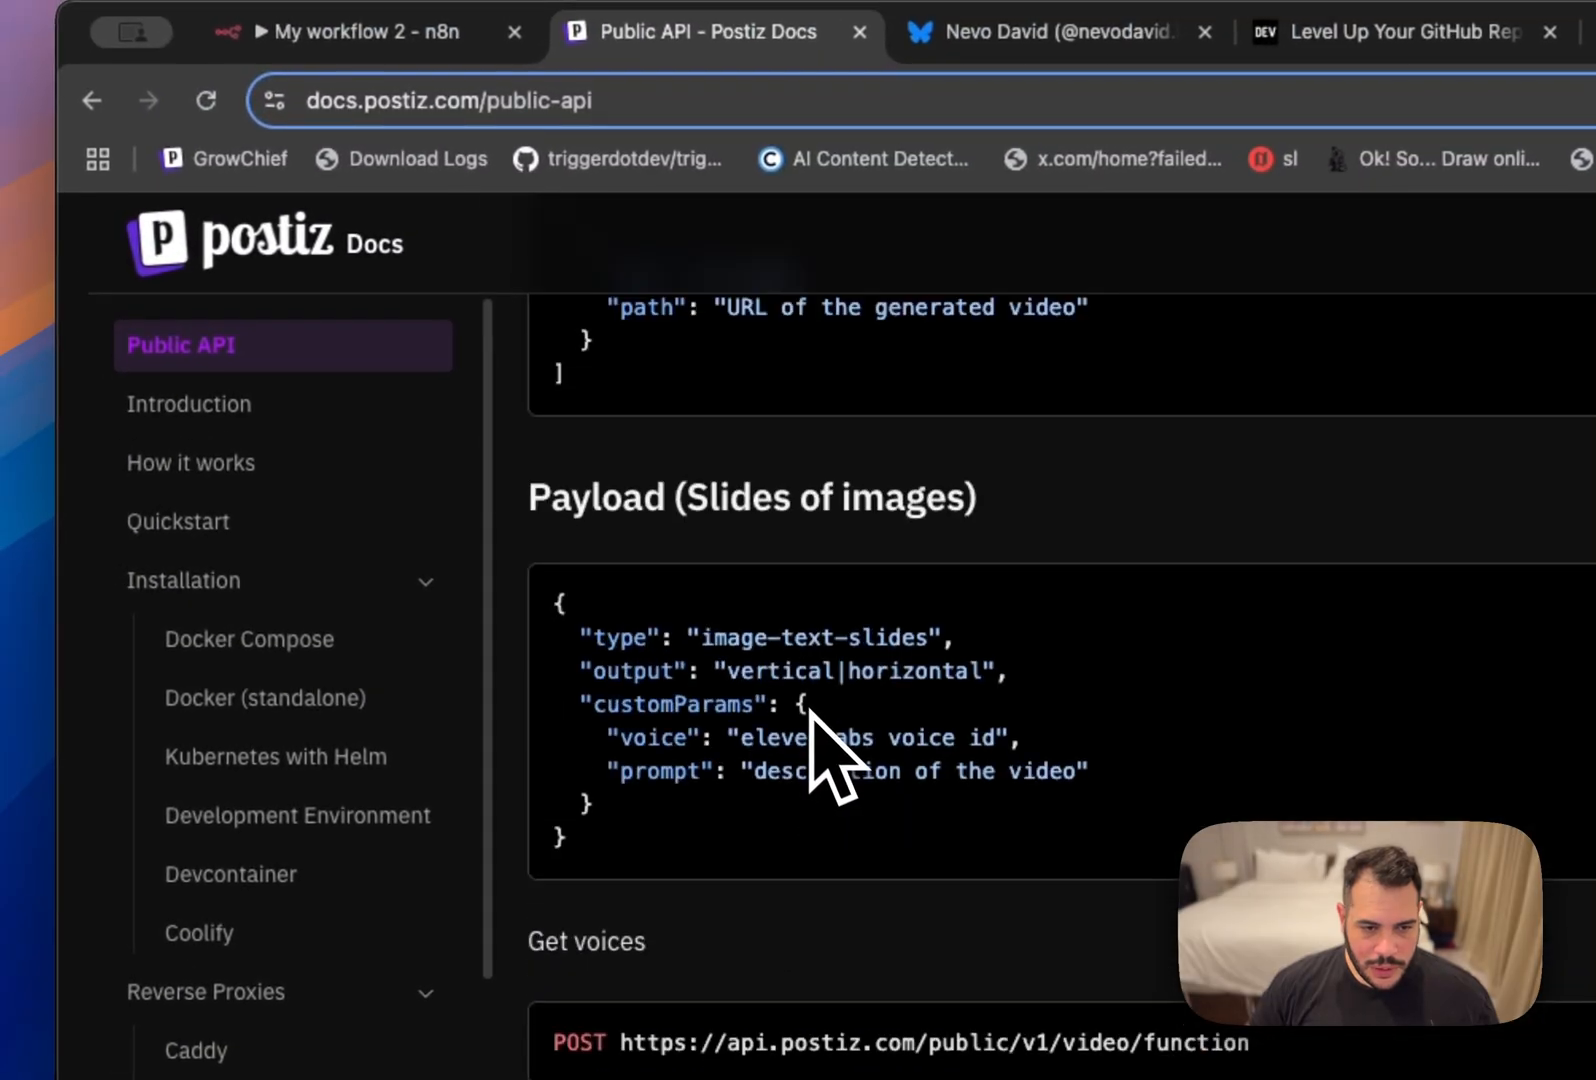
mouse_move(712, 702)
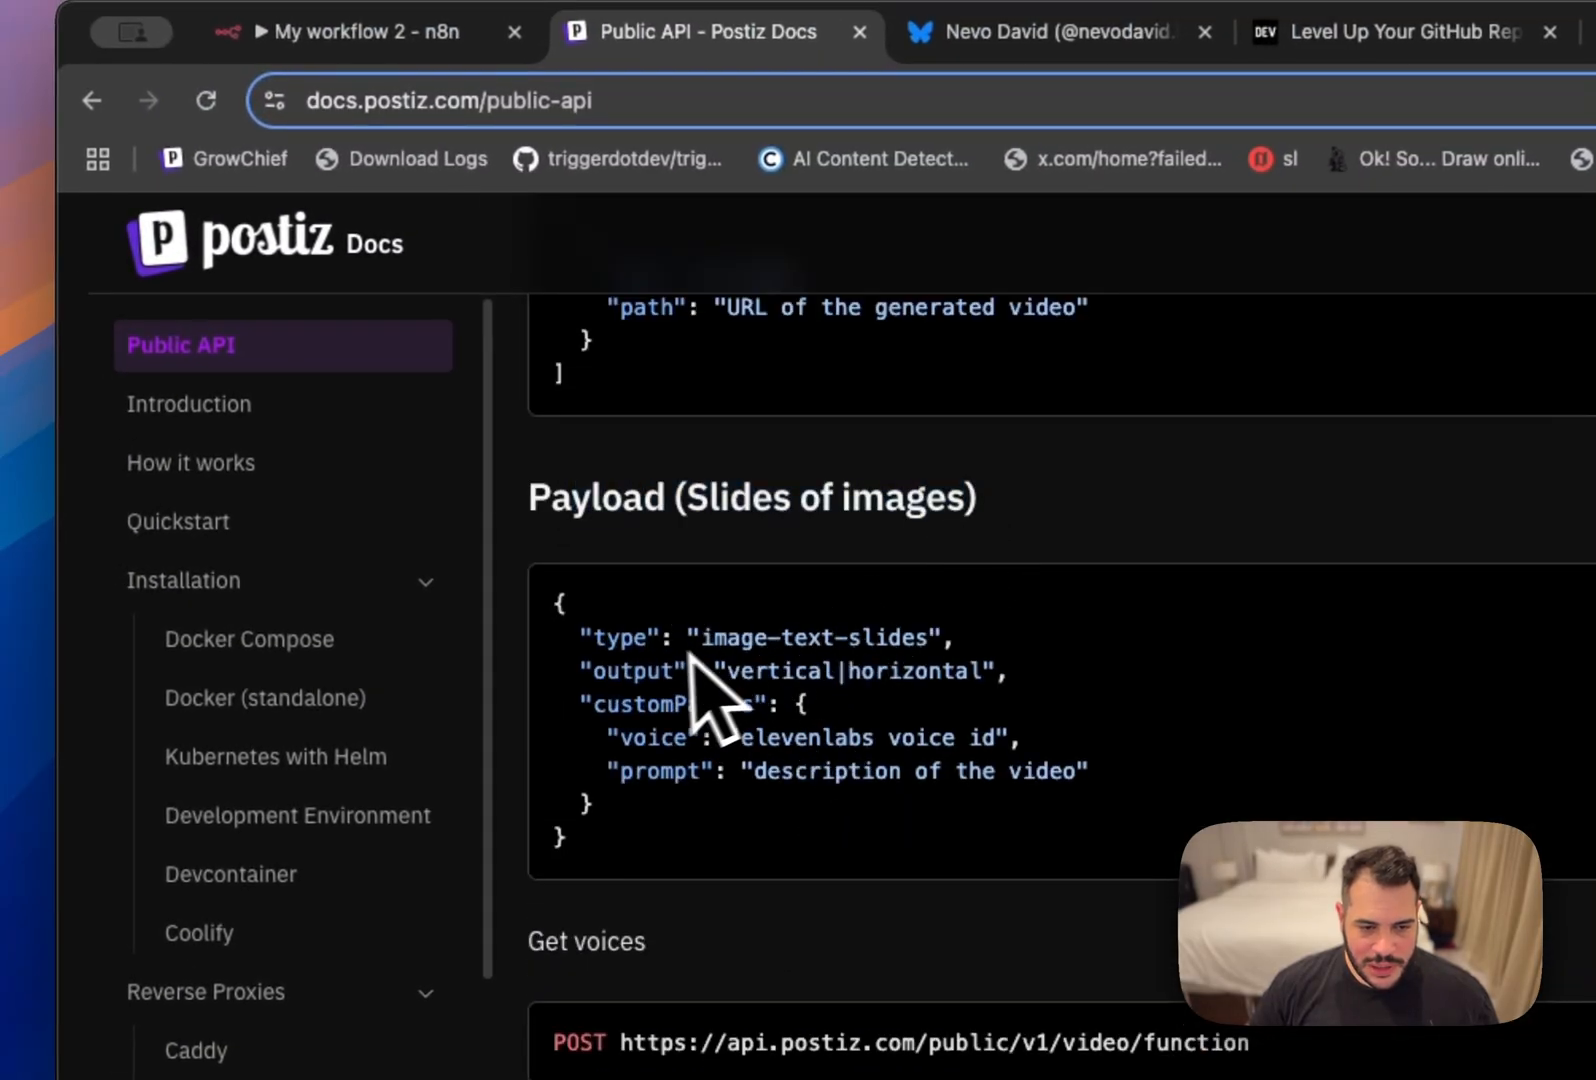
mouse_move(692, 804)
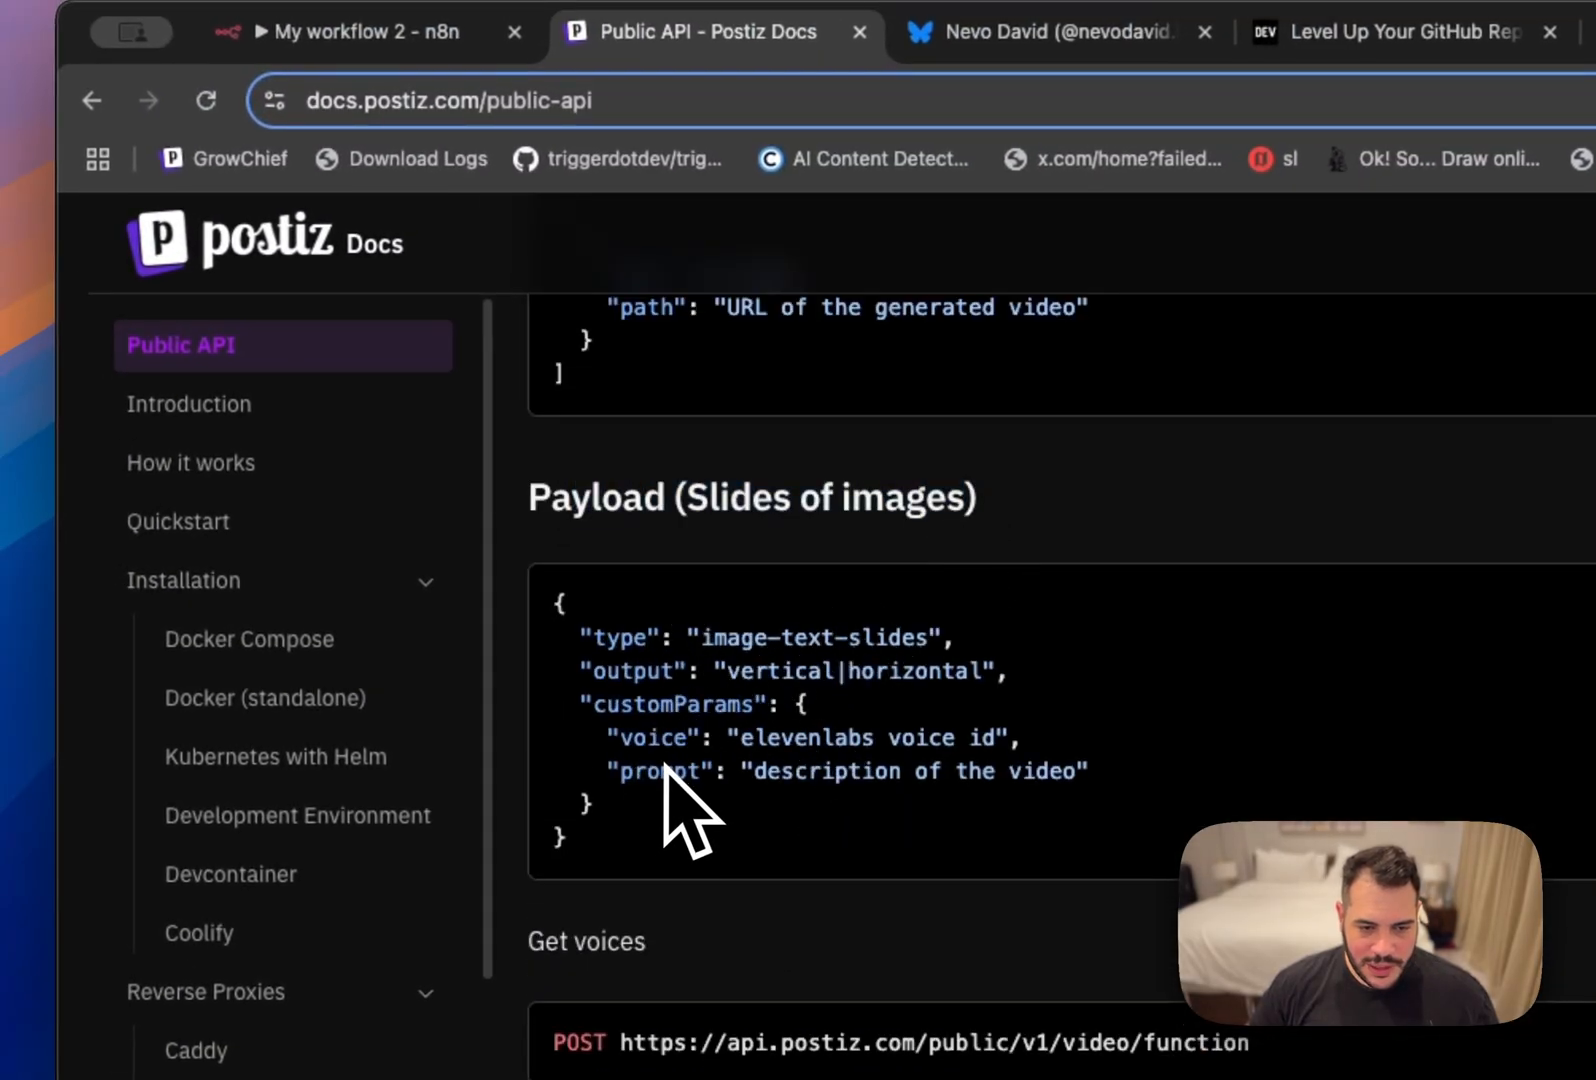
mouse_move(651, 743)
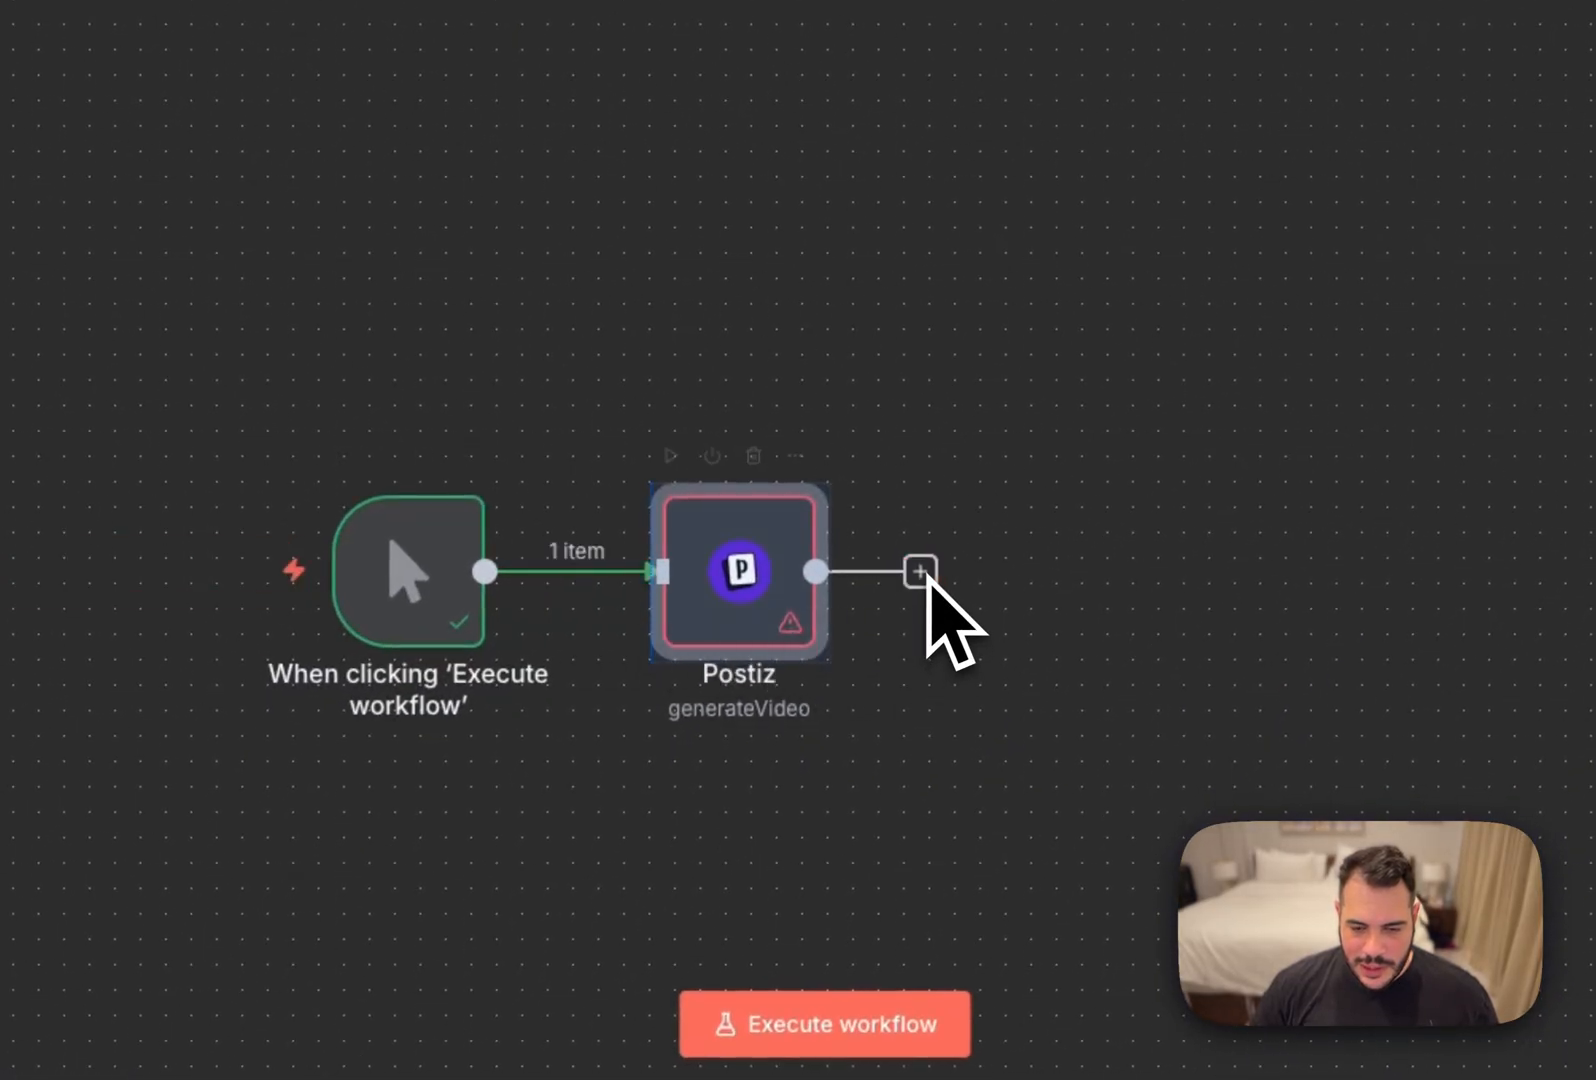
Add a Postiz 'Execute video related functions' node after the generateVideo node.
click(919, 570)
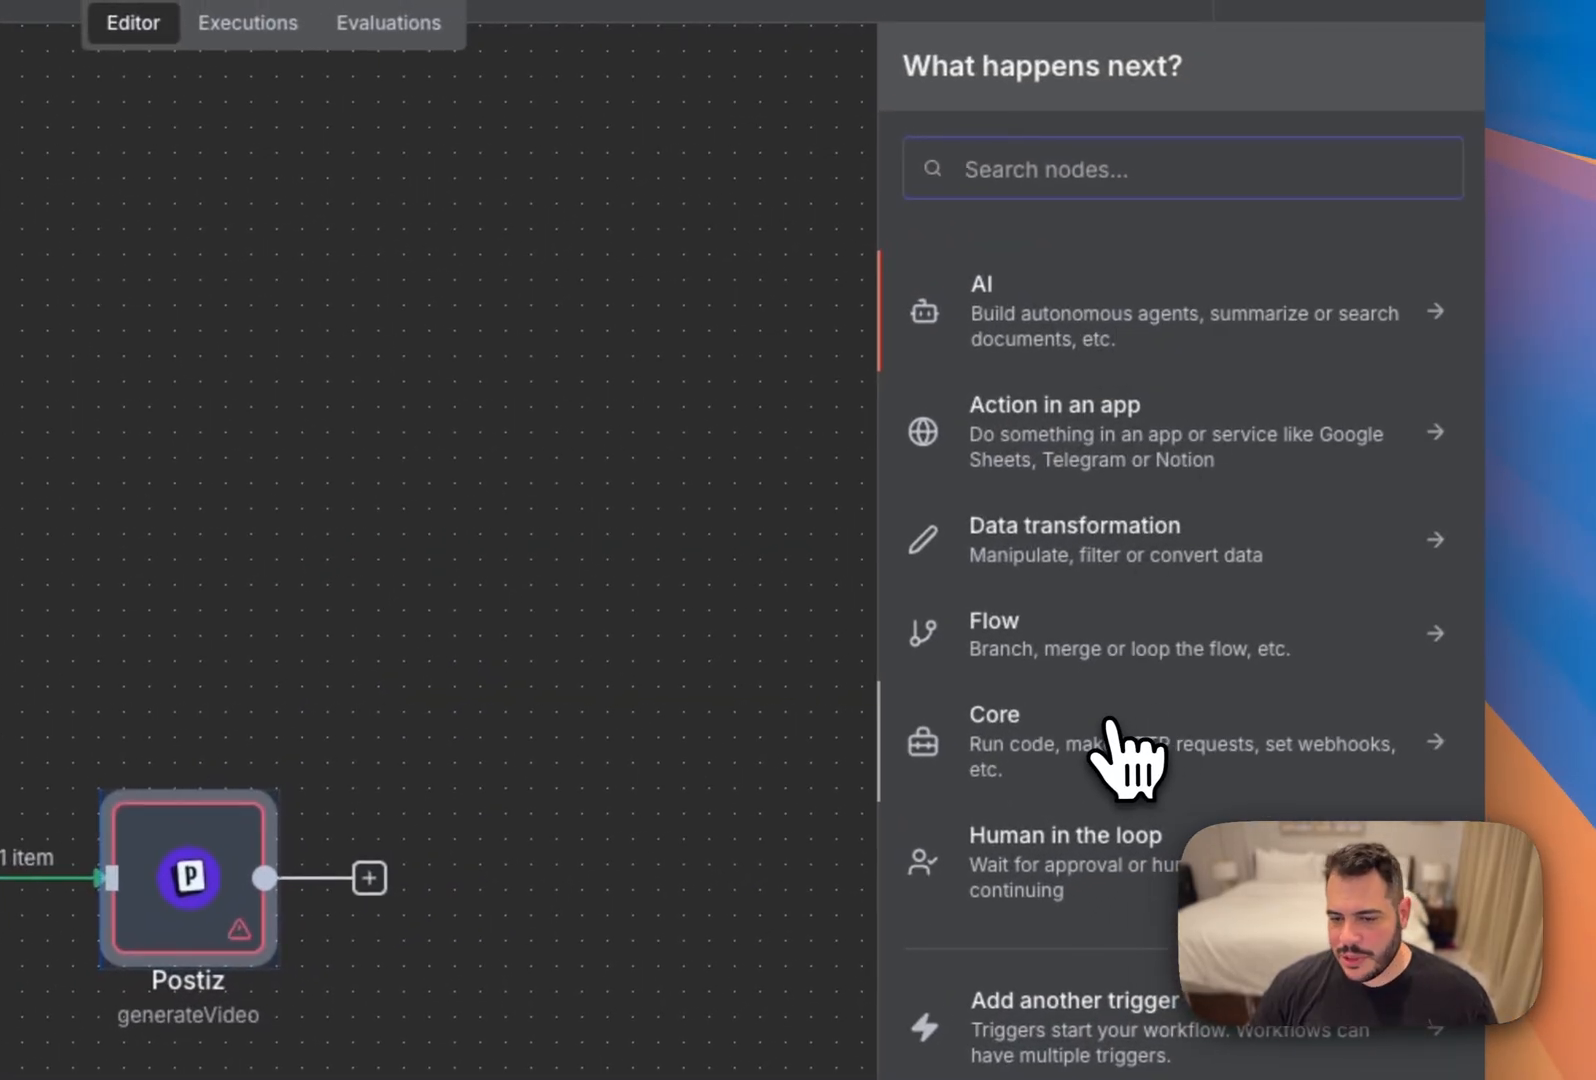
text(posiz)
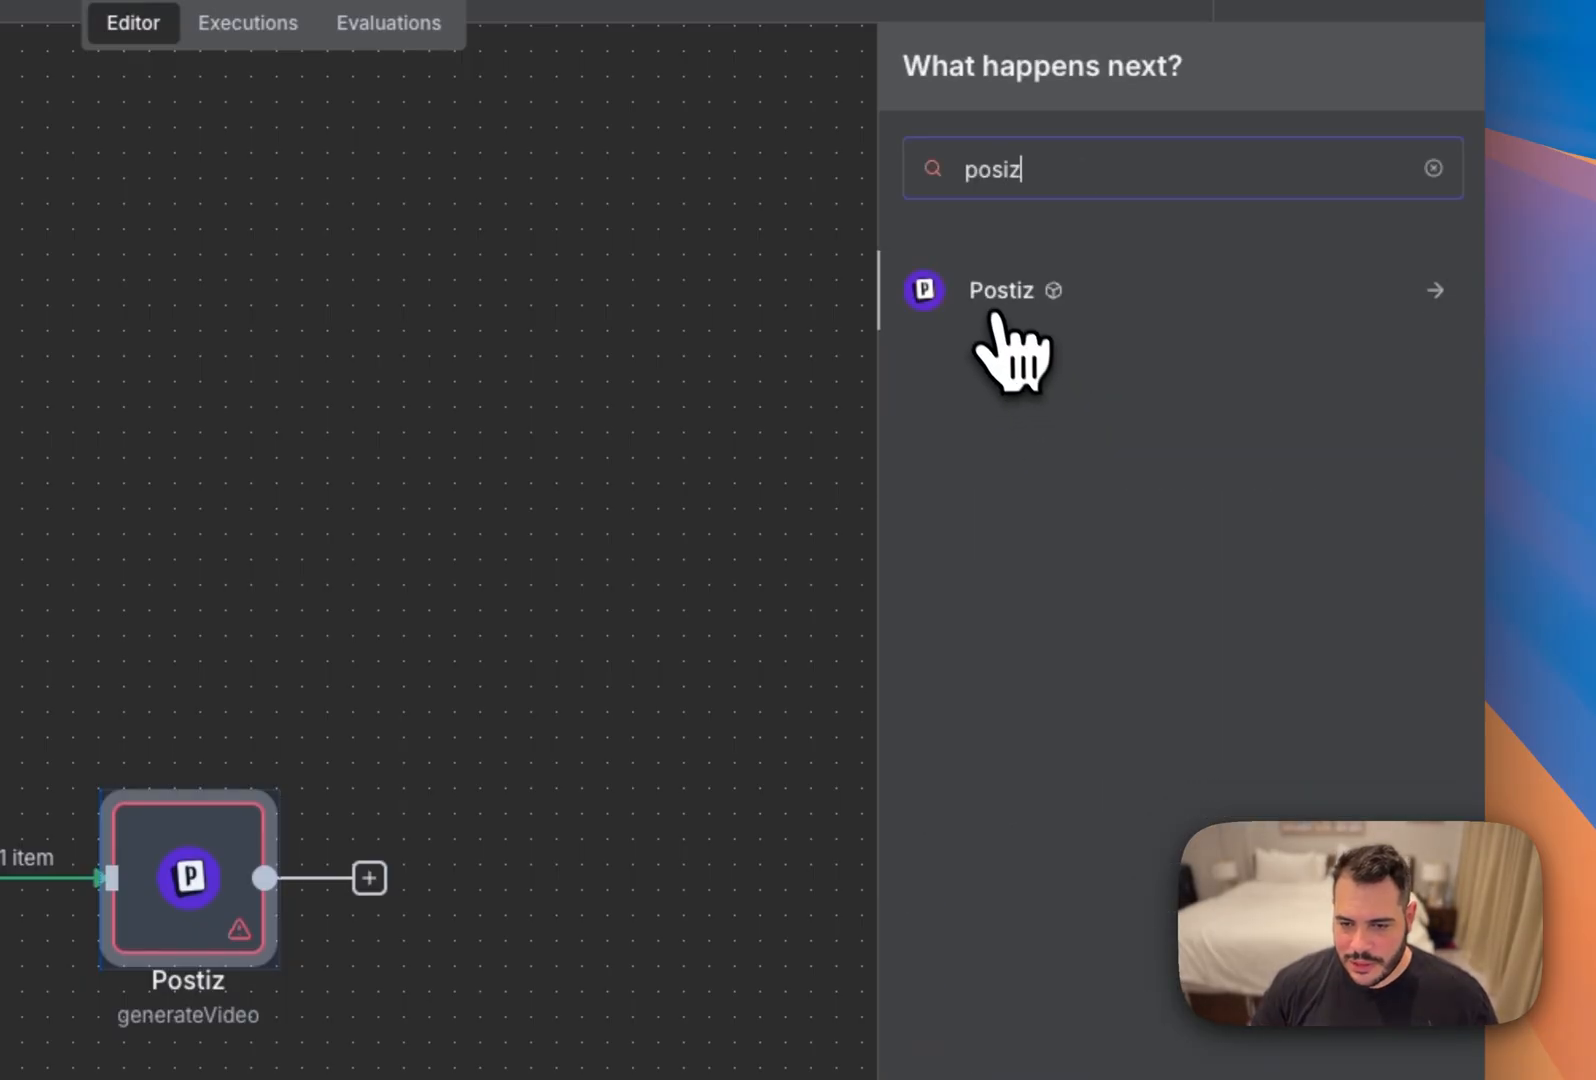
click(1000, 290)
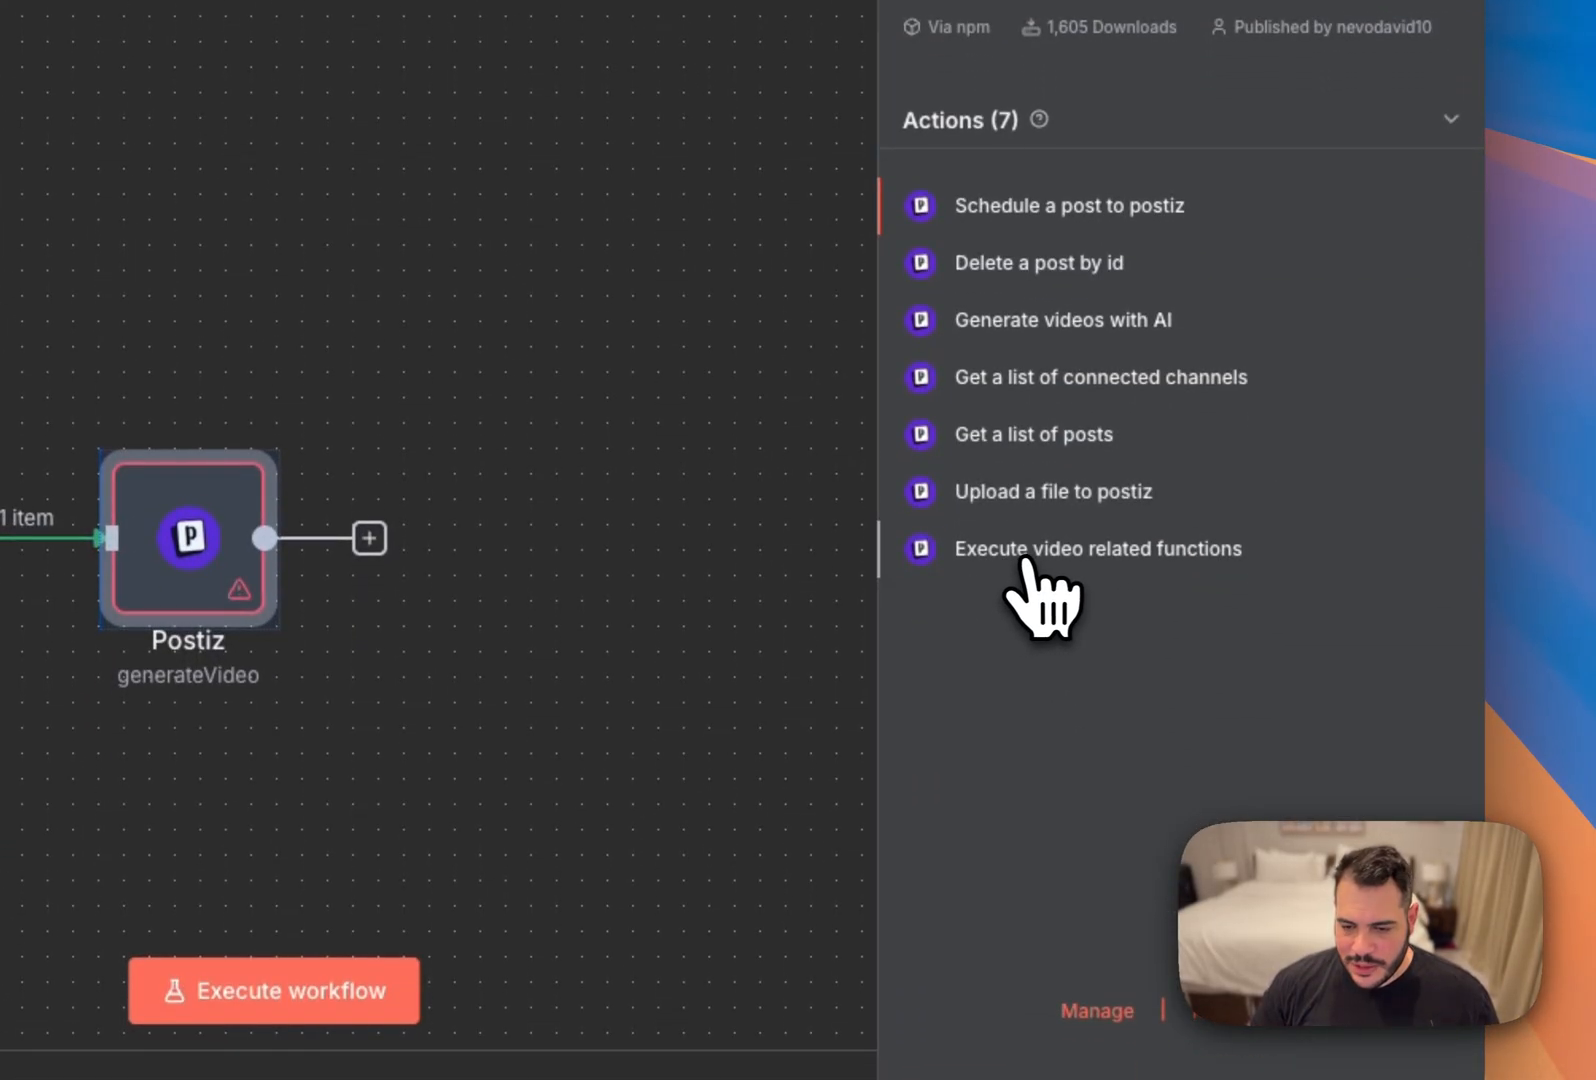
click(1097, 548)
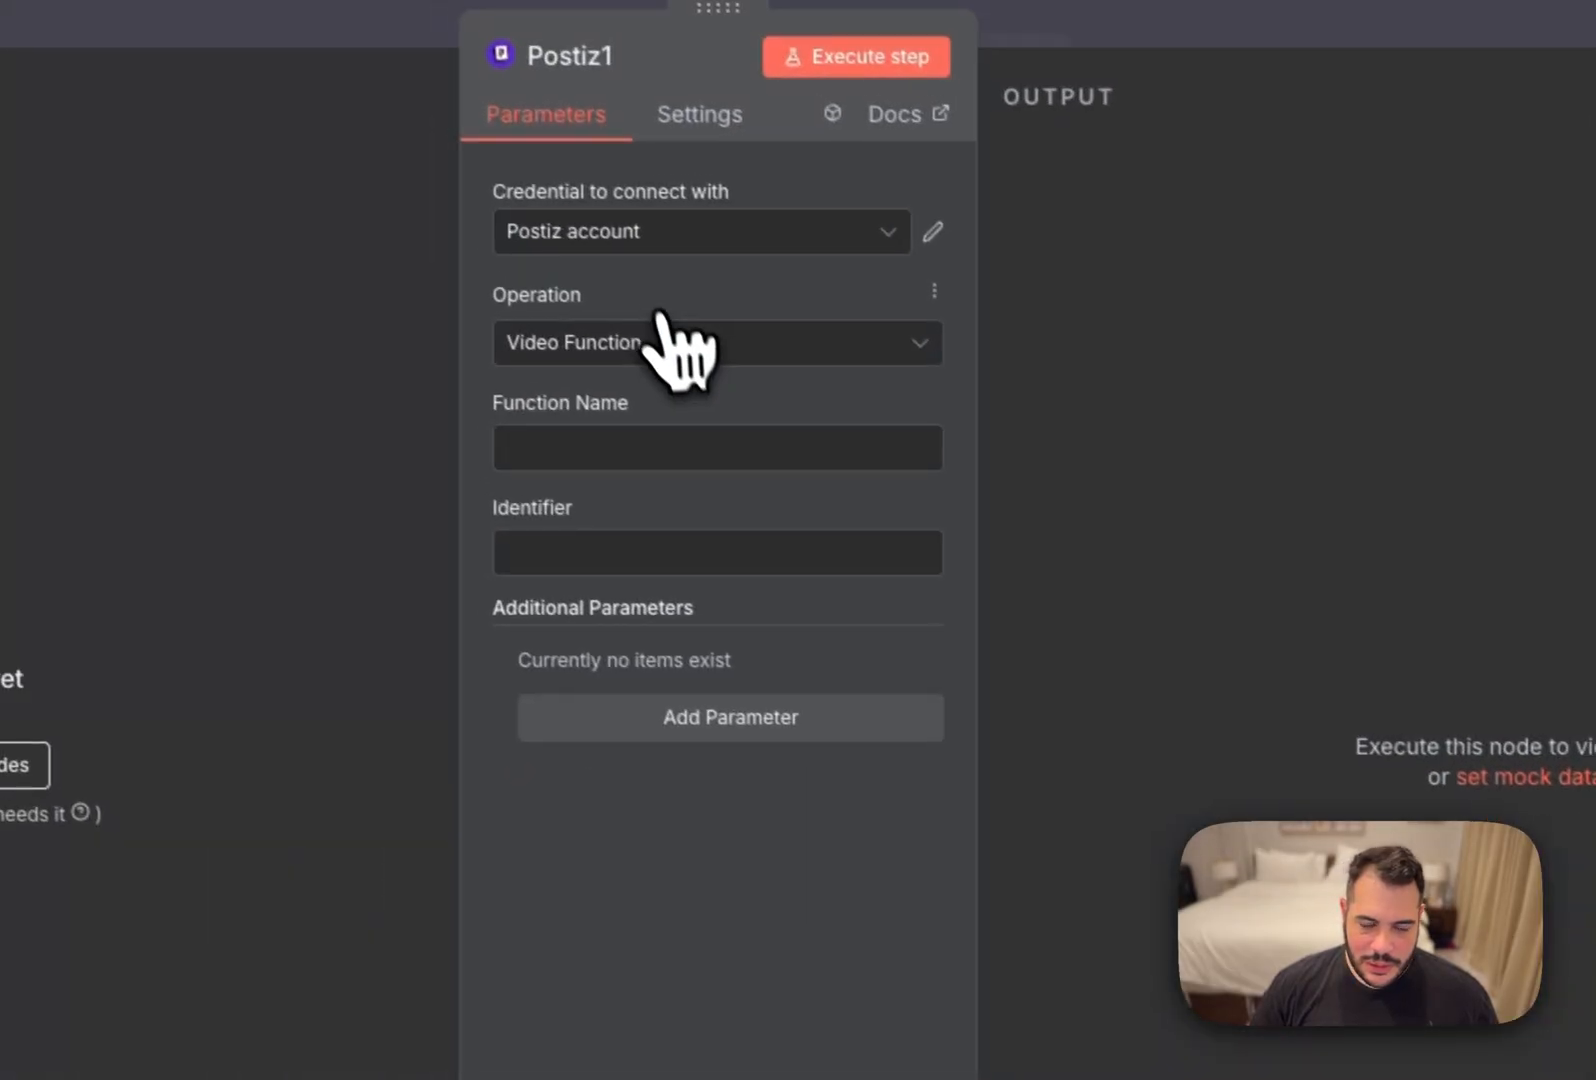
Return to the Public API - Postiz Docs tab and scroll through the documentation.
click(528, 140)
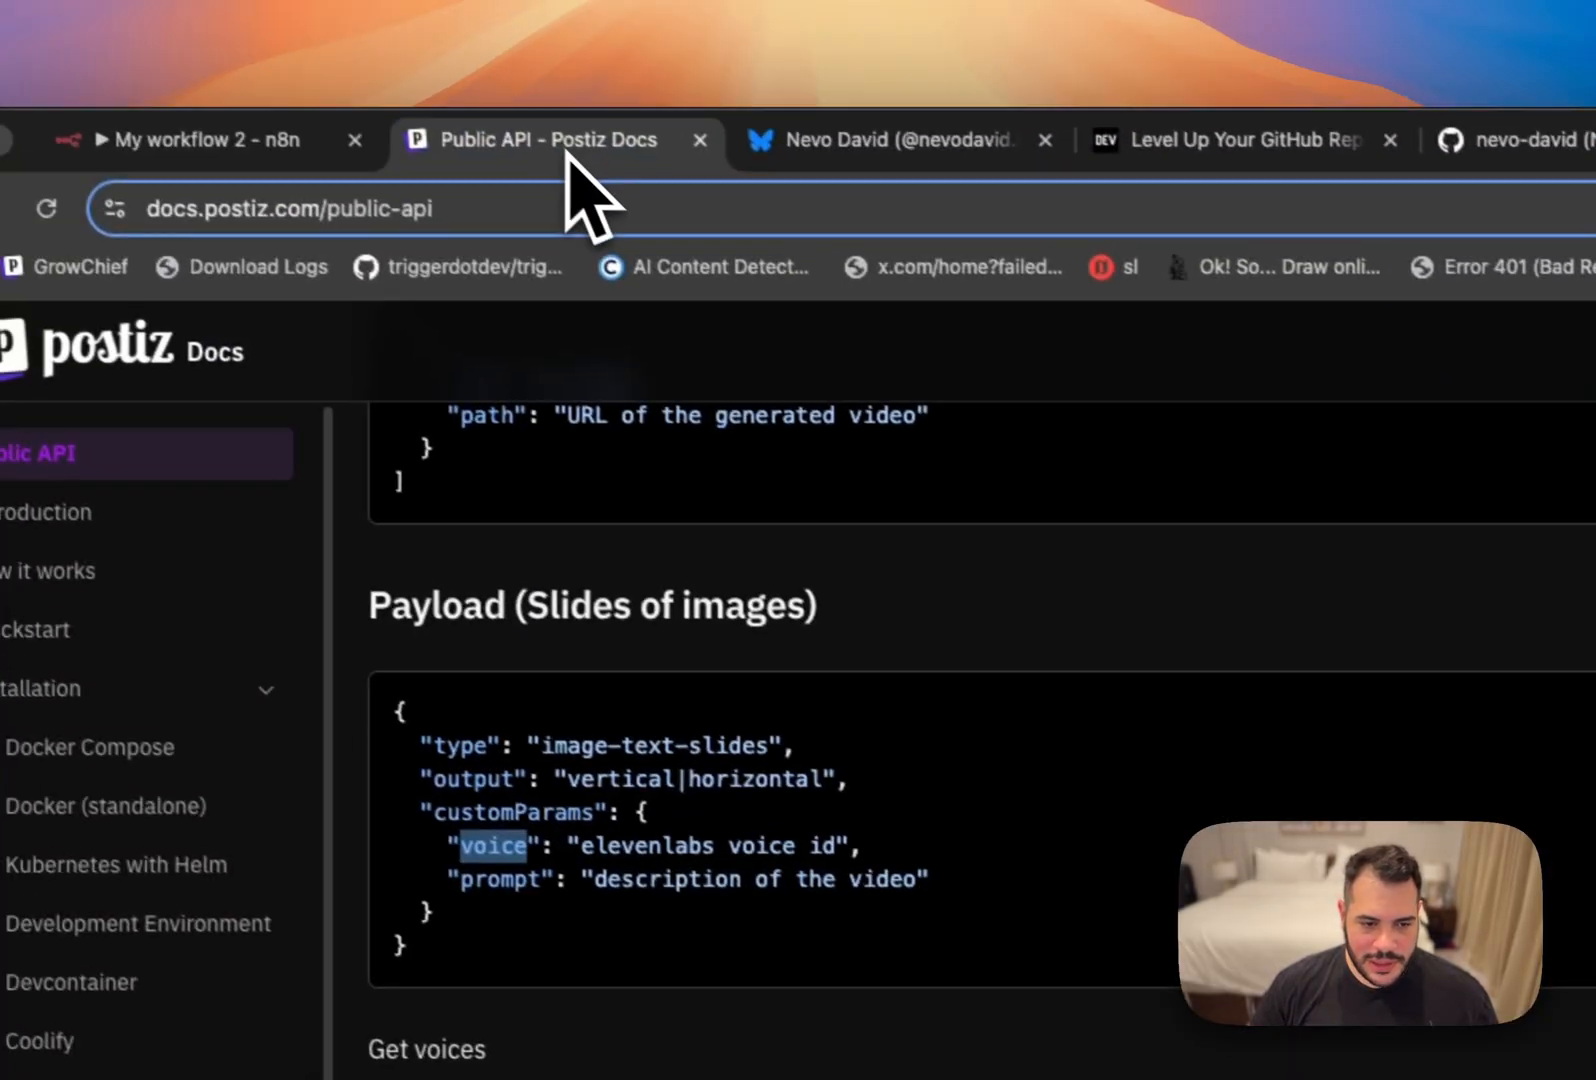
scroll(down, 3)
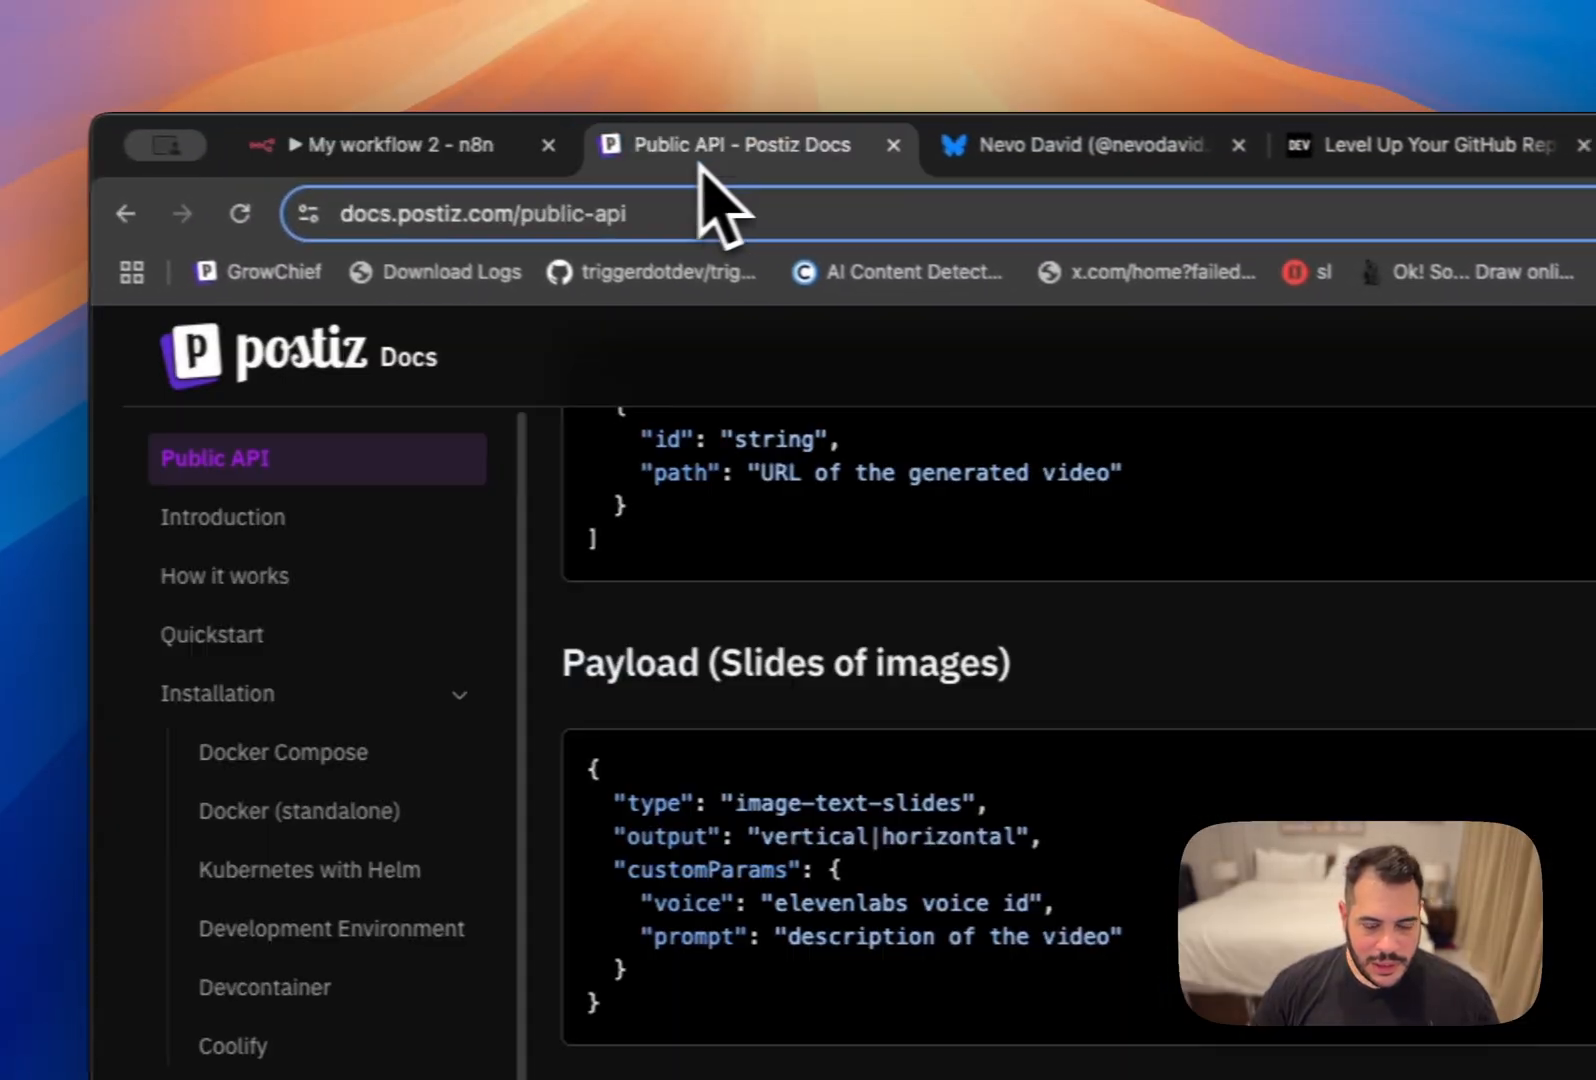
scroll(down, 3)
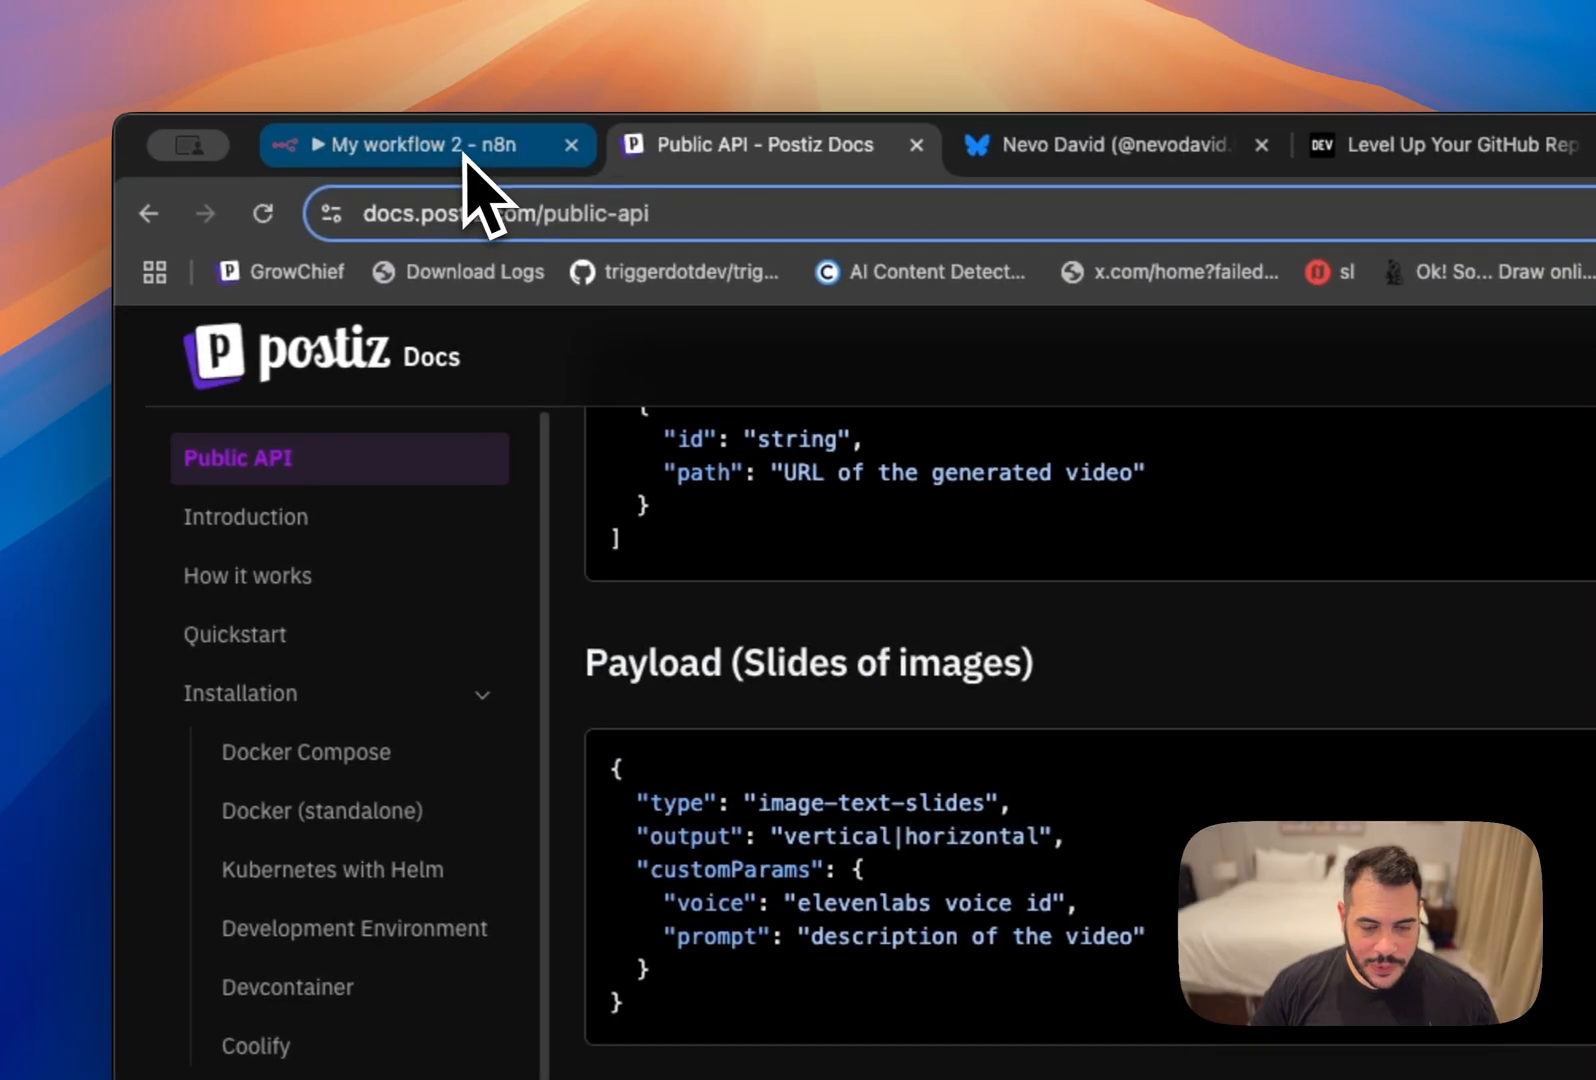
Return to the 'My workflow 2 - n8n' canvas to view the successful videoFunction run.
click(428, 145)
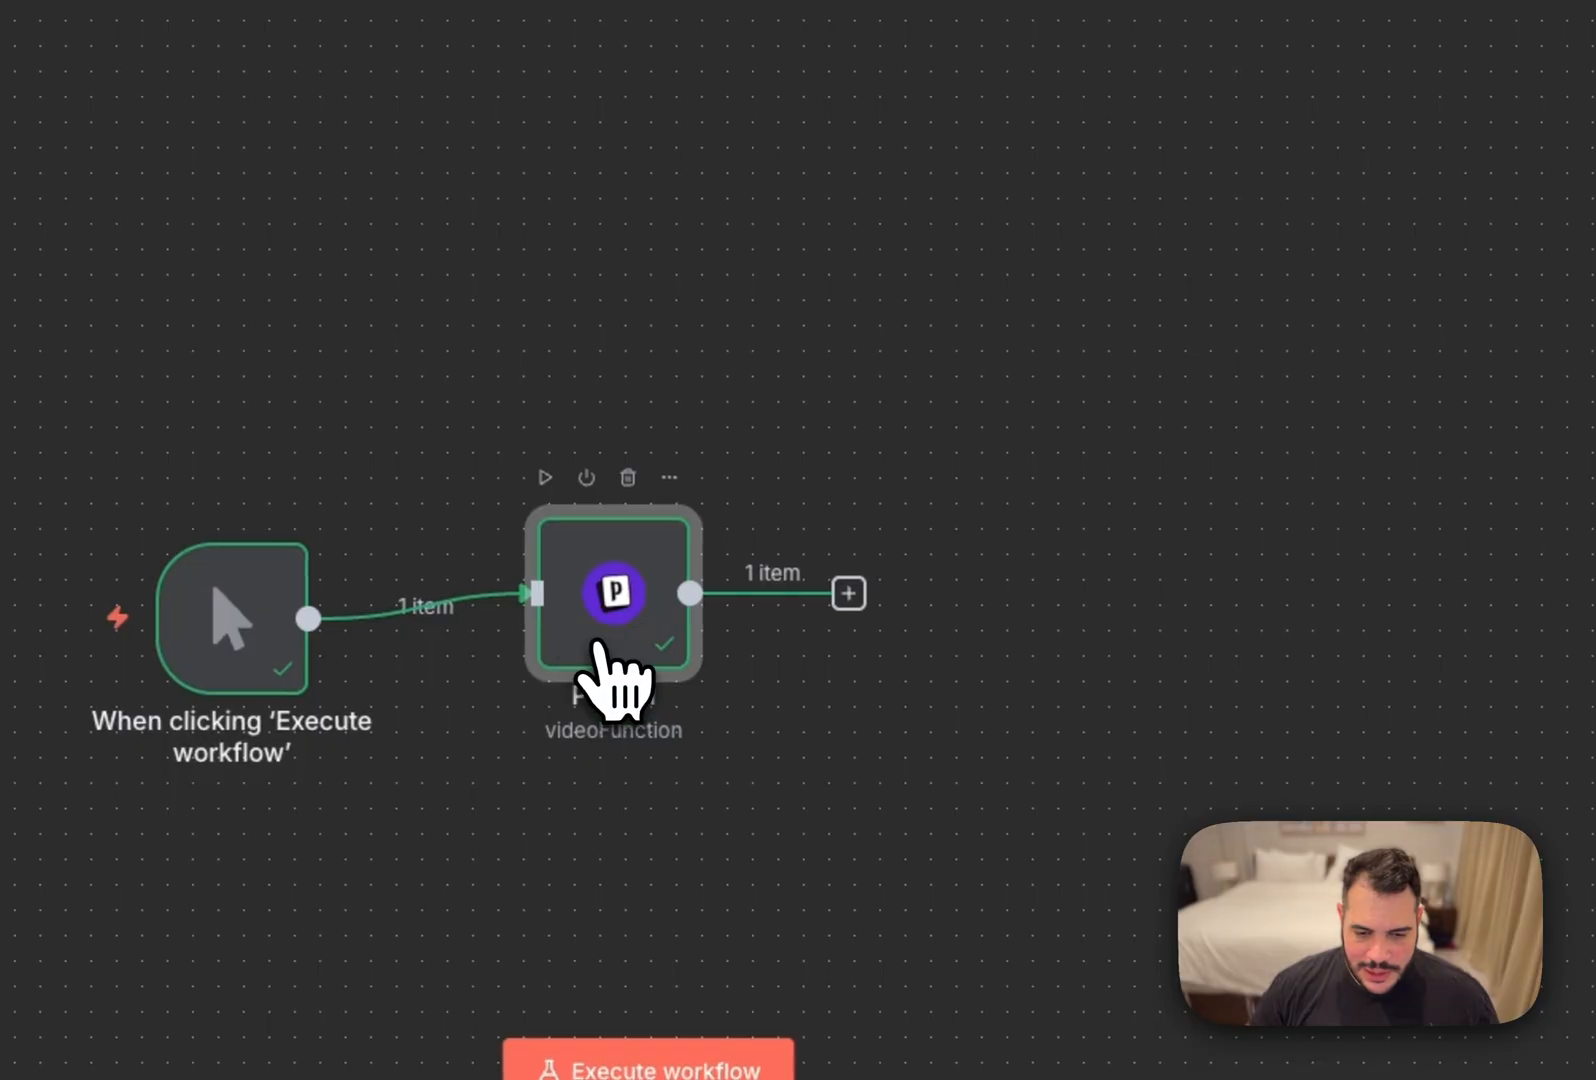
Add a Postiz 'Generate videos with AI' node after the trigger.
click(628, 478)
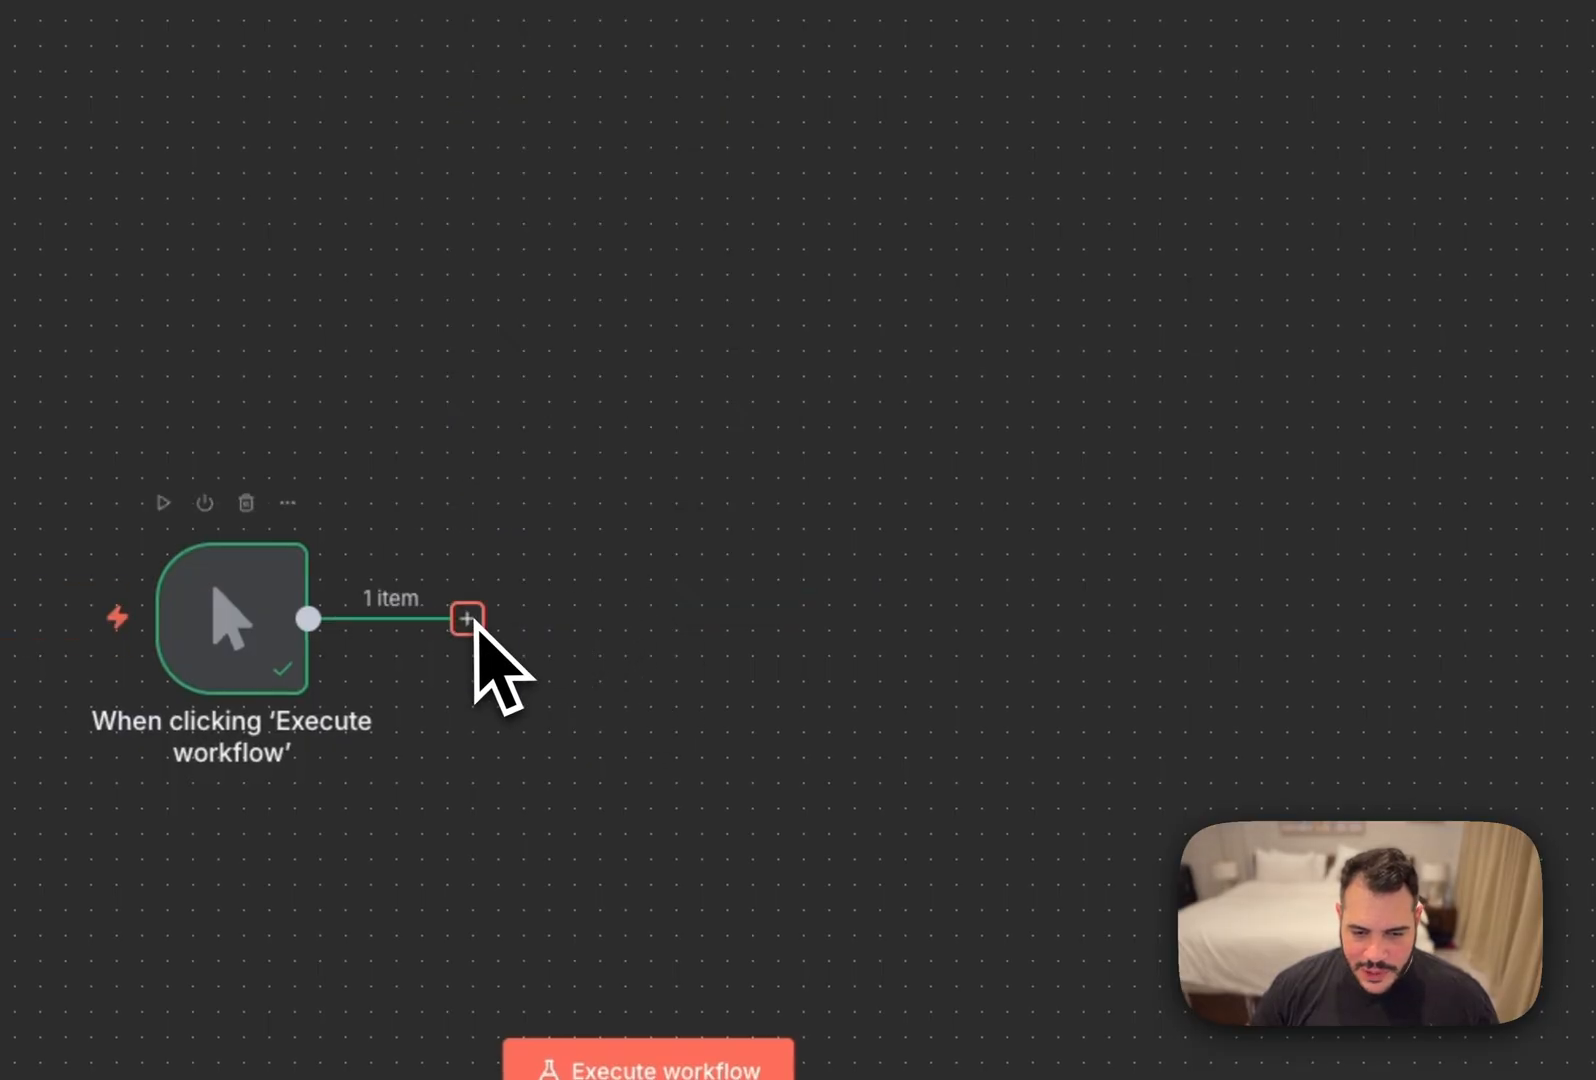
text(postiz)
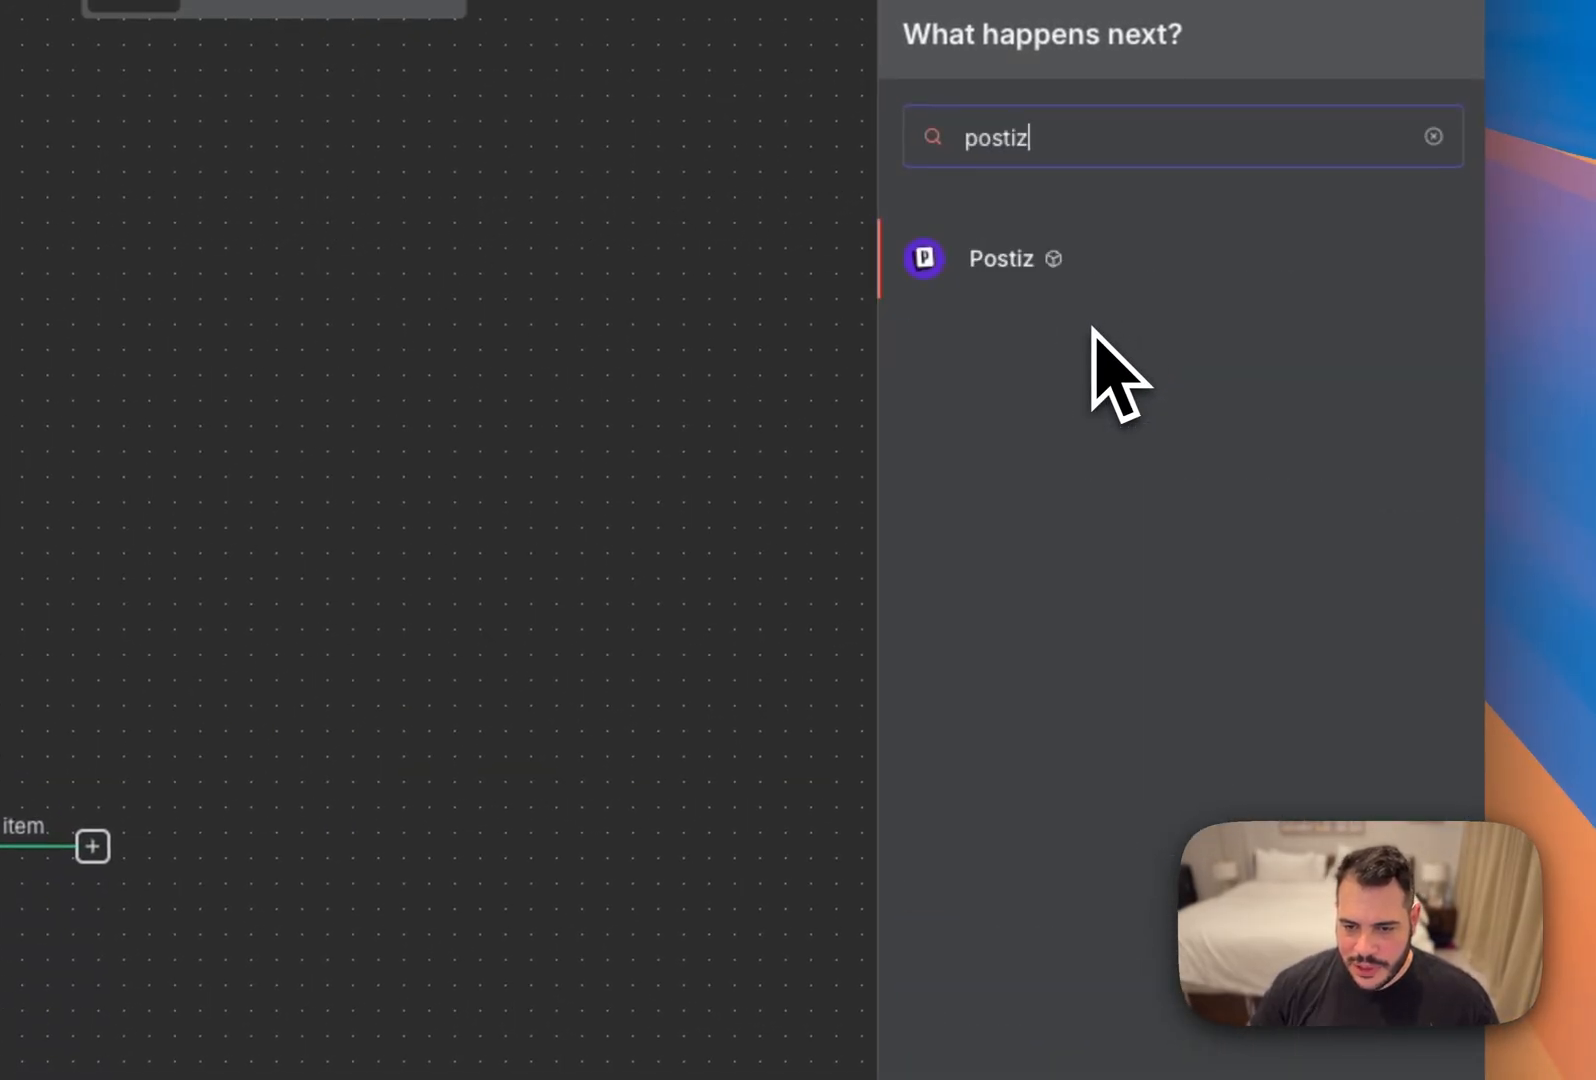
click(1001, 258)
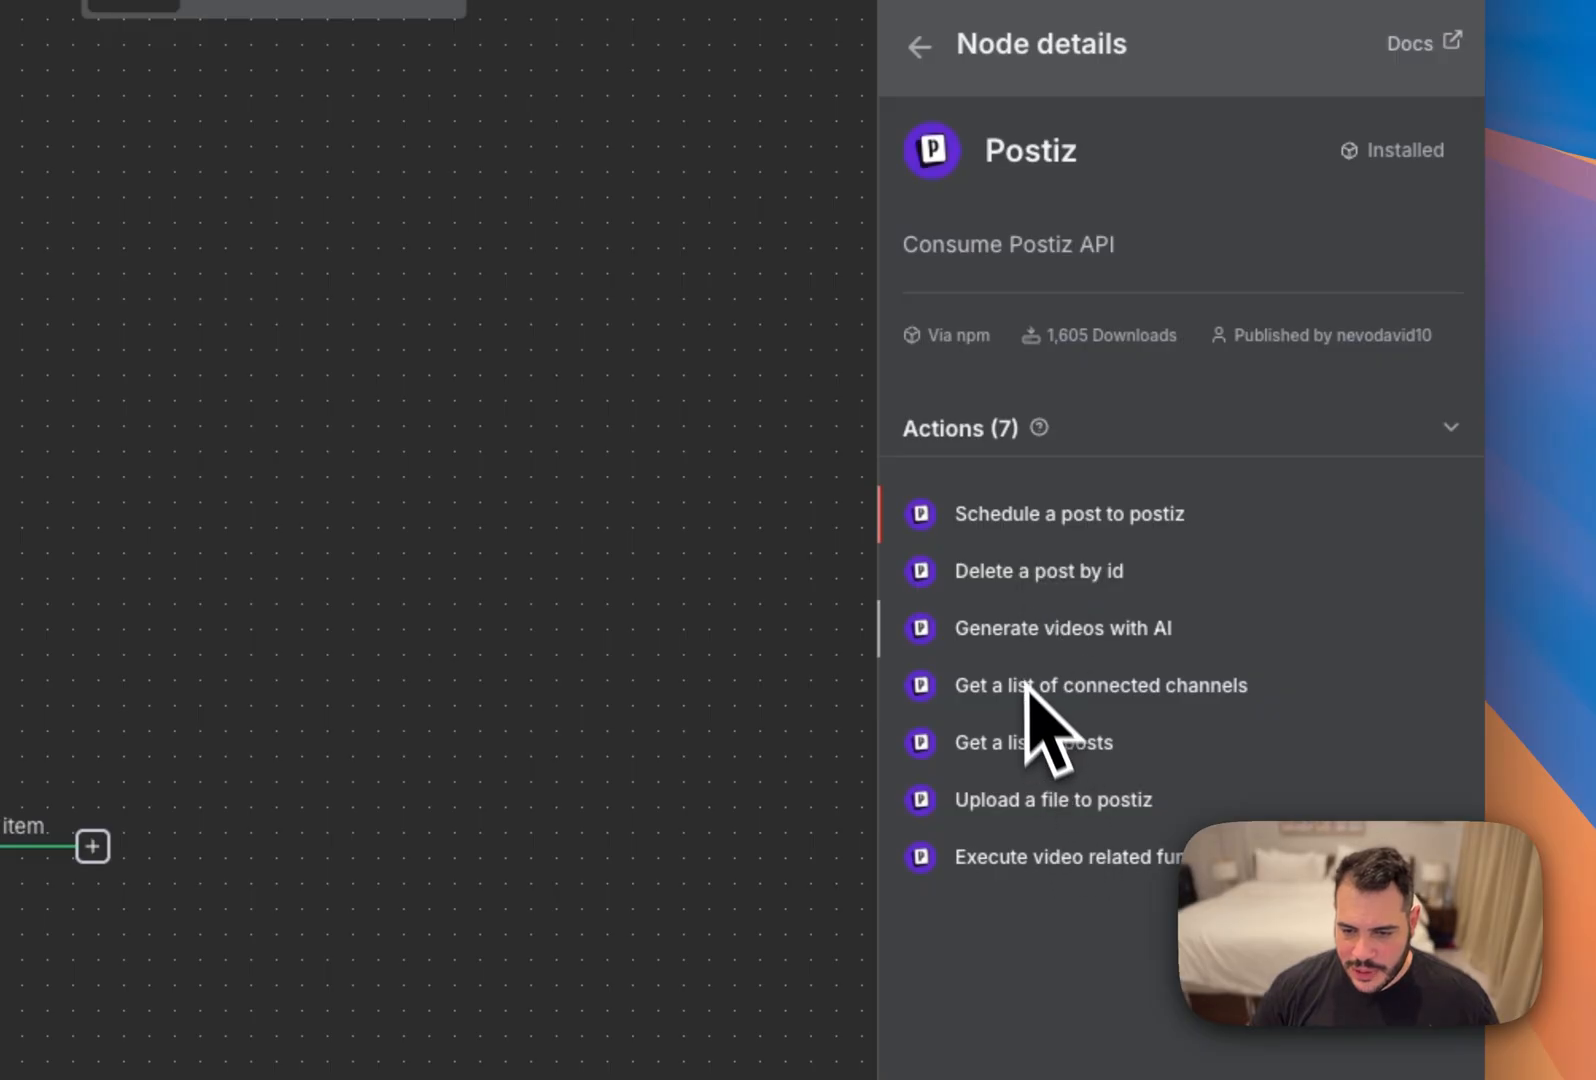
click(1063, 627)
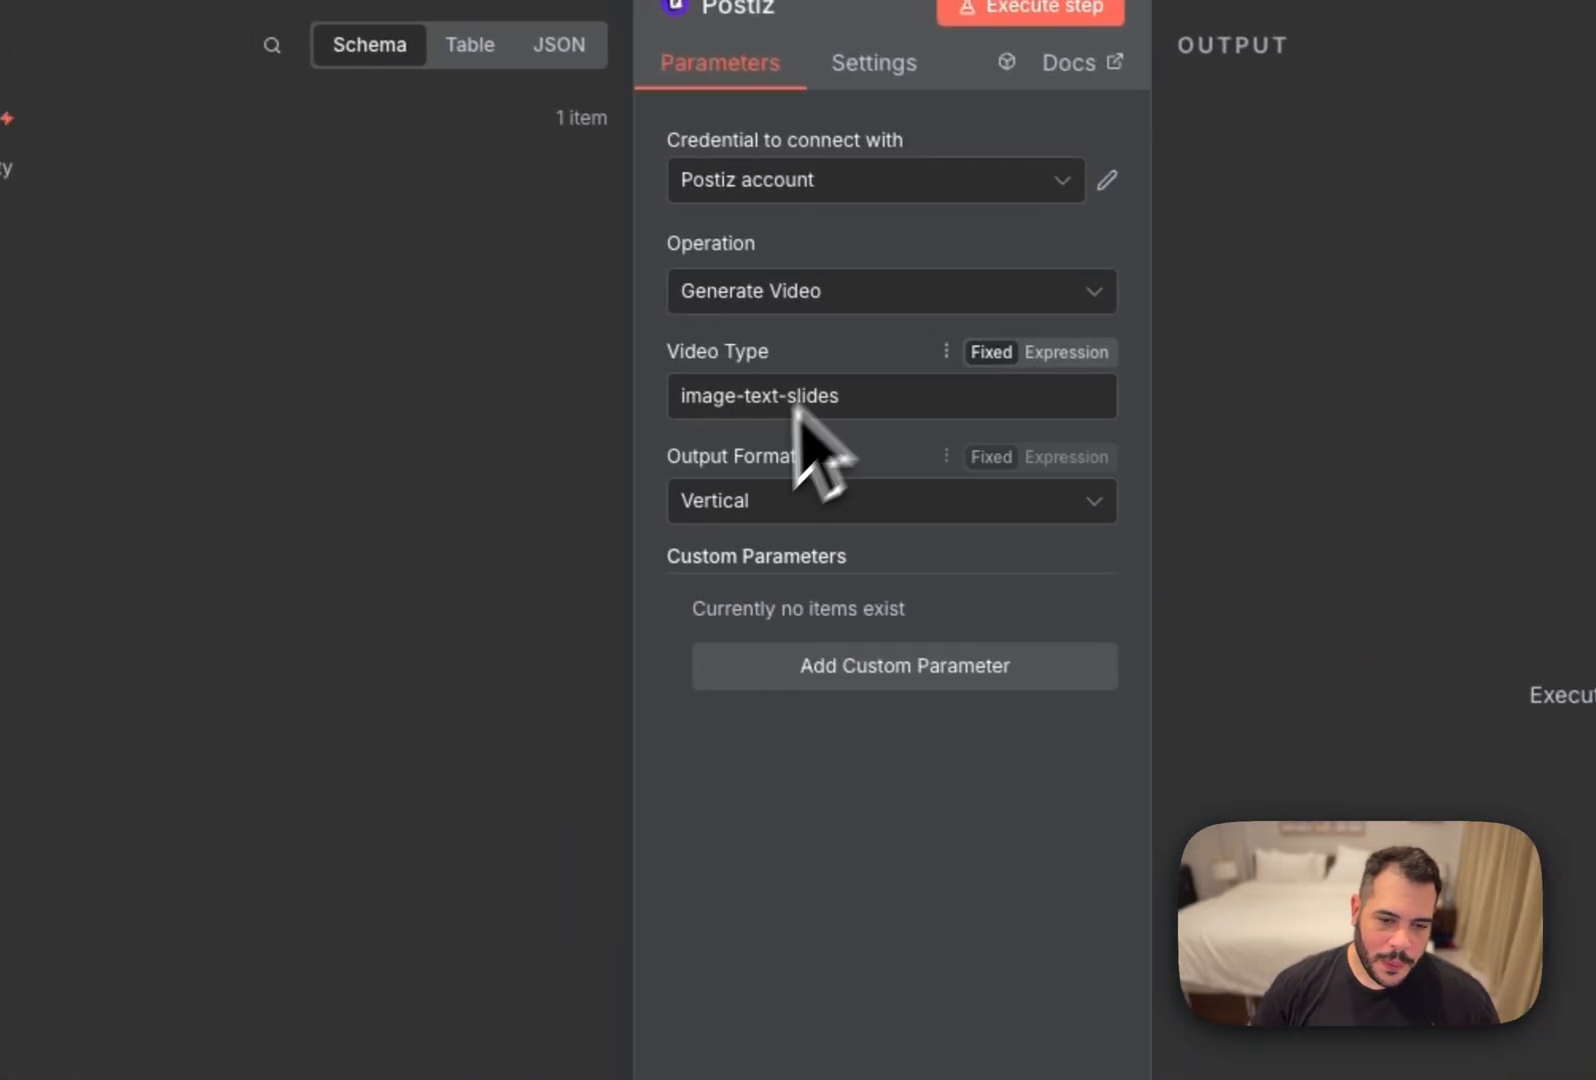
Add custom voice and prompt parameters, with a prompt starting 'We have just won a...'.
click(903, 666)
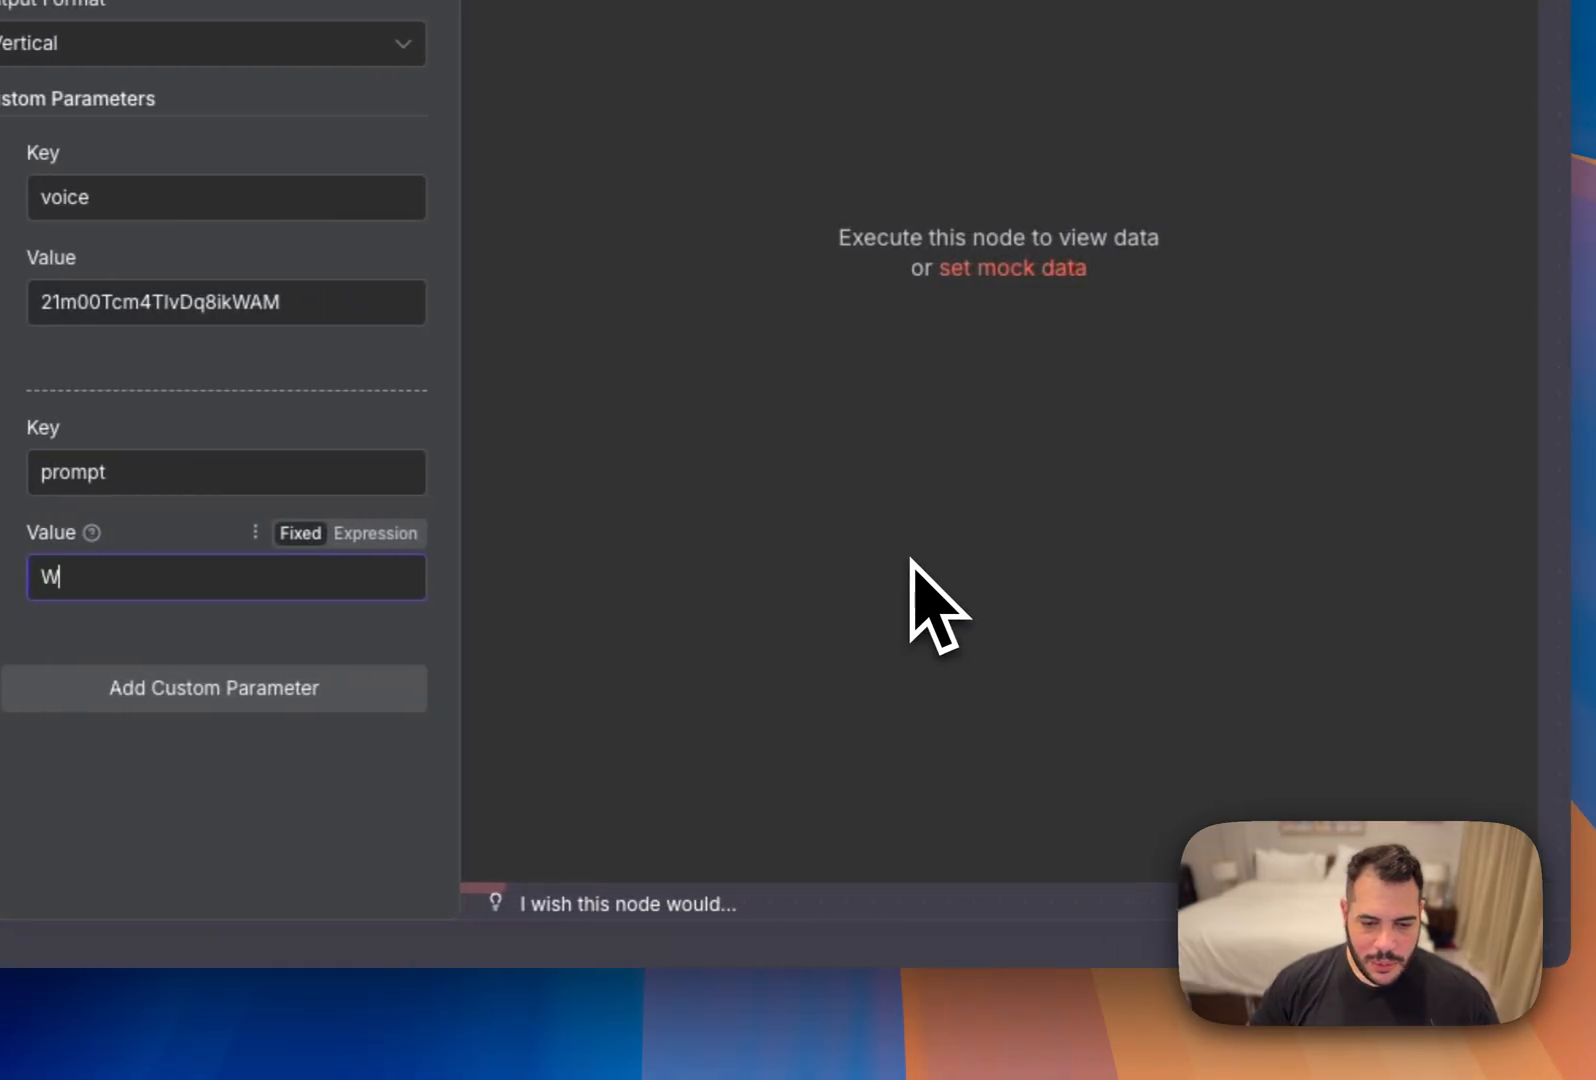
text(We have just won a)
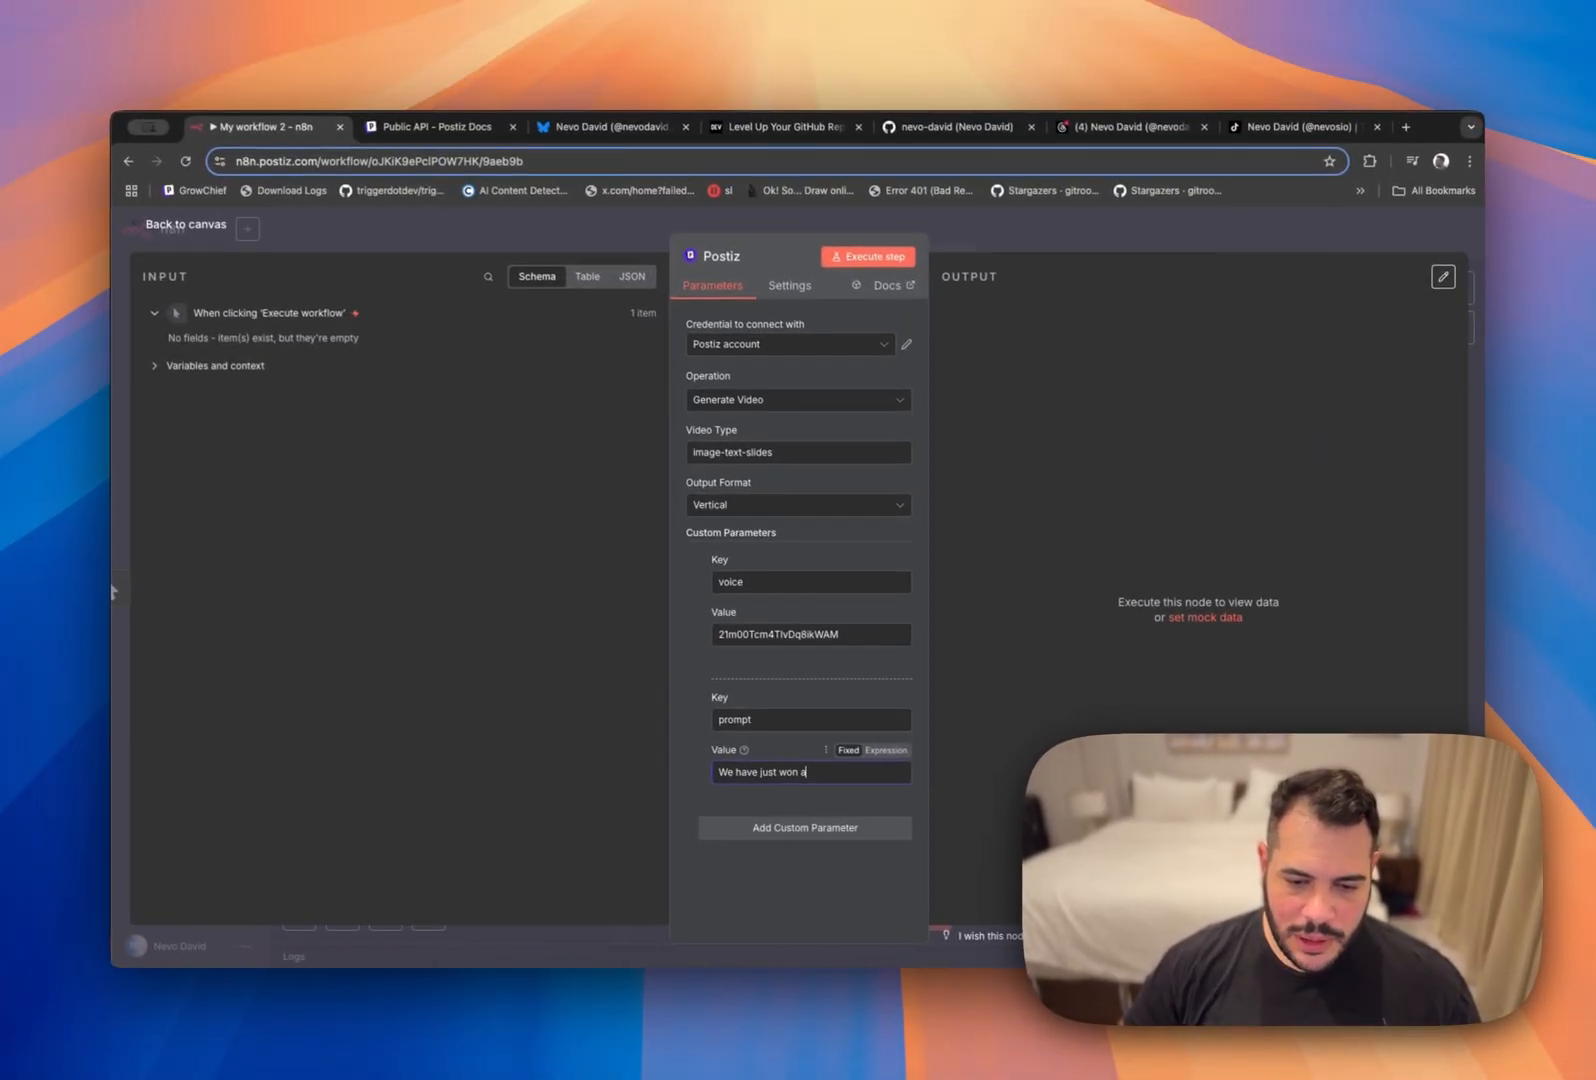
text(miu)
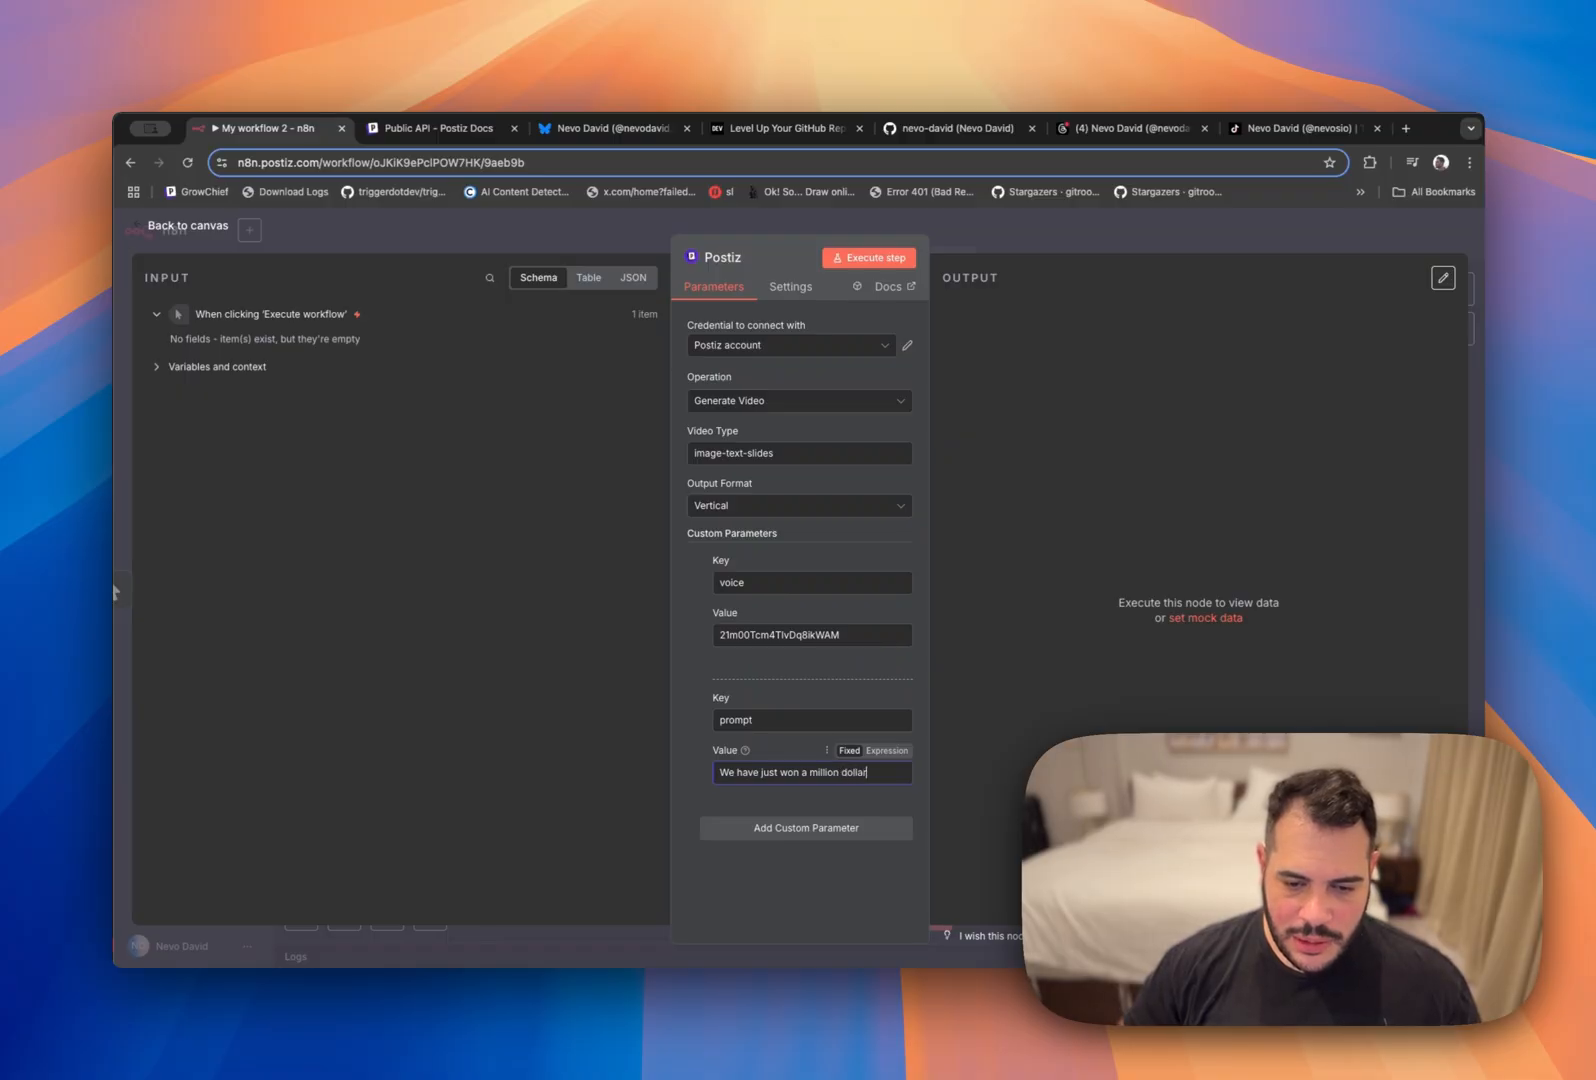
text(, what an)
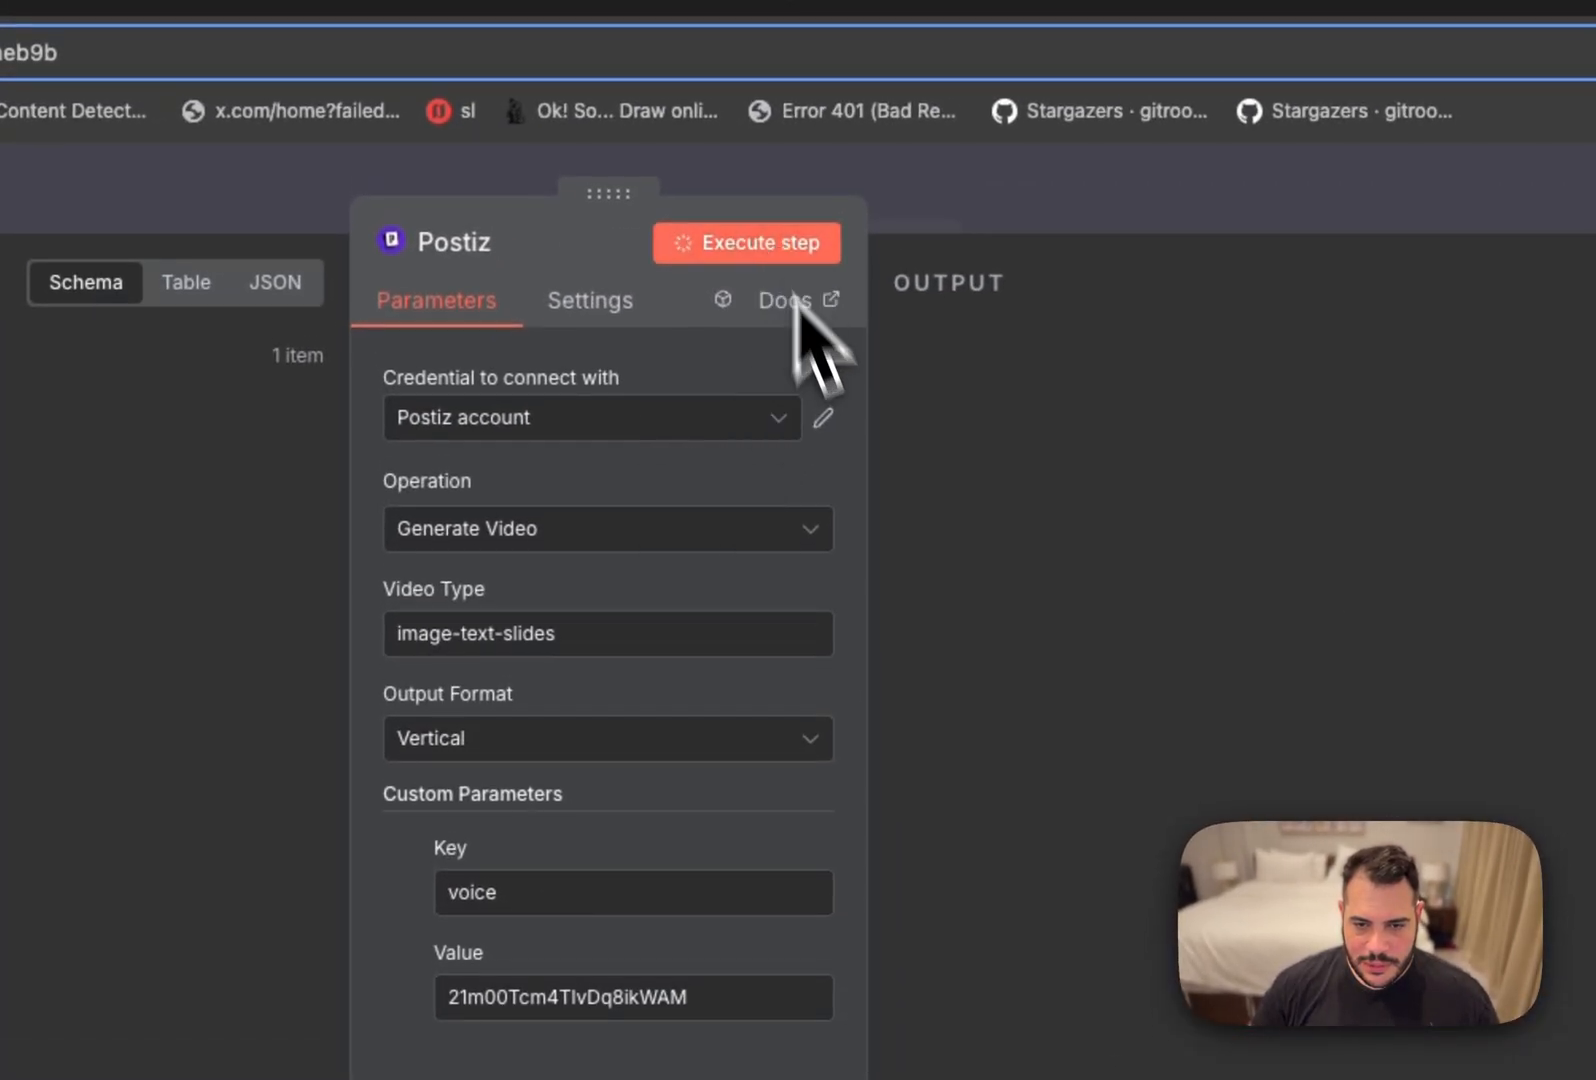
mouse_move(1038, 825)
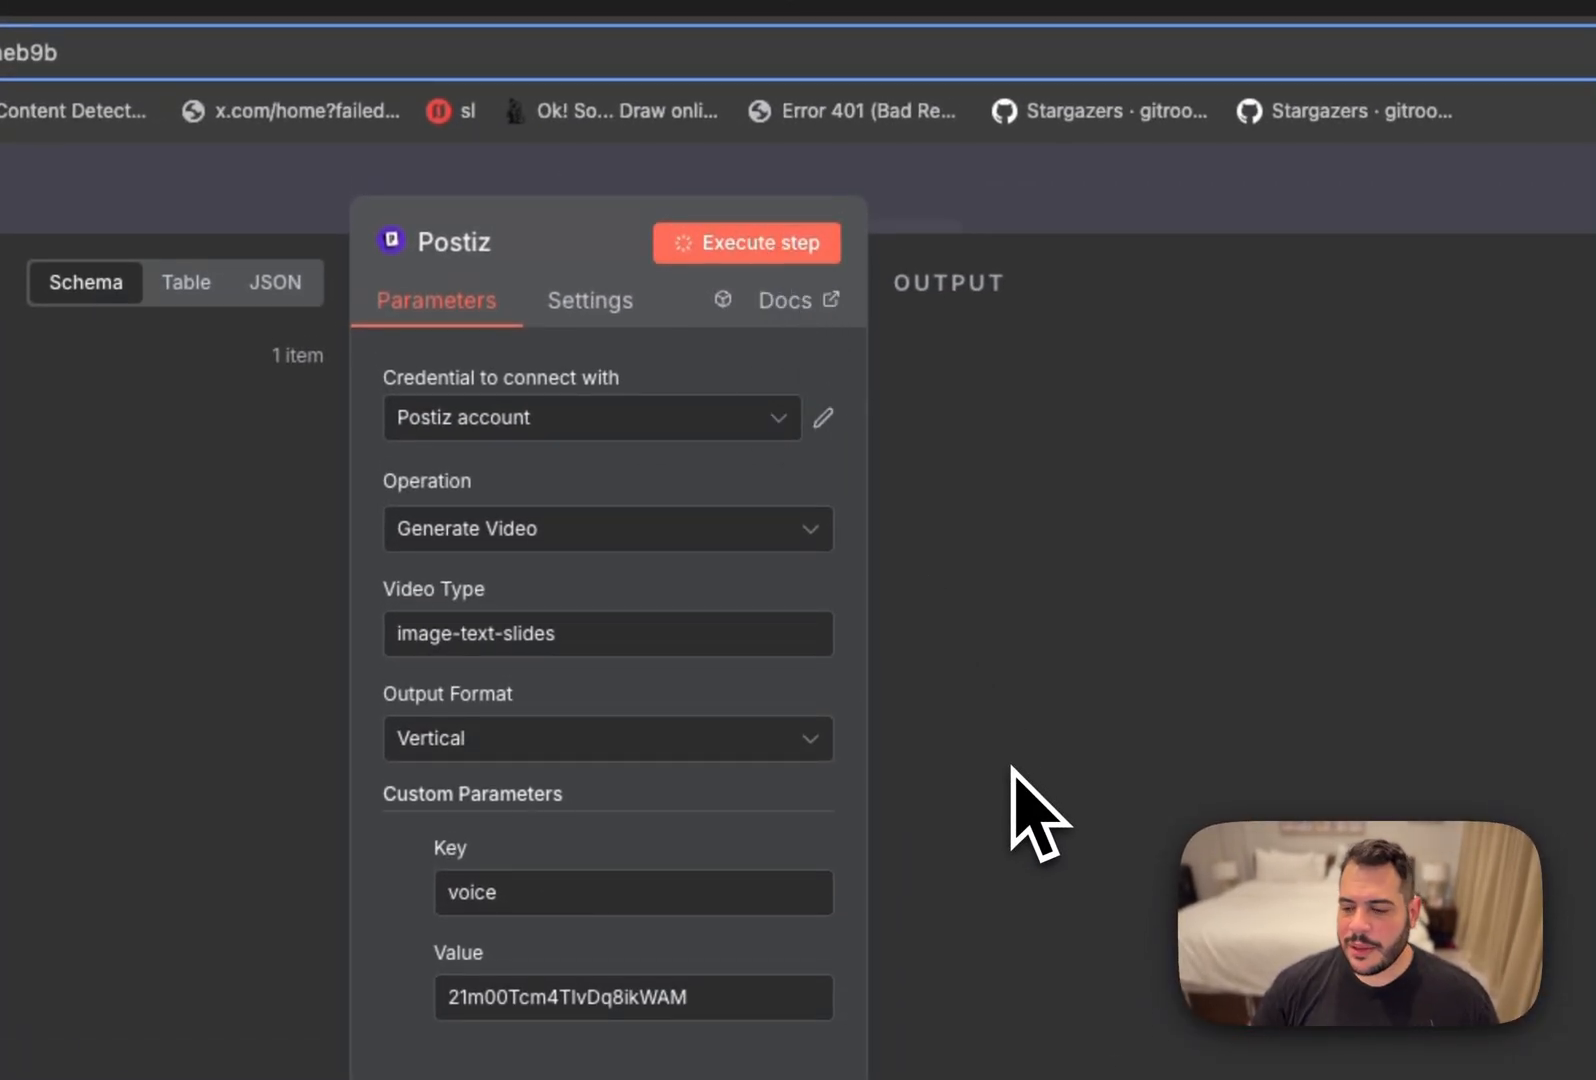
Run the Generate Video step to get the uploads.postiz.com mp4 URL, then reopen Postiz Docs.
click(744, 242)
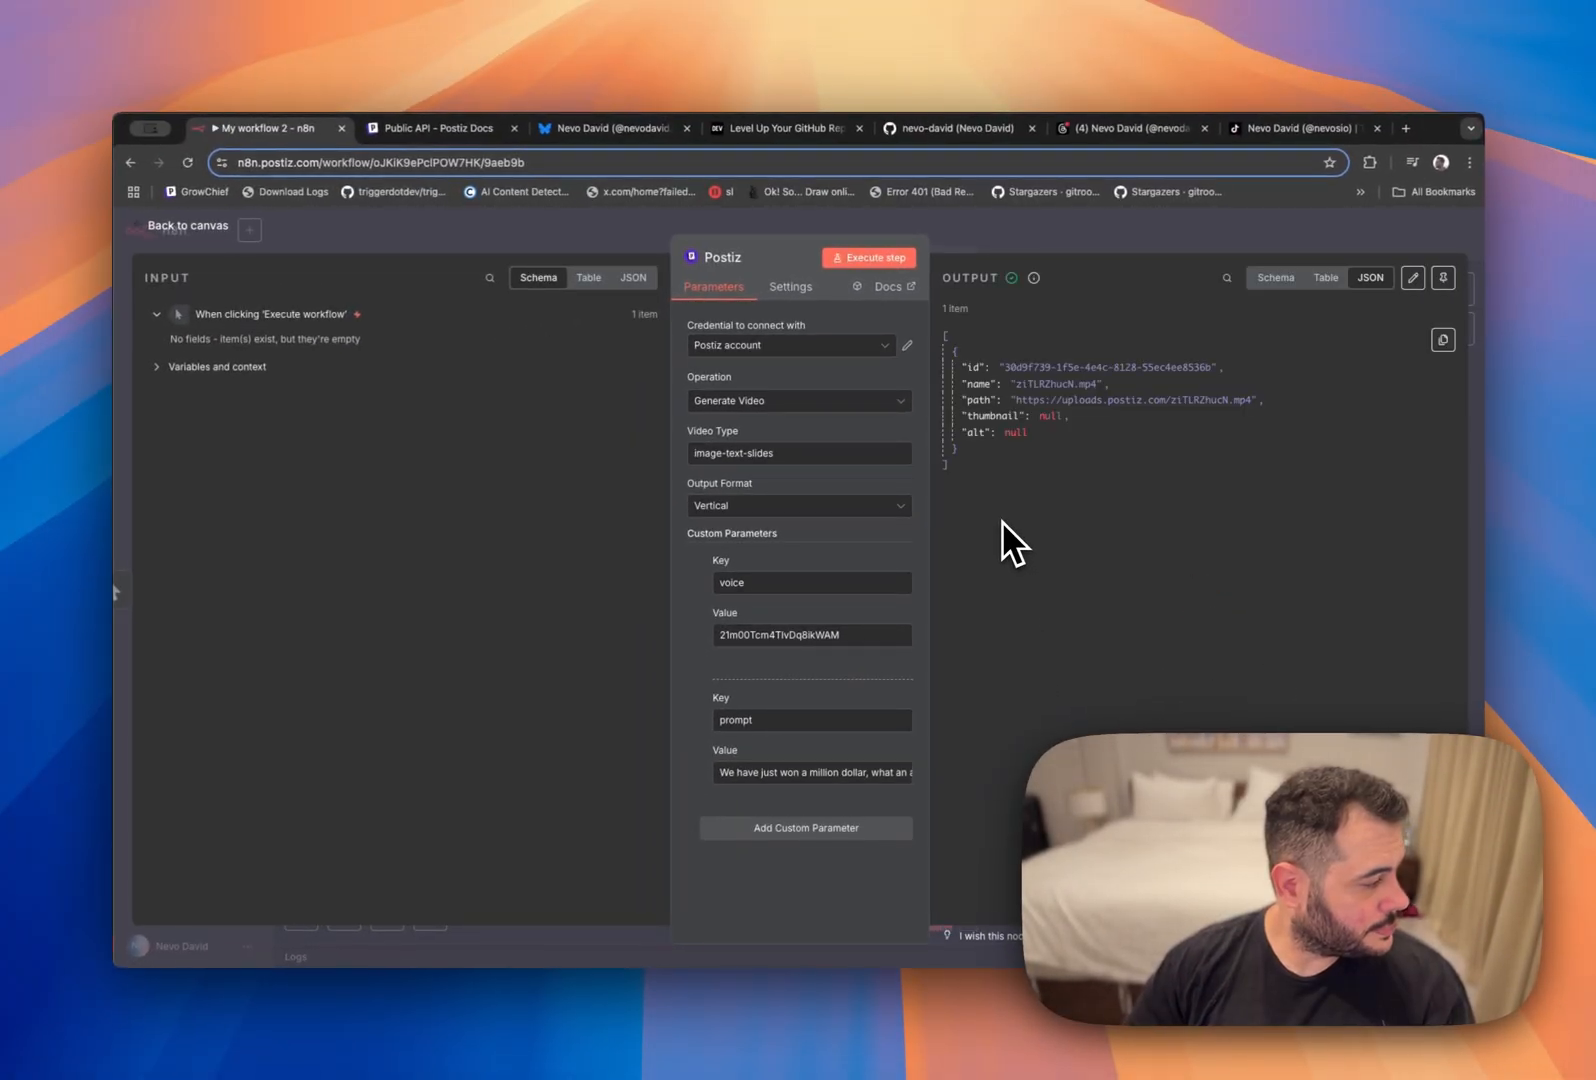
mouse_move(1031, 537)
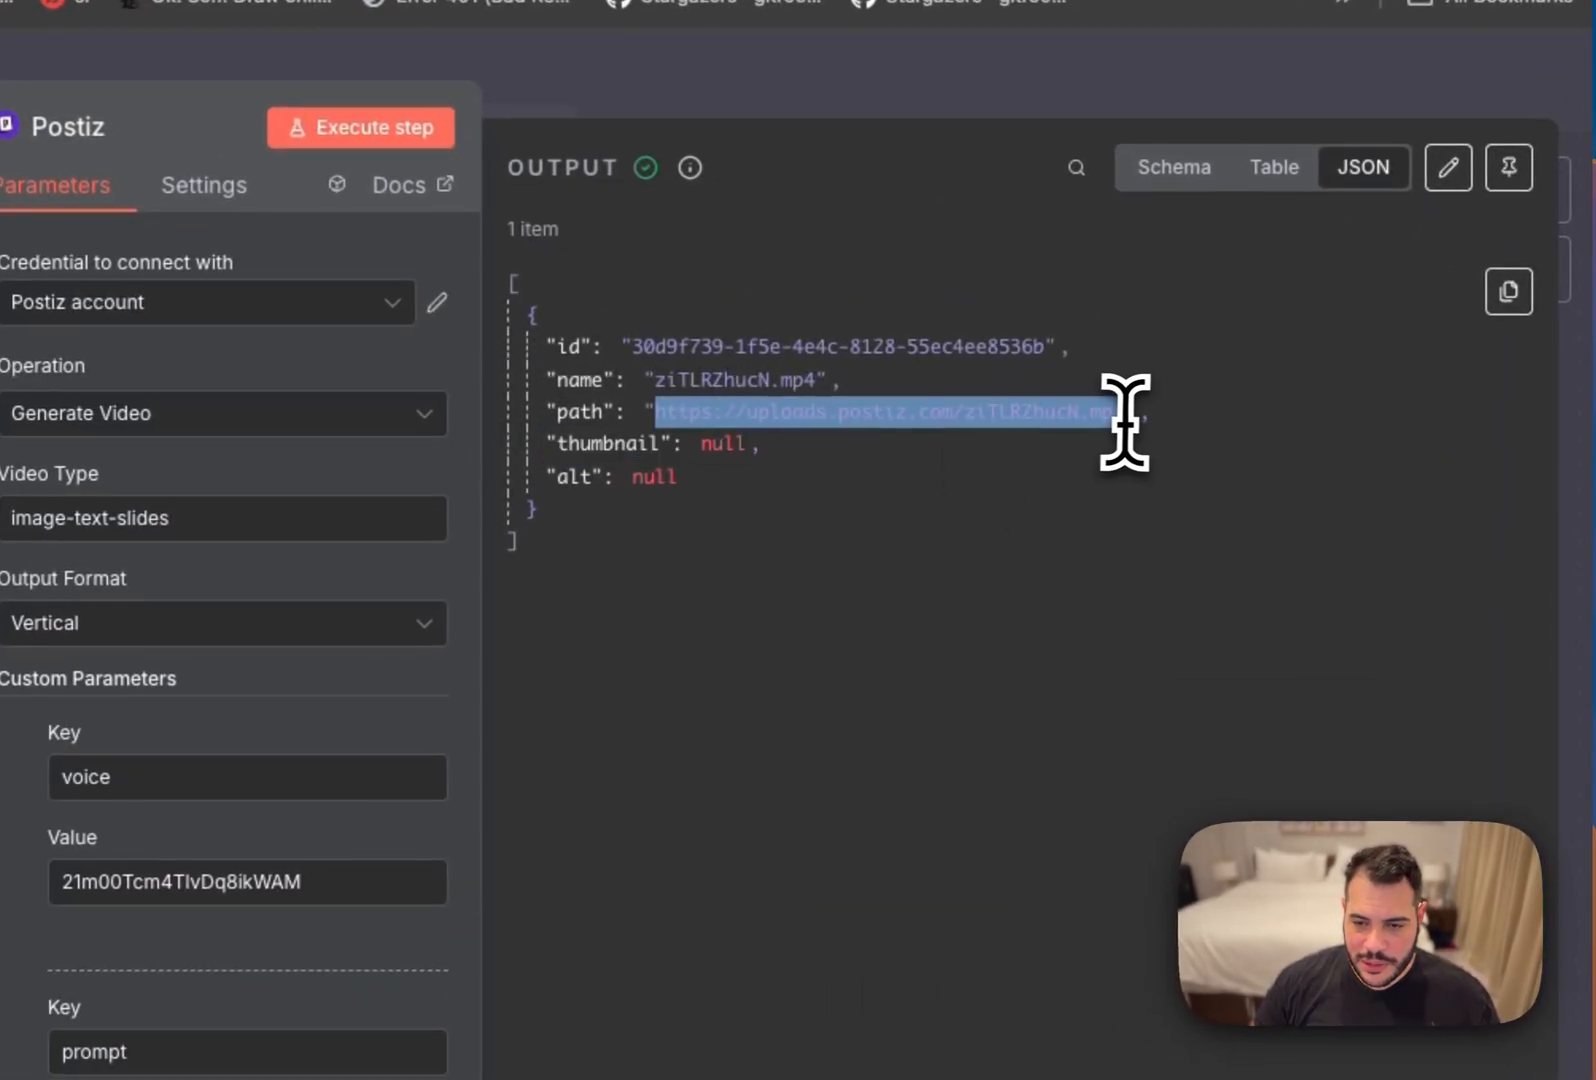
click(443, 144)
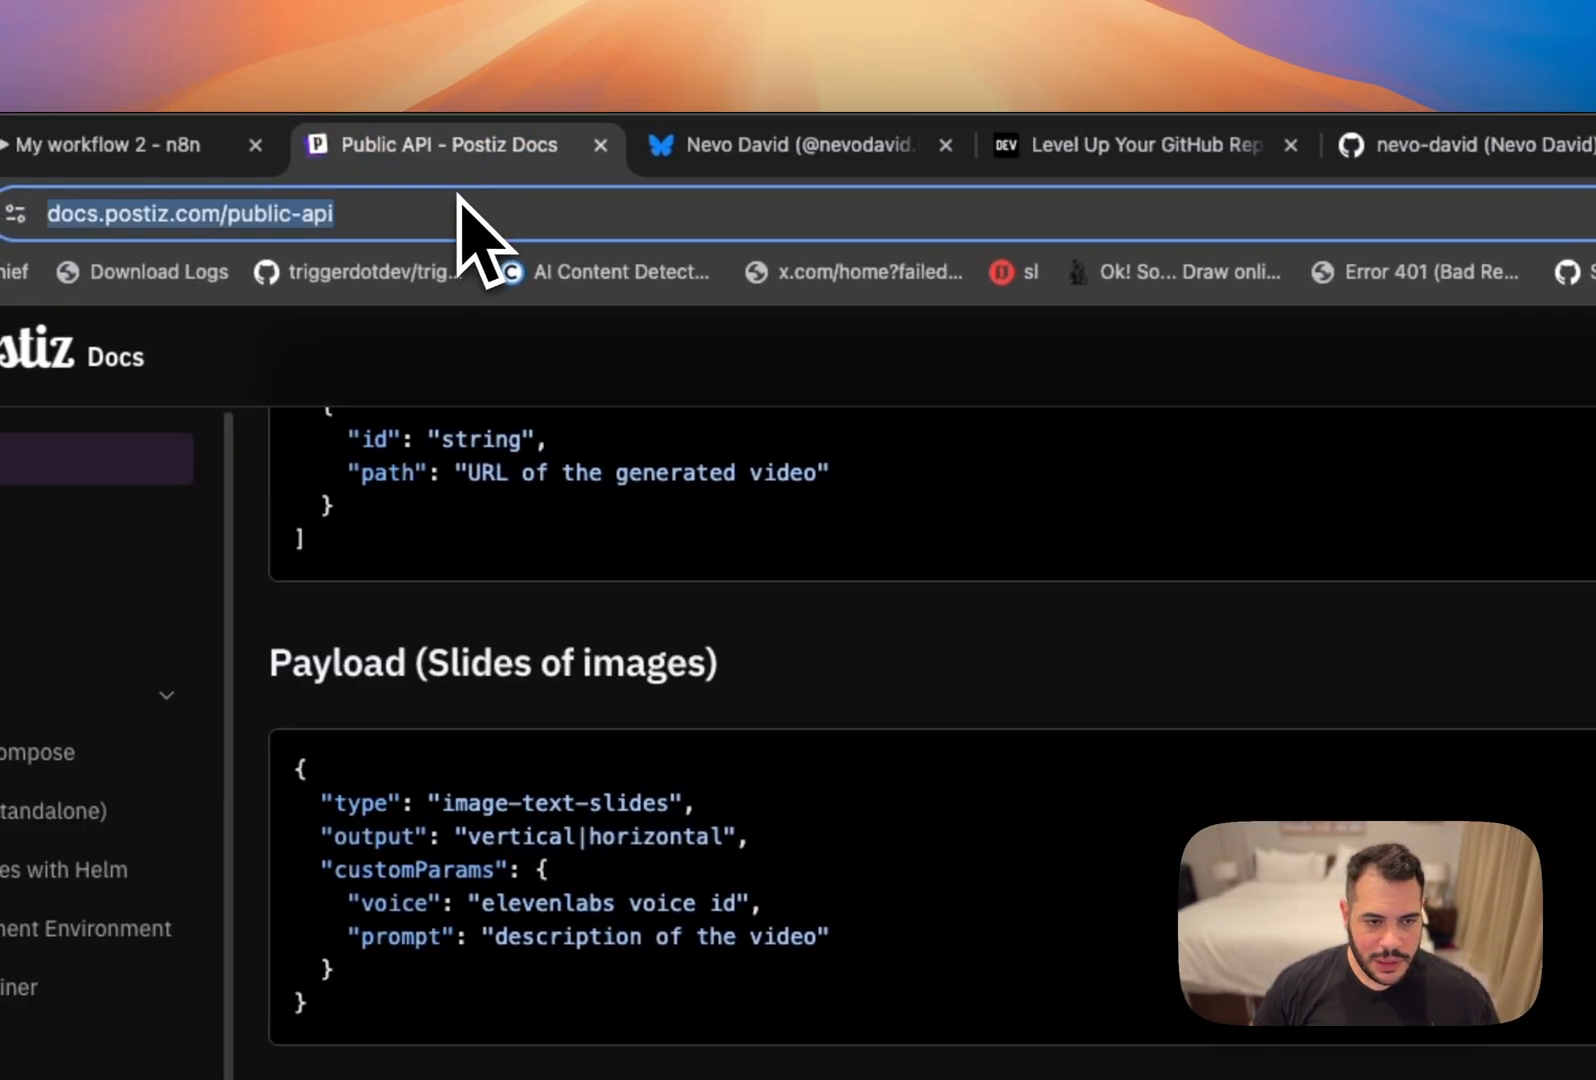